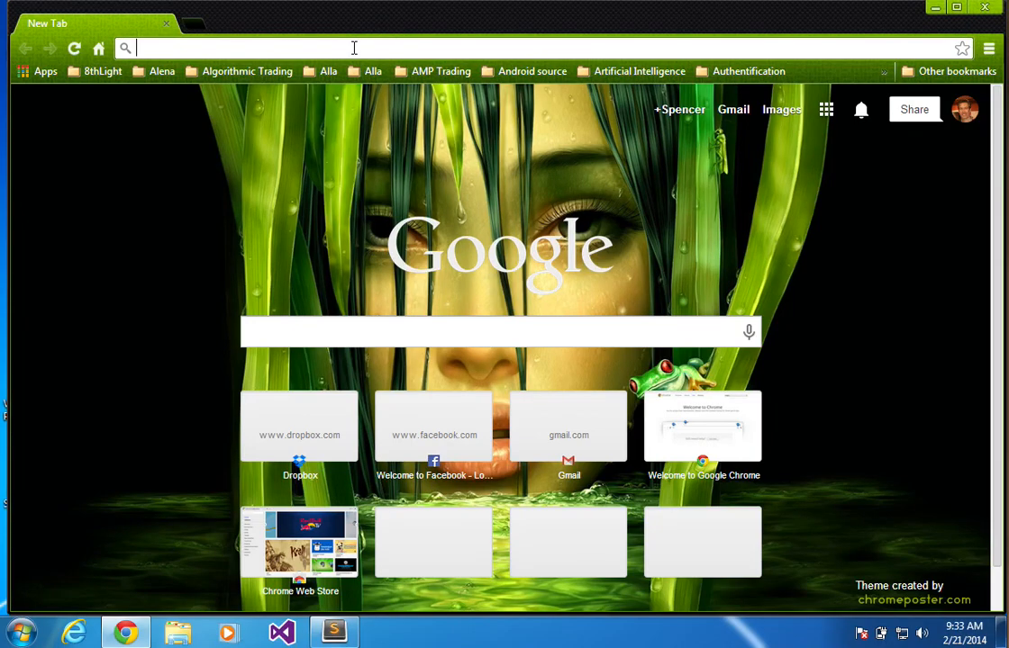
Search Google for mingw and land on the official mingw.org website
key("Return")
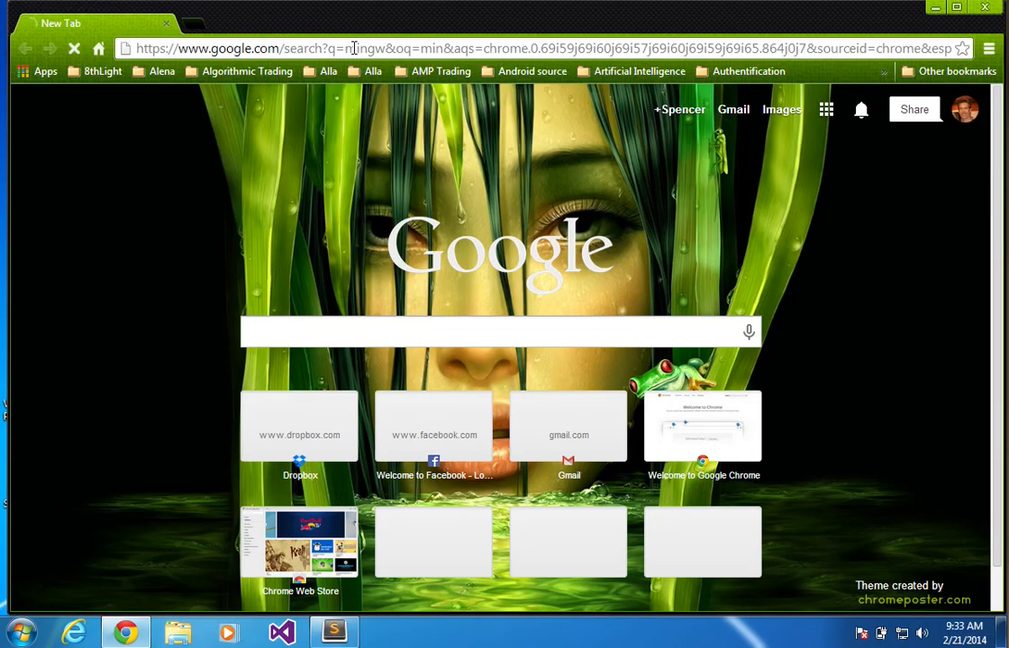
key("Return")
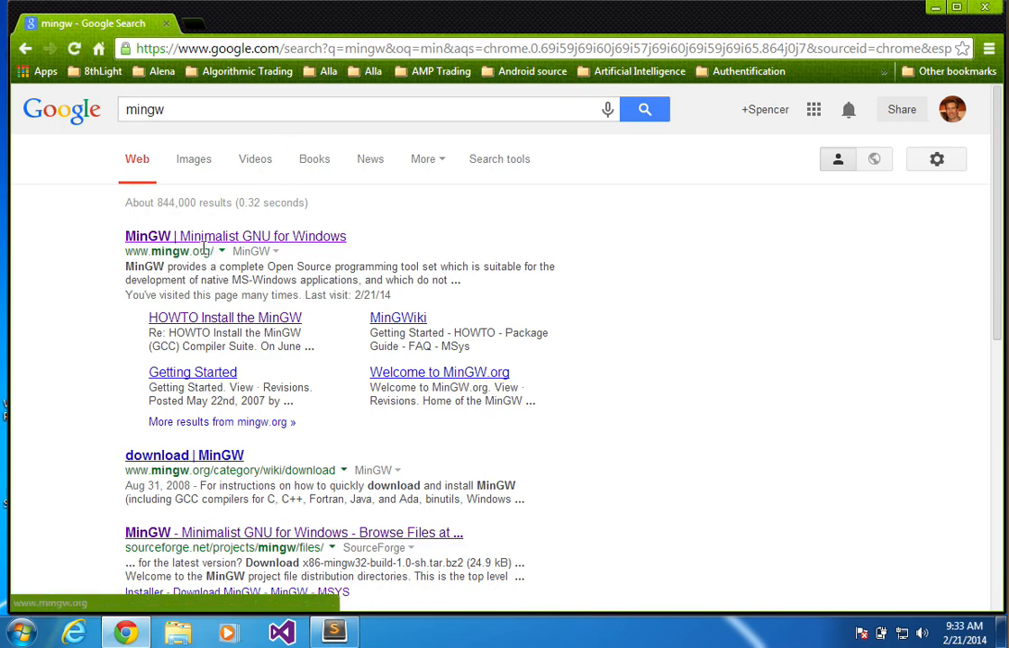
left_click(234, 235)
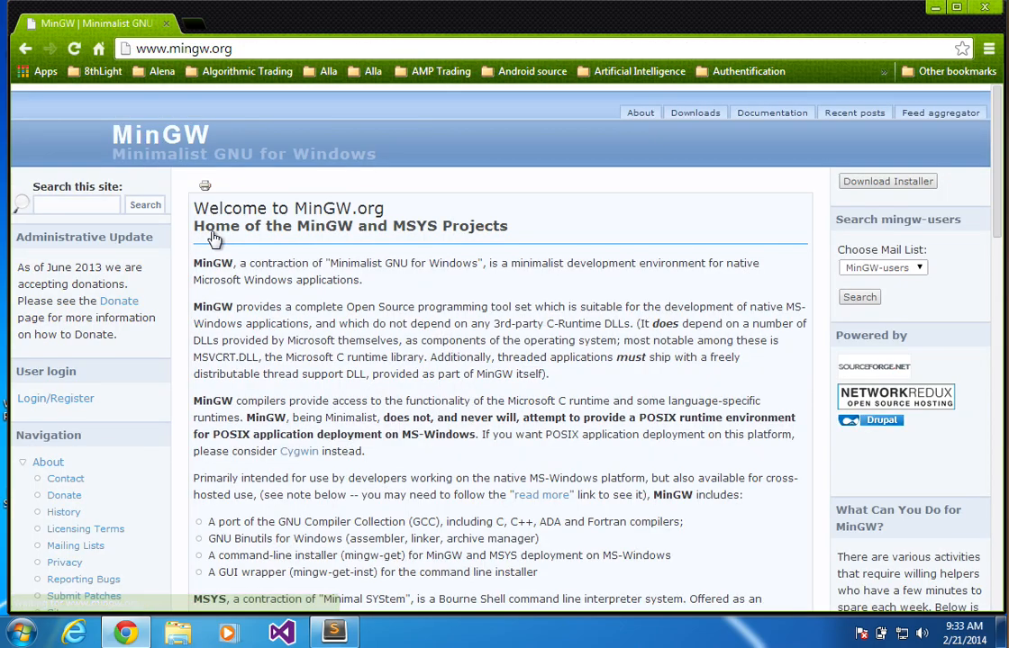
Follow the Downloads link to reach the MinGW files page on SourceForge
scroll("down", 3)
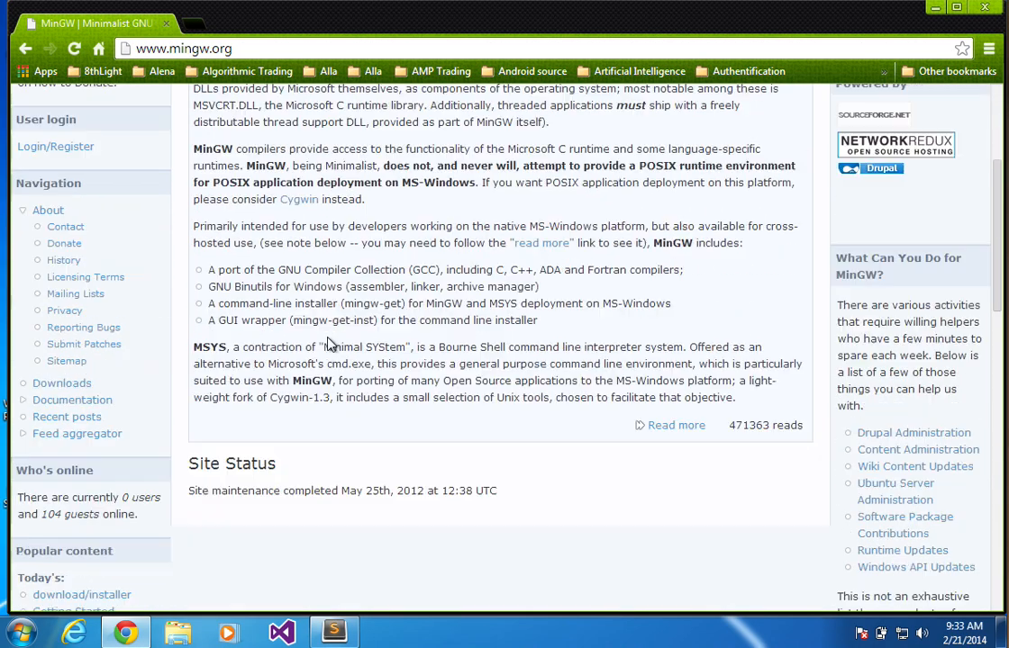
scroll("down", 3)
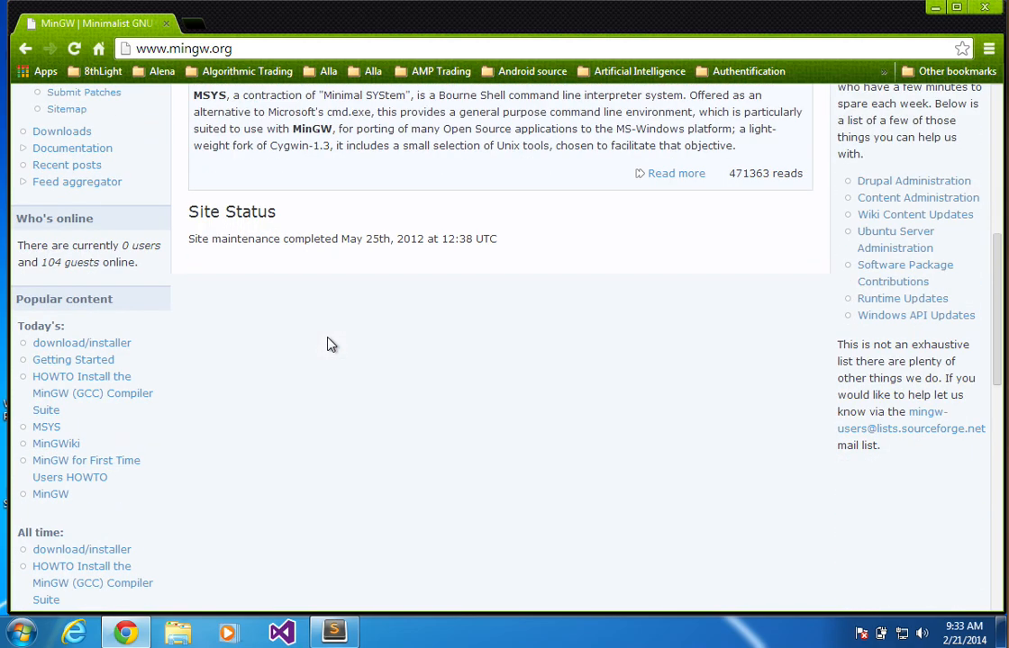
scroll("up", 3)
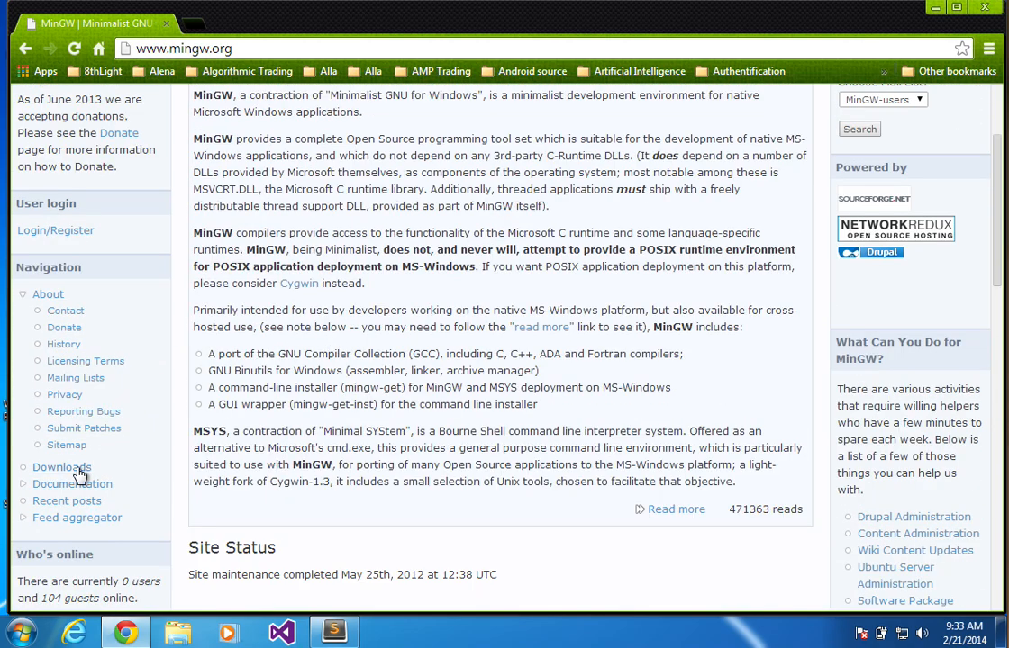
left_click(61, 466)
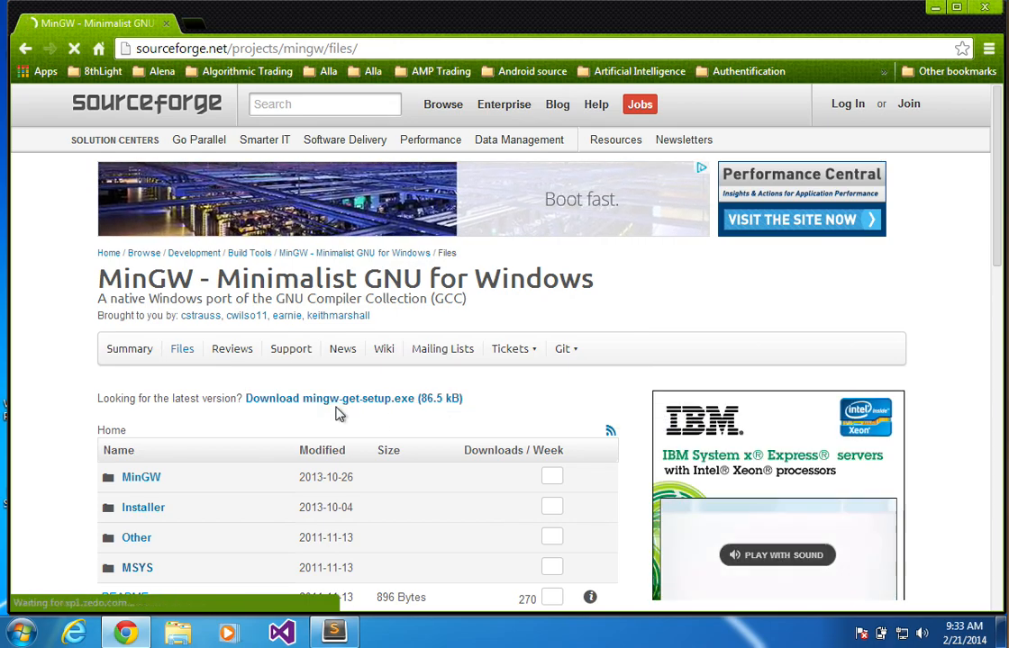
Download the latest mingw-get-setup.exe installer from the SourceForge files page
scroll("down", 3)
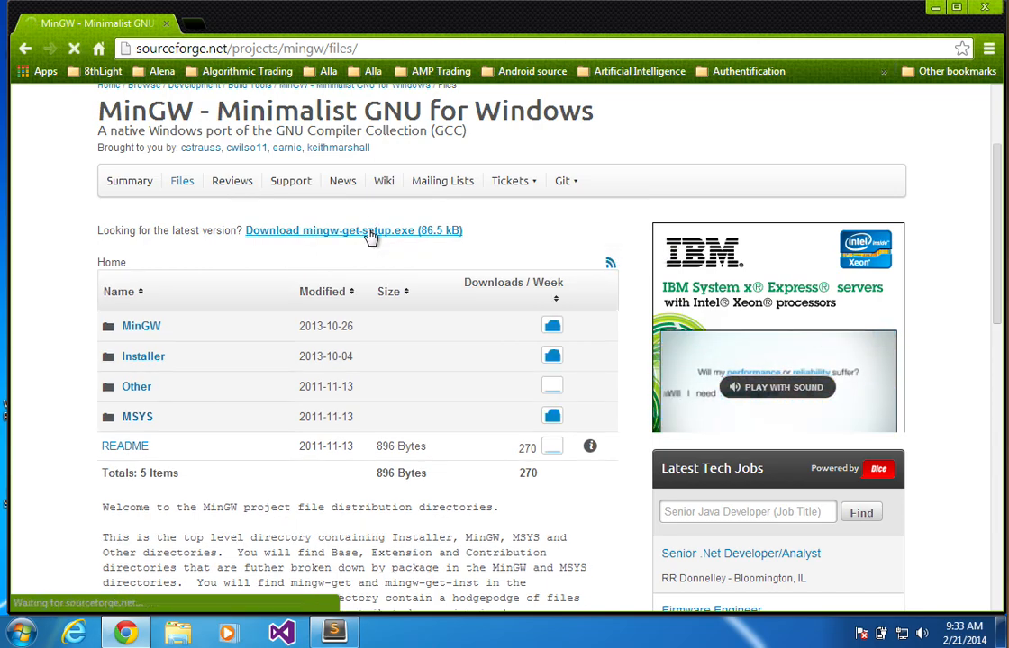
left_click(353, 230)
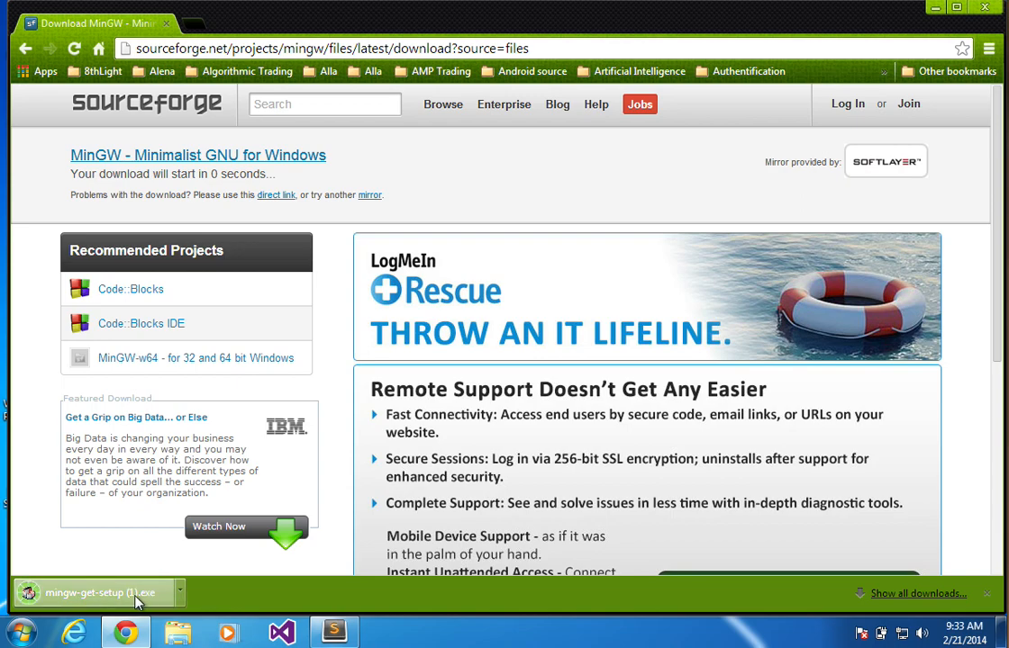
mouse_move(135, 592)
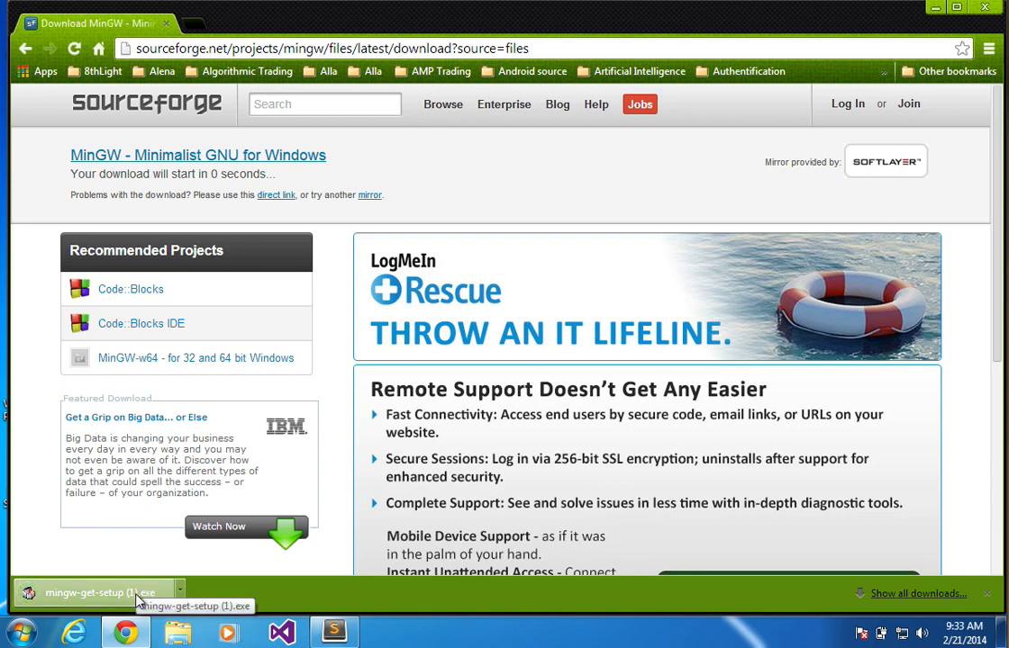
mouse_move(805, 79)
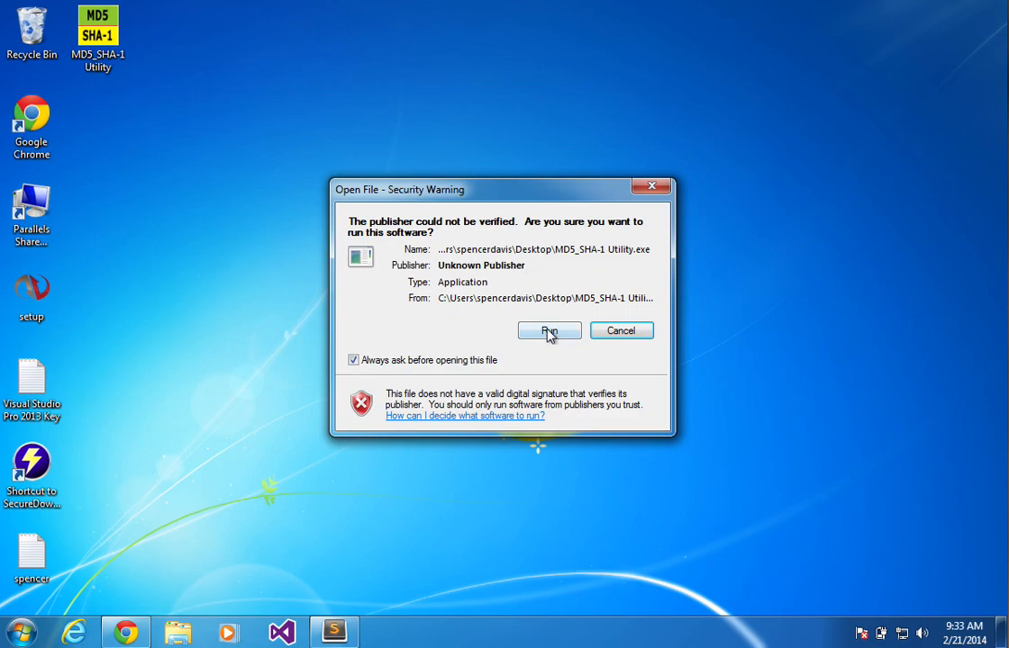
Run MD5_SHA-1 Utility and load mingw-get-setup (1) from Downloads for hashing
left_click(549, 331)
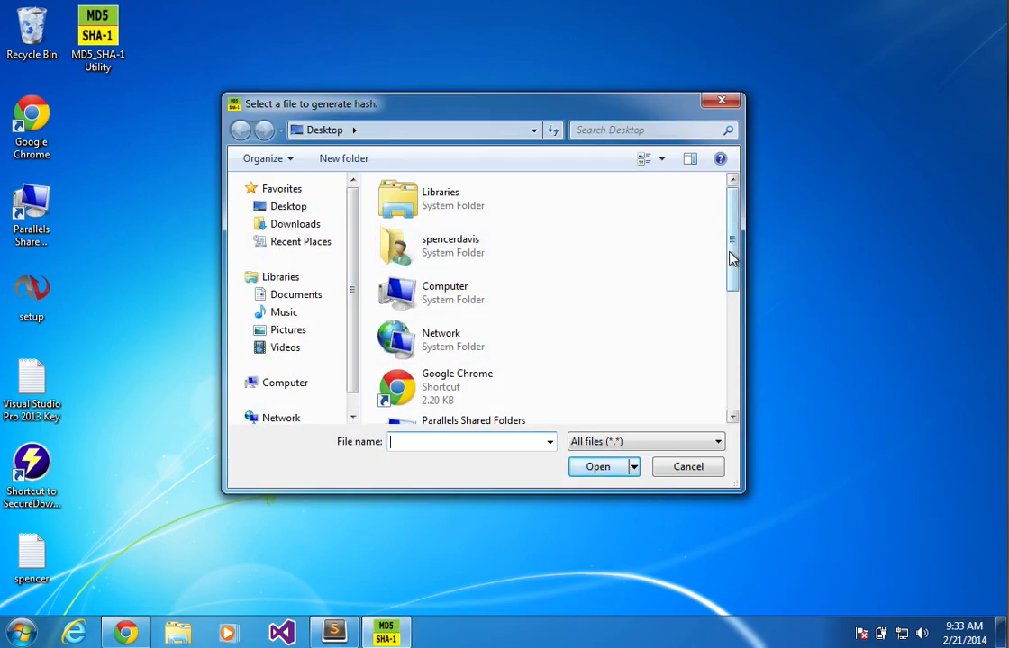
left_click(296, 224)
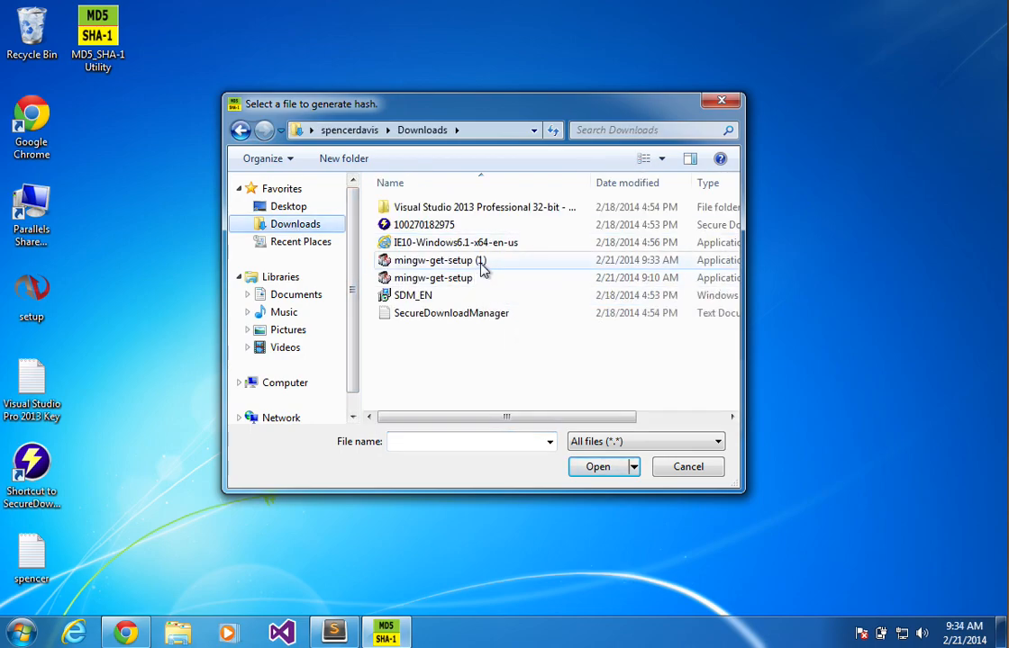
left_click(440, 259)
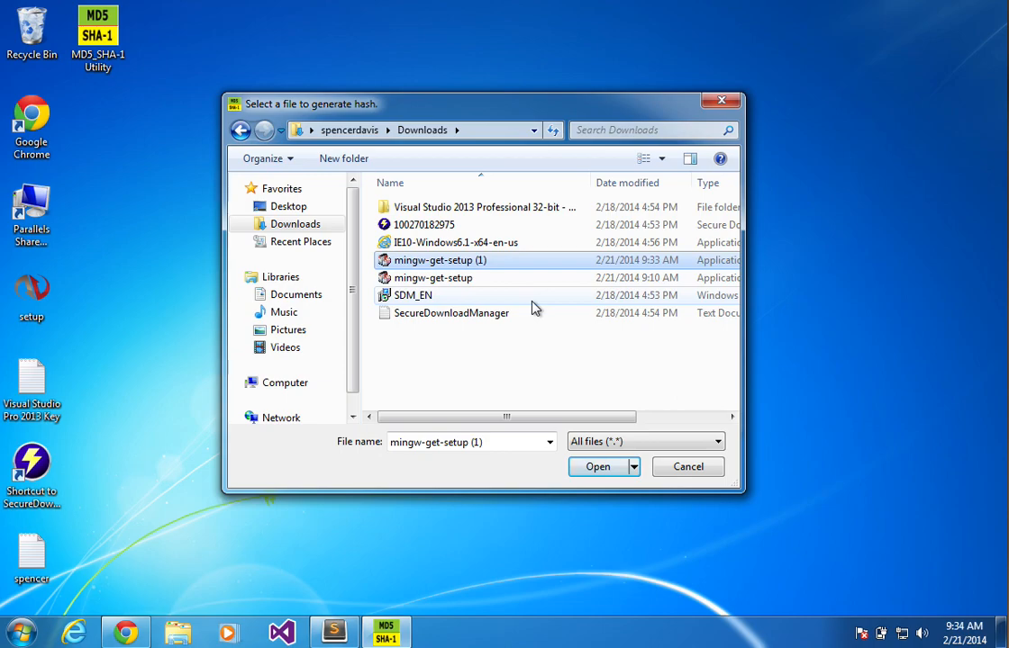
left_click(598, 467)
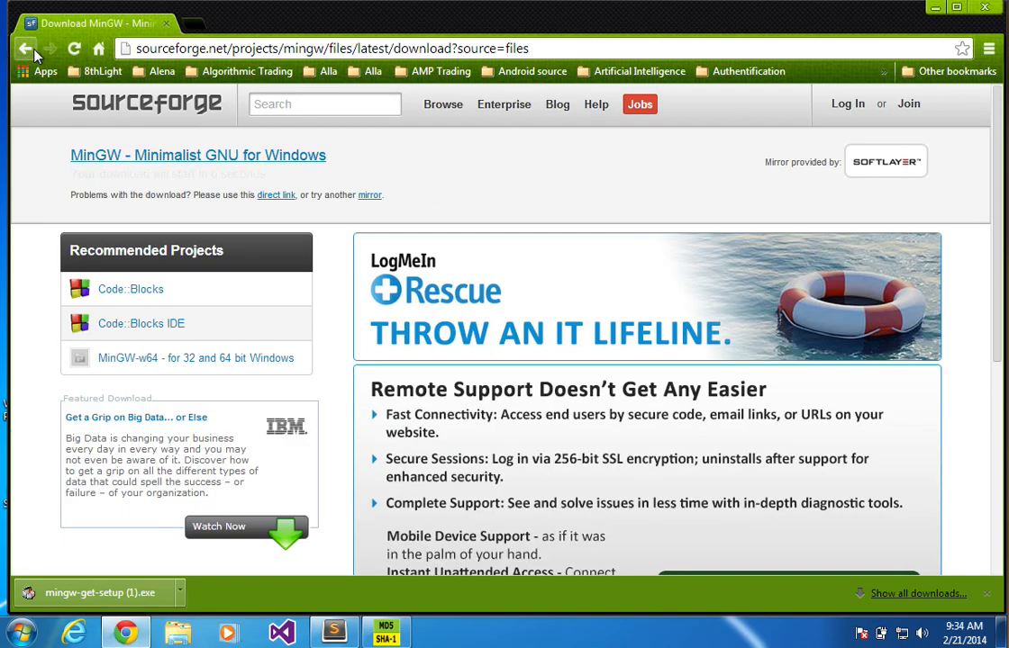
Go back to the SourceForge MinGW files listing and look through it
left_click(25, 49)
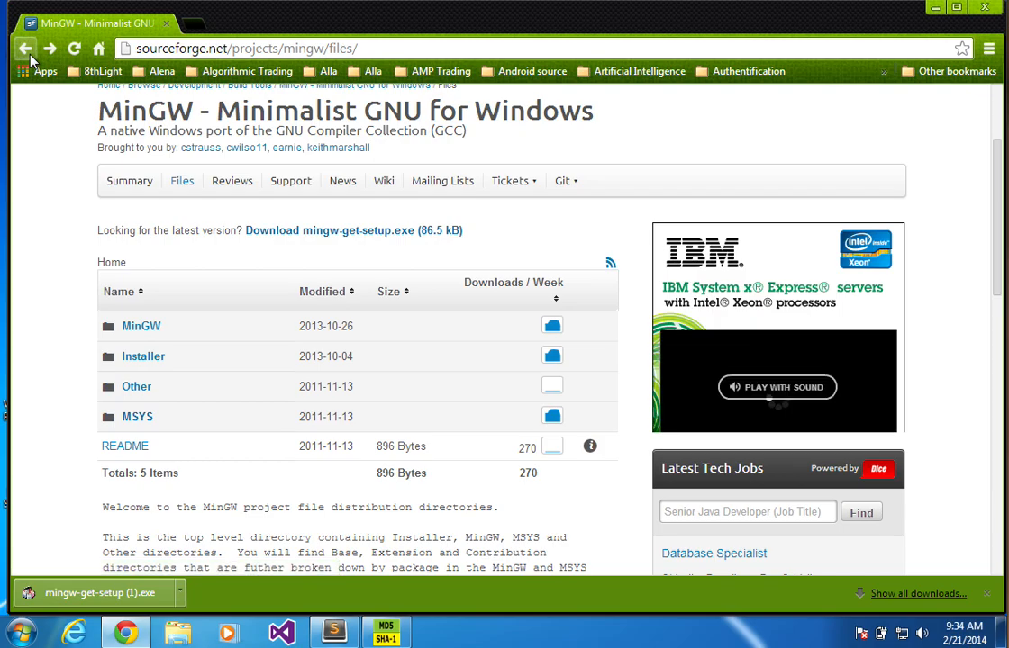
left_click(27, 48)
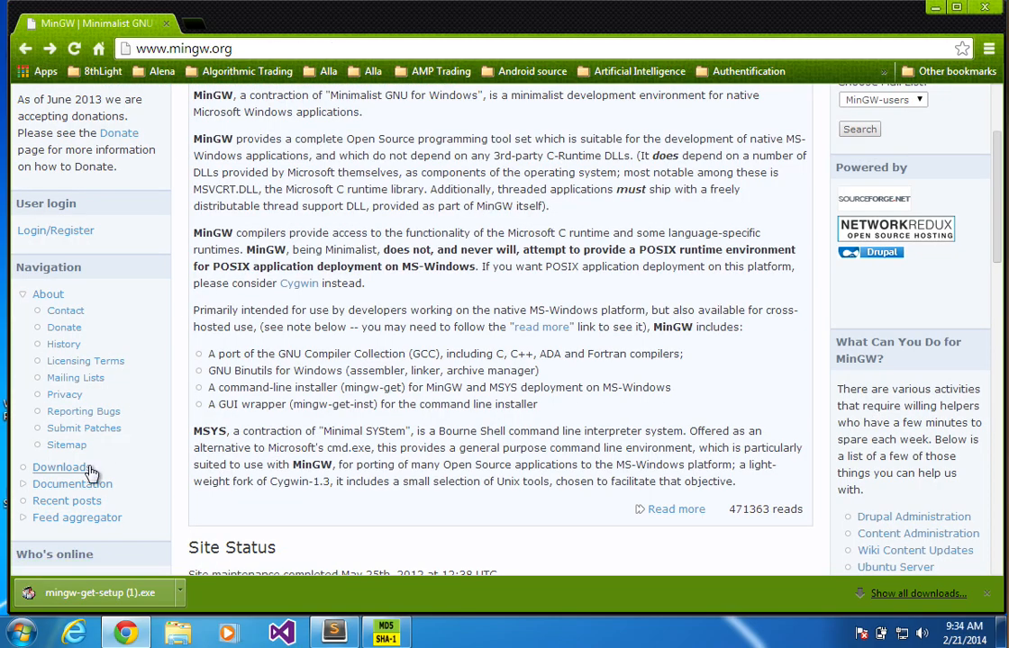
mouse_move(364, 326)
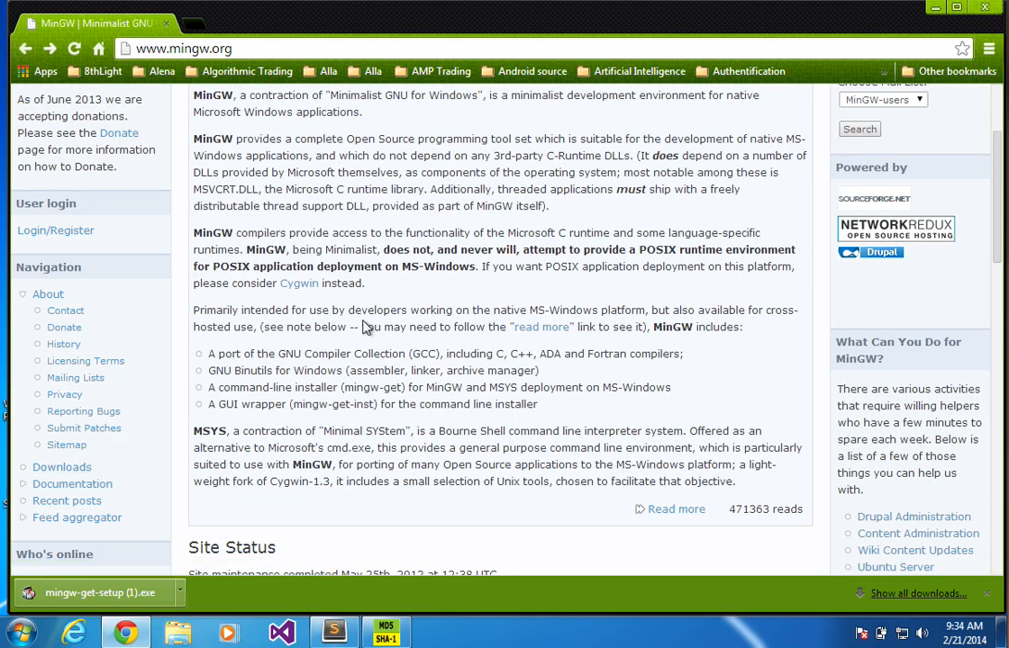
scroll("up", 3)
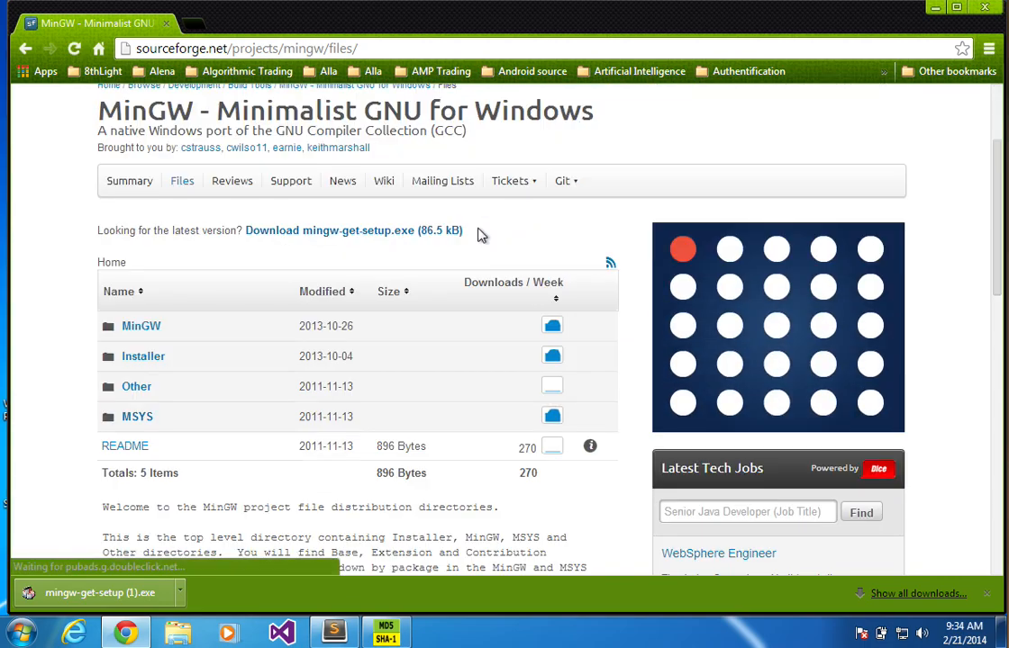
scroll("down", 3)
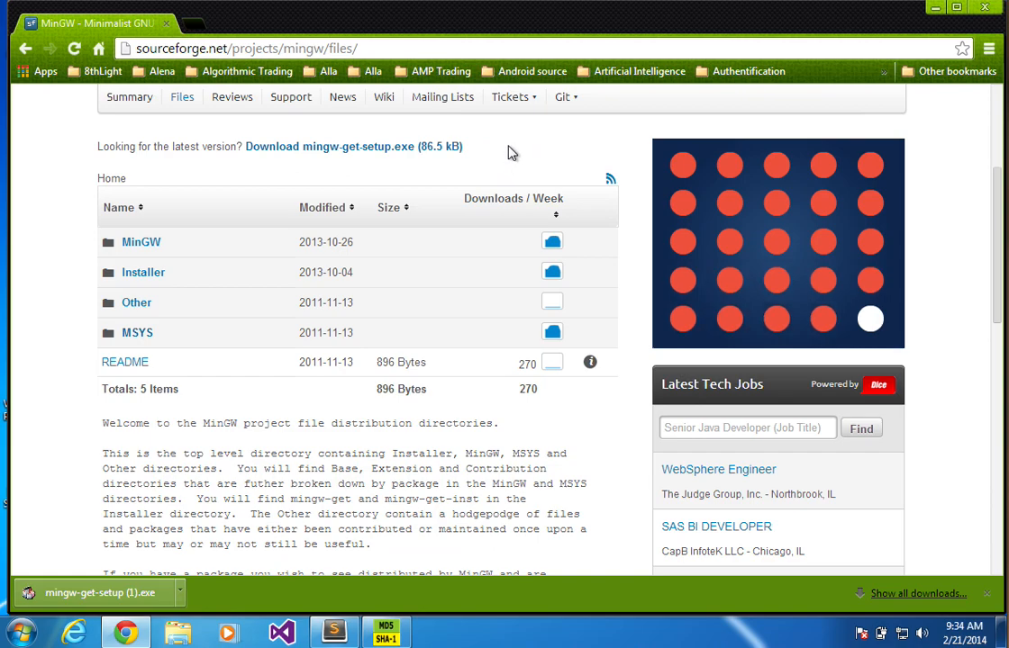
left_click(259, 21)
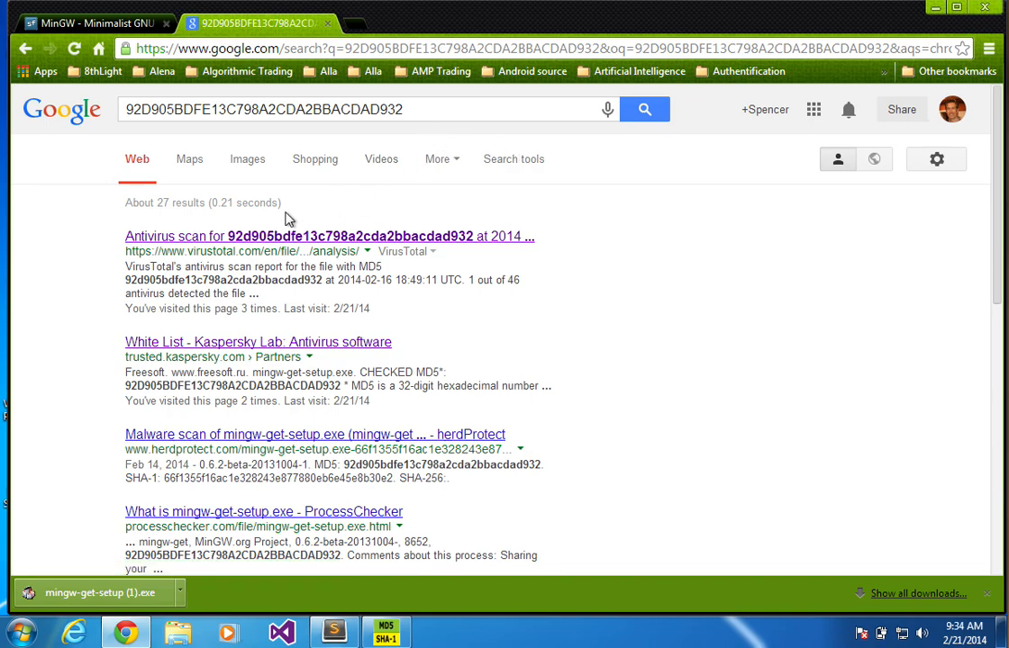
From the MD5 hash search results, open the VirusTotal antivirus scan report
scroll("down", 3)
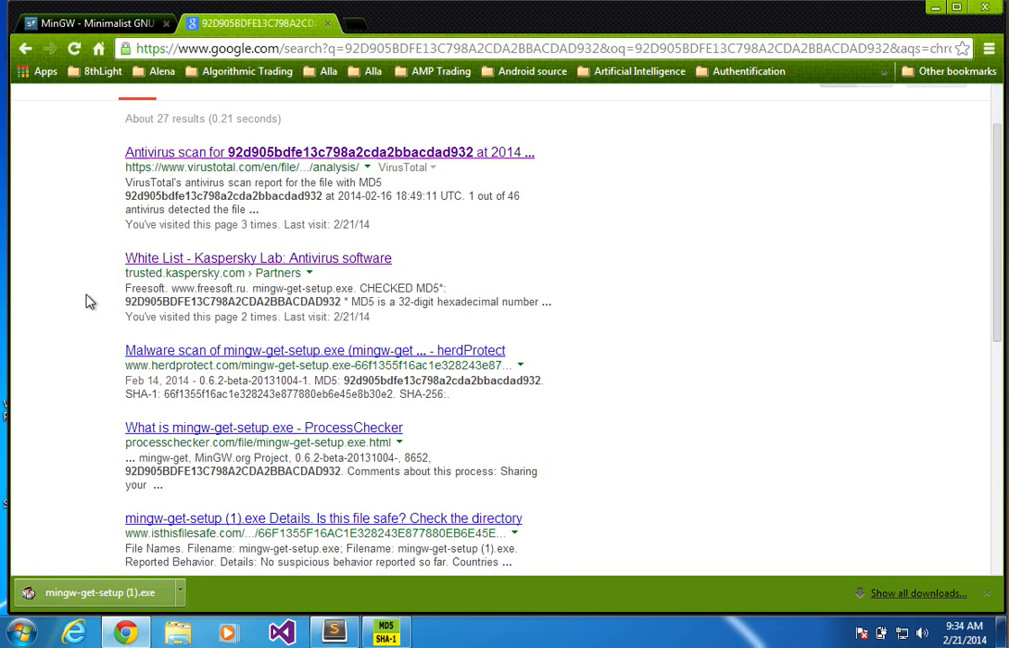
mouse_move(245, 267)
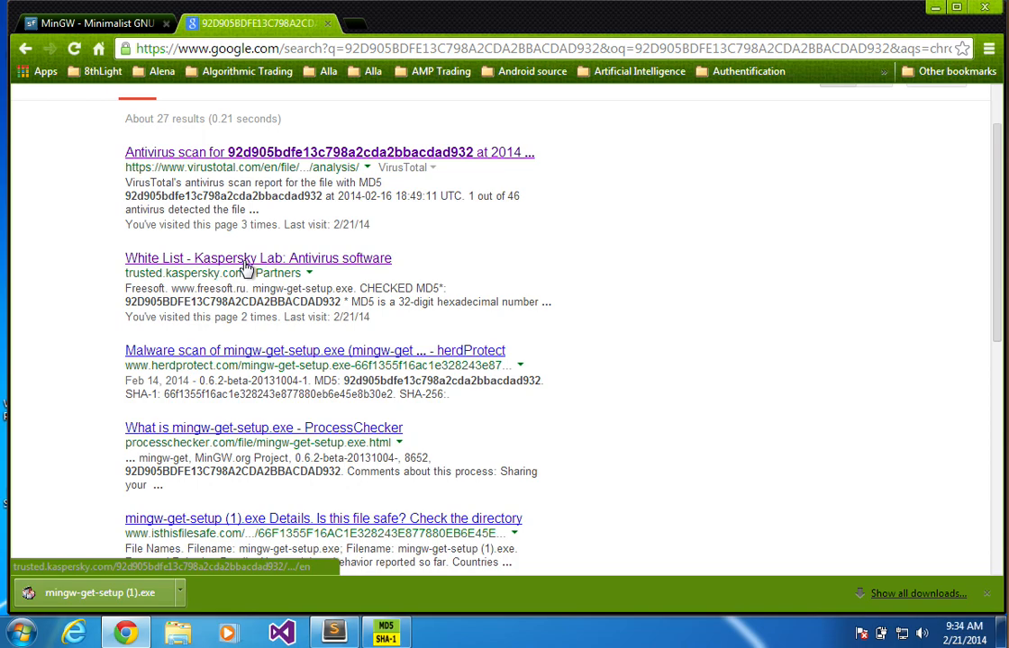
left_click(316, 151)
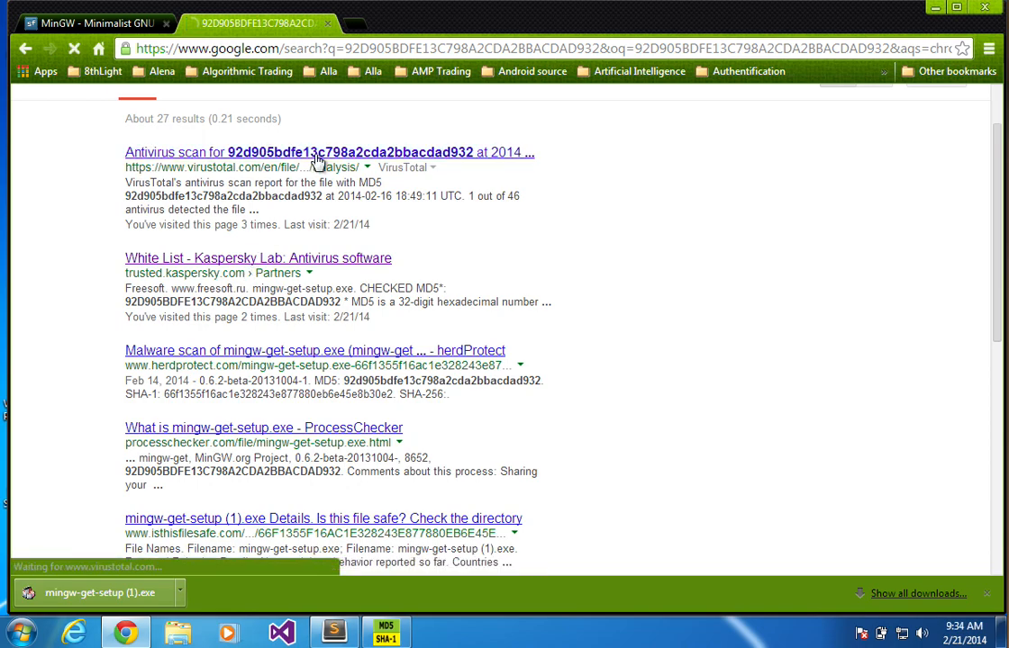
left_click(315, 151)
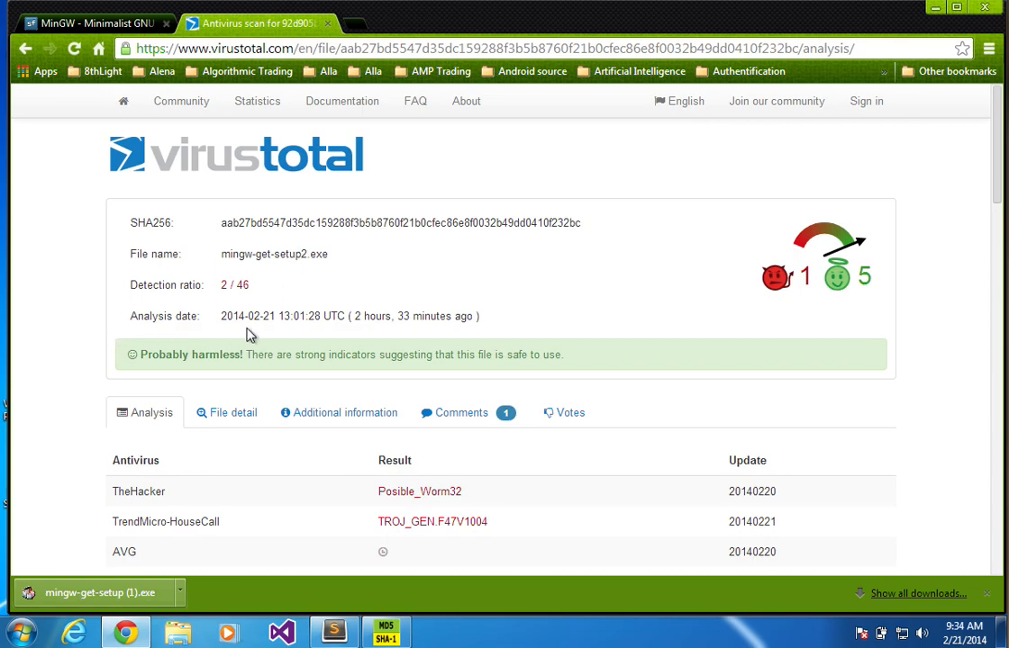
mouse_move(256, 286)
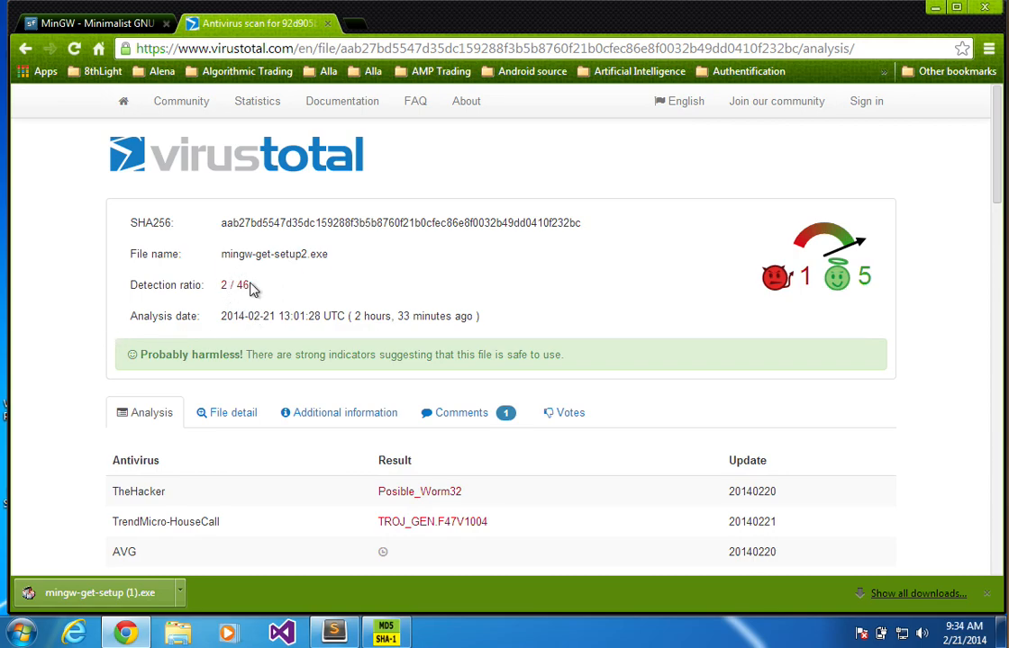
Review the VirusTotal report: 2 of 46 detections and file name mingw-get-setup2.exe
double_click(224, 284)
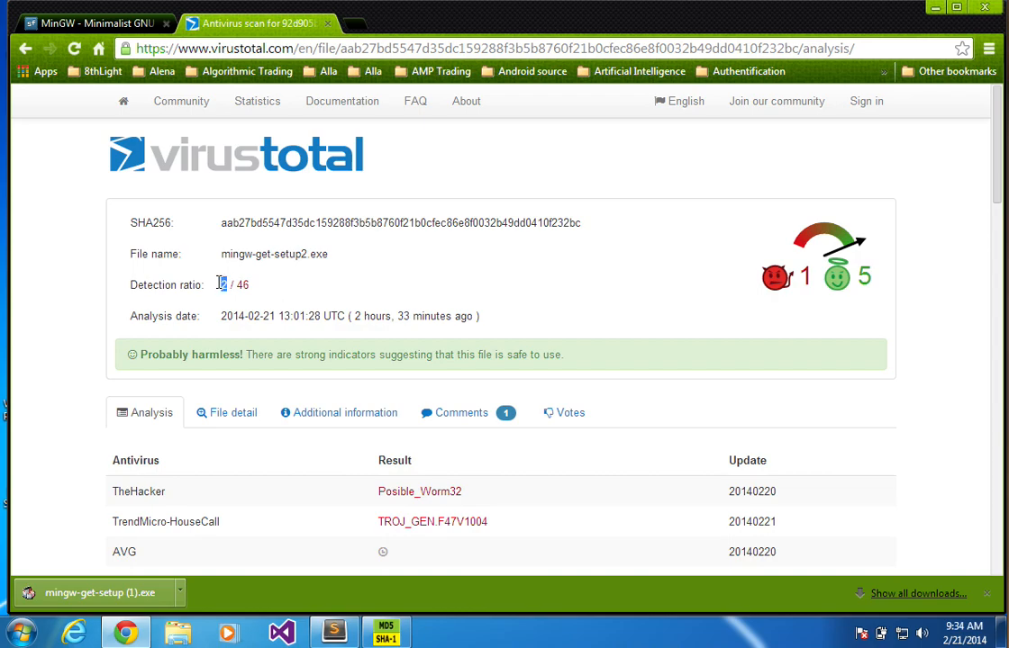
mouse_move(40, 378)
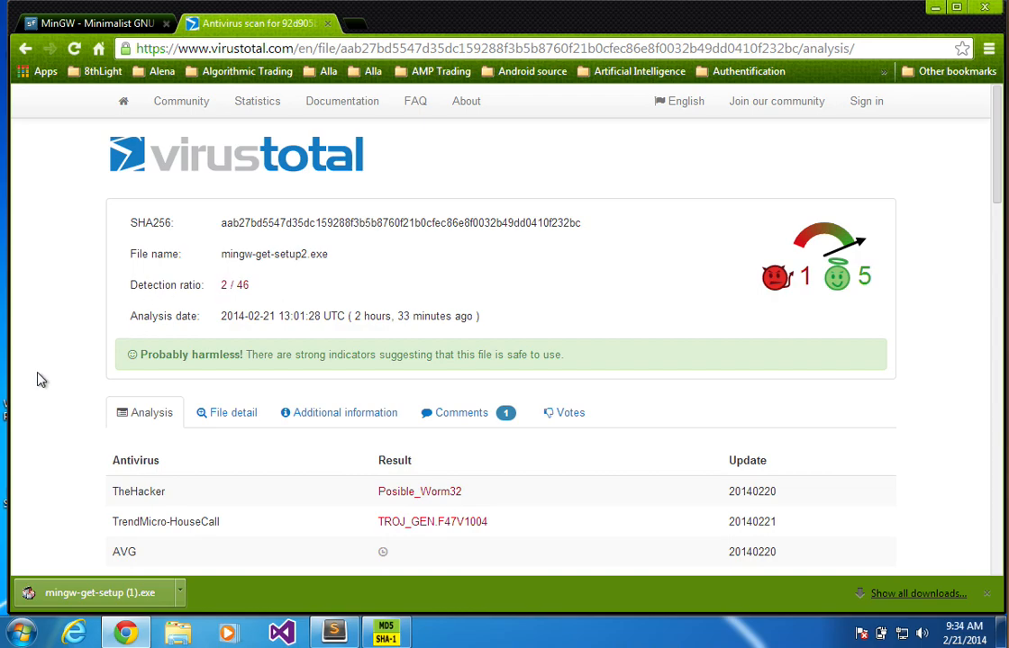
mouse_move(432, 231)
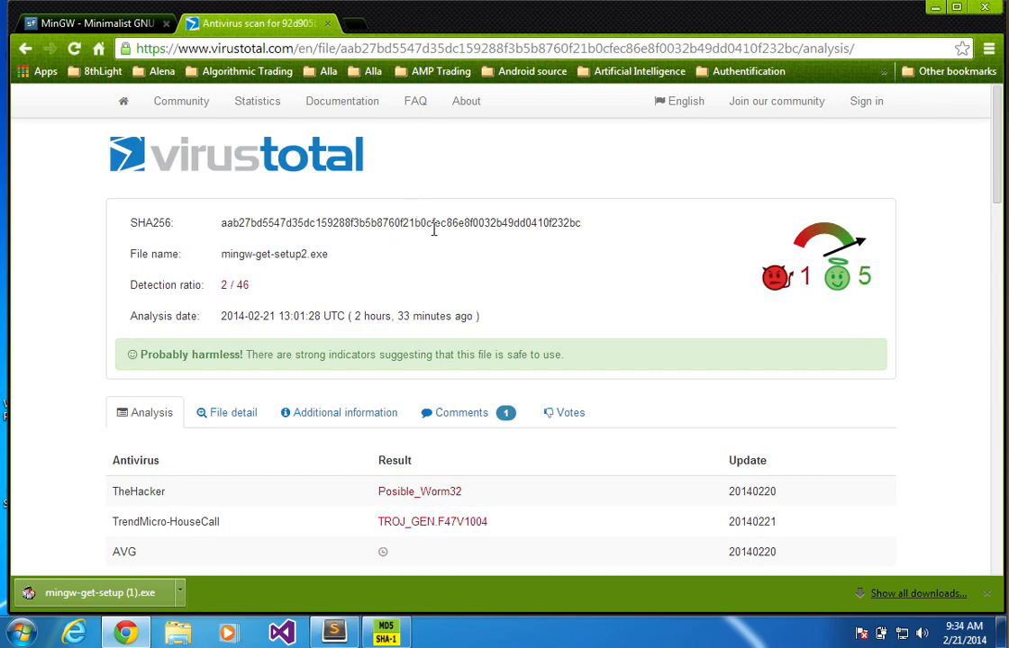
mouse_move(331, 251)
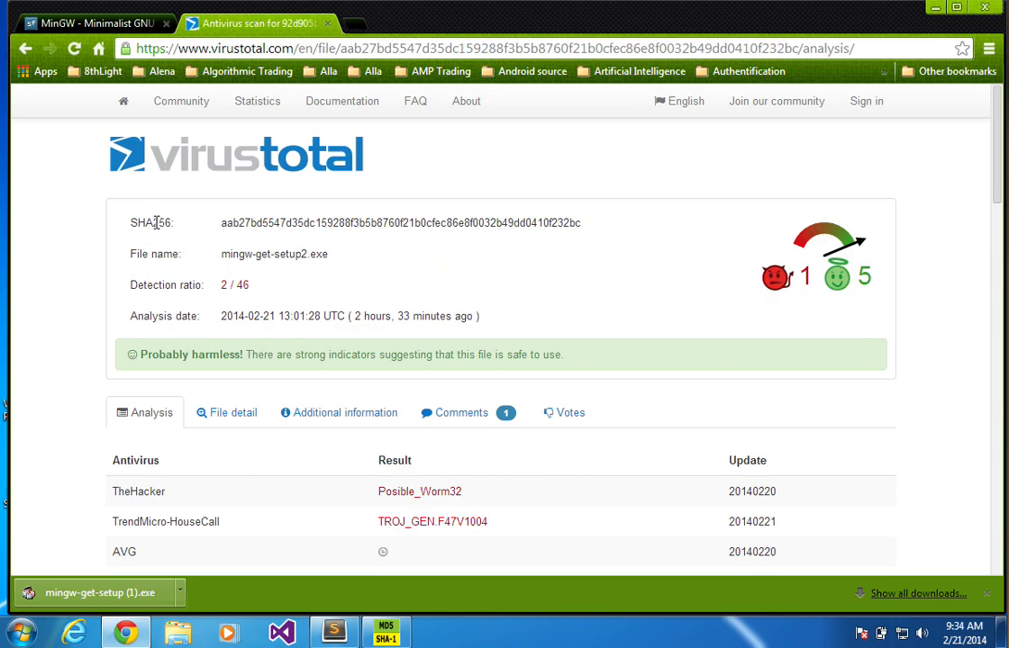
double_click(151, 224)
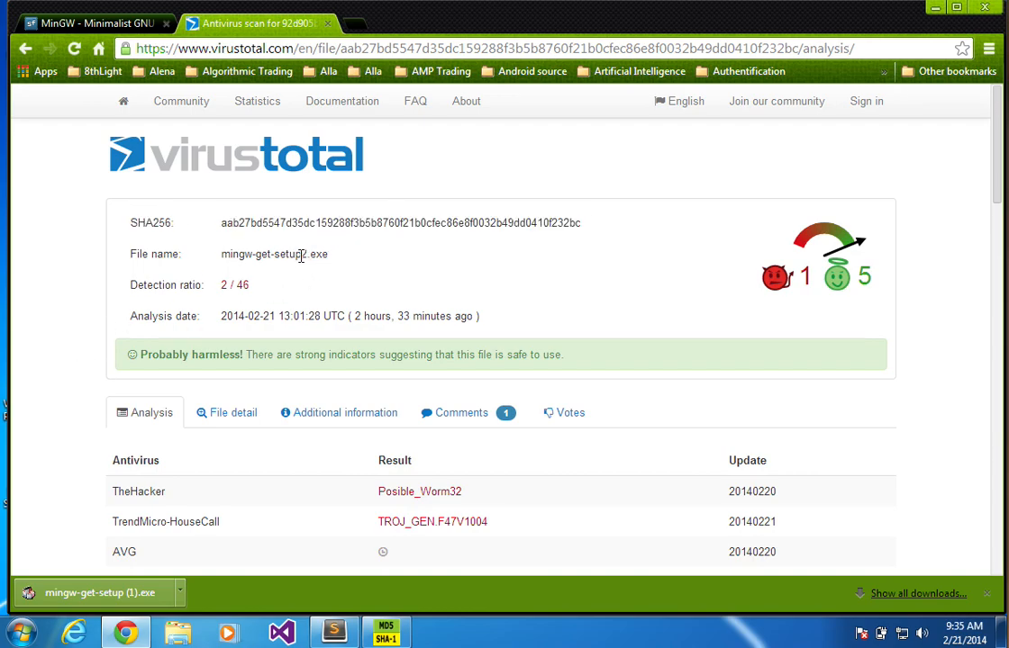
double_click(288, 254)
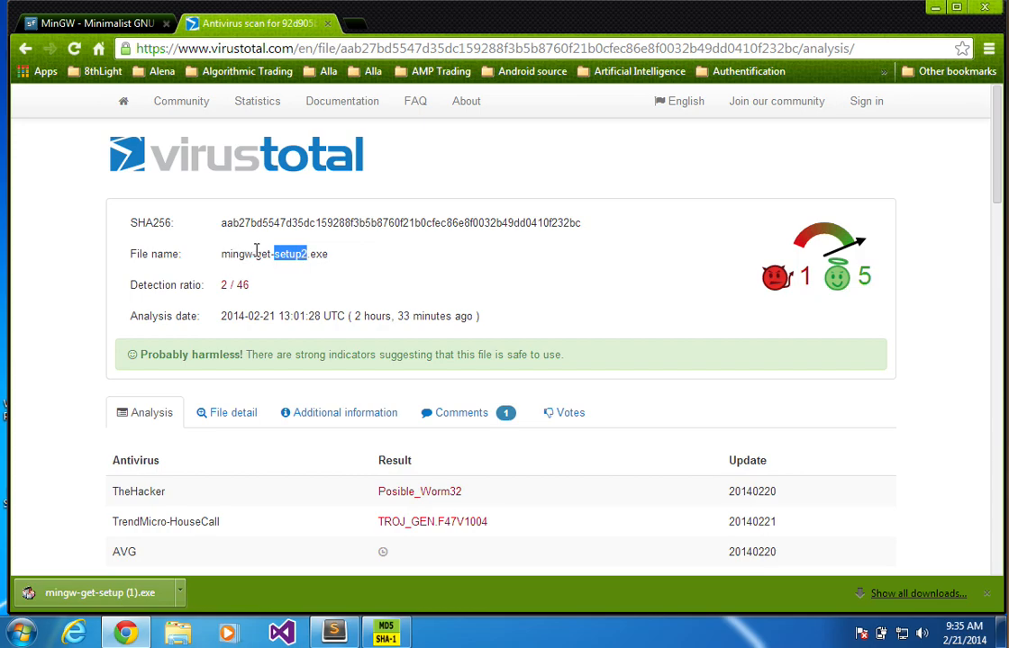
mouse_move(293, 248)
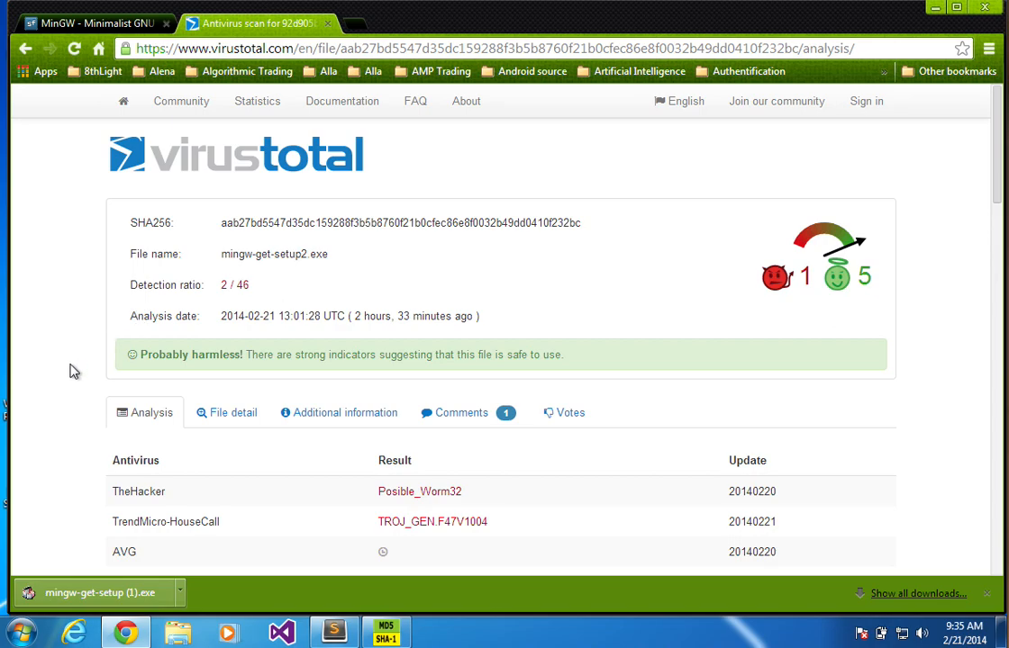
mouse_move(70, 386)
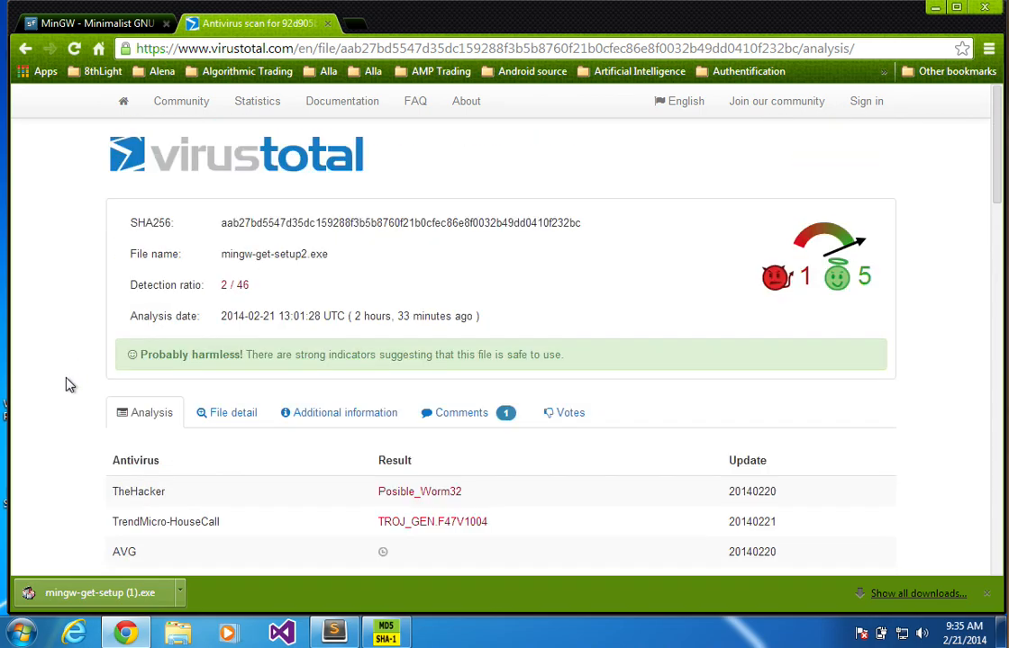
mouse_move(63, 372)
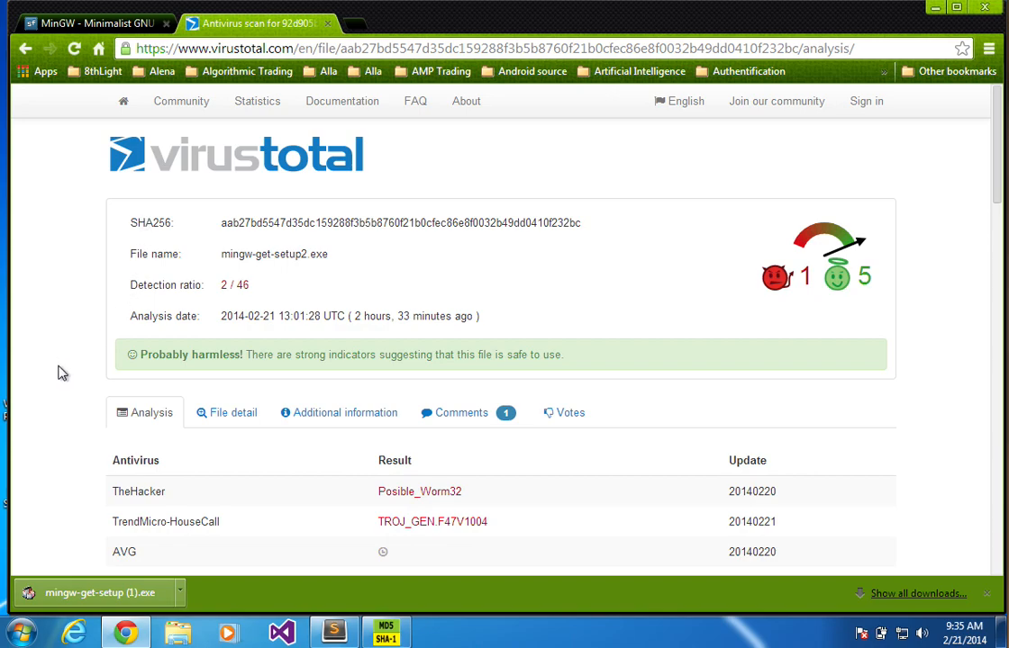
scroll("down", 3)
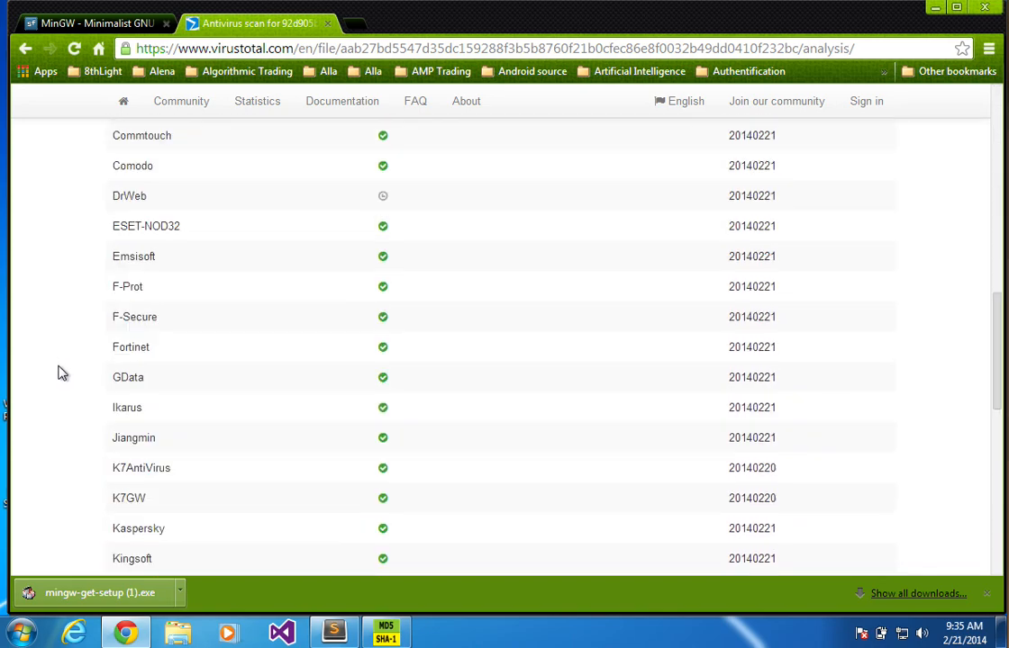
scroll("up", 3)
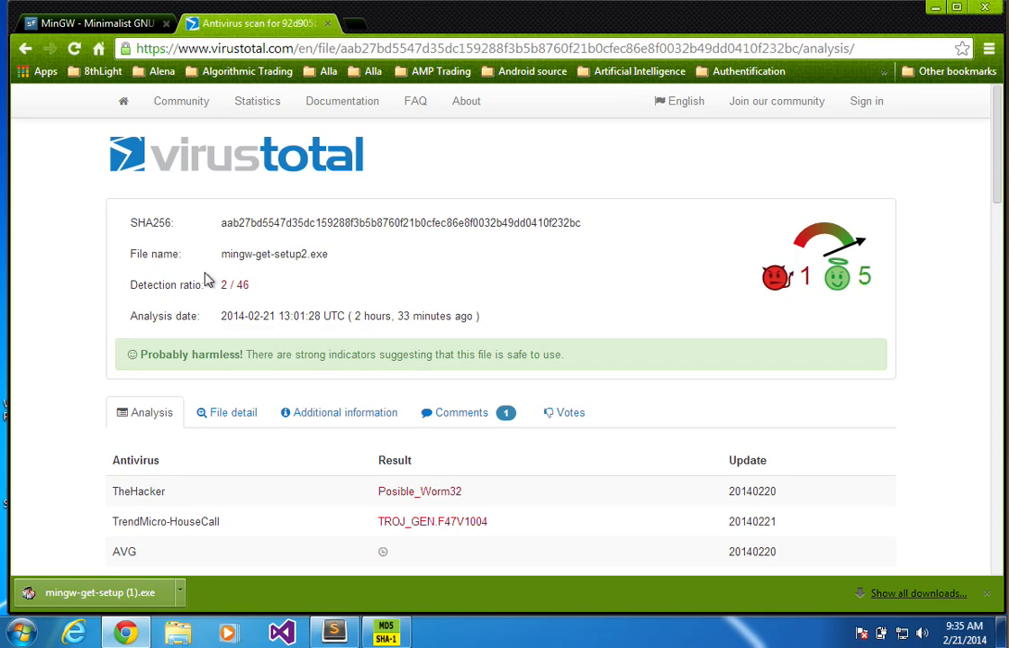
mouse_move(140, 560)
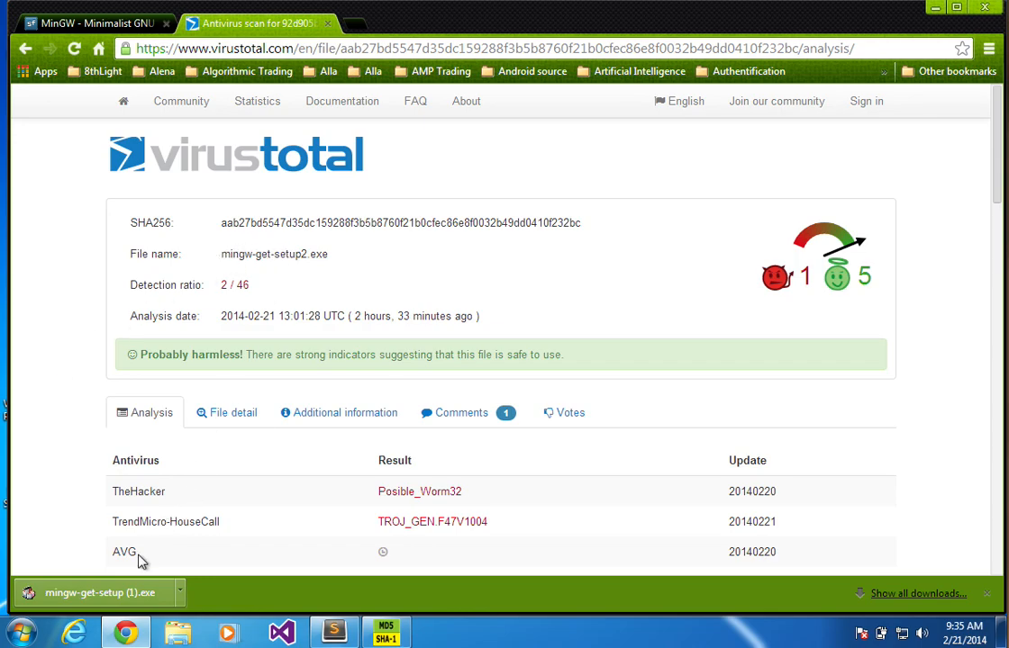
mouse_move(81, 407)
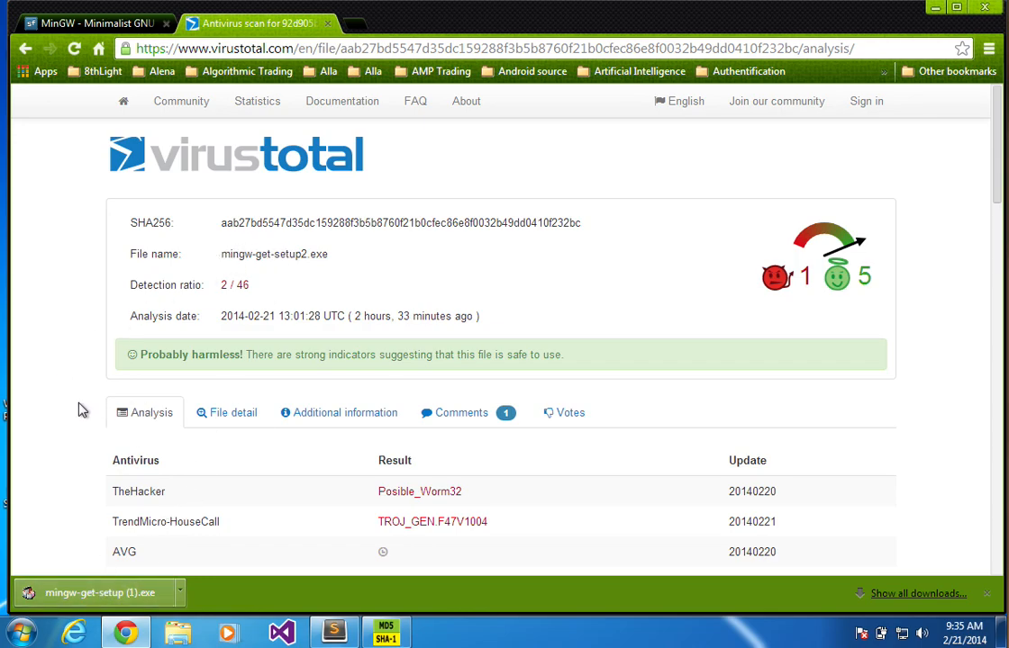
mouse_move(848, 322)
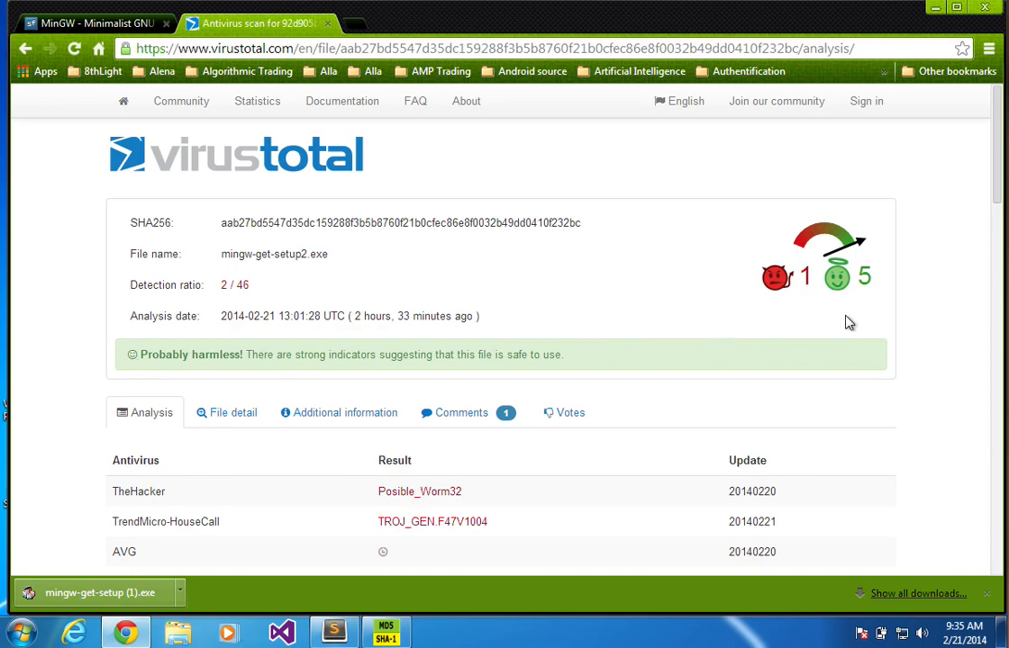
mouse_move(719, 389)
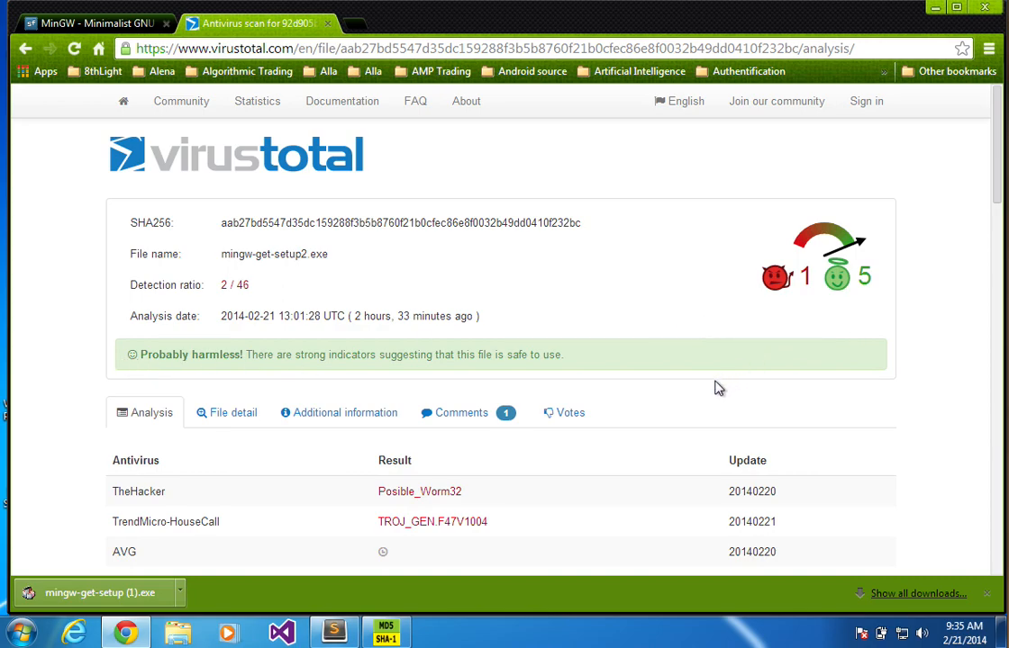
scroll("down", 3)
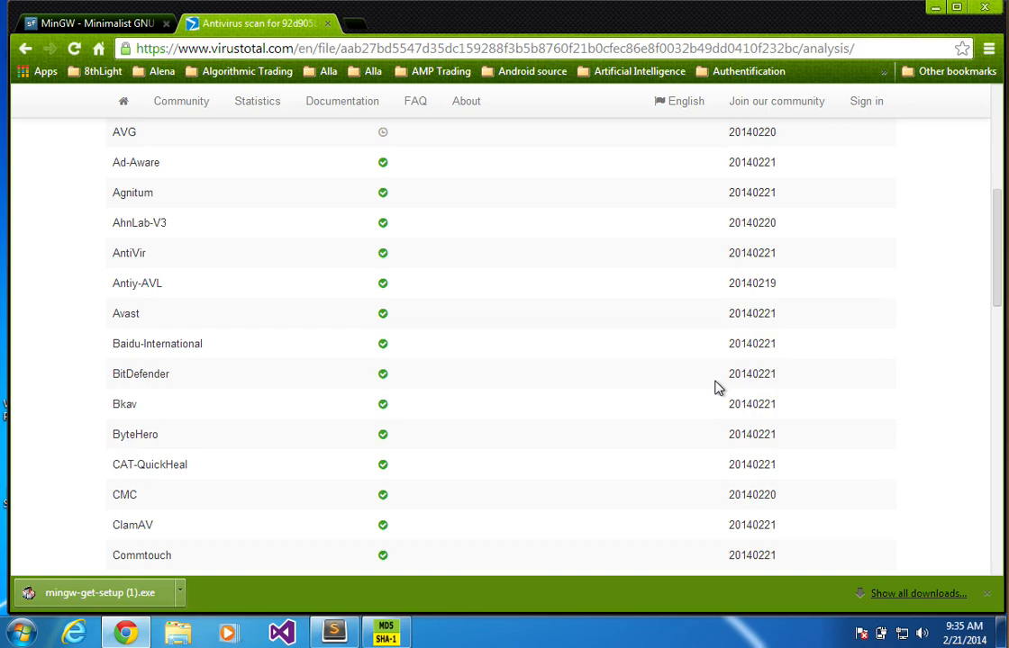
scroll("down", 3)
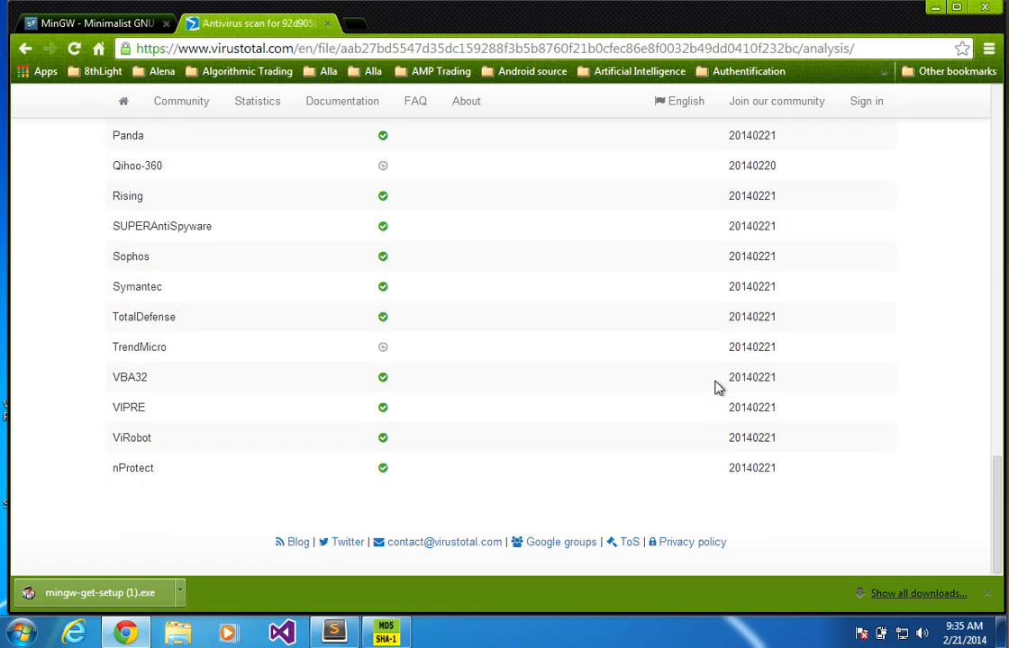
scroll("up", 3)
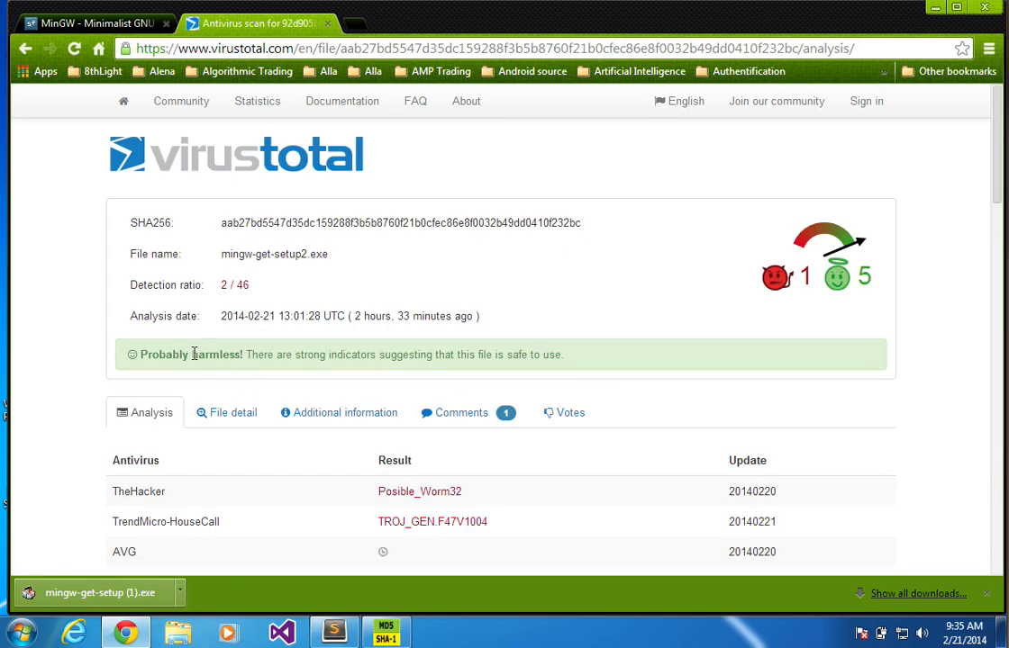
scroll("down", 3)
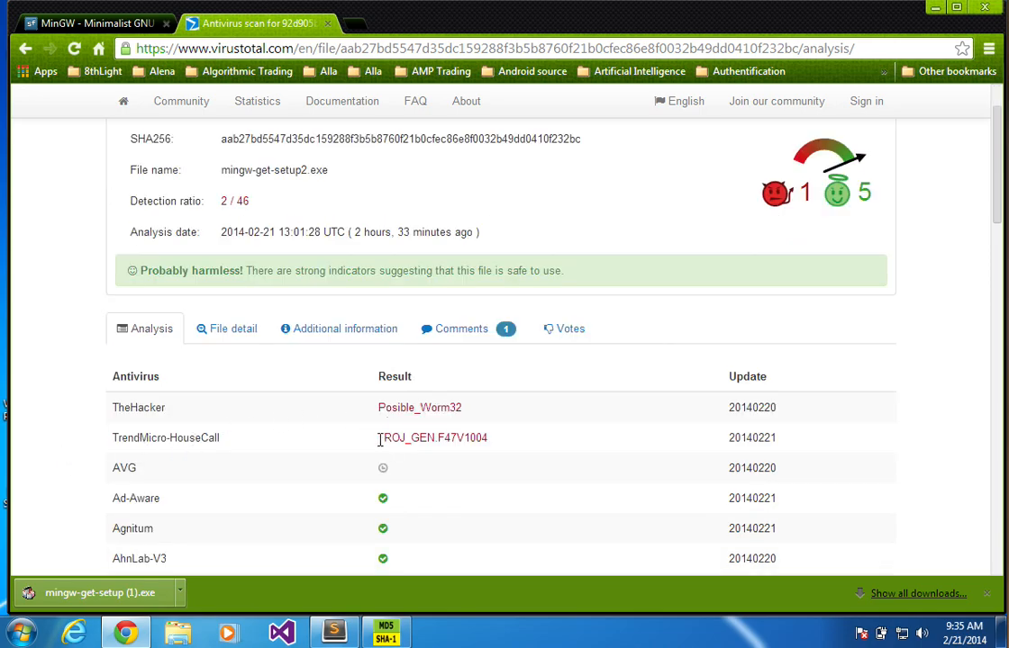
double_click(421, 437)
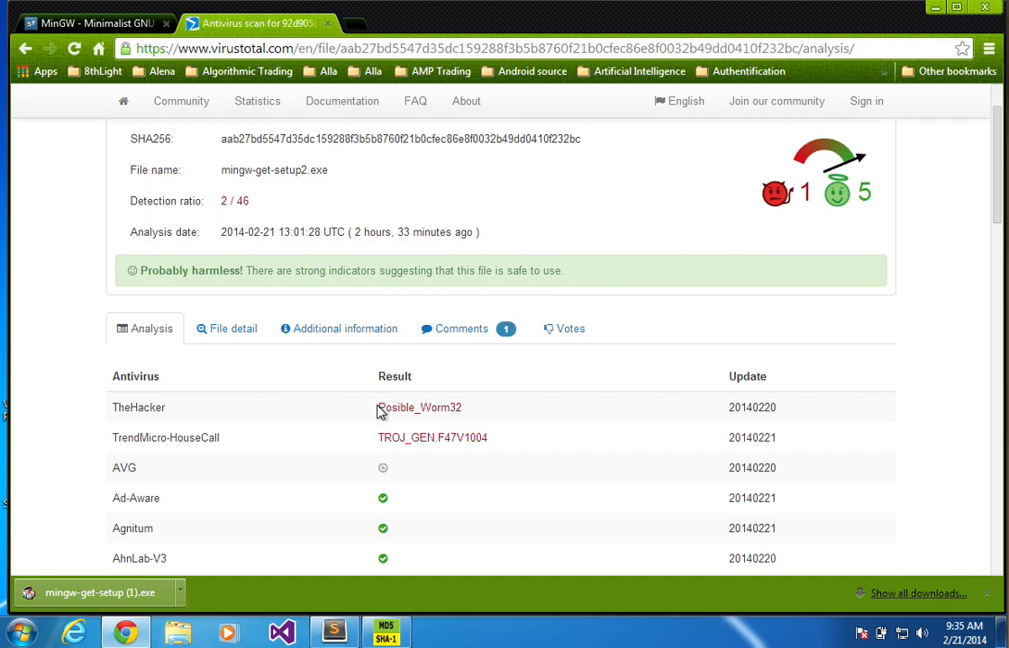
double_click(418, 407)
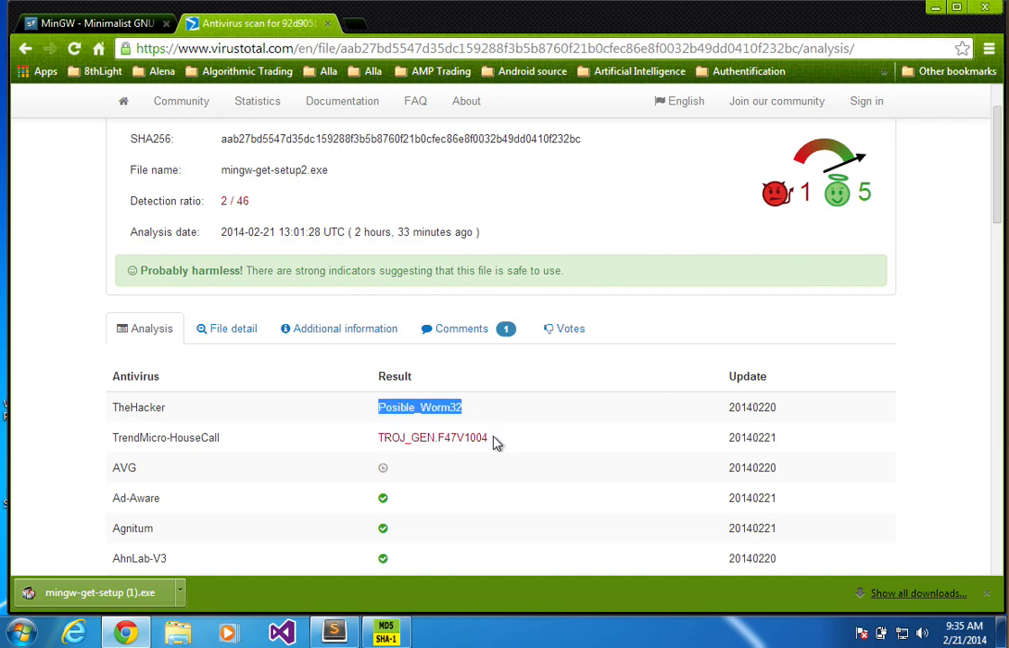
double_click(432, 438)
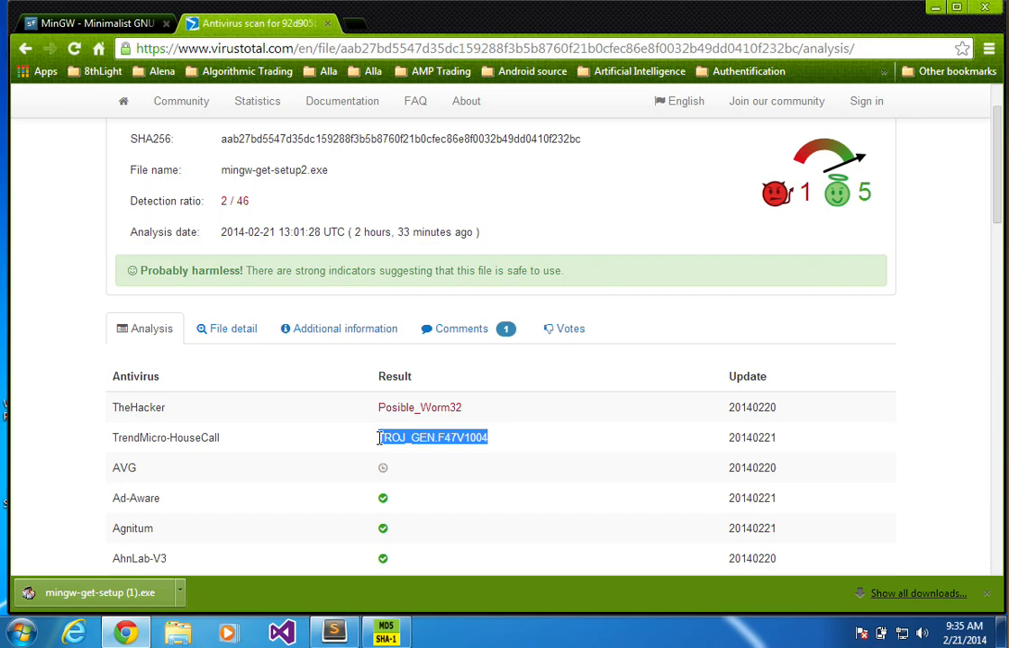
mouse_move(364, 439)
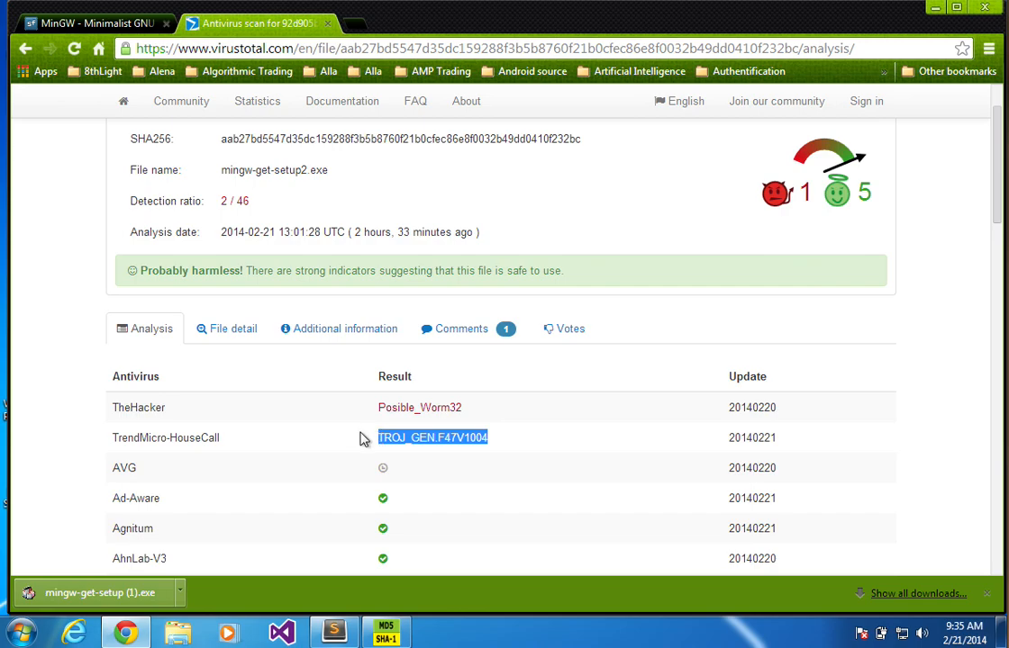
left_click(76, 393)
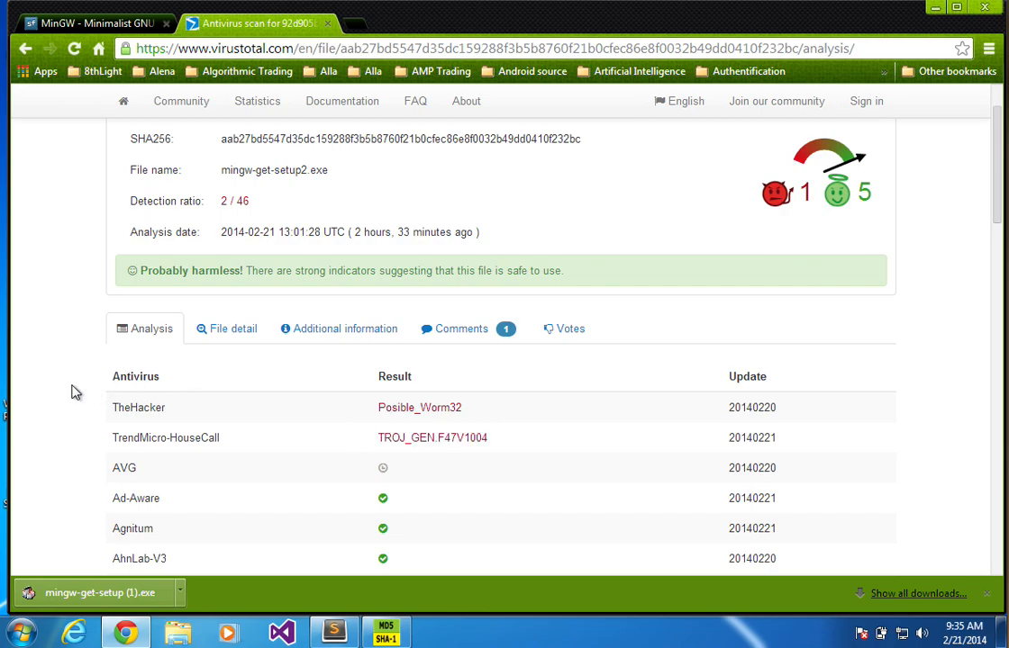
mouse_move(98, 362)
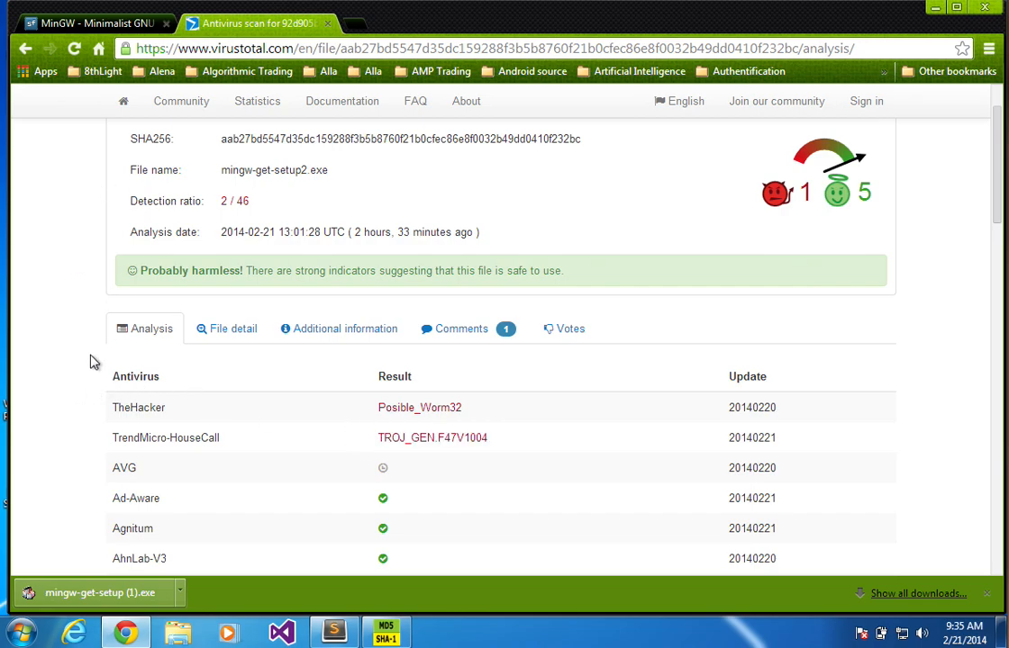
scroll("down", 3)
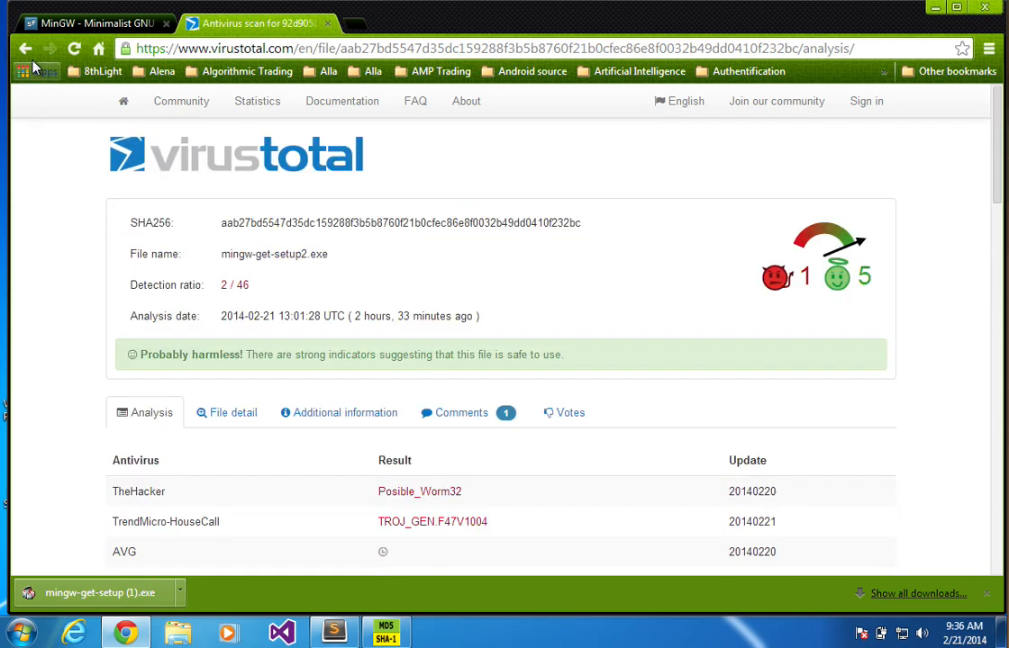
Open the Kaspersky White List result confirming mingw-get-setup.exe as CHECKED
left_click(25, 48)
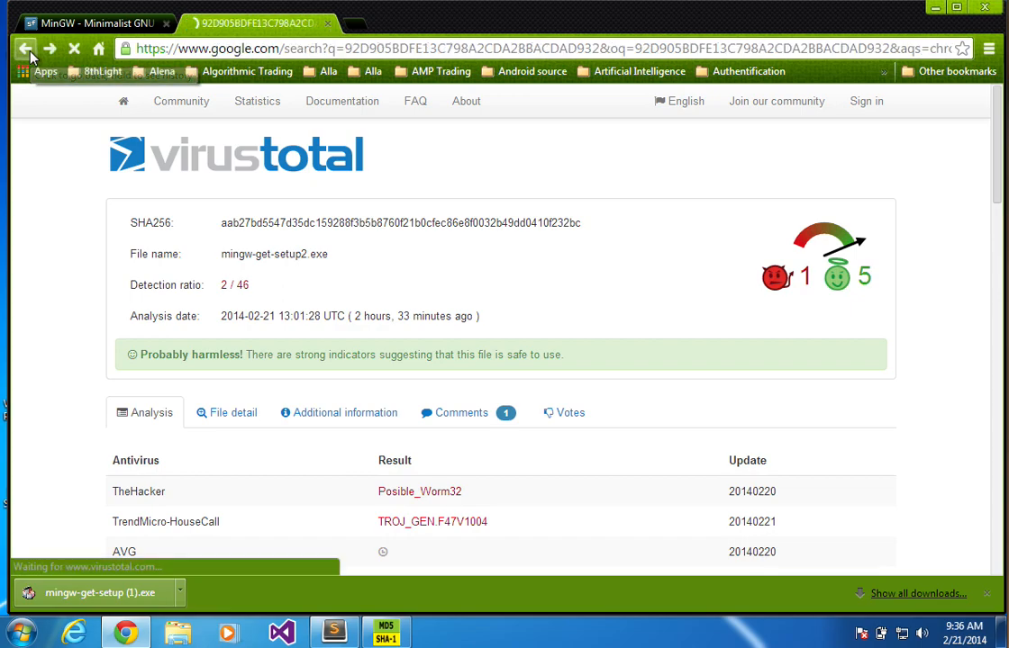
left_click(25, 48)
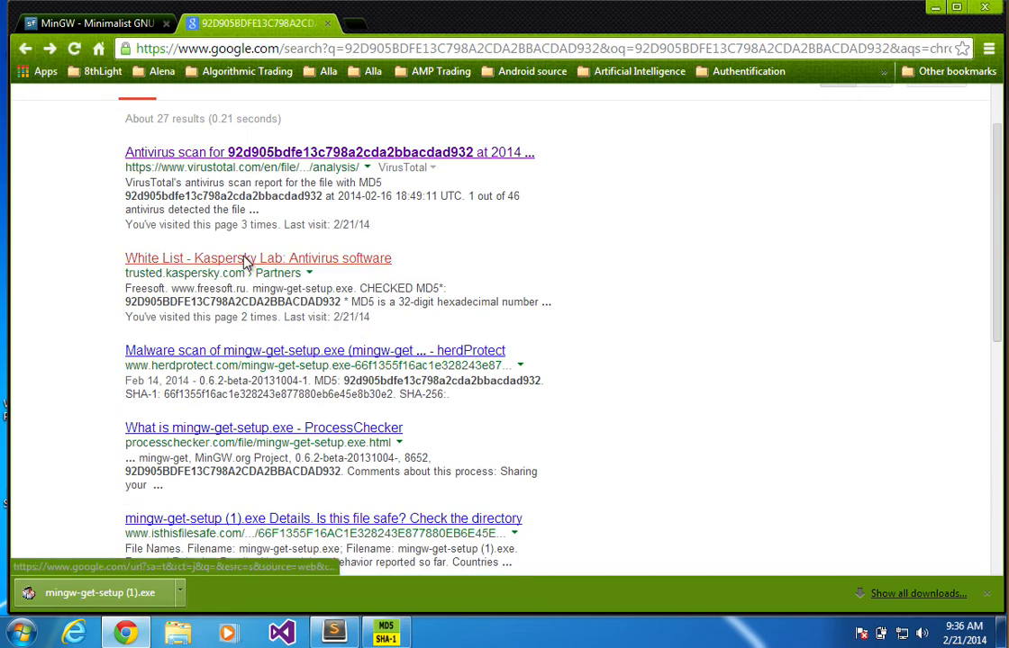
left_click(257, 259)
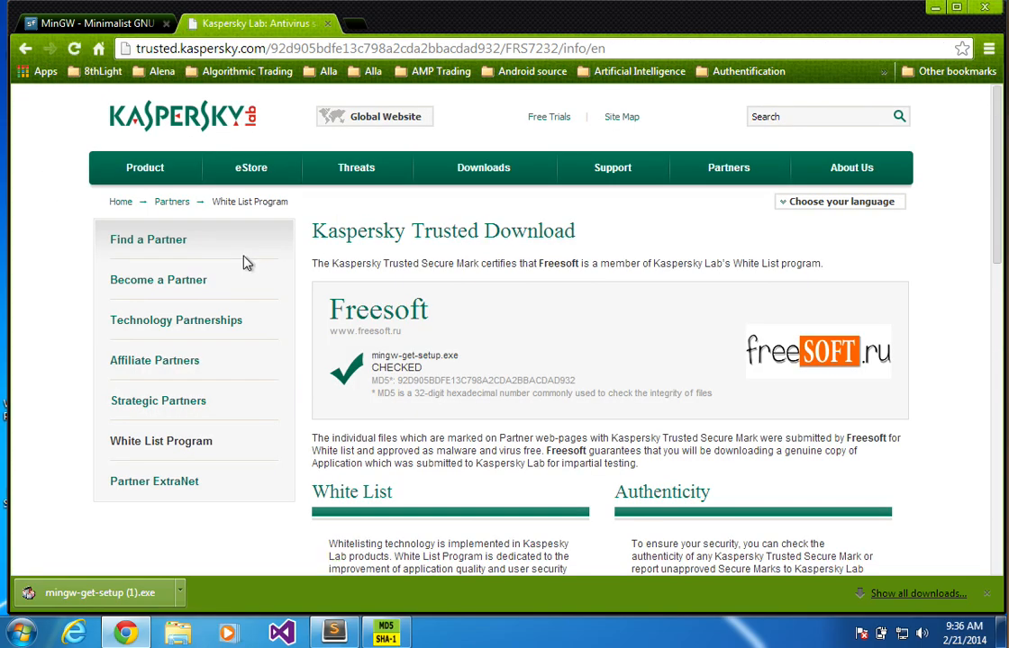
mouse_move(531, 385)
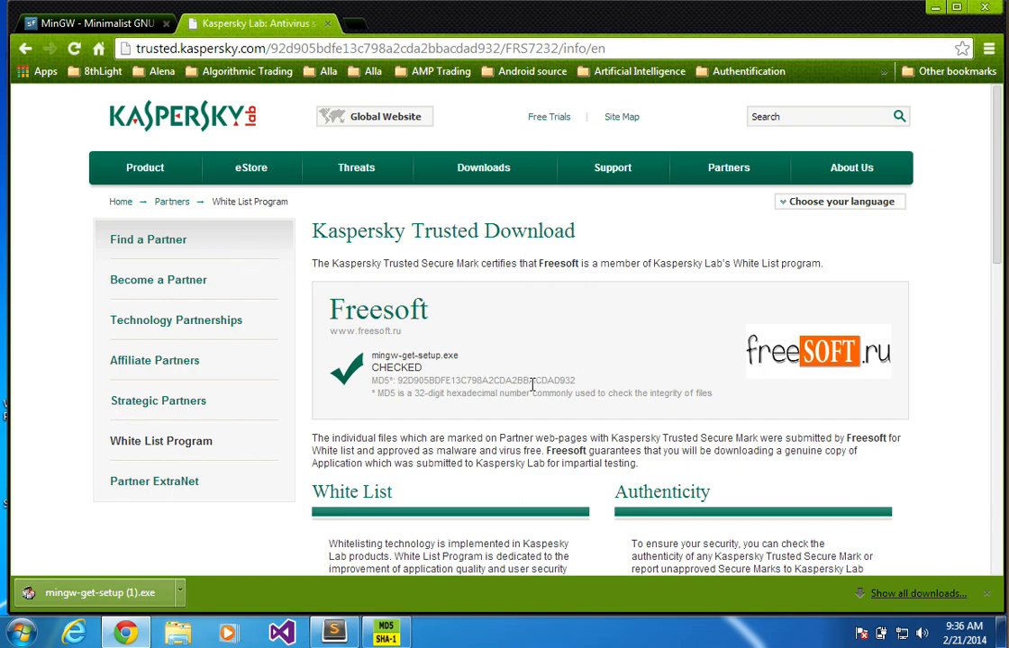
double_click(487, 380)
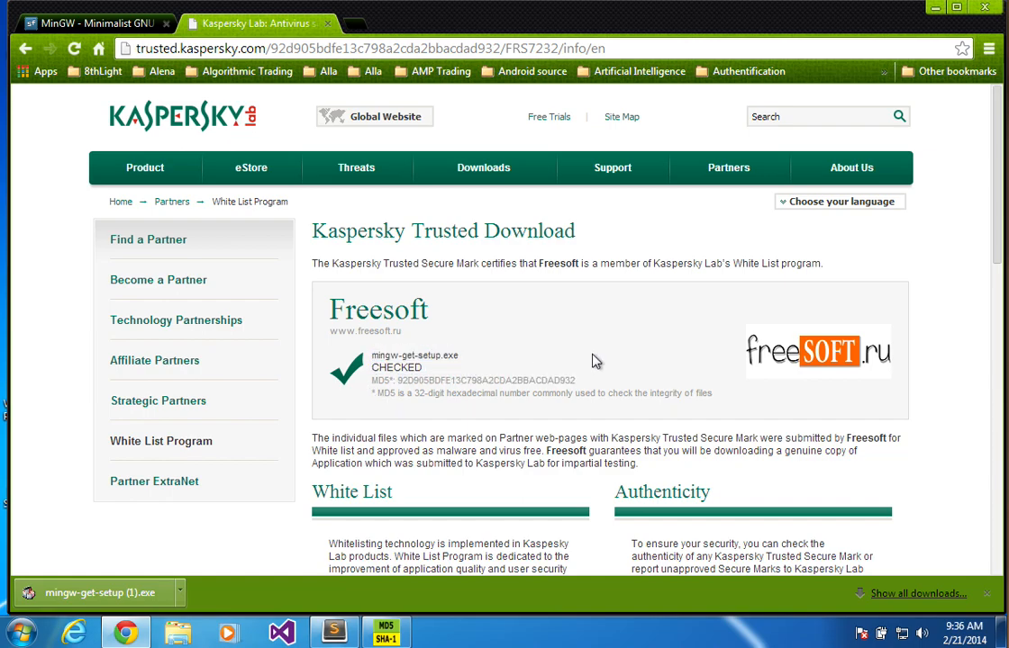
Scroll through the rest of the Kaspersky White List page
scroll("down", 3)
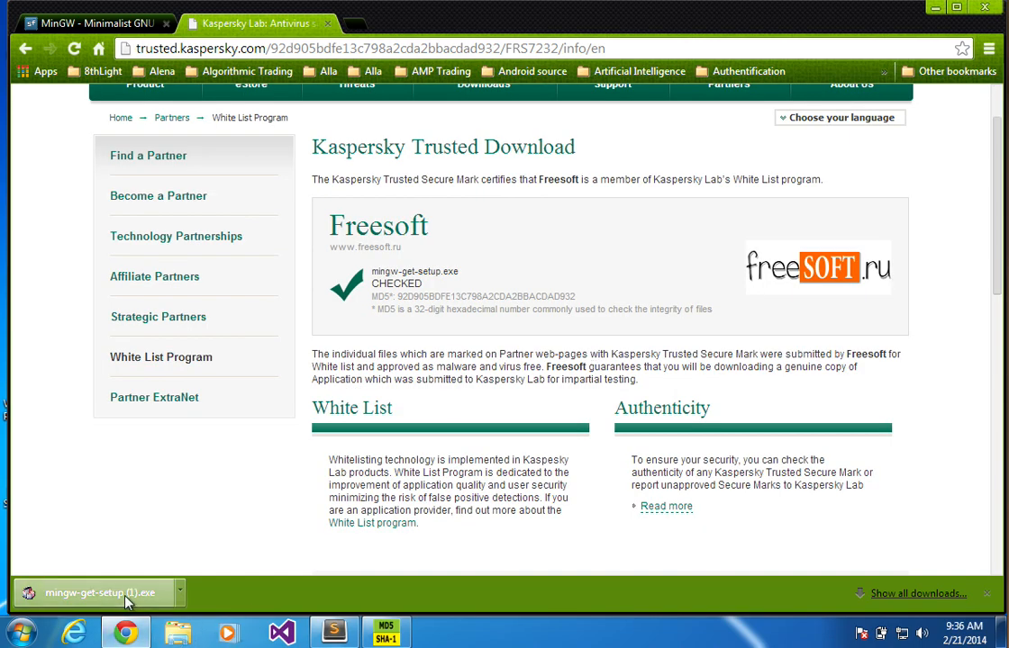
mouse_move(628, 281)
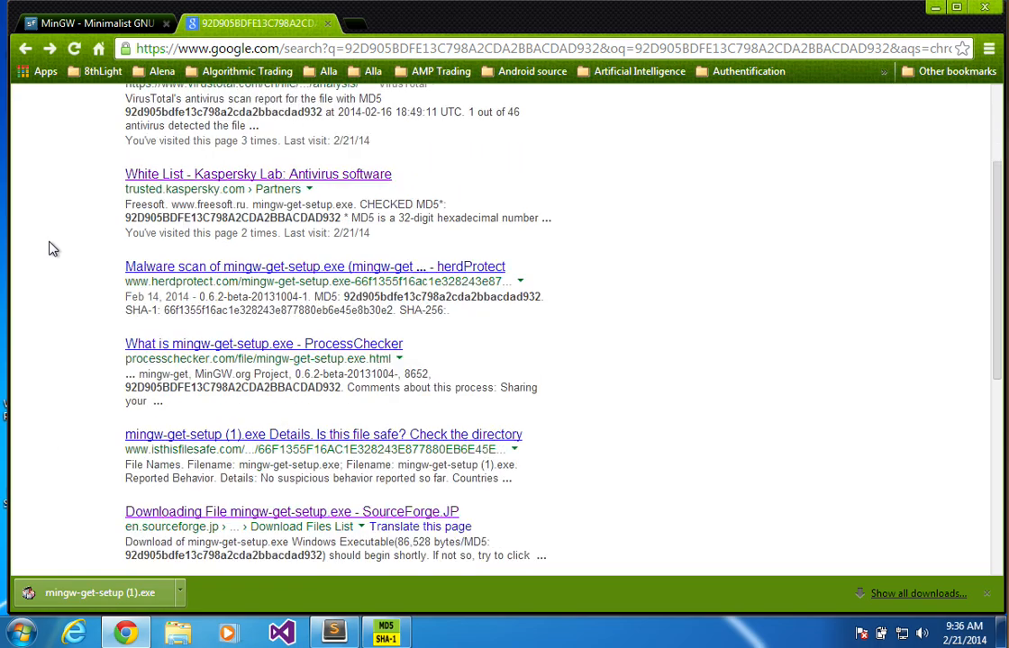
scroll("down", 3)
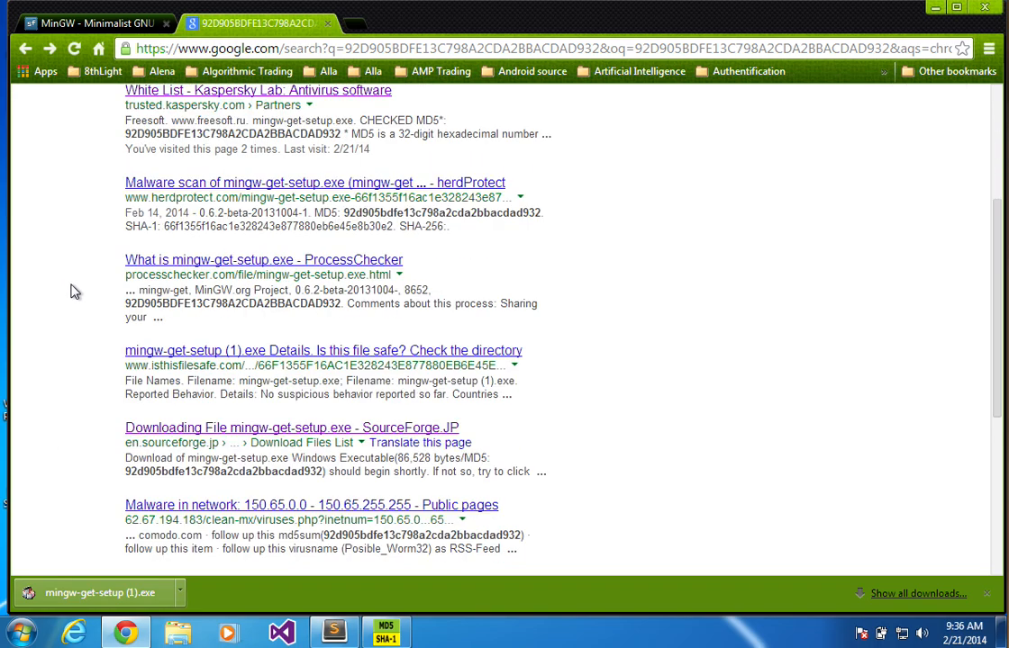
scroll("down", 3)
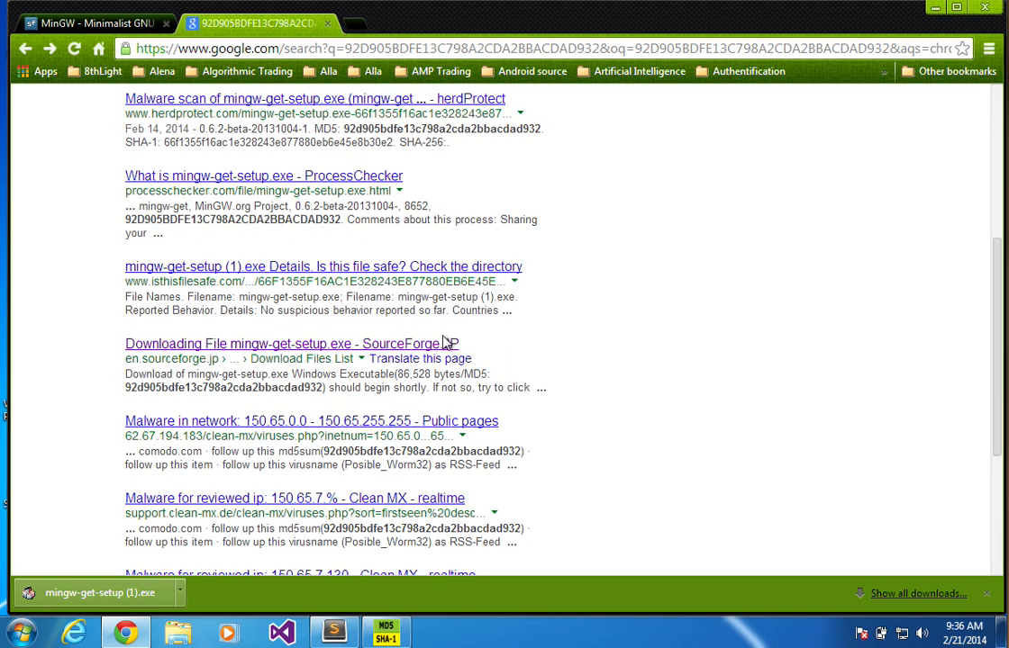
mouse_move(441, 349)
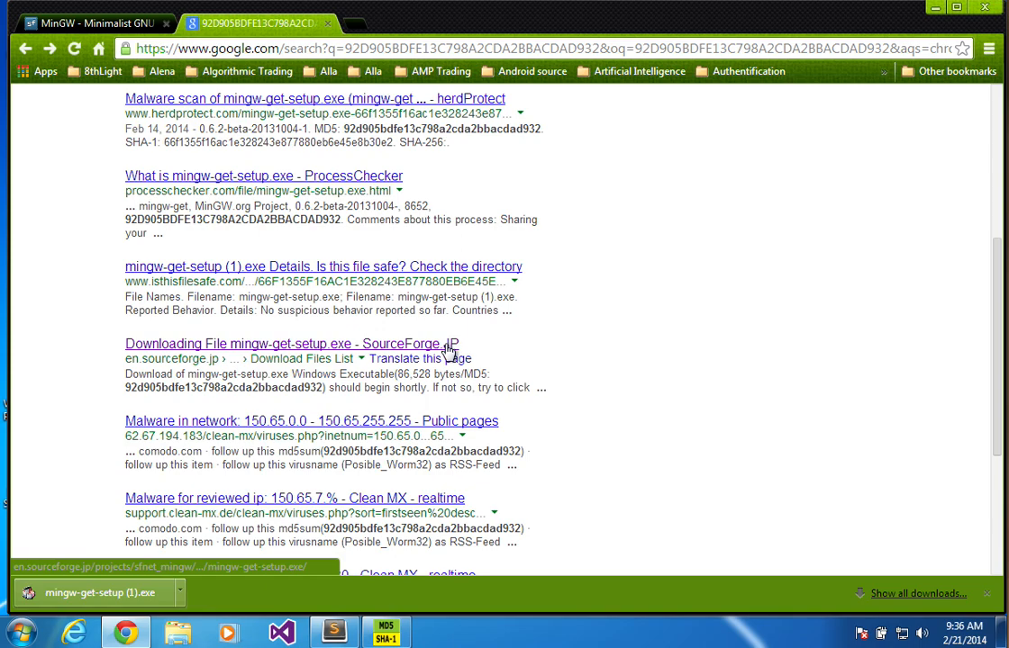
mouse_move(454, 350)
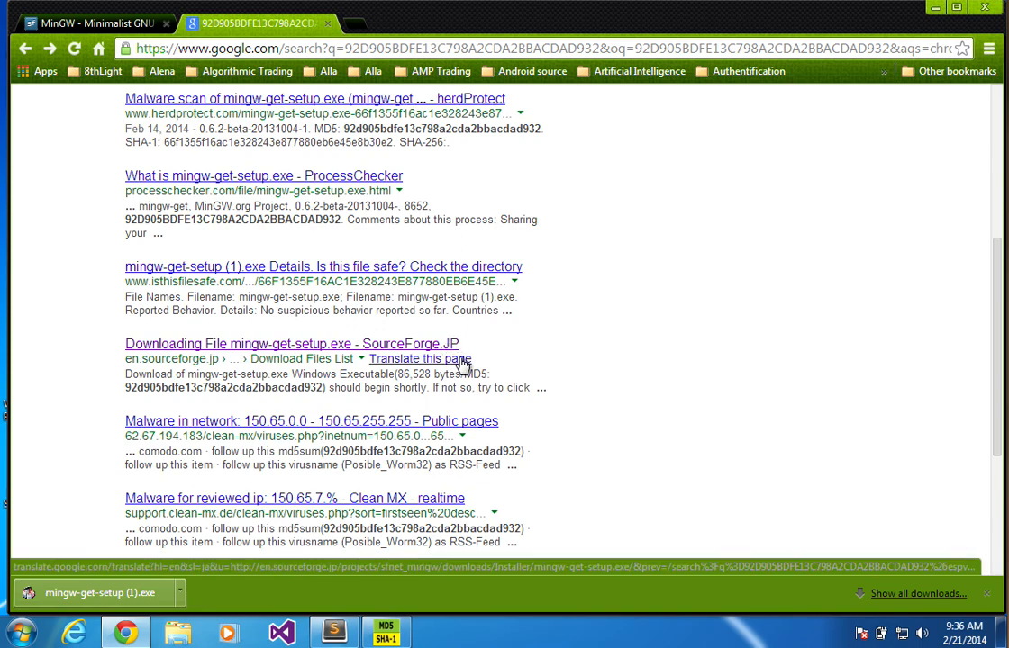
Compare the SourceForge.JP page's MD5 92d905bdfe13c798a2cda2bbacdad932 against the utility's hash
left_click(418, 359)
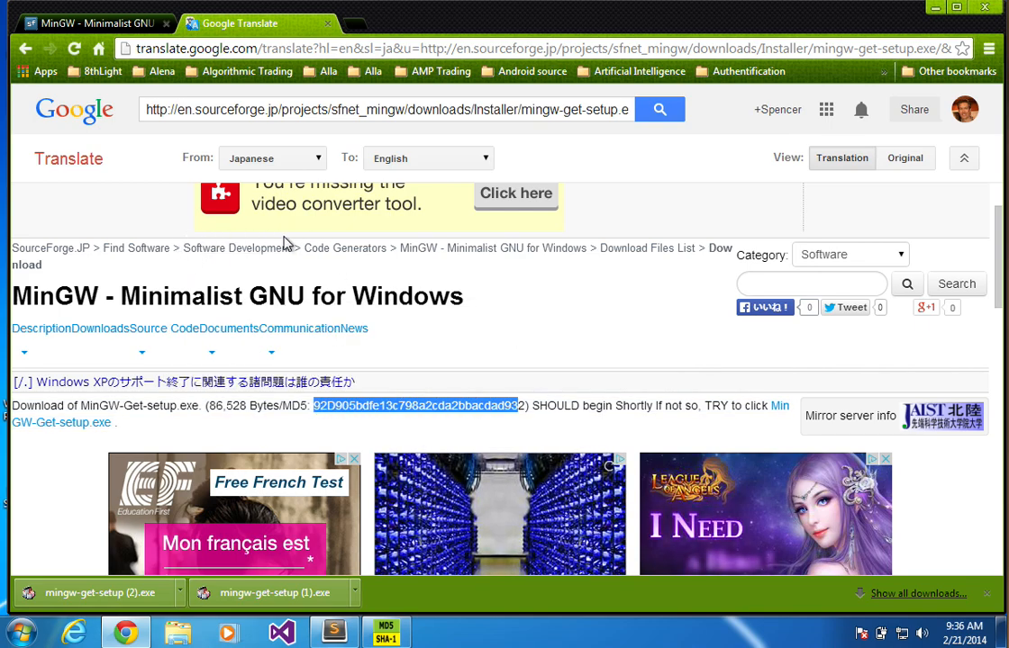
mouse_move(342, 284)
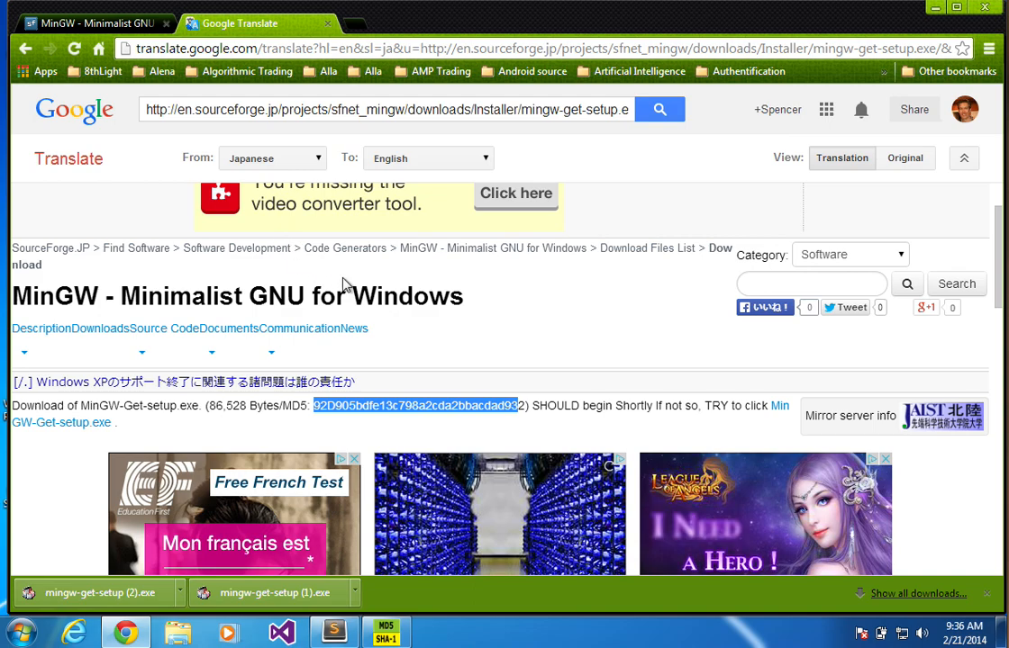
mouse_move(436, 320)
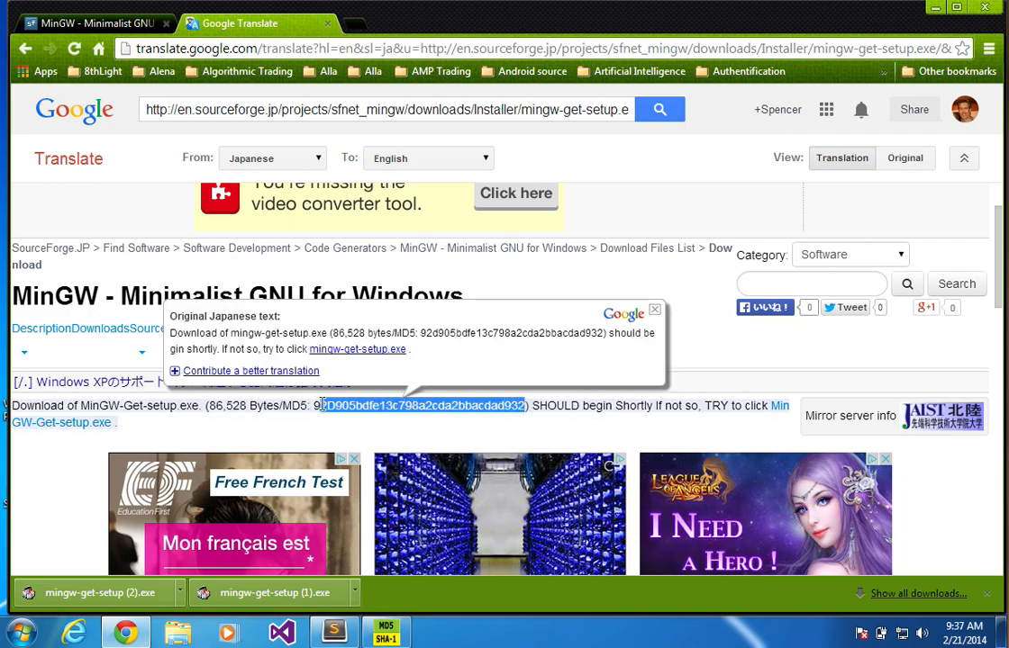
left_click(656, 309)
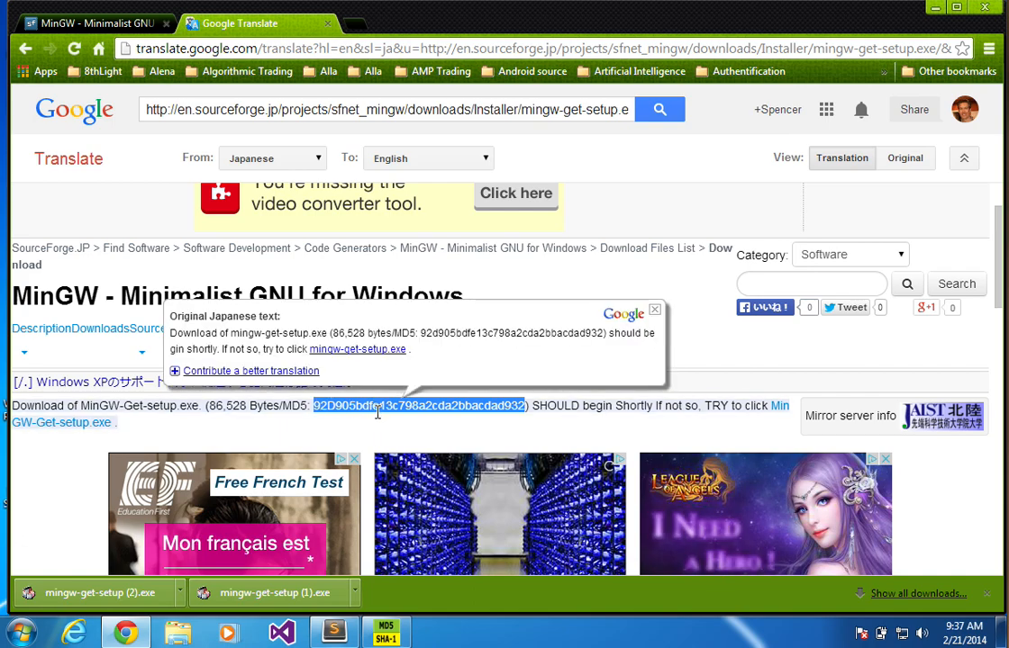
left_click(387, 630)
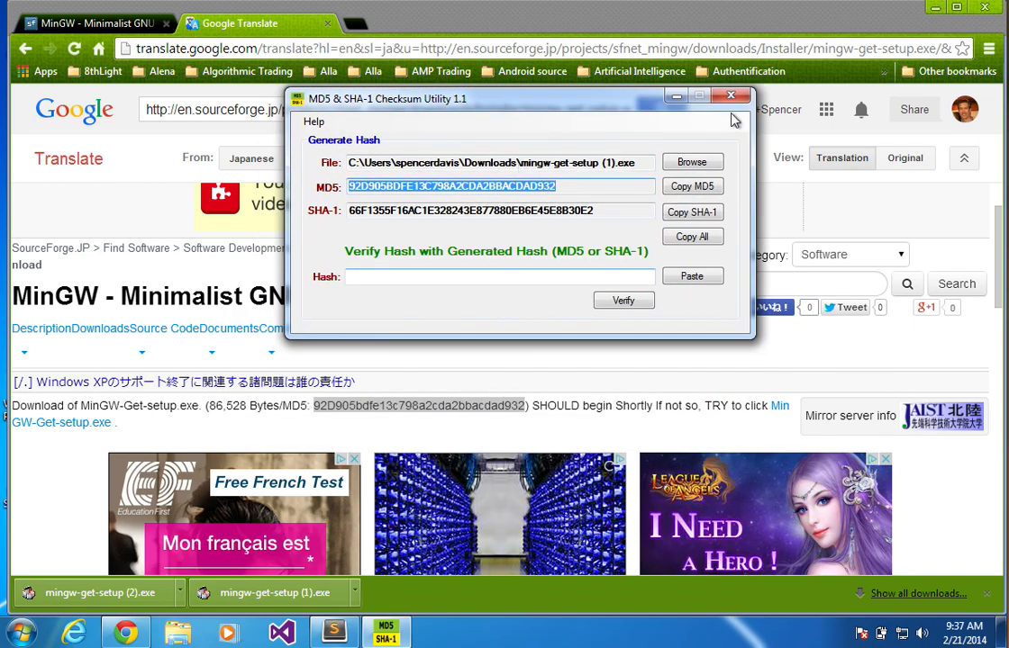
left_click(731, 98)
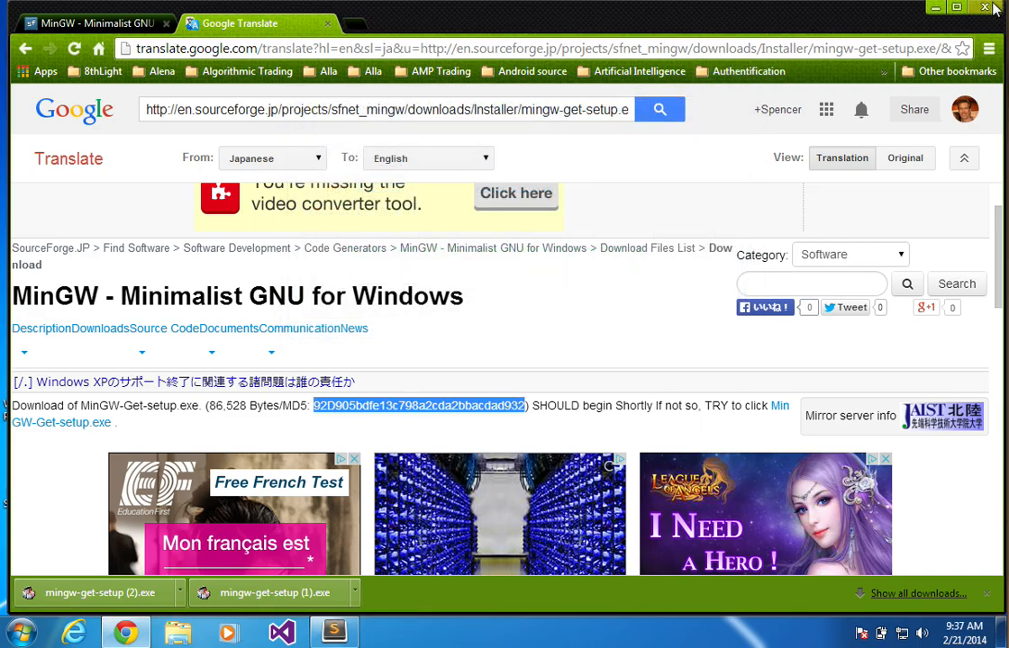
Delete the two duplicate mingw-get-setup copies from the Downloads folder
left_click(14, 632)
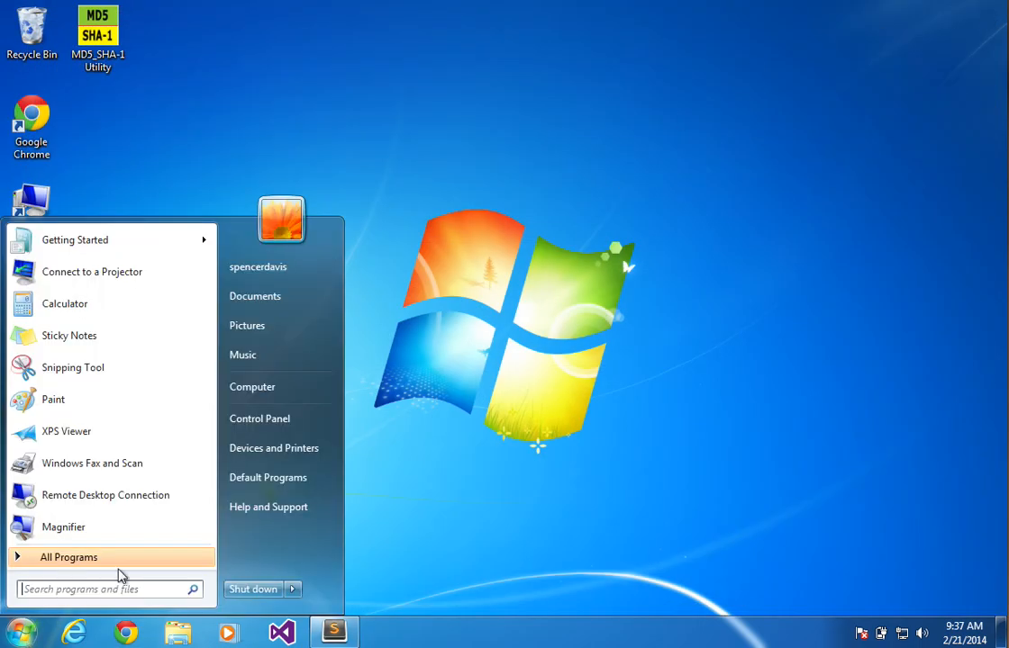
left_click(252, 385)
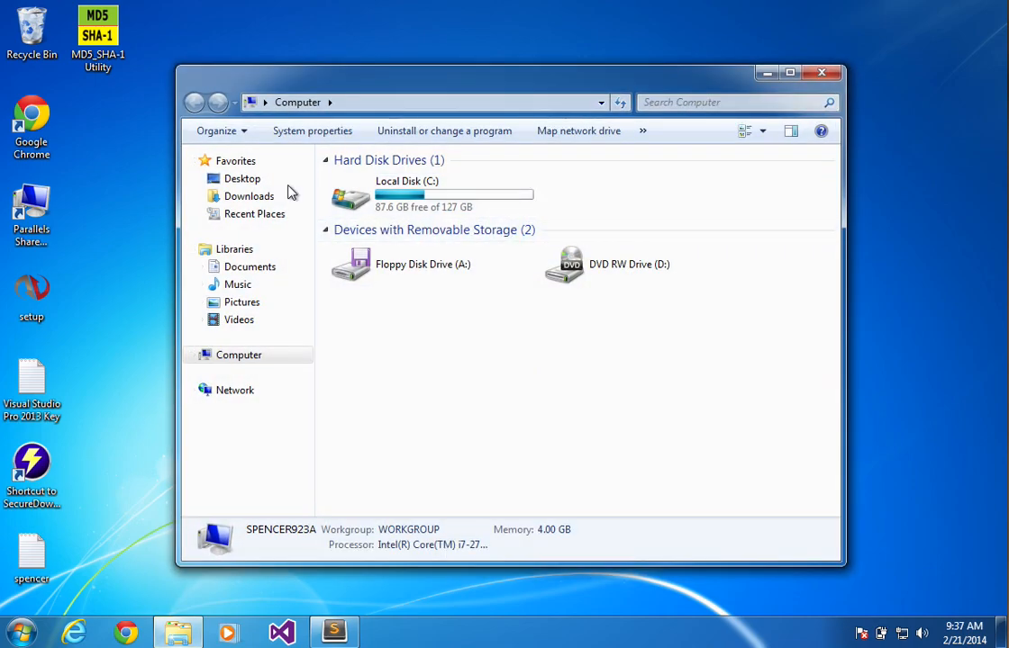
left_click(248, 196)
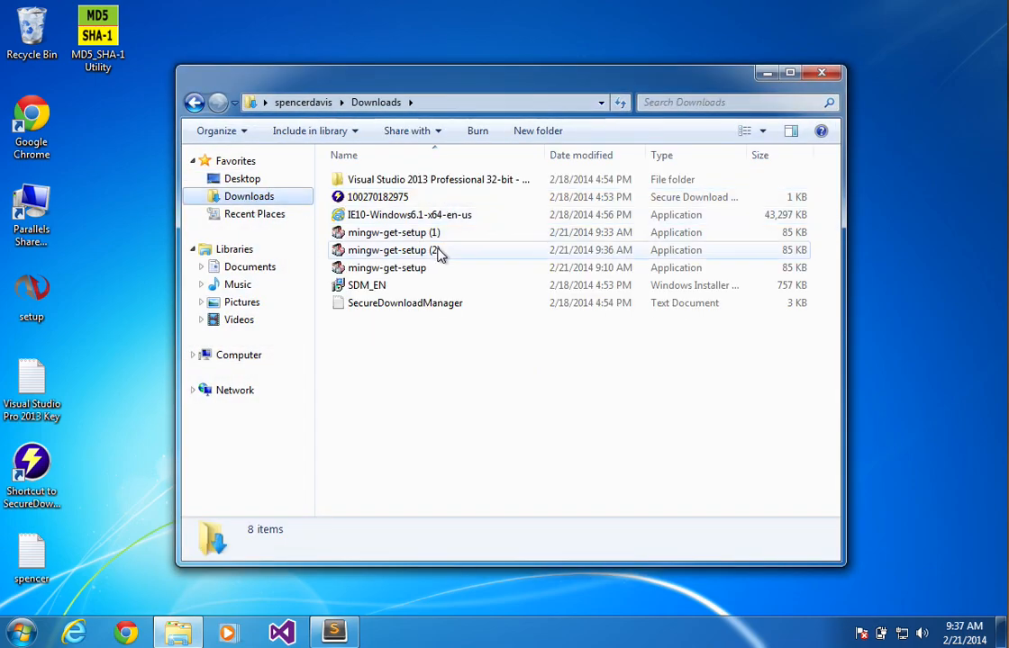
left_click(387, 248)
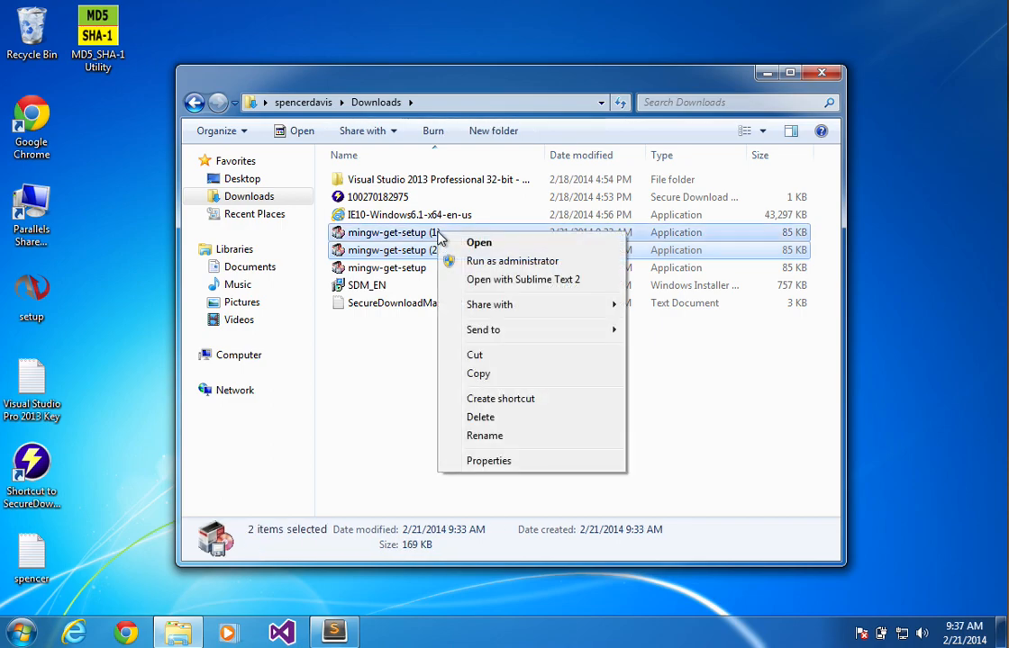
left_click(479, 418)
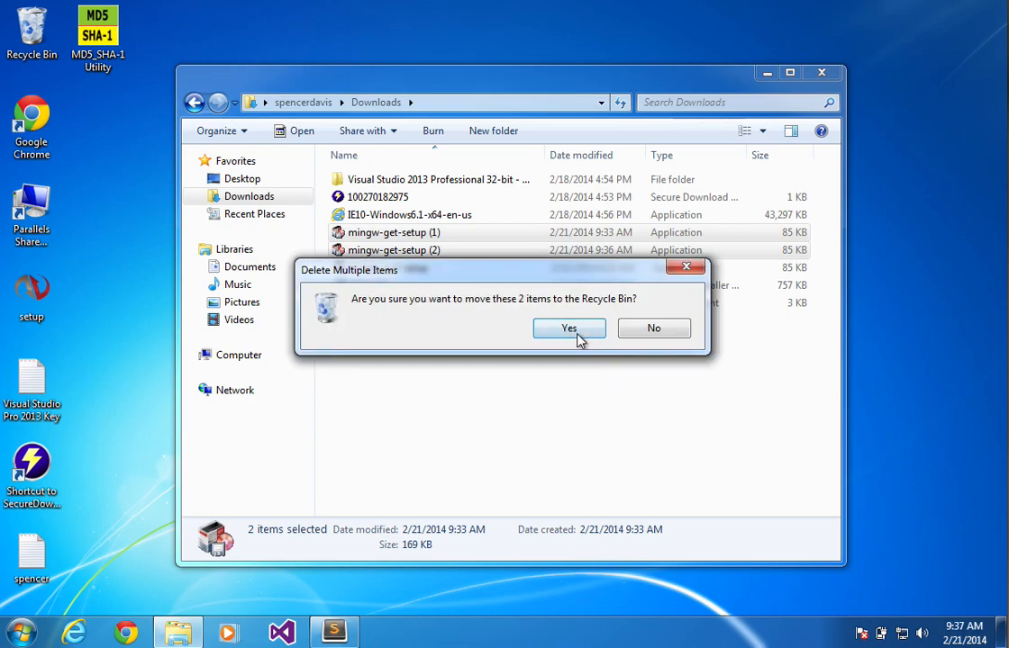
left_click(569, 328)
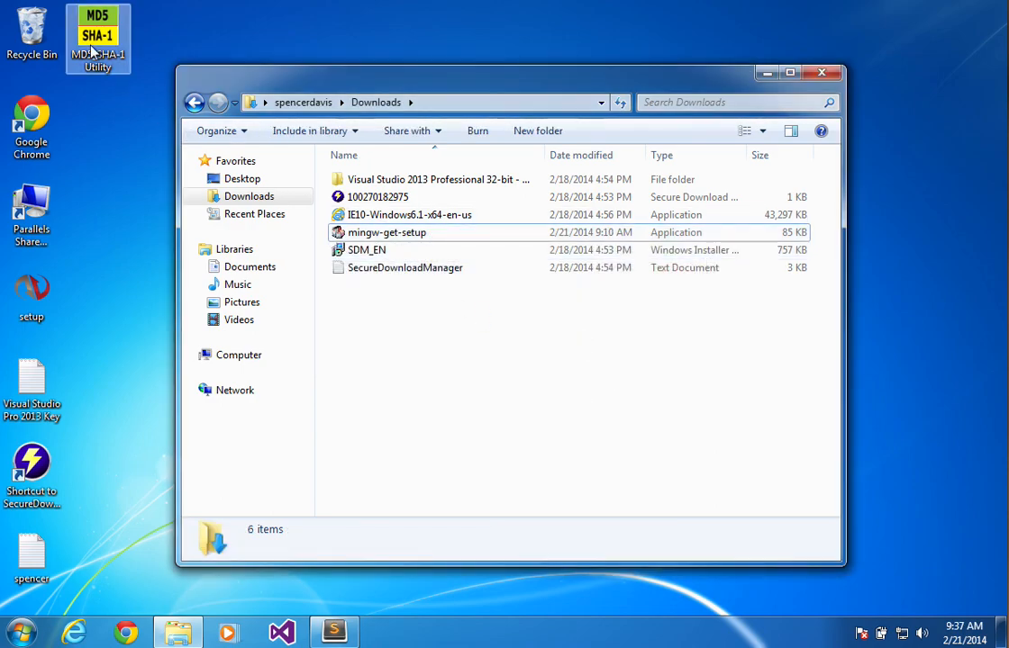
Re-hash the remaining mingw-get-setup.exe in MD5 & SHA-1 Utility and close it
double_click(97, 37)
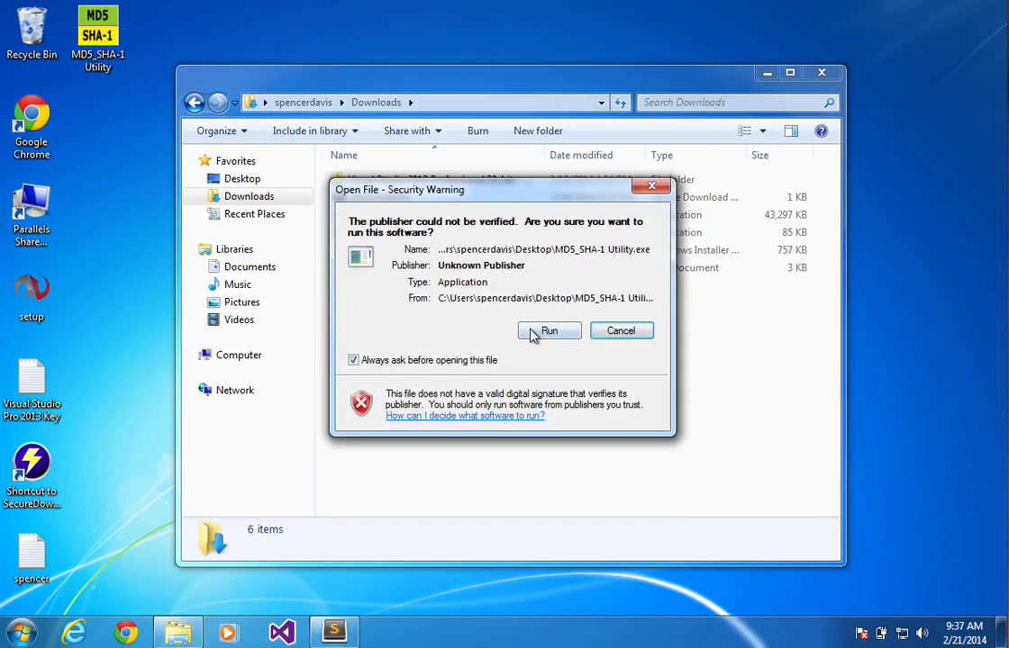
left_click(549, 331)
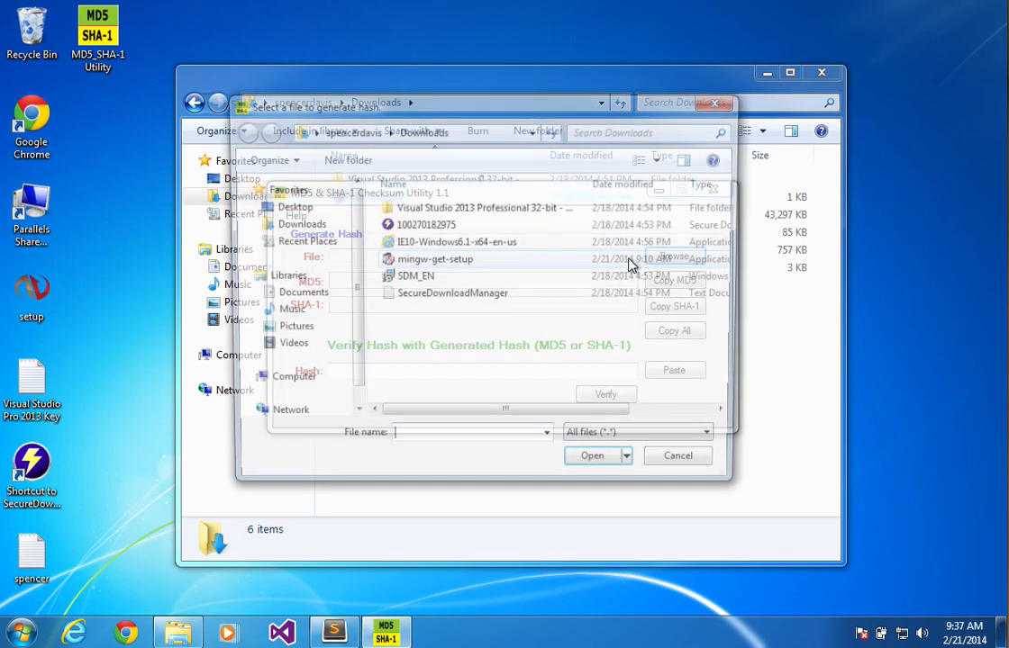
left_click(591, 455)
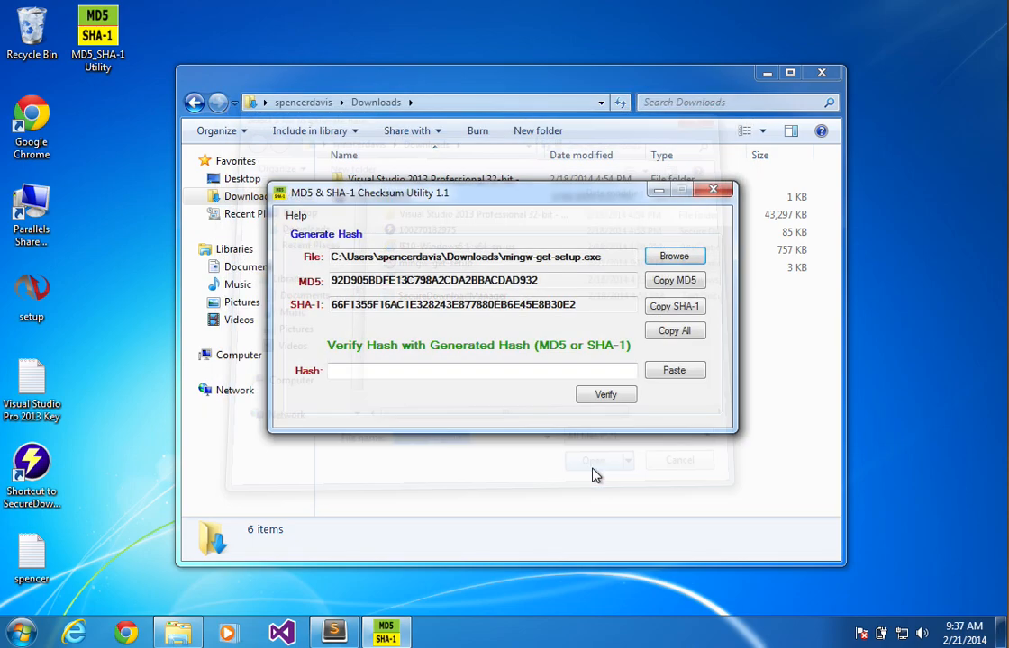
left_click(591, 461)
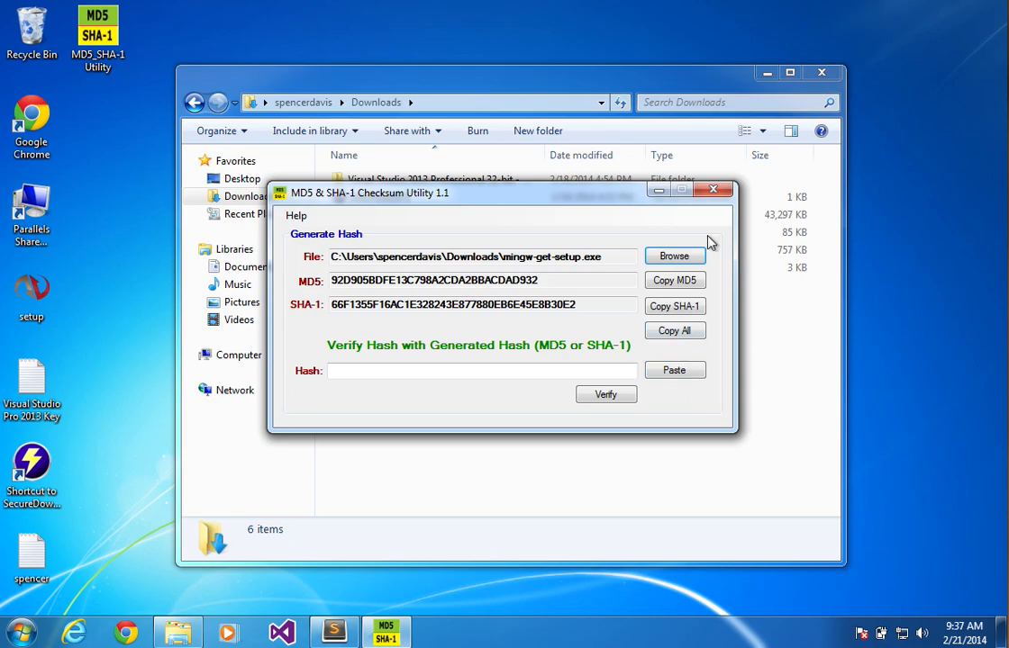
left_click(713, 189)
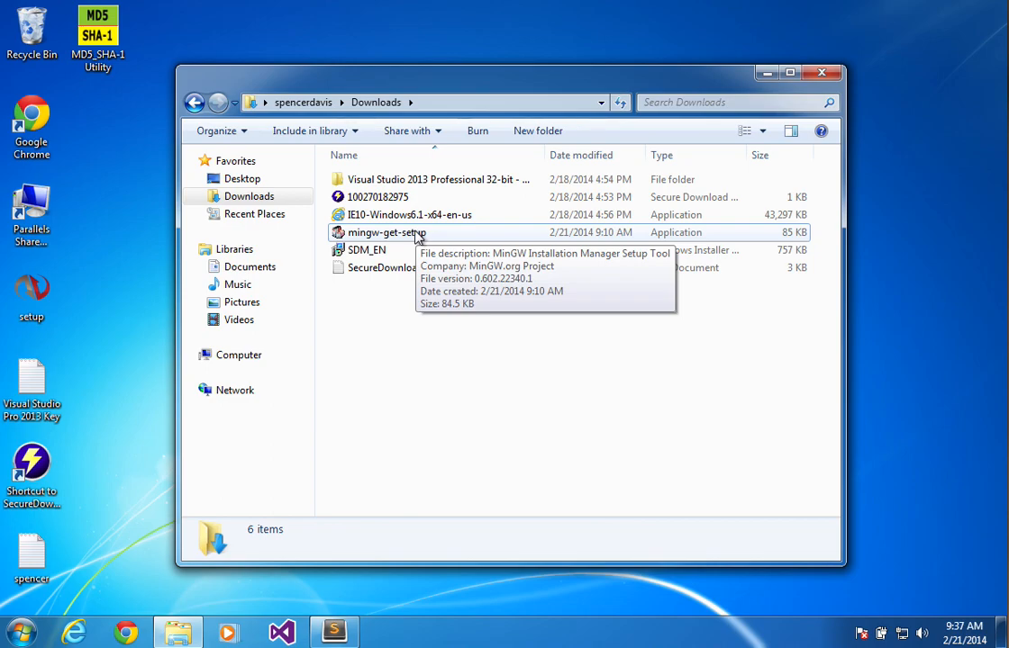
Launch the mingw-get-setup installer past the security warning and view its licence
double_click(387, 233)
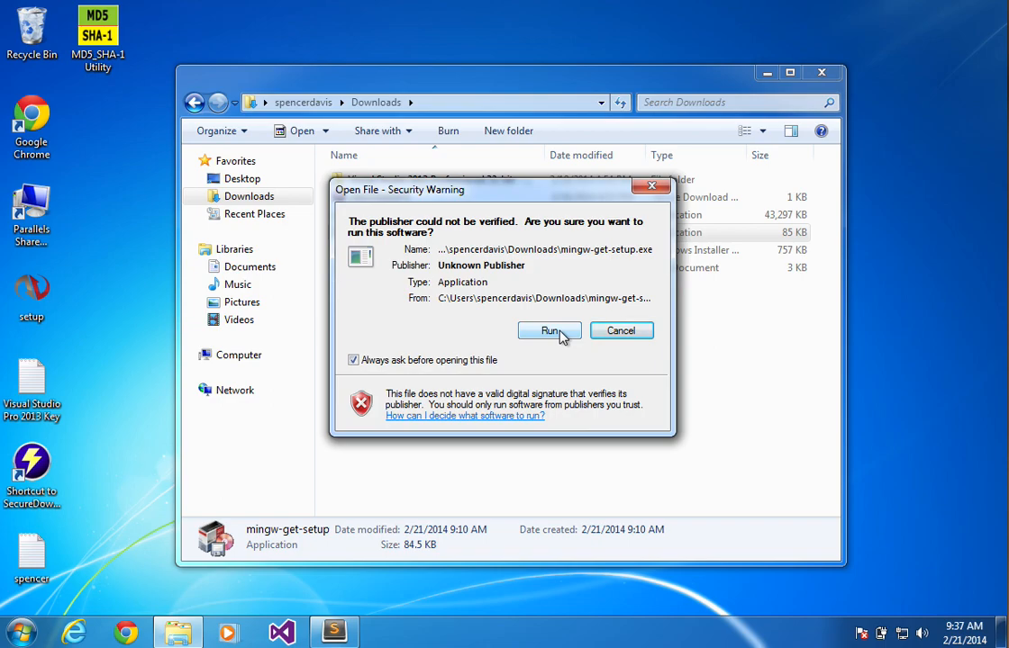
left_click(550, 331)
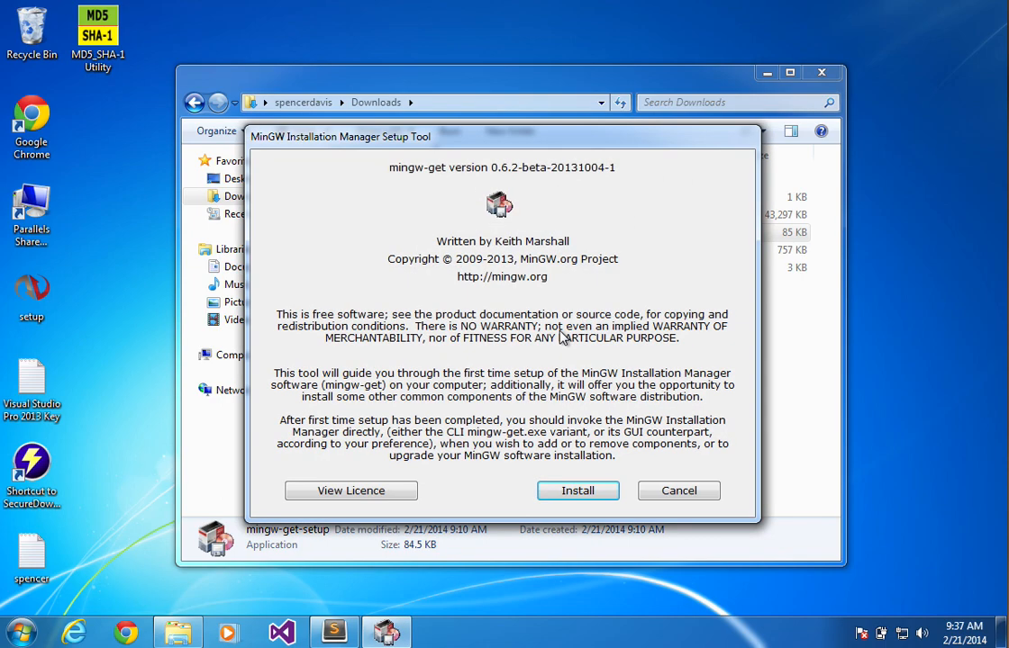
mouse_move(576, 490)
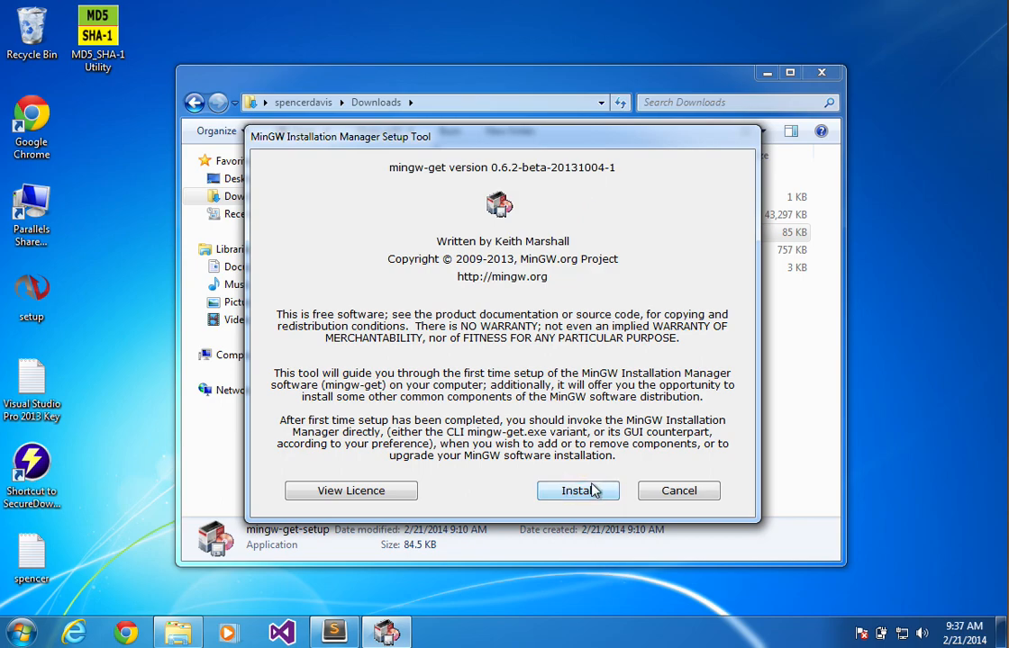
left_click(349, 490)
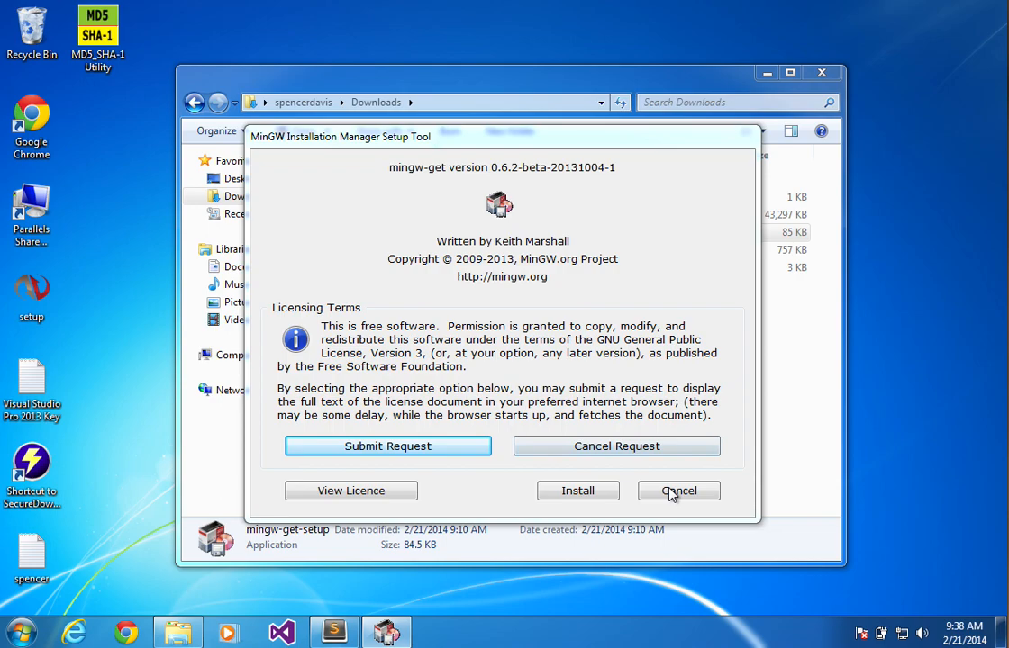
mouse_move(576, 490)
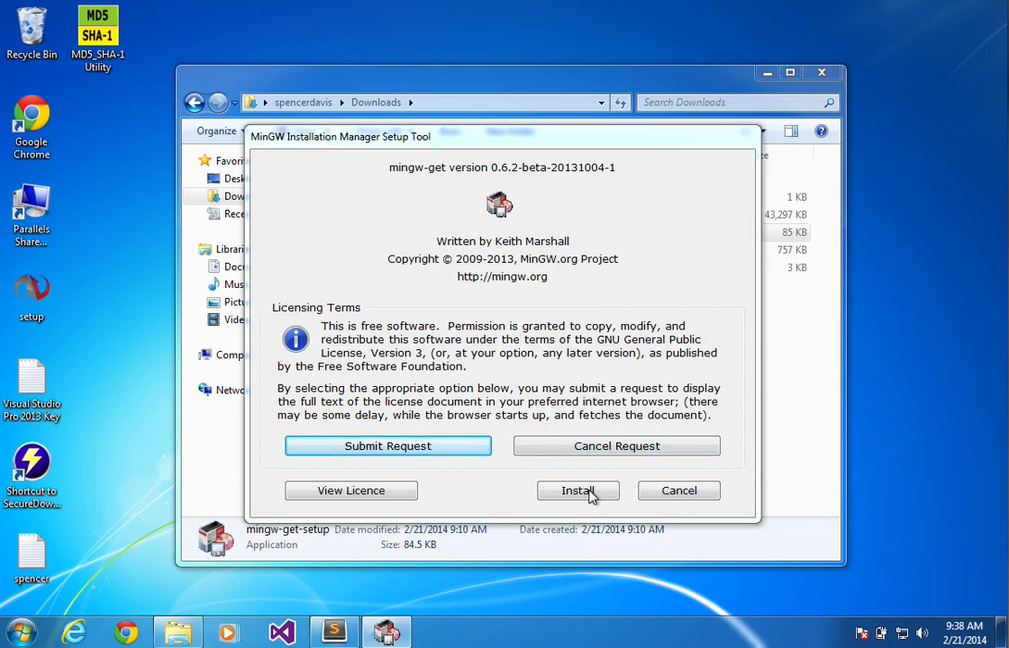
View the GNU GPL licence text in Internet Explorer, accepting its recommended settings
left_click(616, 447)
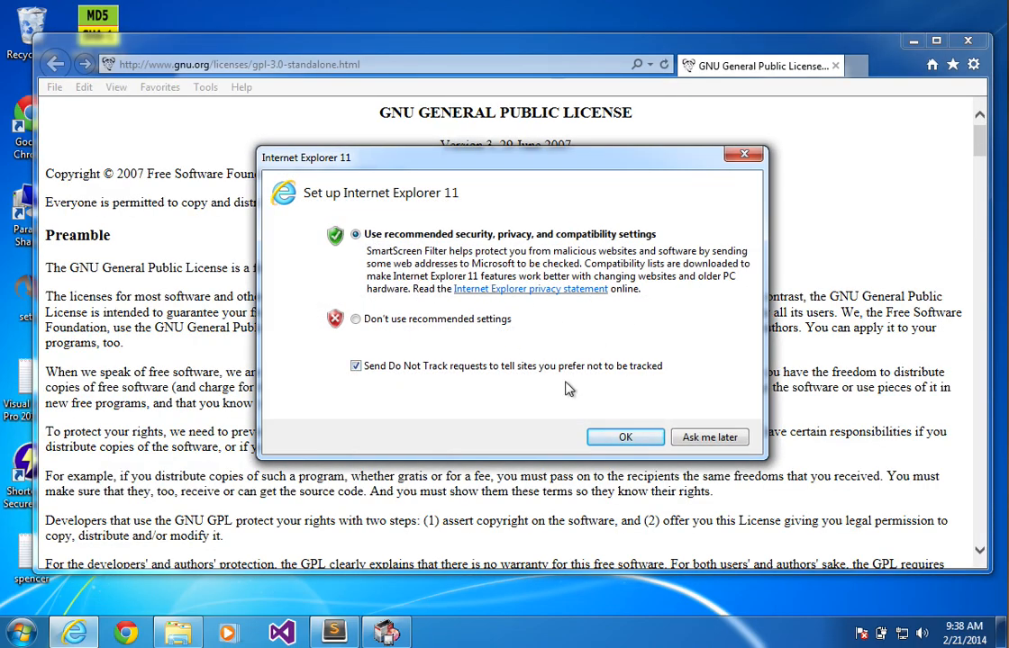
left_click(625, 438)
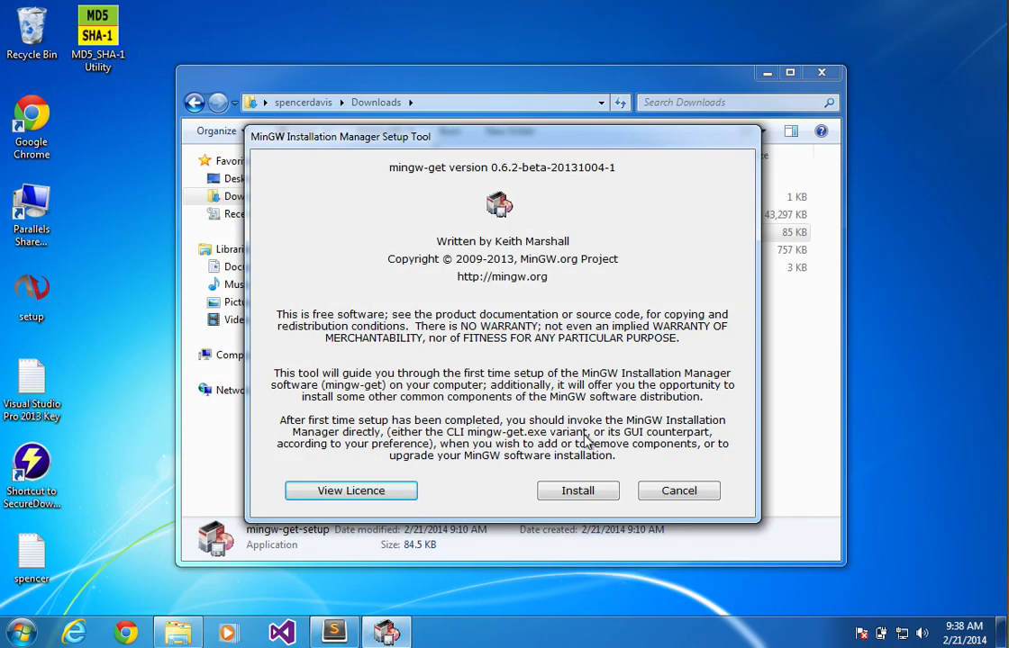
Keep C:\MinGW as install location and download the installation manager with its full catalogue
left_click(349, 489)
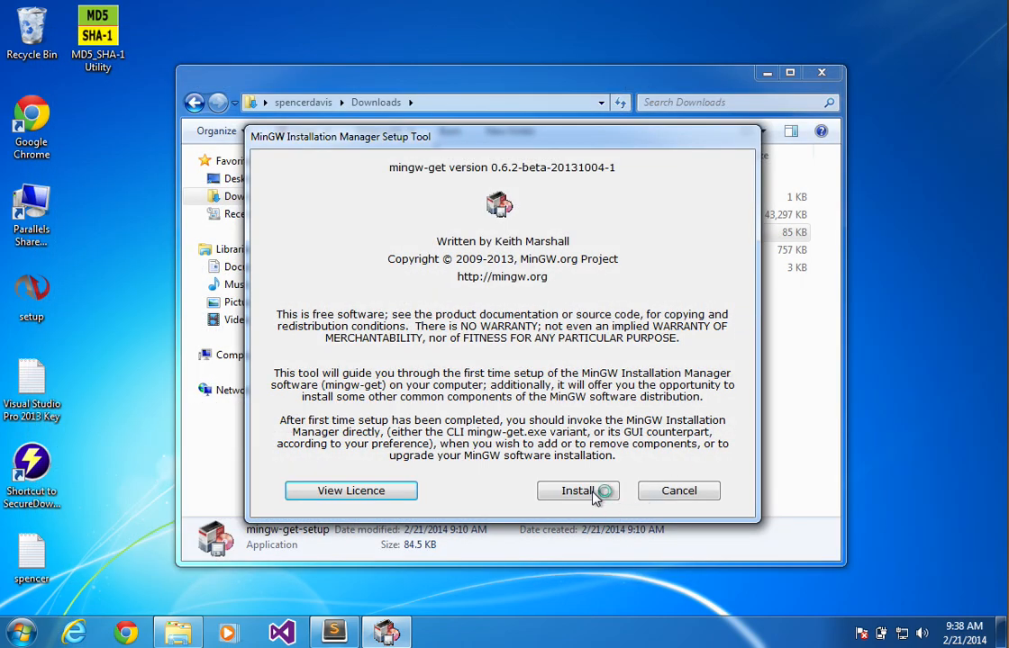
left_click(576, 490)
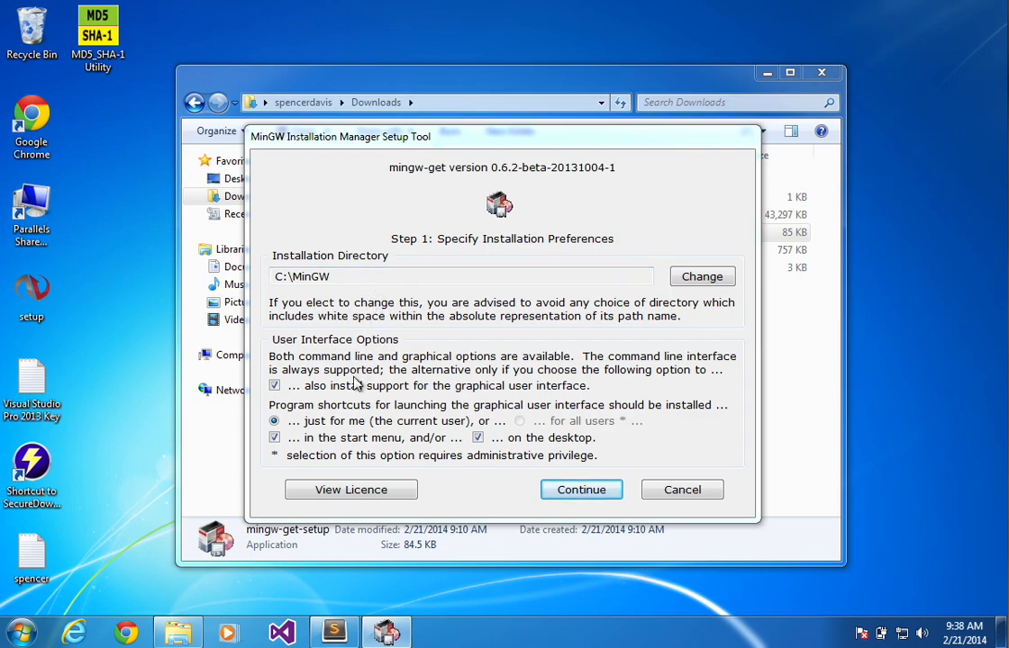
mouse_move(580, 490)
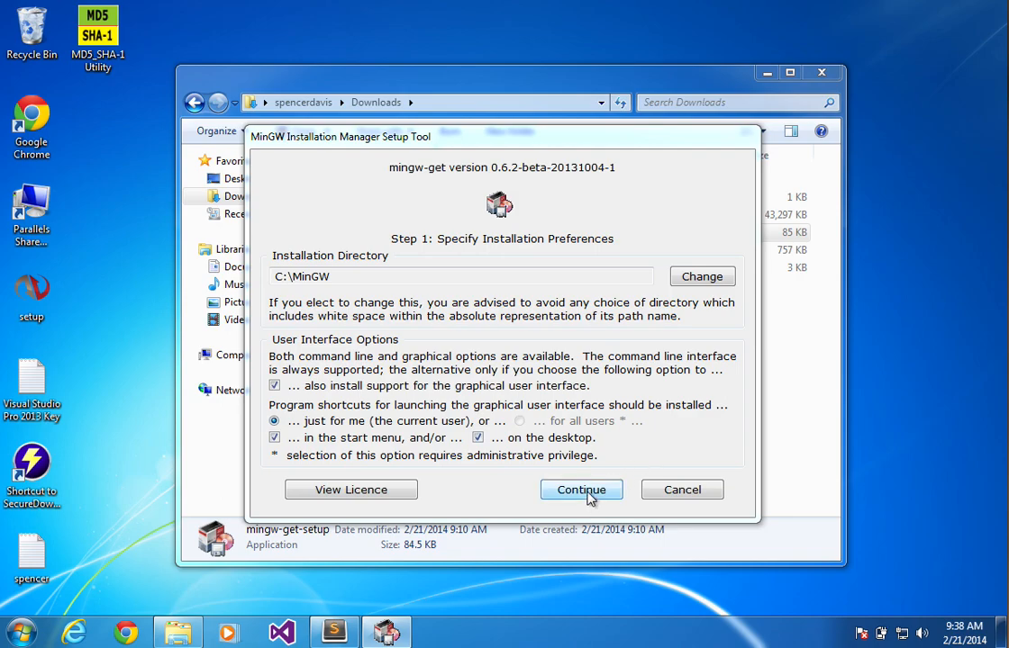
left_click(580, 490)
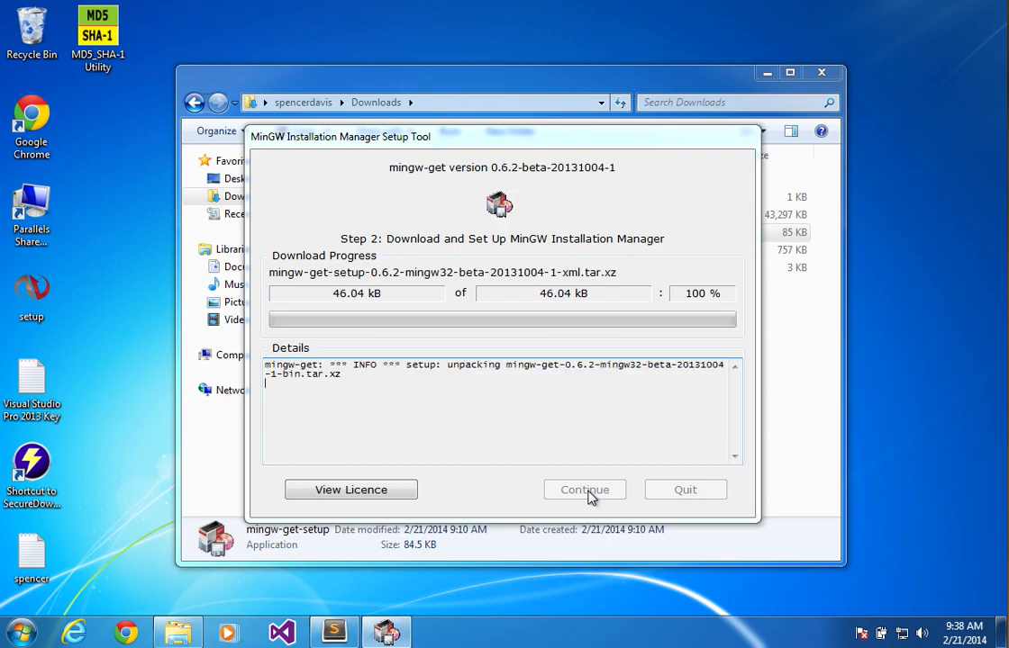
left_click(583, 490)
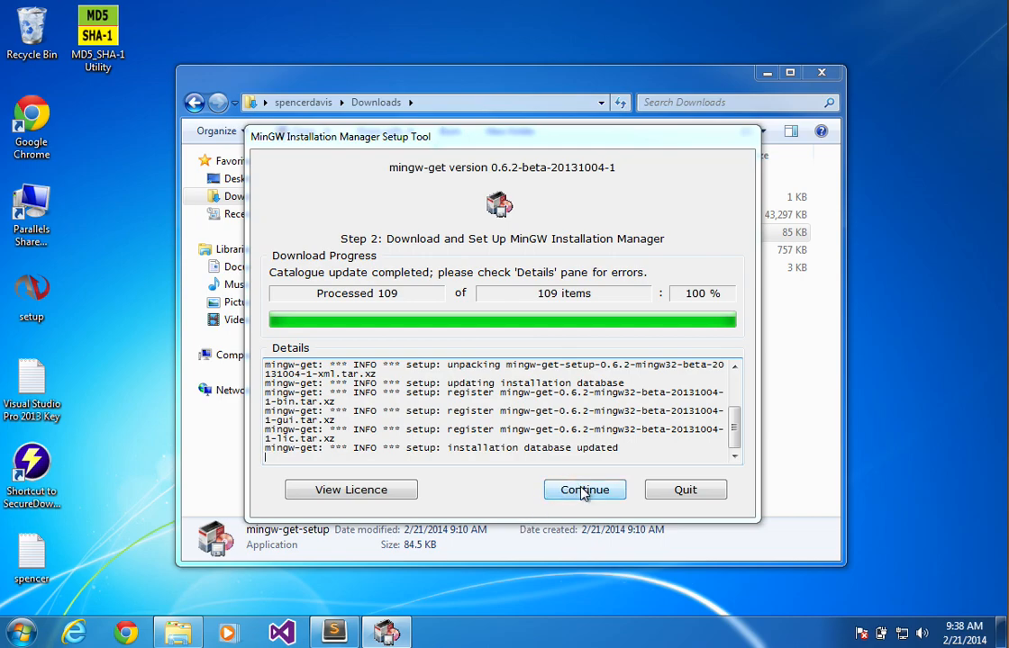
Launch the manager and mark the GNU C++ compiler, mingw32-base and developer toolkit for installation
left_click(583, 490)
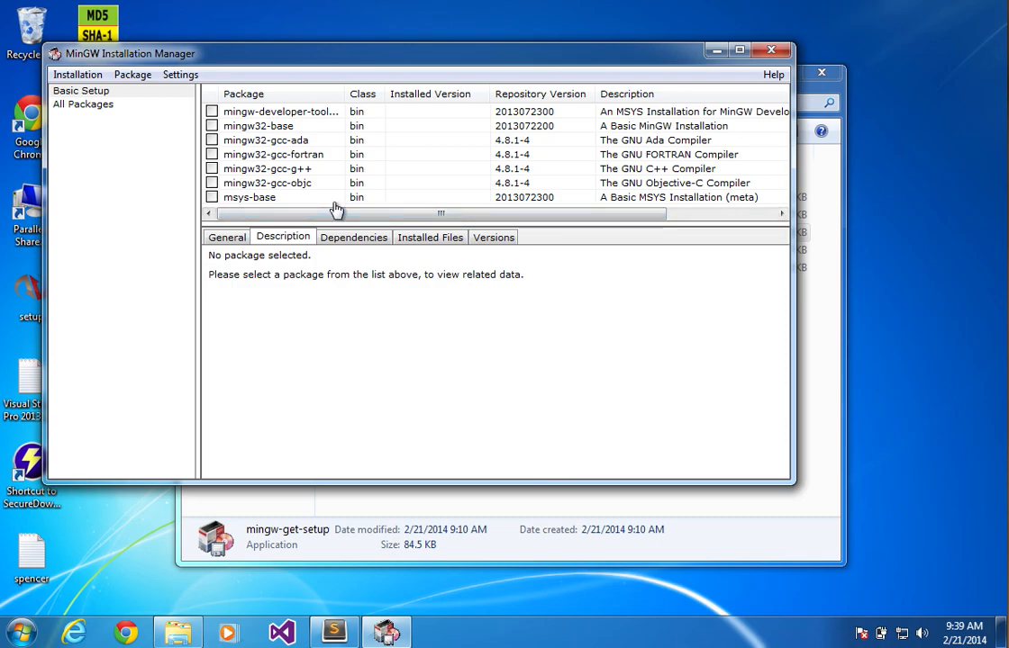
mouse_move(86, 43)
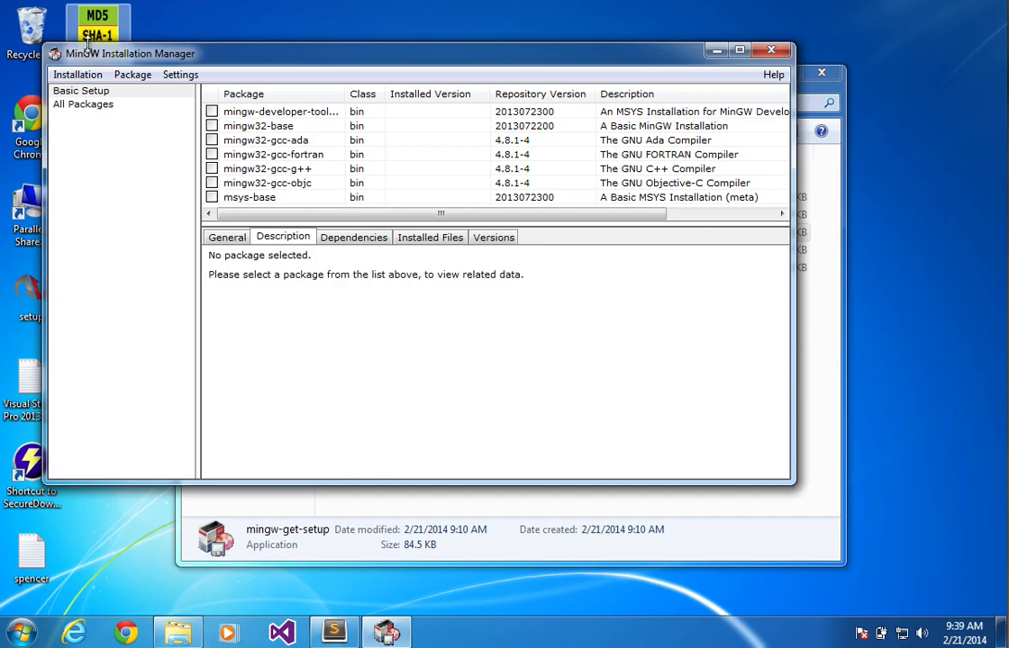
mouse_move(159, 55)
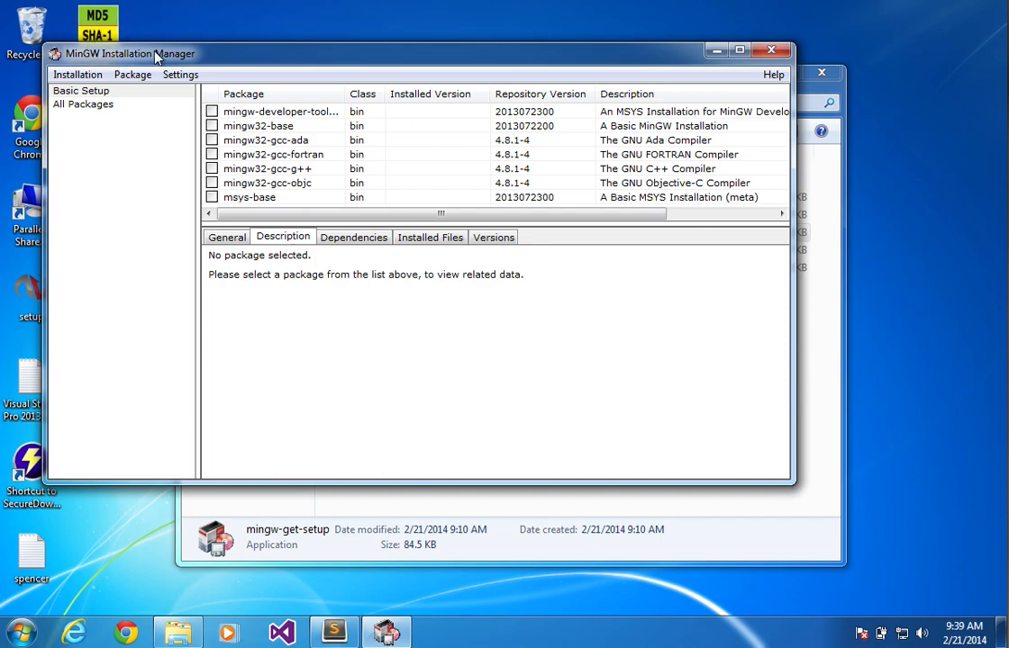
mouse_move(285, 123)
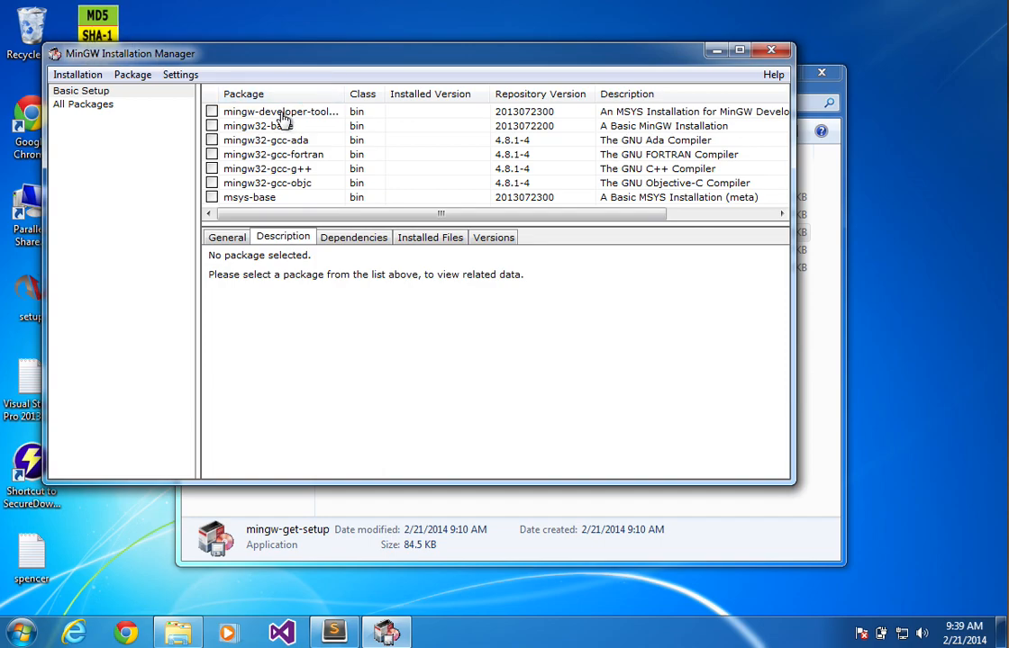
mouse_move(793, 146)
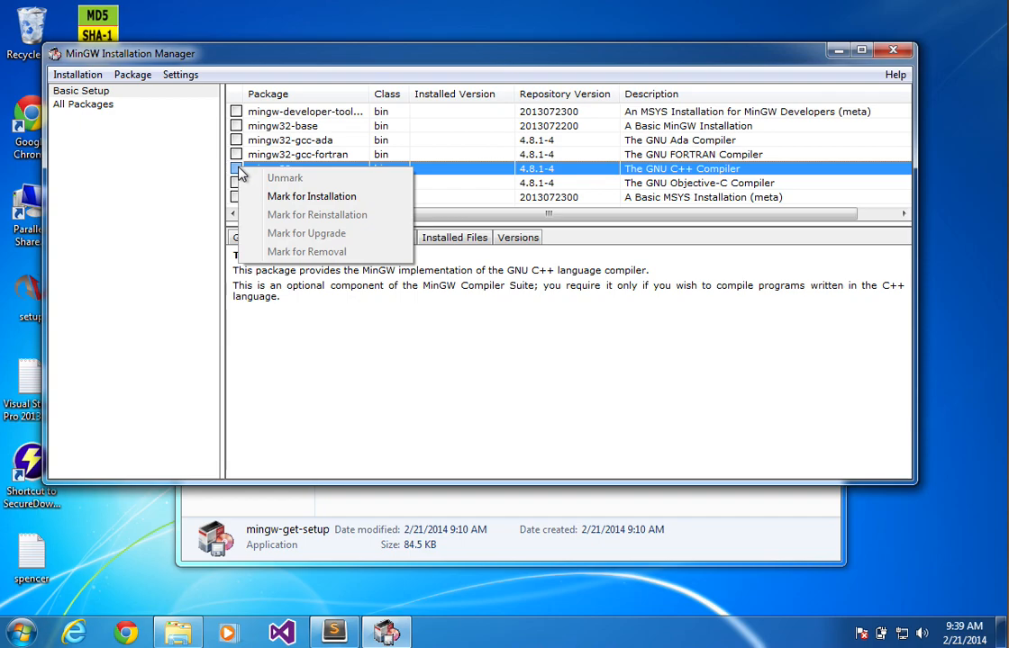
left_click(309, 196)
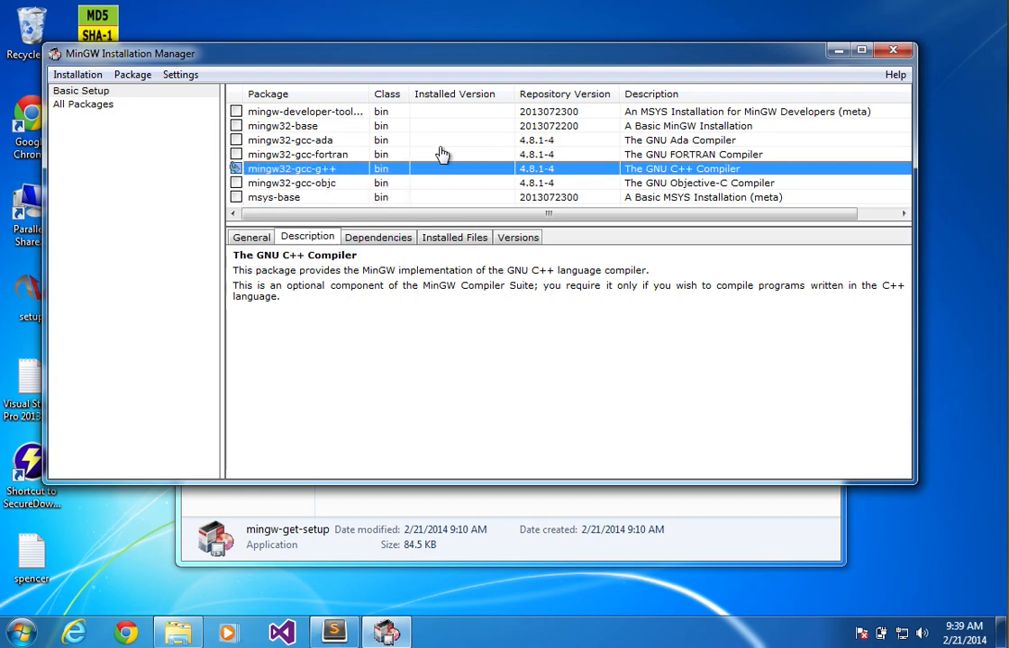
mouse_move(382, 146)
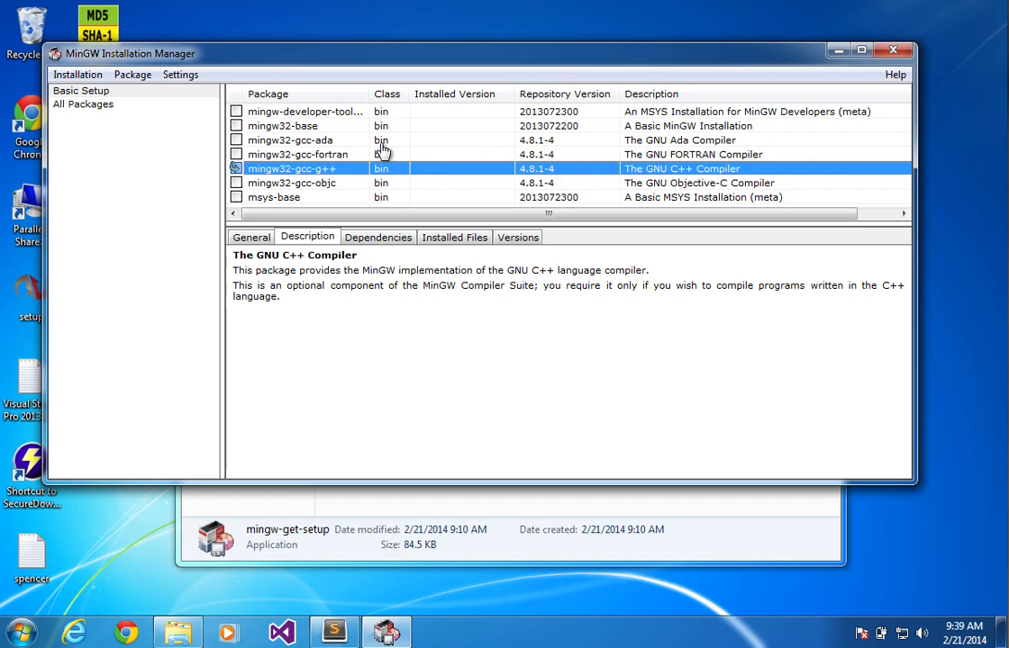
mouse_move(363, 146)
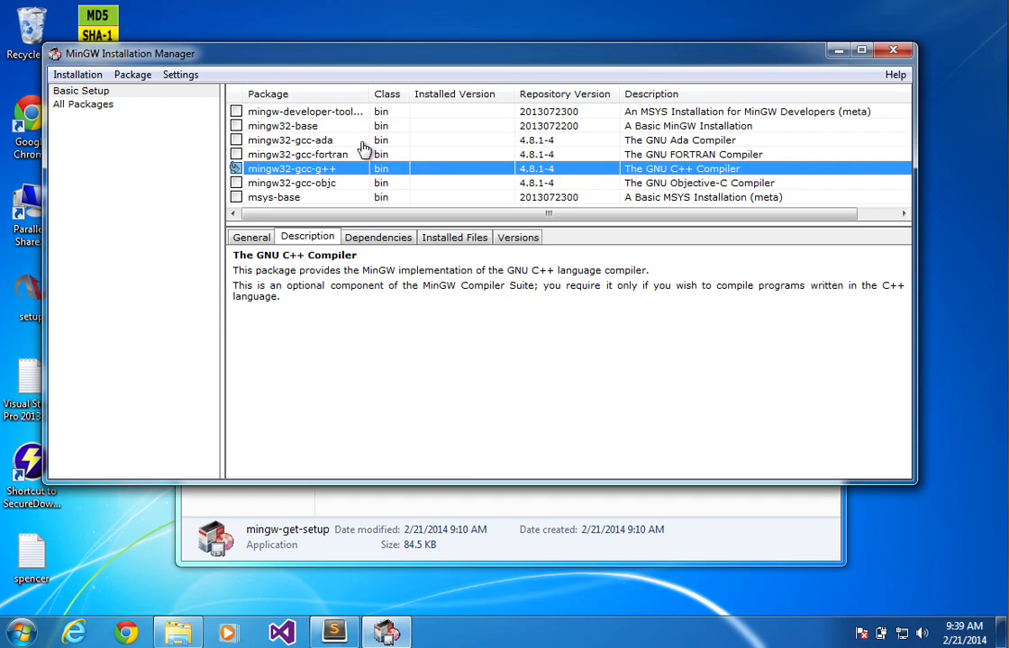
mouse_move(310, 146)
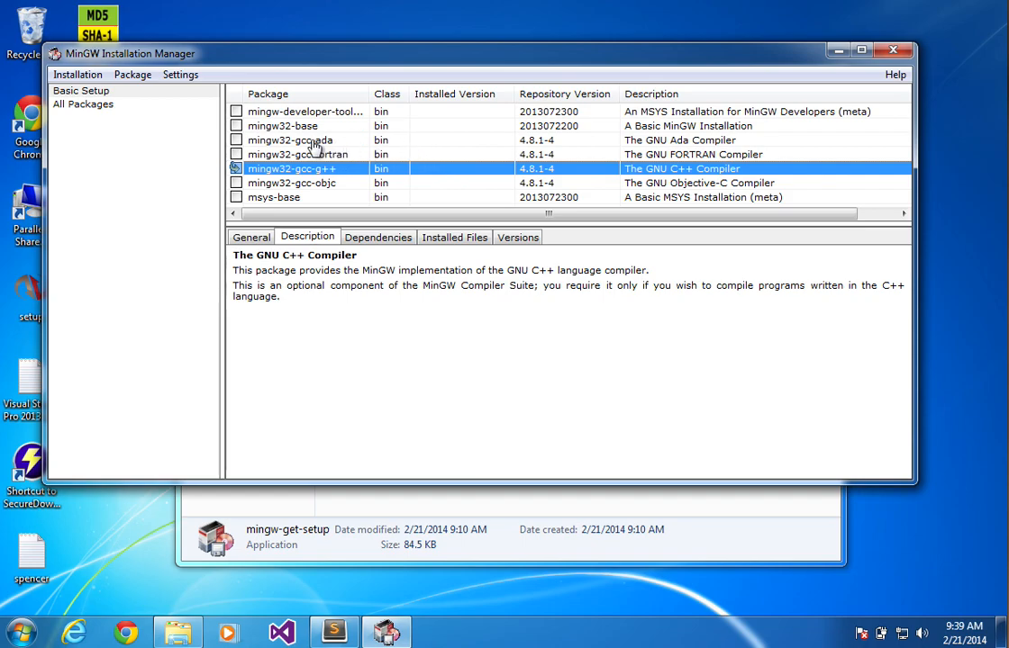
left_click(283, 126)
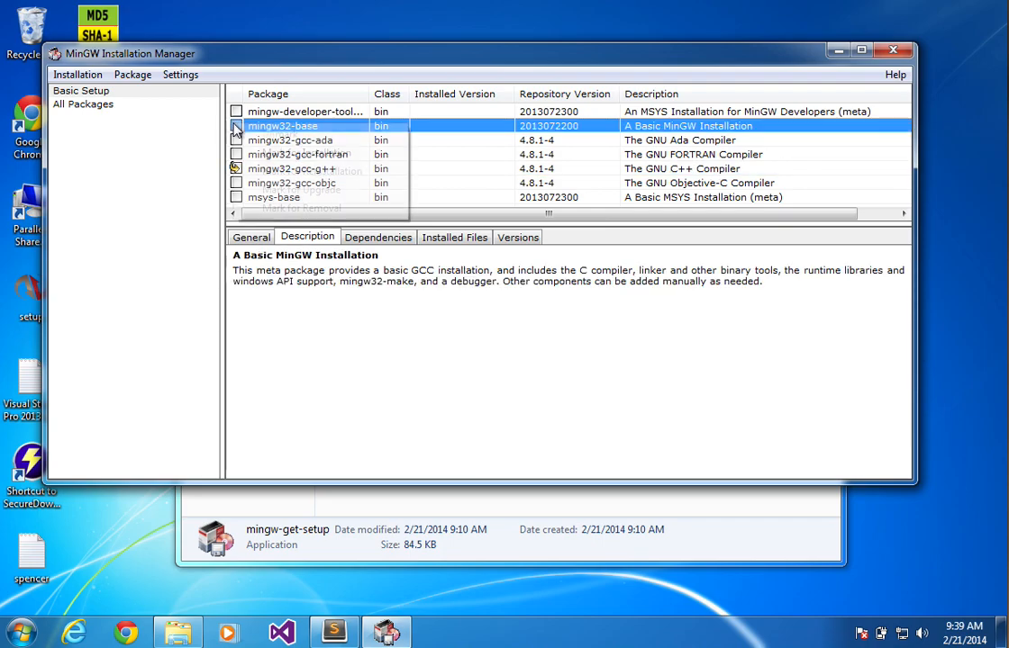
left_click(281, 126)
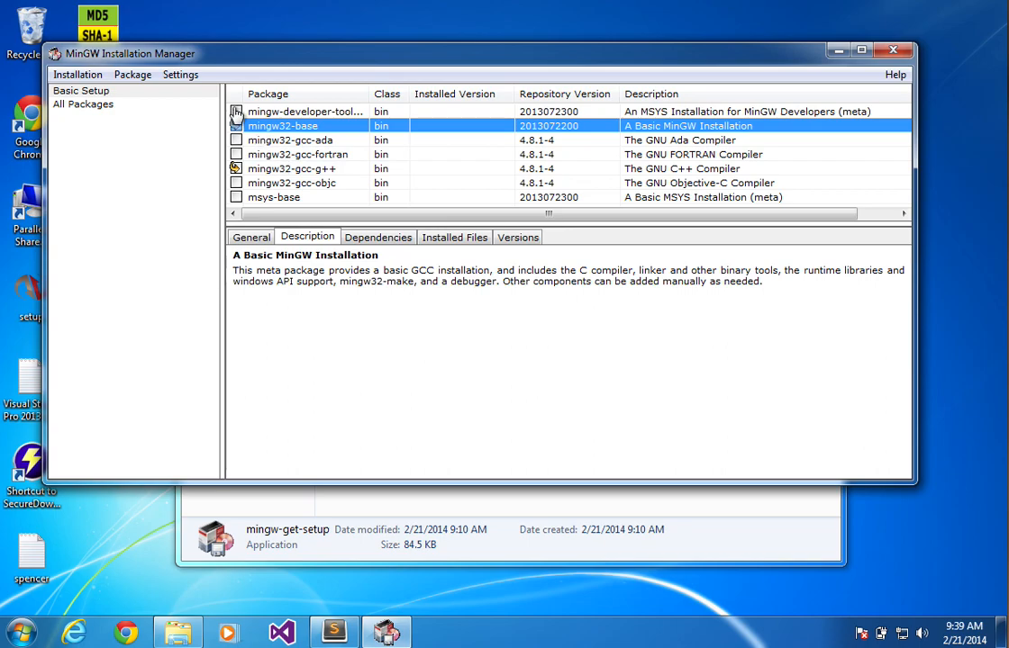
left_click(305, 112)
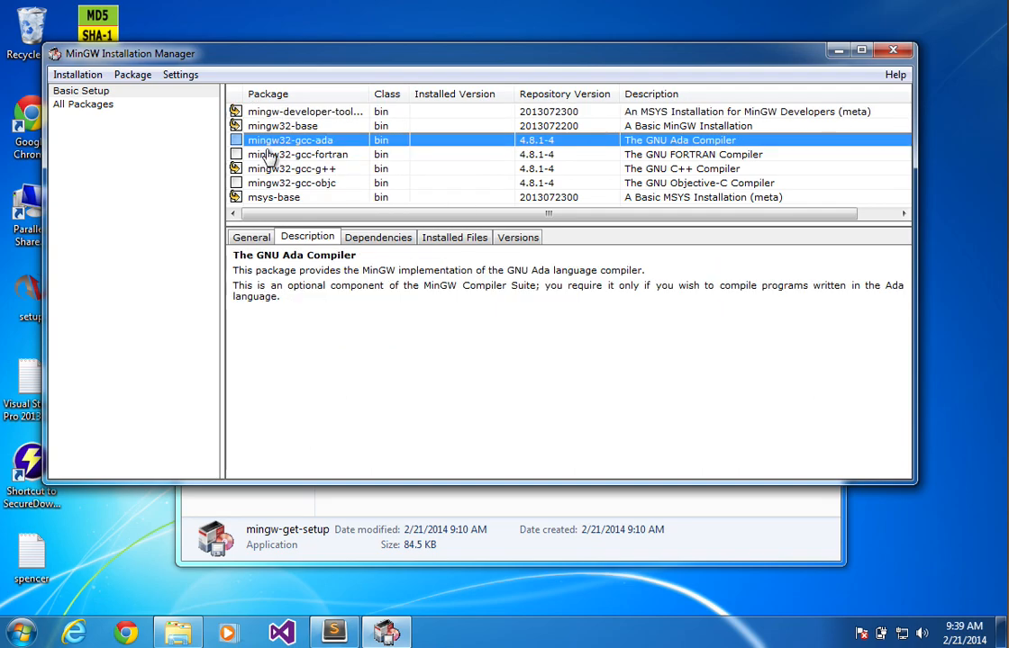
mouse_move(286, 199)
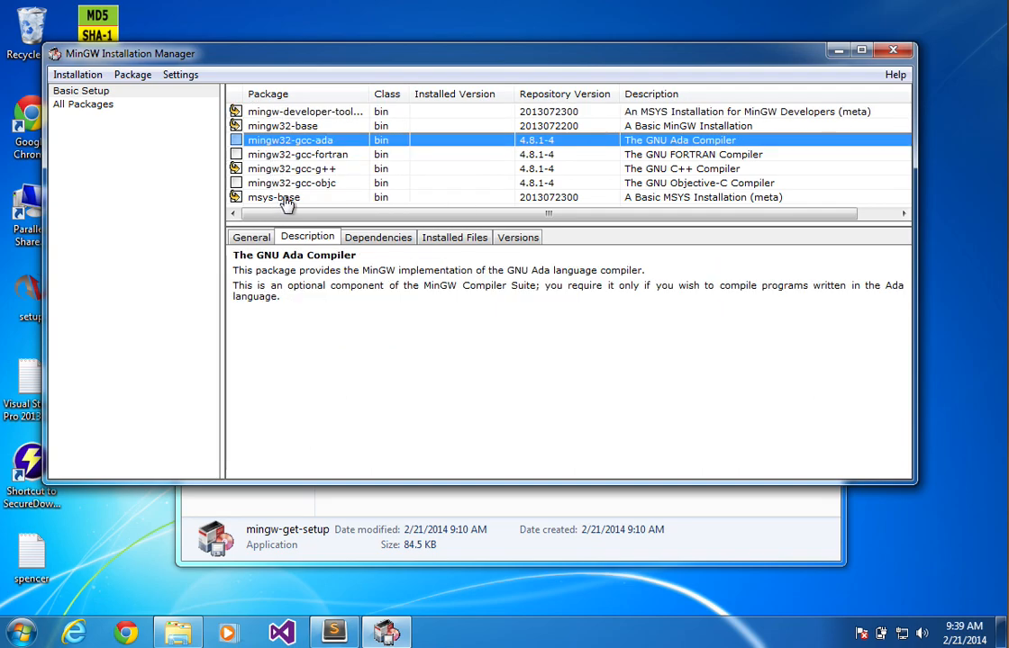
mouse_move(274, 195)
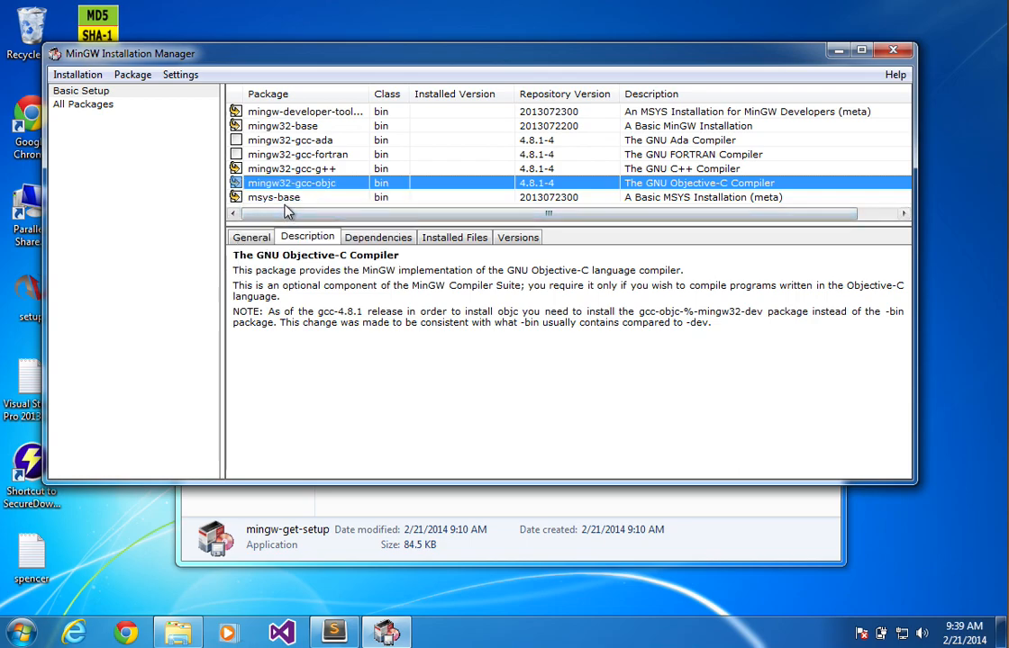
mouse_move(278, 151)
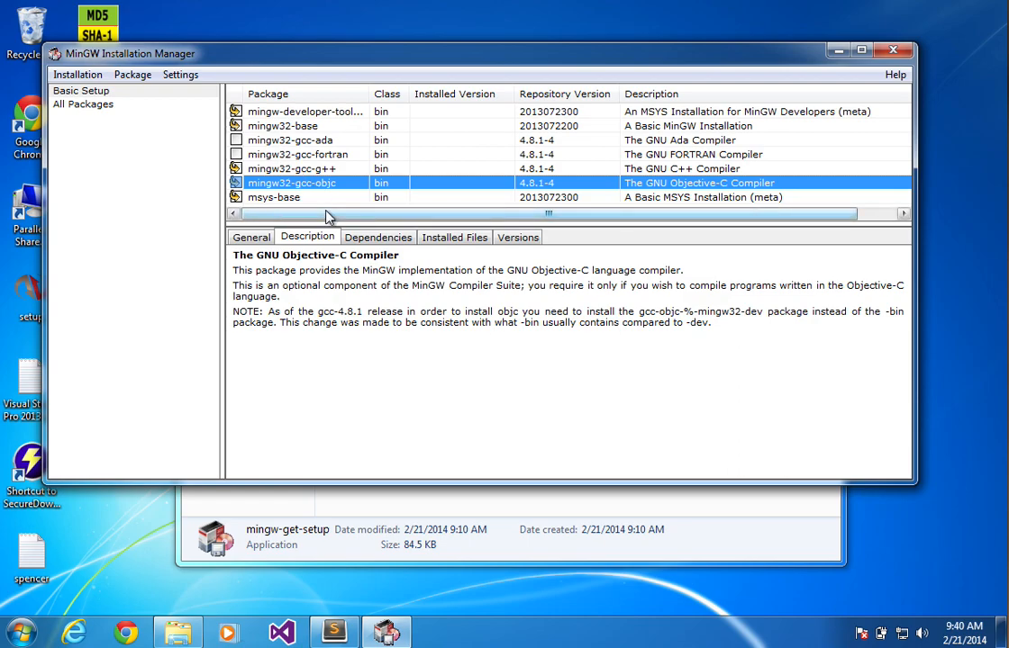
mouse_move(111, 117)
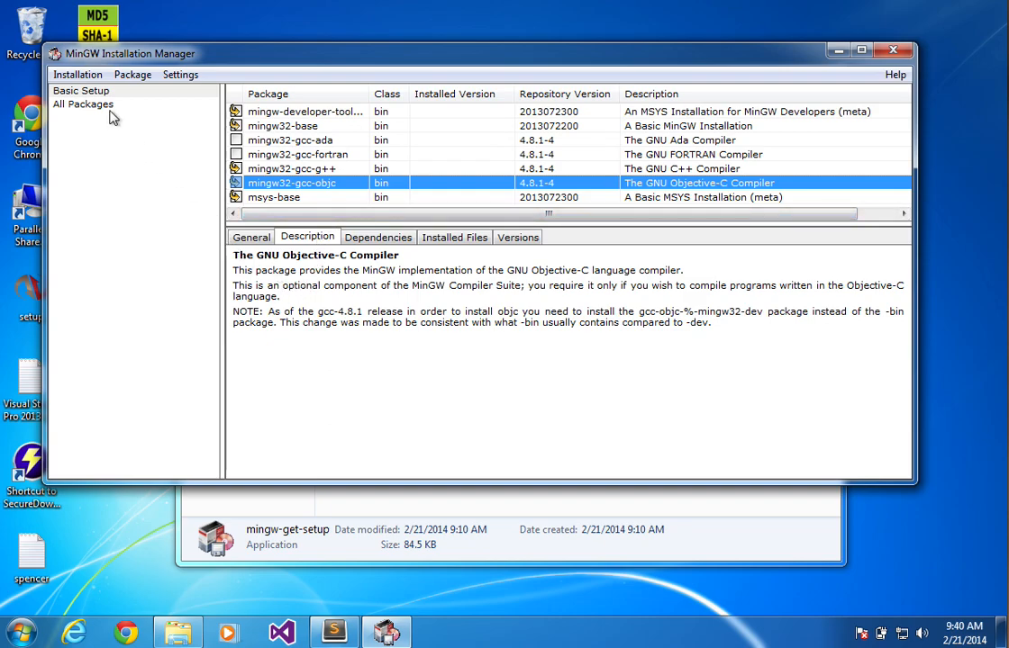
Apply the pending changes, installing the 114 scheduled packages
left_click(77, 76)
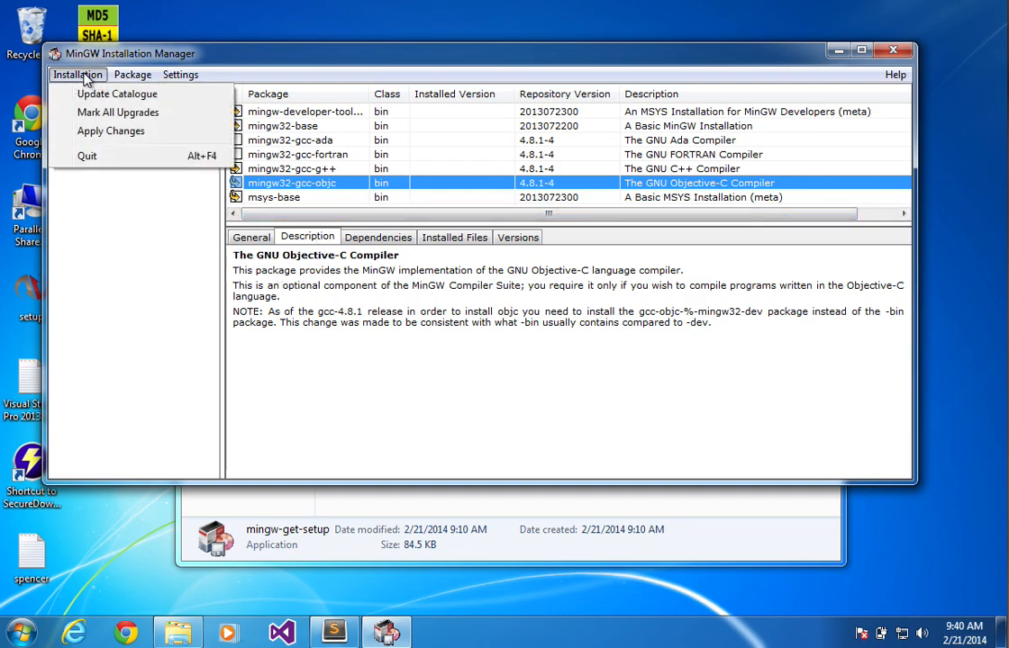
mouse_move(115, 162)
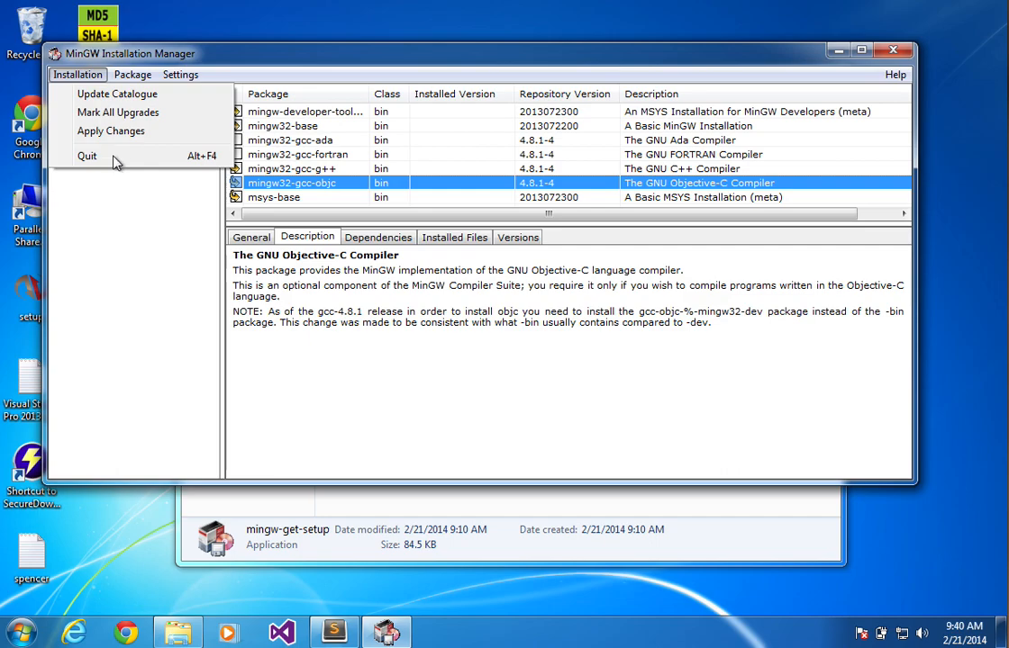
mouse_move(111, 129)
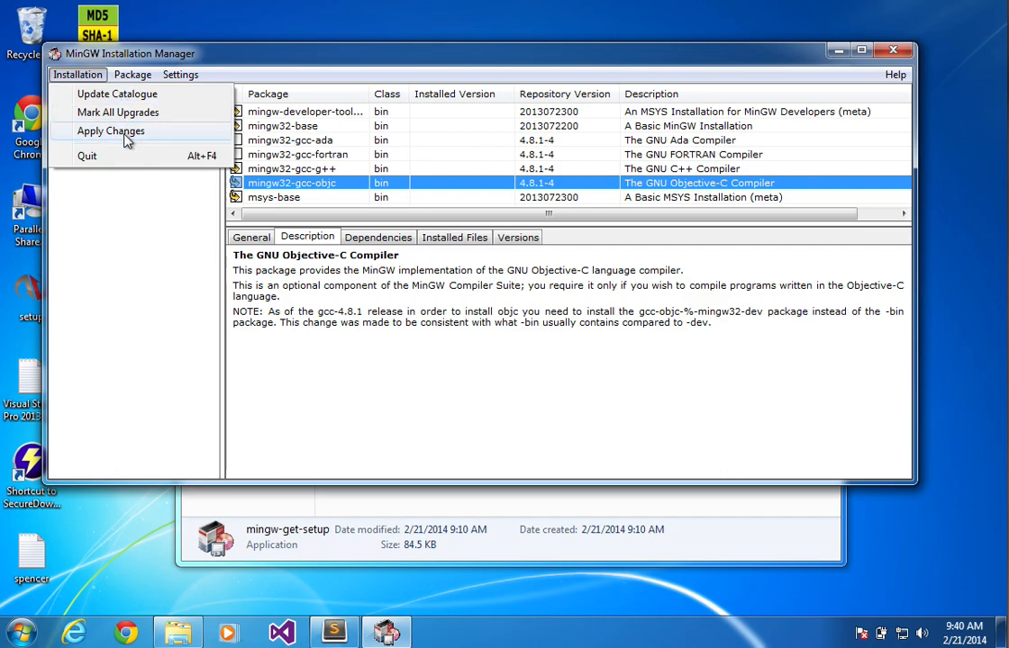
left_click(110, 130)
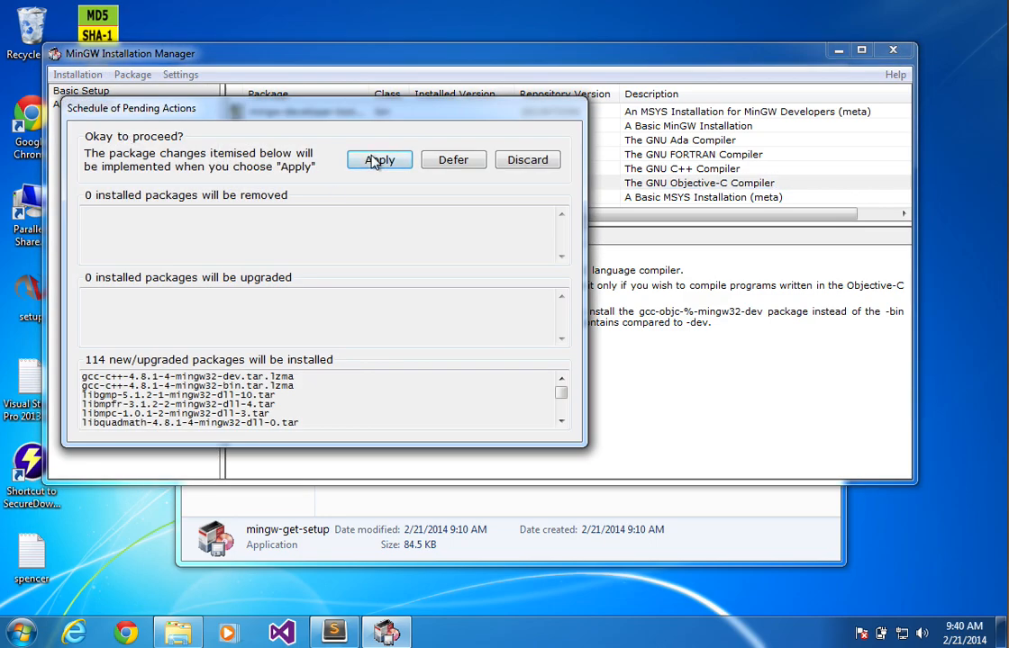
left_click(378, 159)
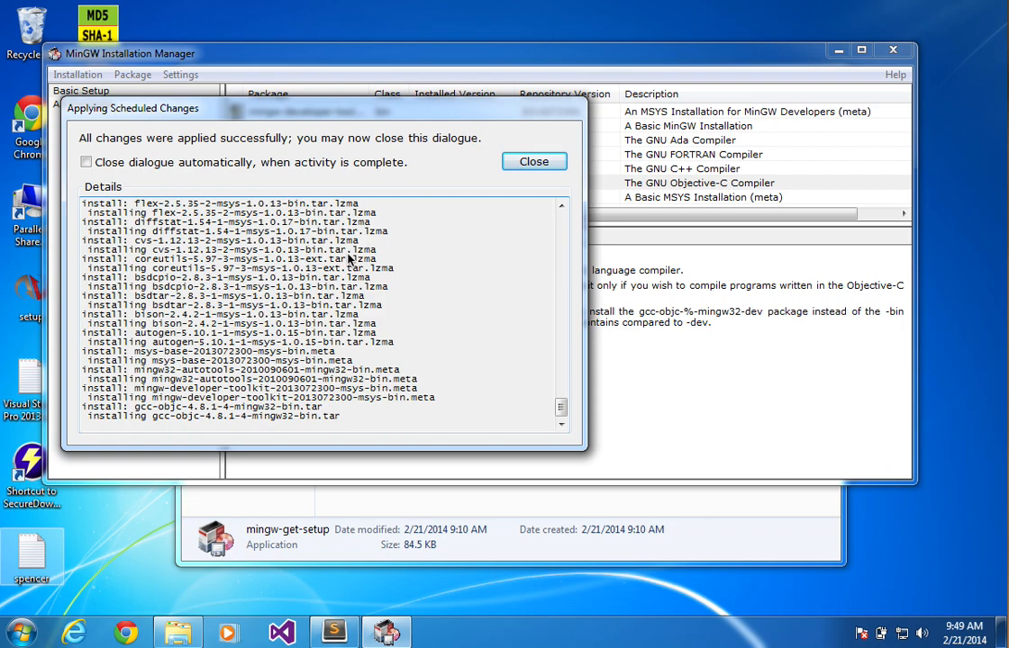
mouse_move(340, 118)
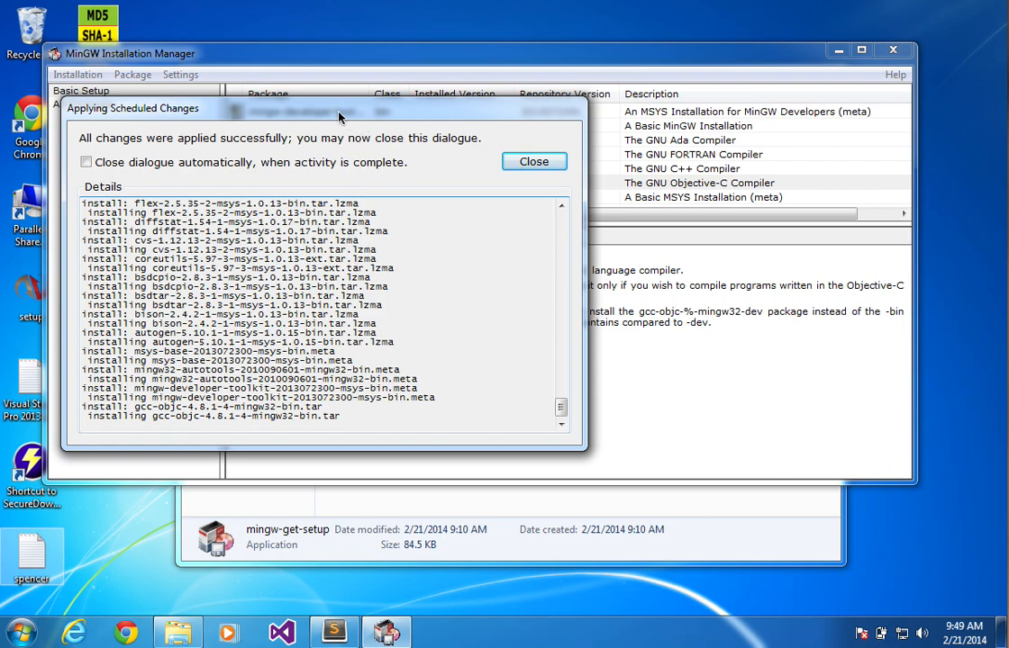
mouse_move(292, 148)
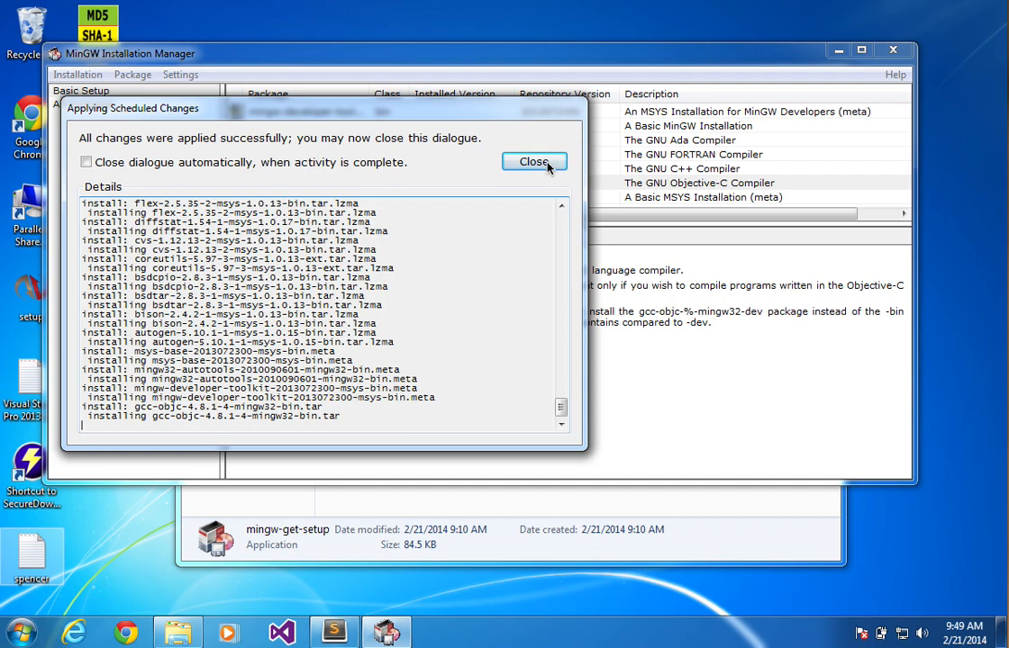
Dismiss the installation report and close the MinGW Installation Manager
left_click(533, 162)
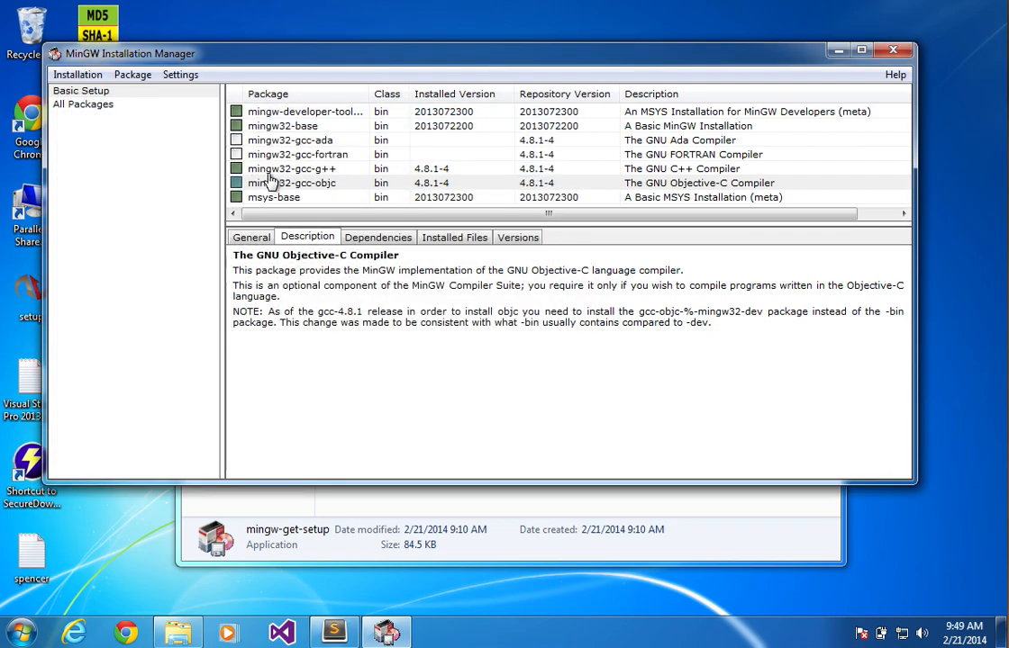
mouse_move(333, 169)
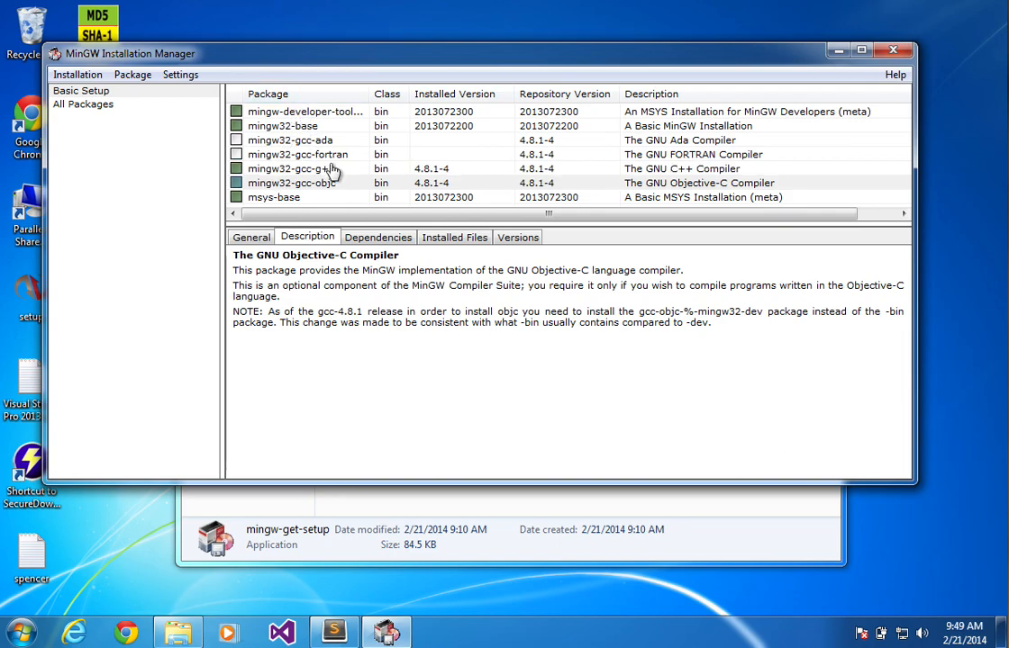
mouse_move(361, 176)
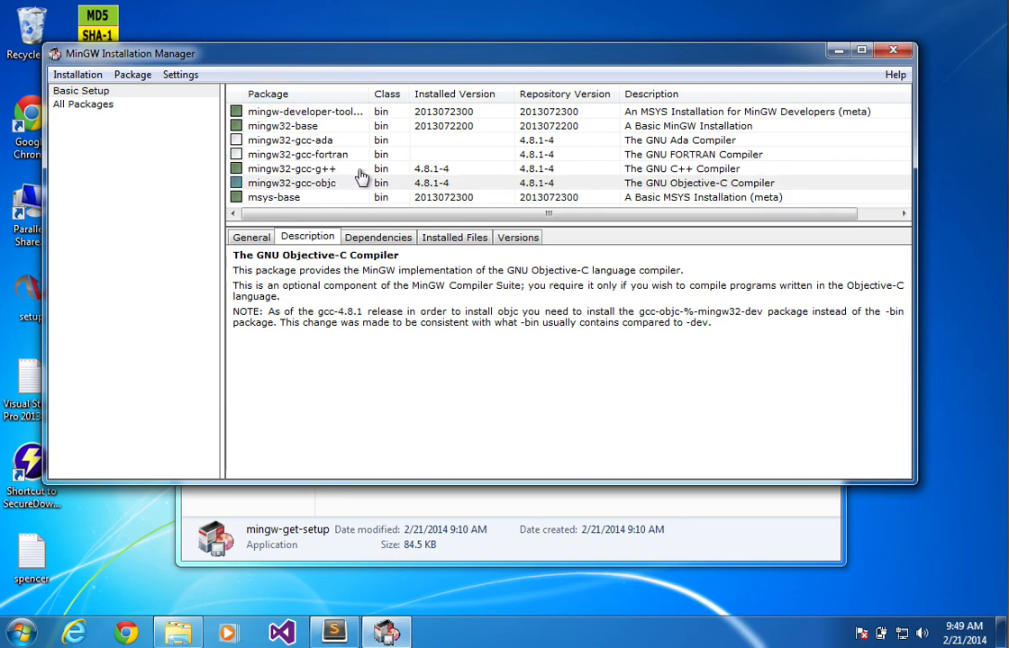
mouse_move(721, 169)
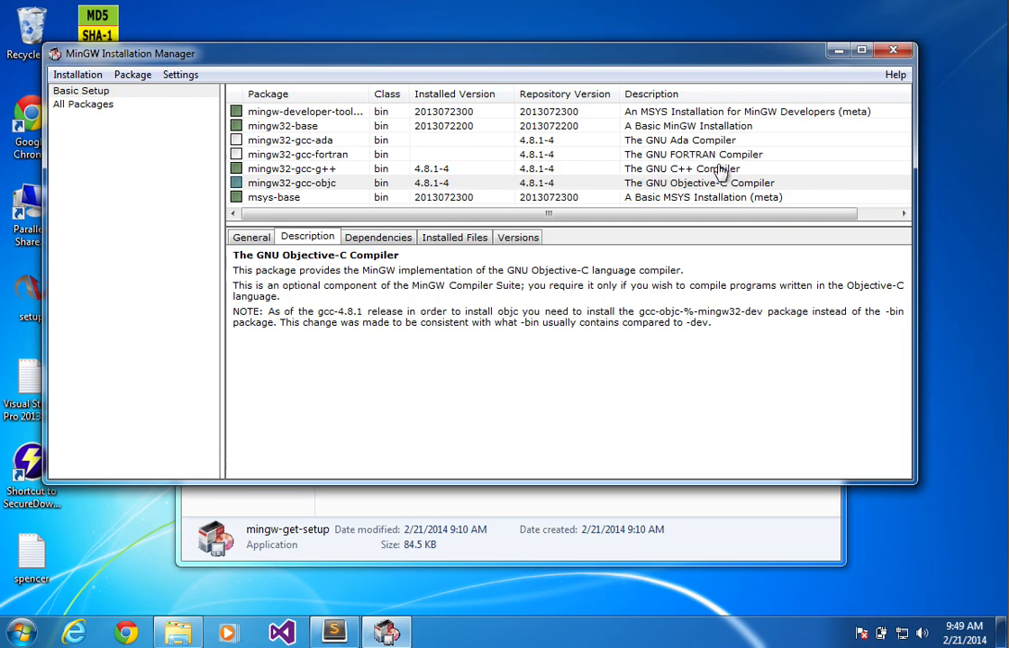
mouse_move(706, 112)
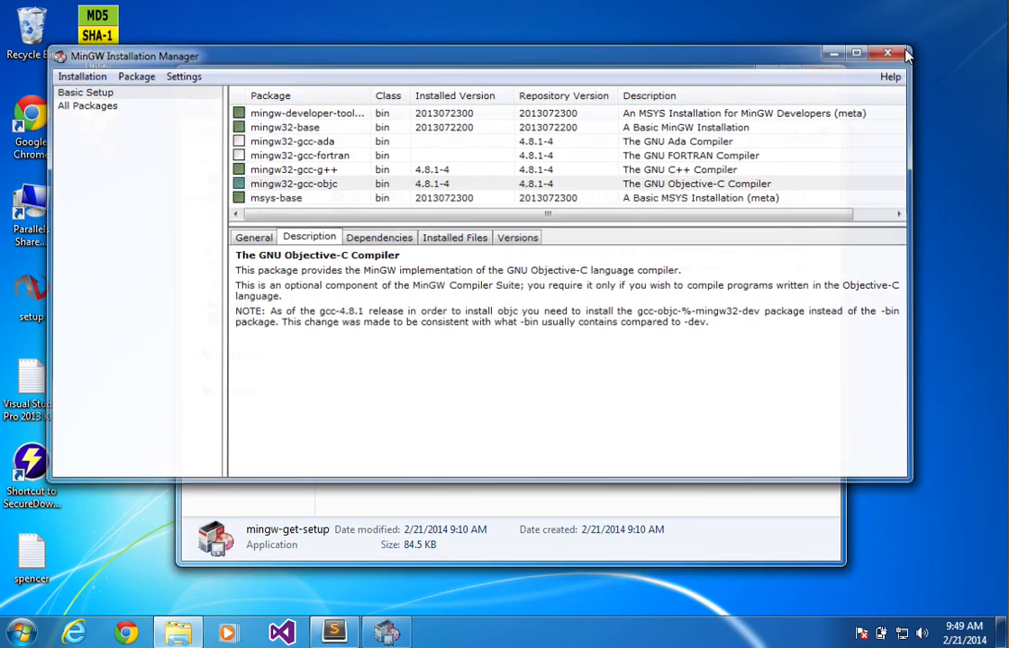
left_click(886, 54)
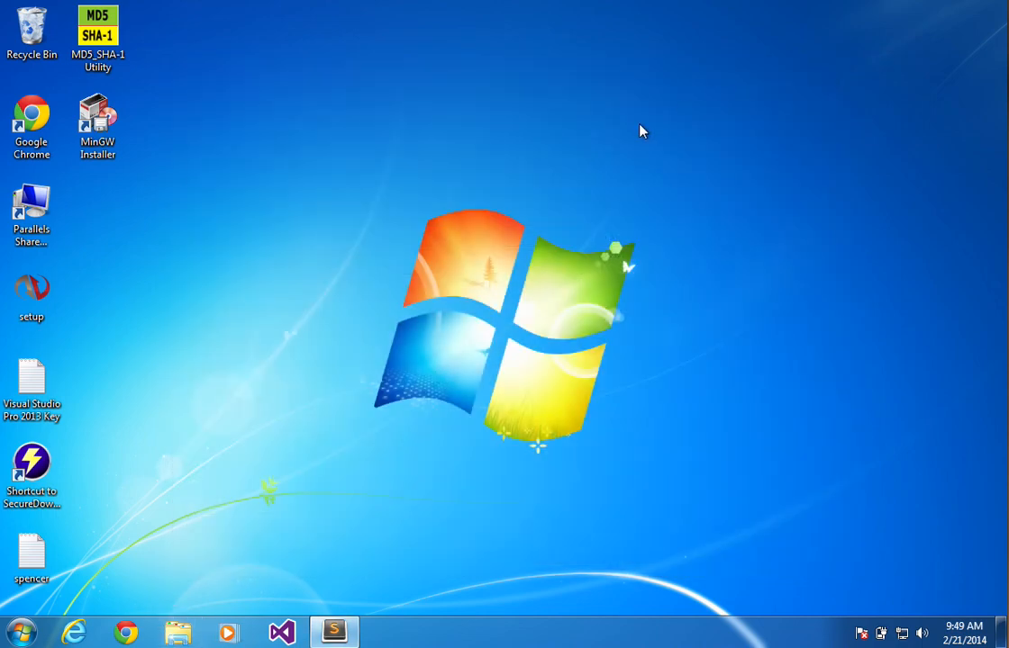
mouse_move(160, 475)
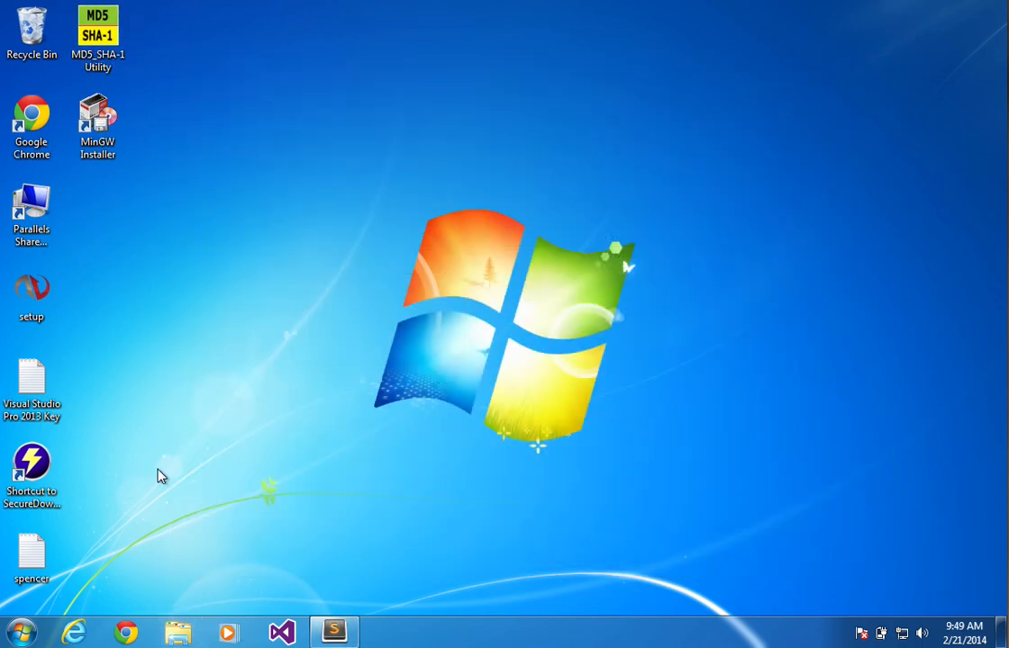
Browse from Computer to C:\MinGW\bin and look through its installed compiler programs
left_click(16, 631)
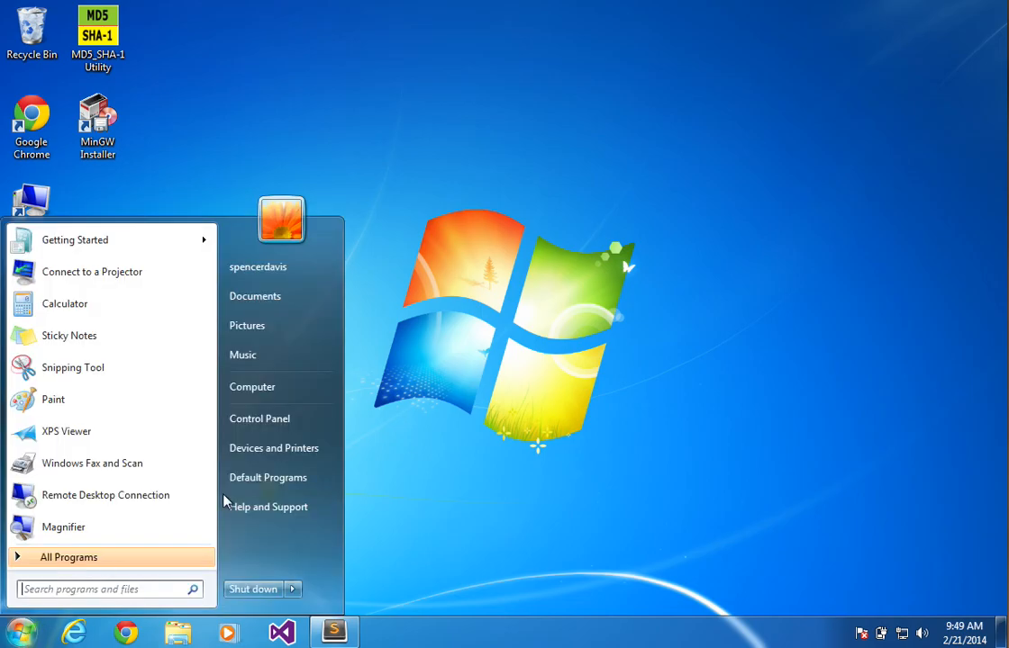
left_click(252, 385)
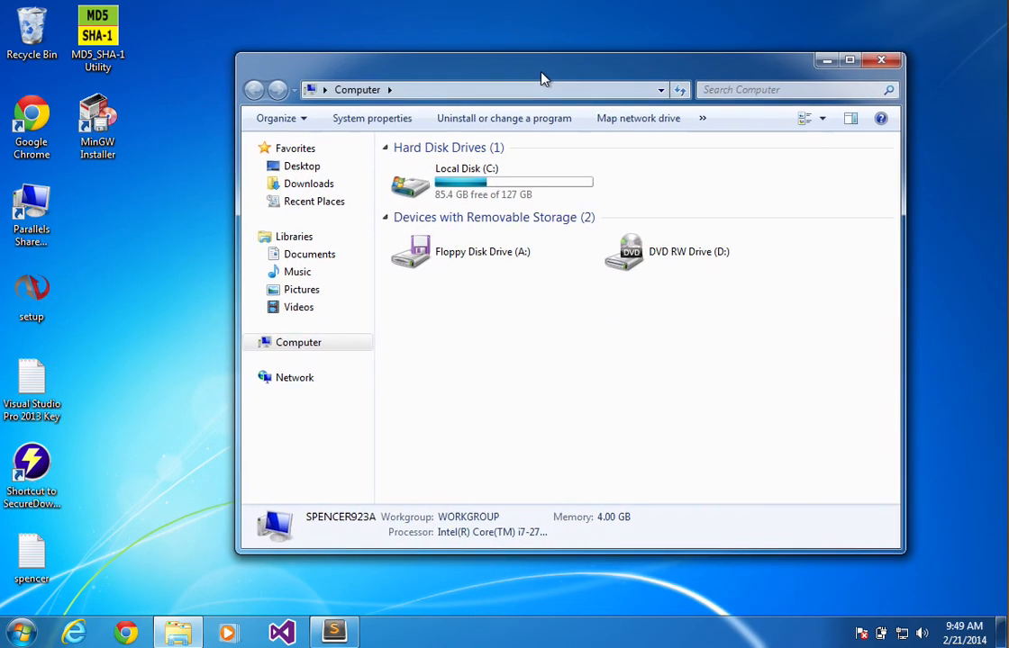
double_click(467, 180)
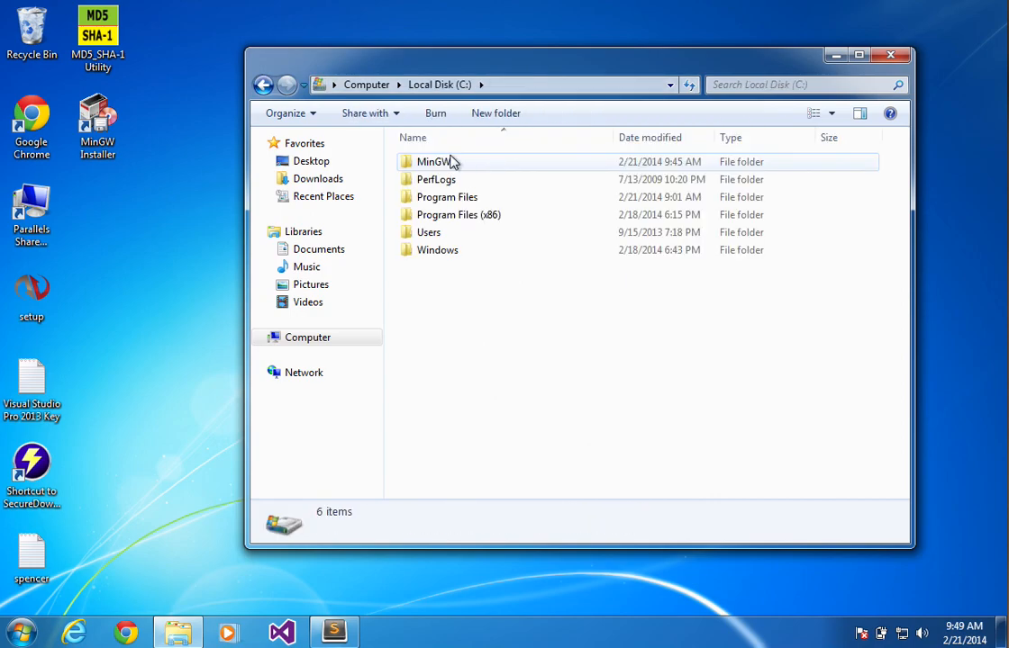
double_click(436, 162)
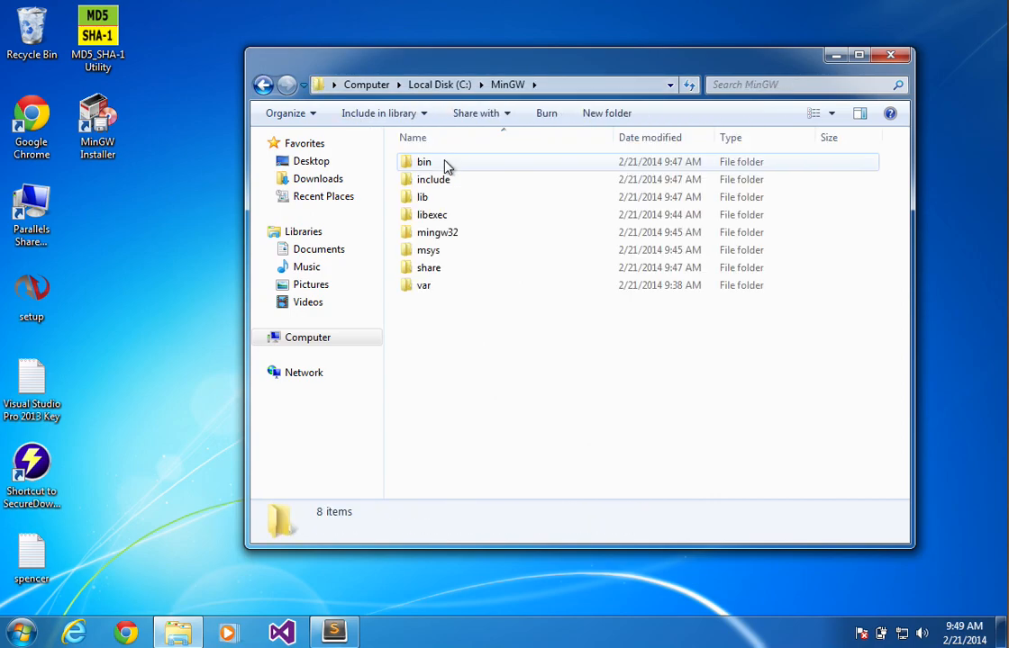
double_click(425, 162)
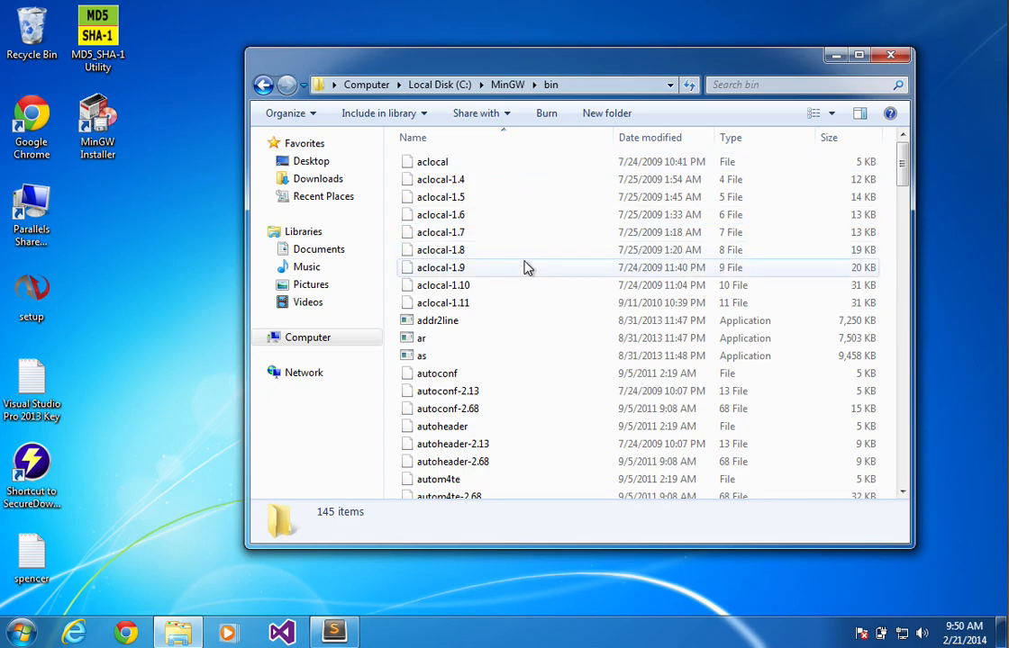
scroll("down", 3)
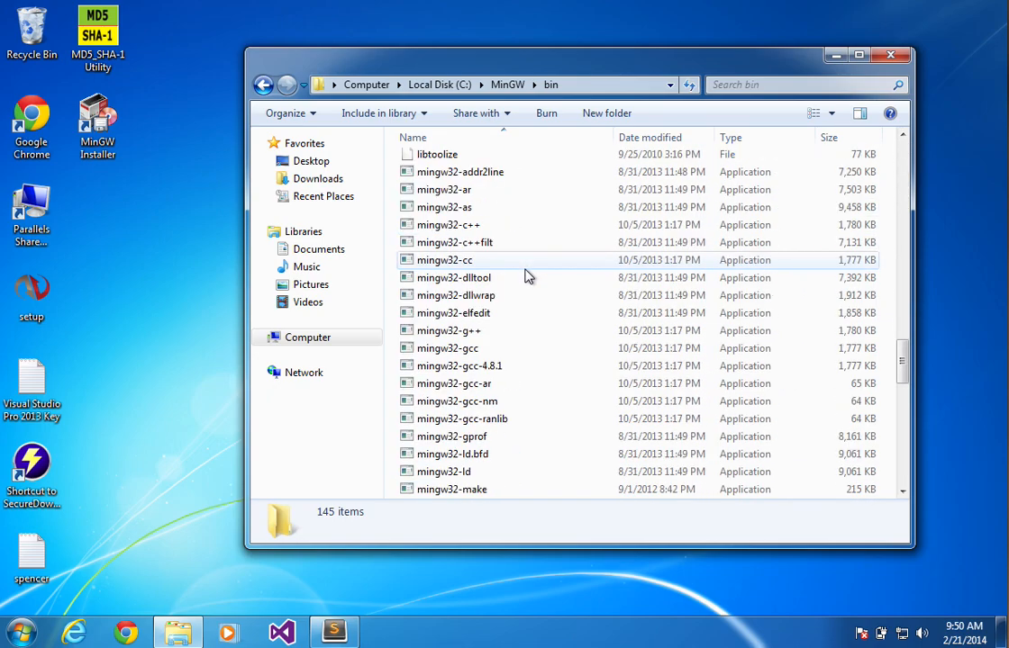
scroll("down", 3)
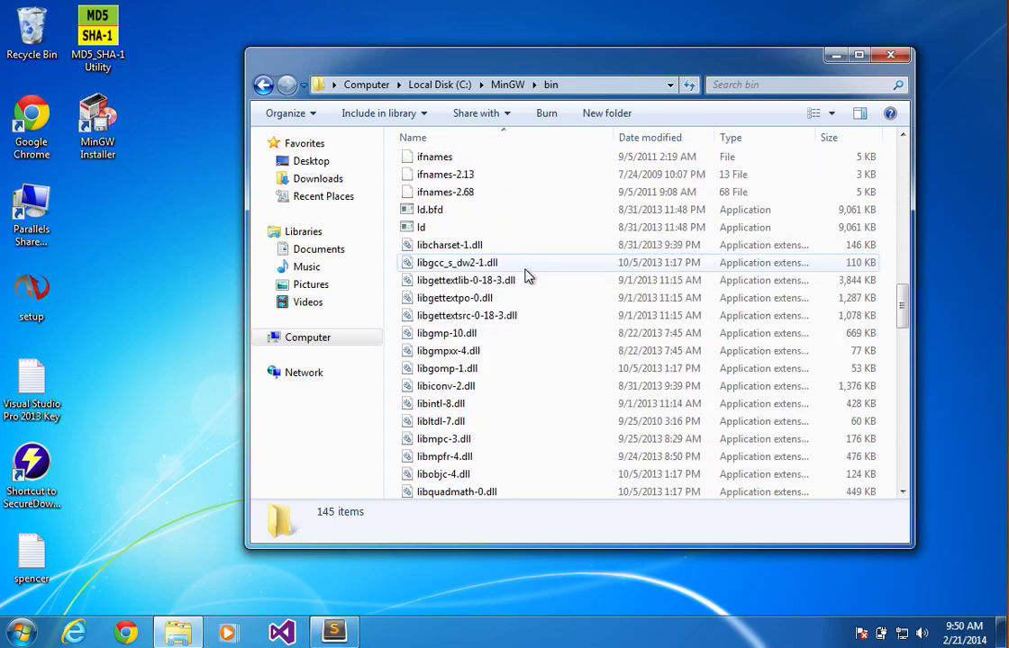
scroll("up", 3)
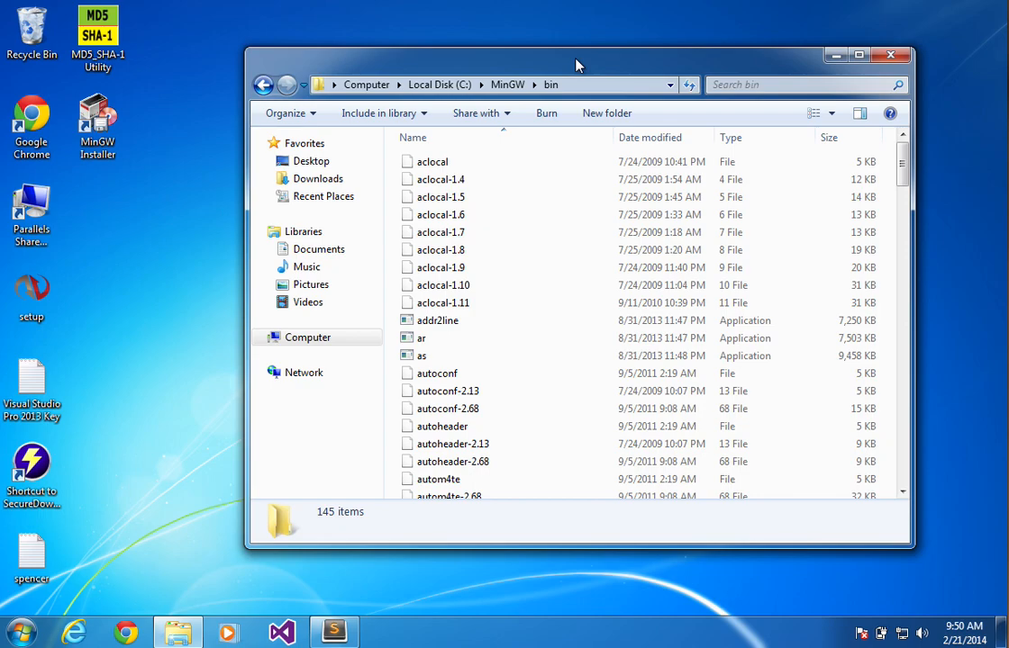
mouse_move(576, 215)
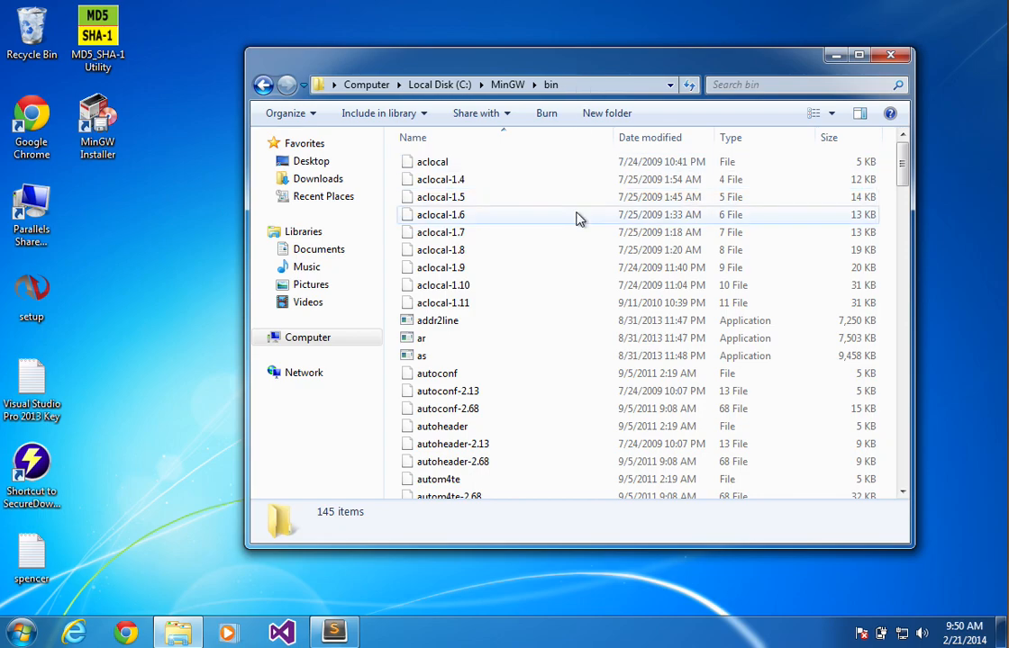
mouse_move(603, 69)
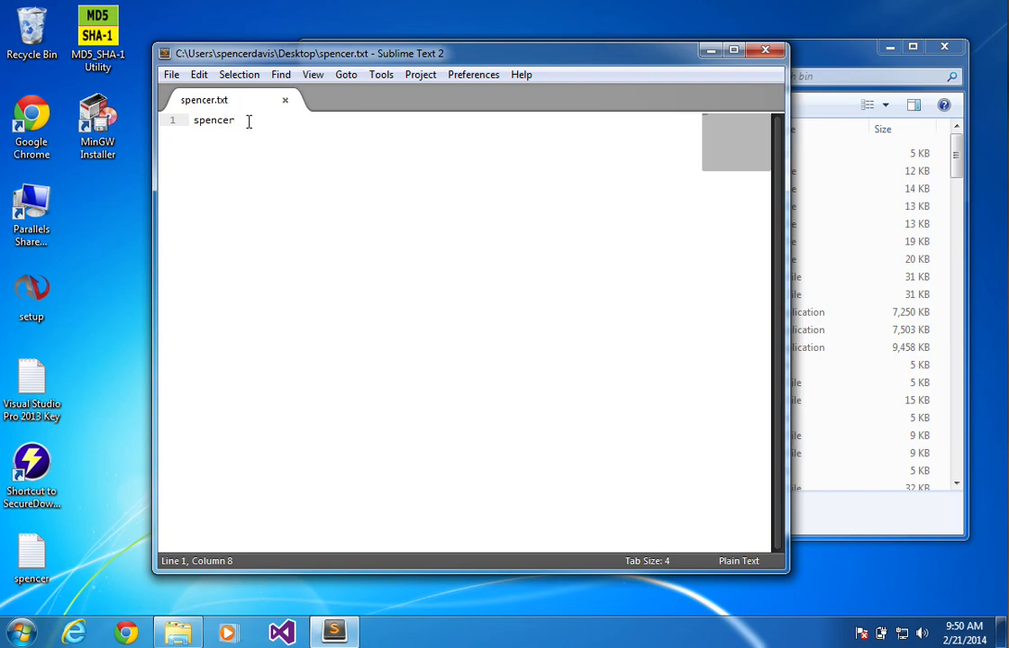
Create a new file and save it on the Desktop as hello.cpp
key("ctrl+n")
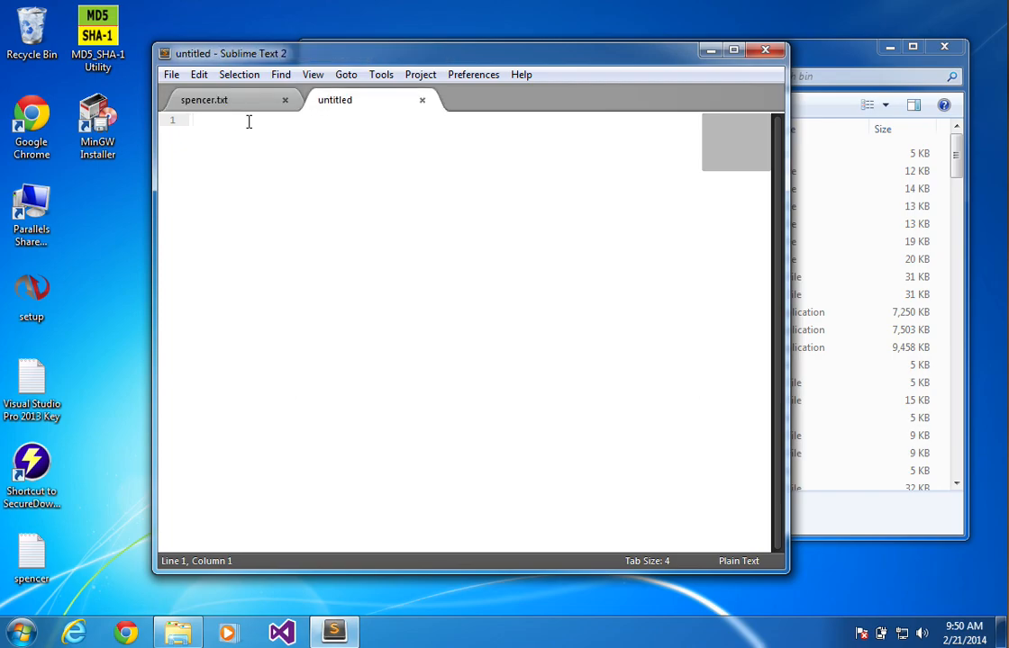
left_click(194, 119)
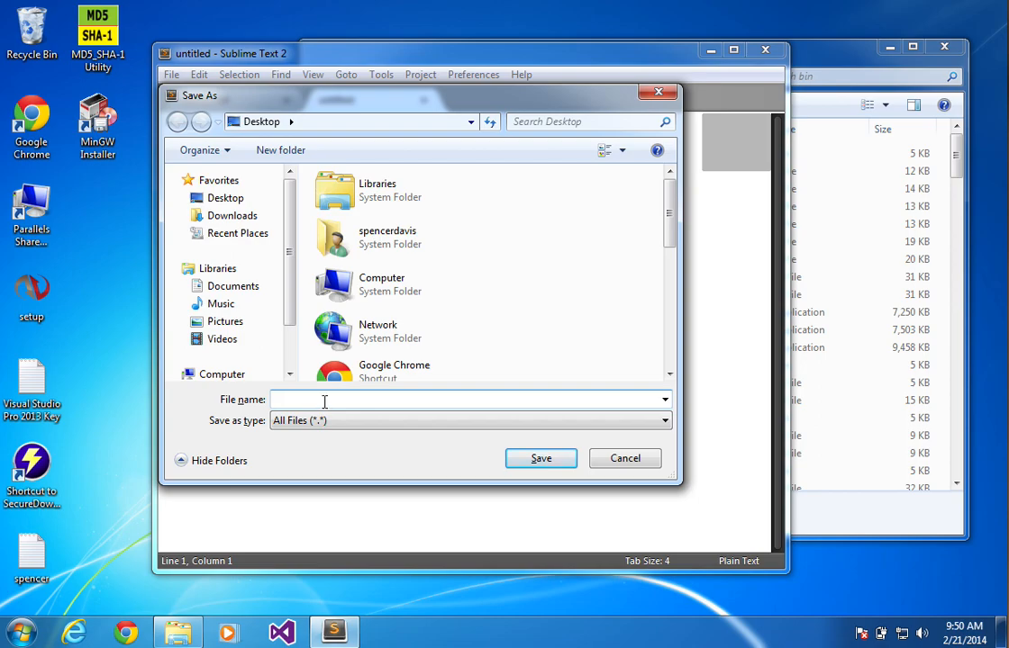
type("hello.")
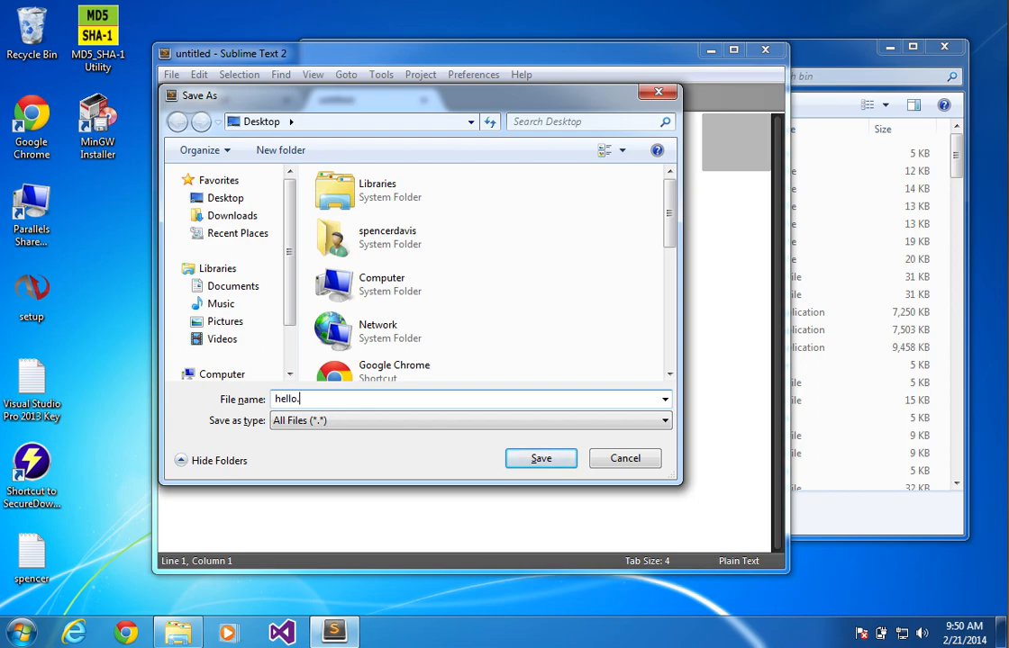
left_click(540, 459)
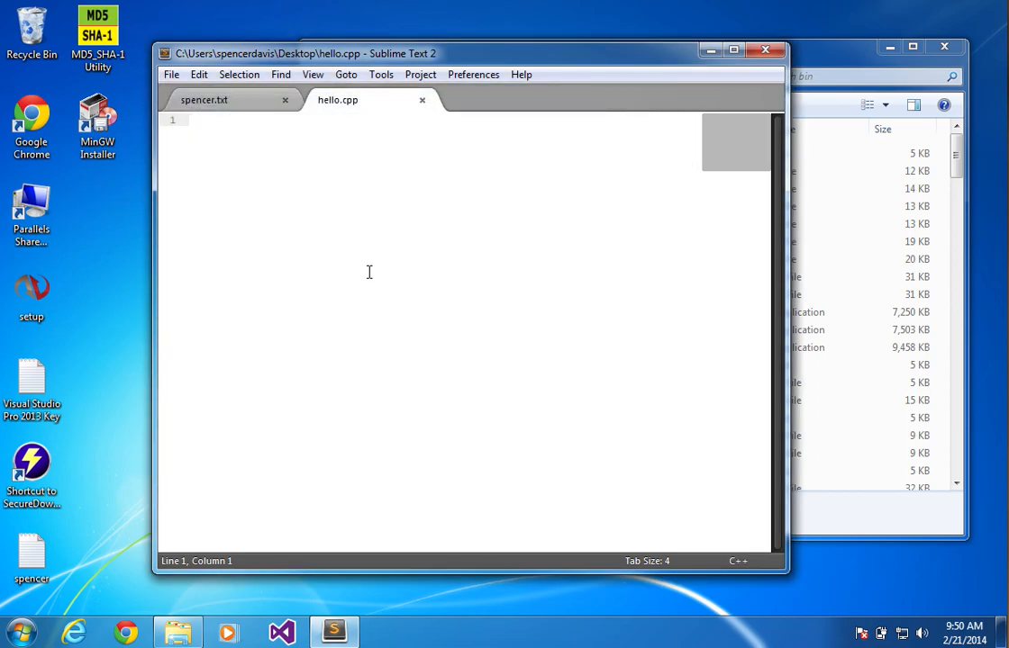
Write #include <iostream>, using namespace std; and int main() returning 0
type("#include <iostream>")
type("using names")
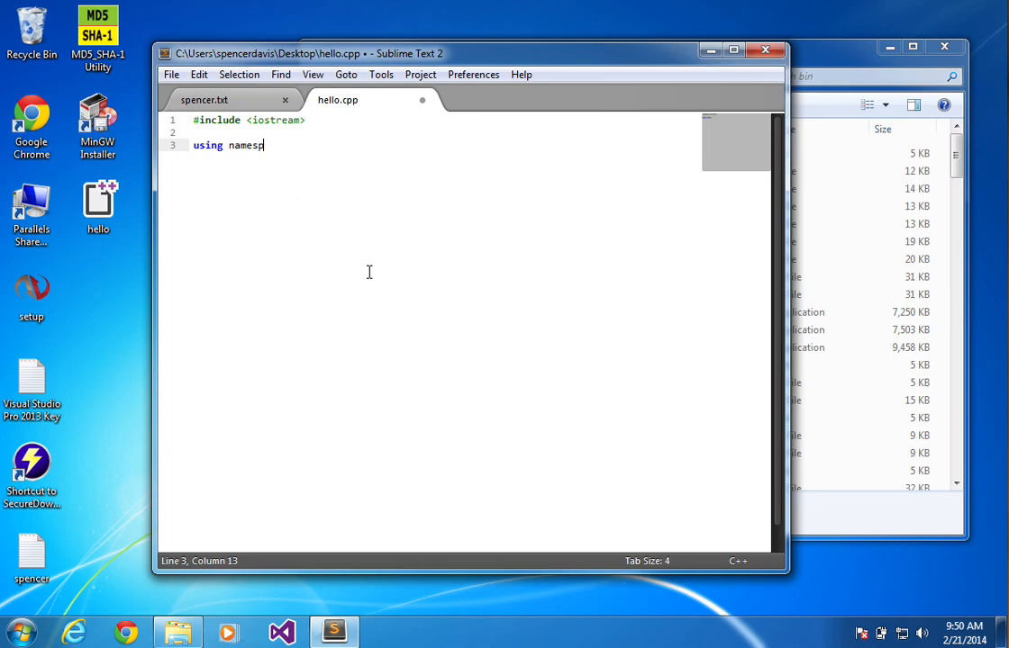
type("pace std;")
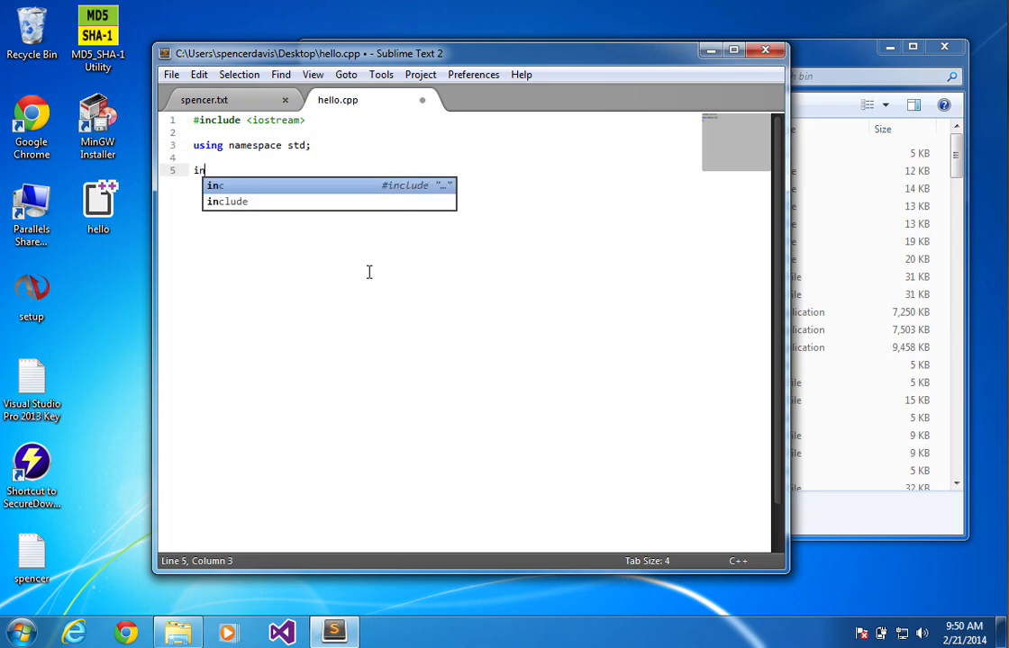
type("t main()")
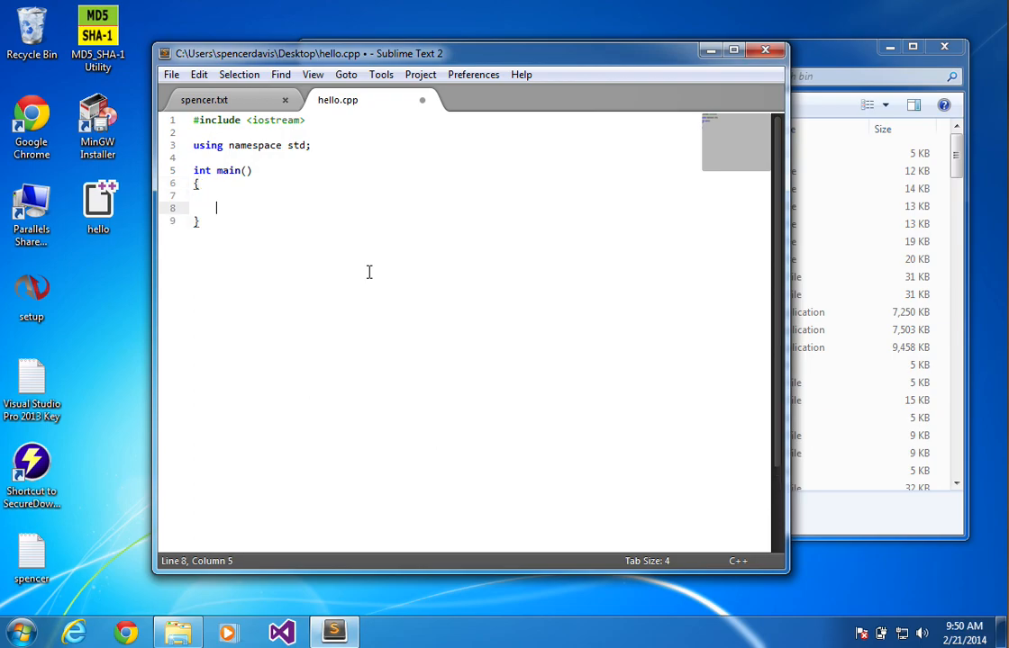
type("return 0;")
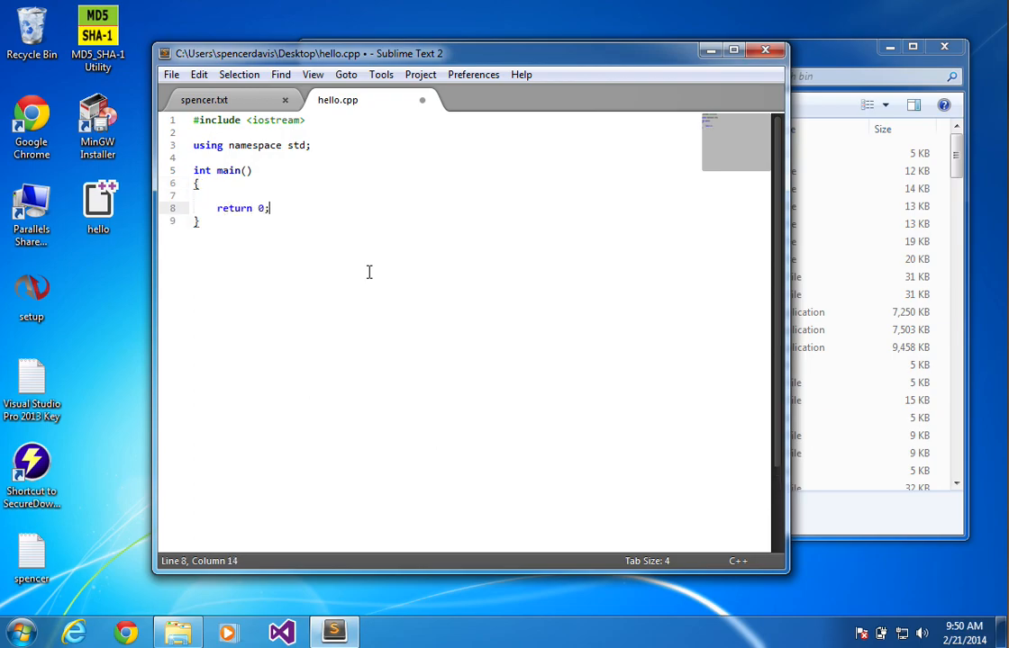
Add a cout << "hello world " statement above return 0
left_click(225, 195)
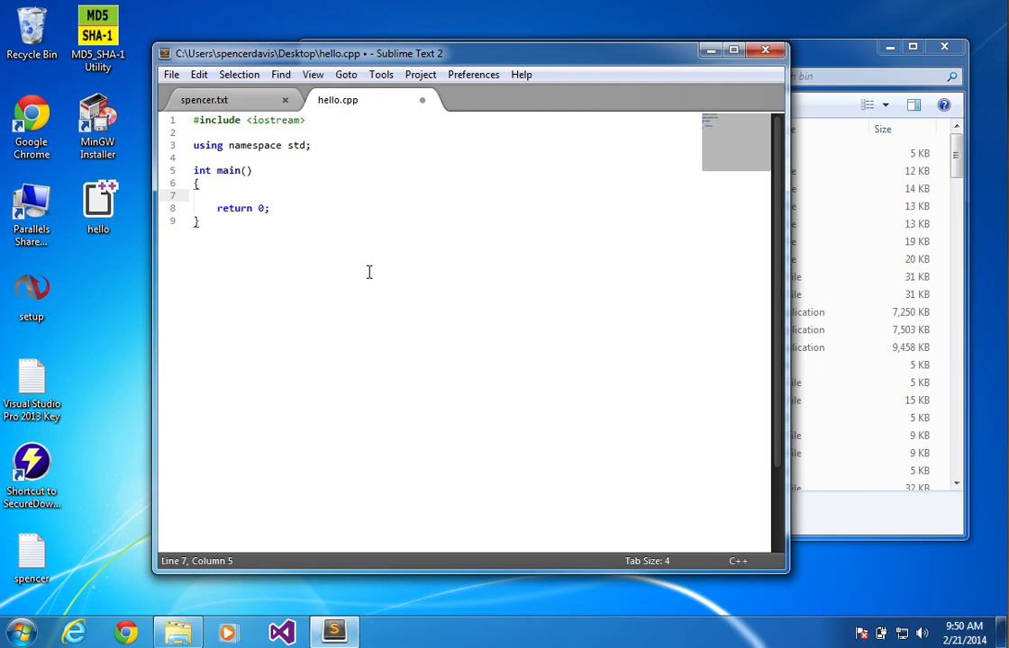
type("cout << \"hell\"")
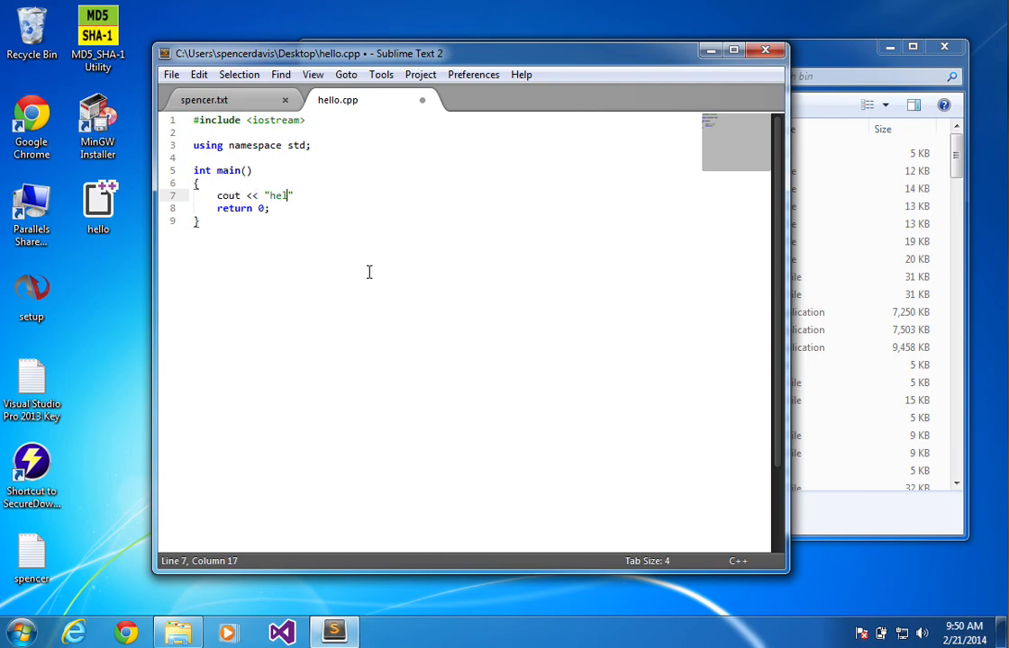
type("lo world")
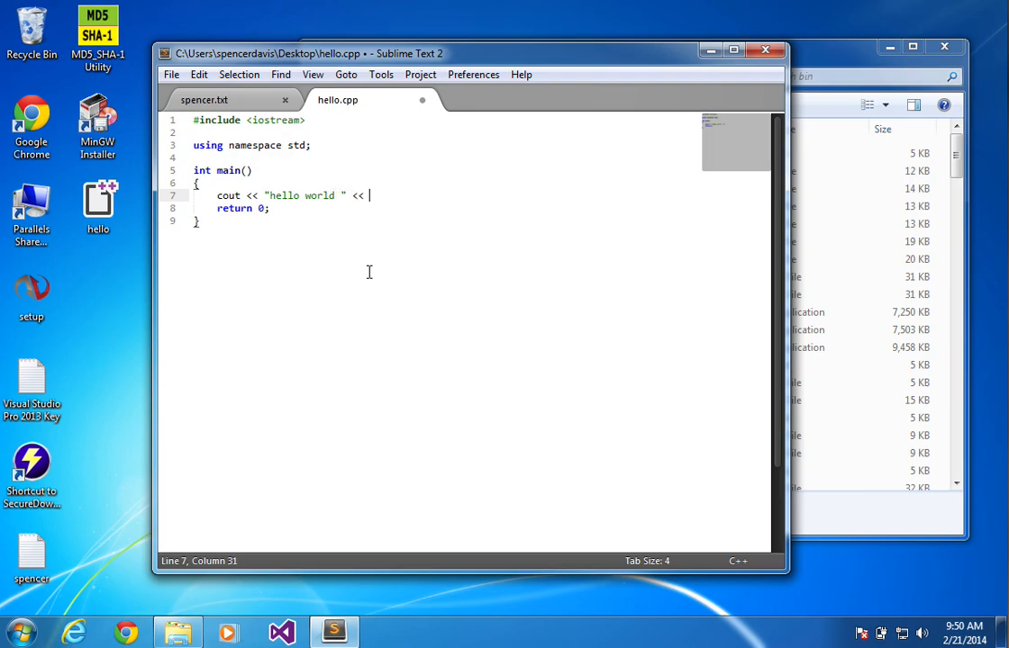
Finish the output line with endl; and launch a Command Prompt
type("endl;")
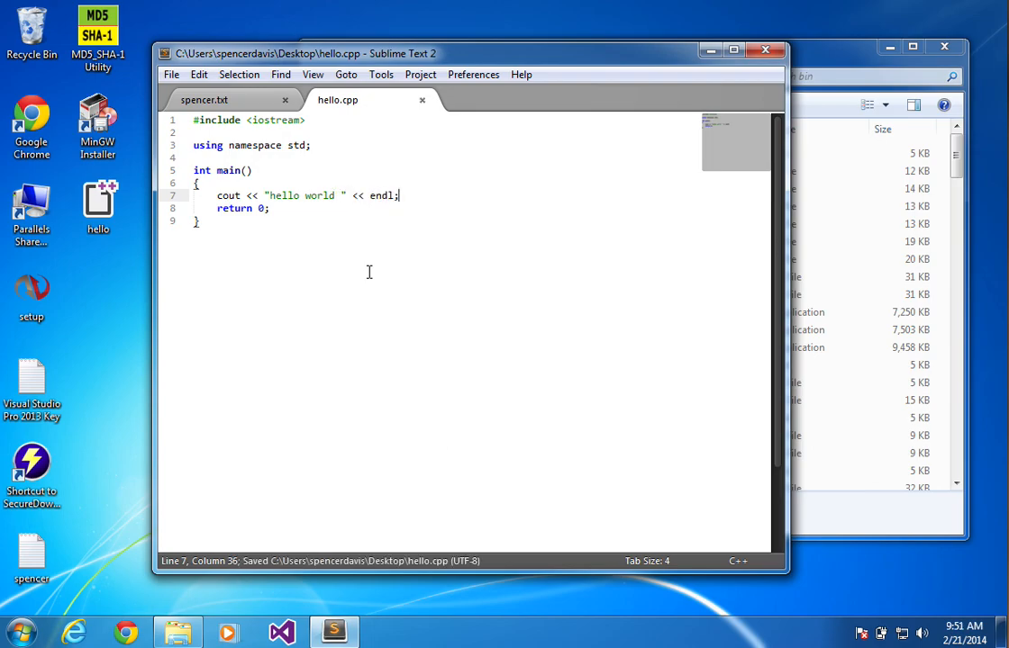
mouse_move(15, 630)
type("cmd")
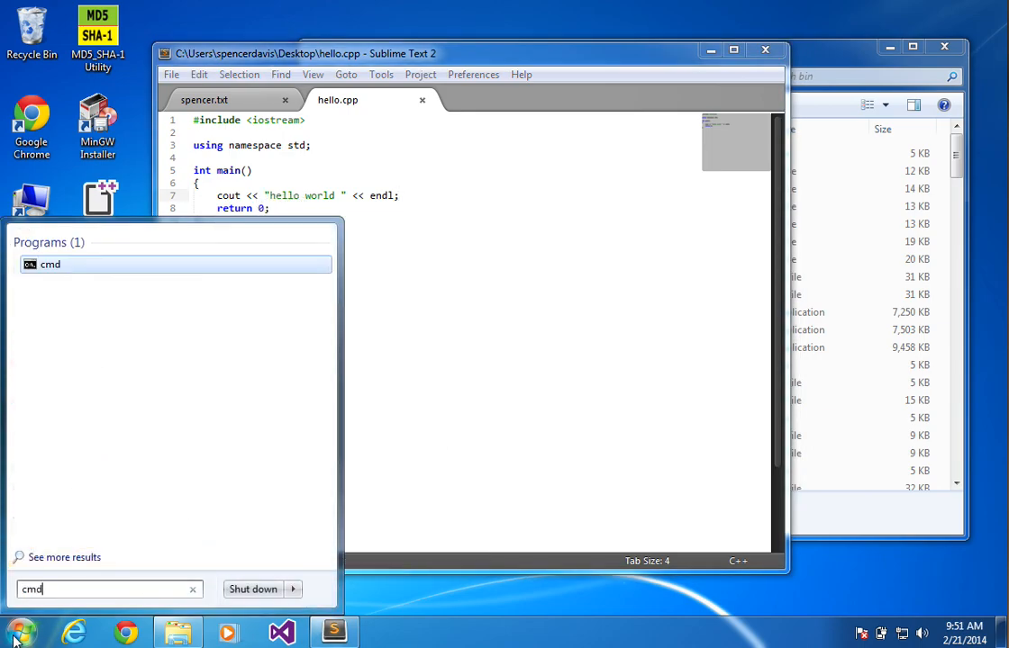
mouse_move(50, 263)
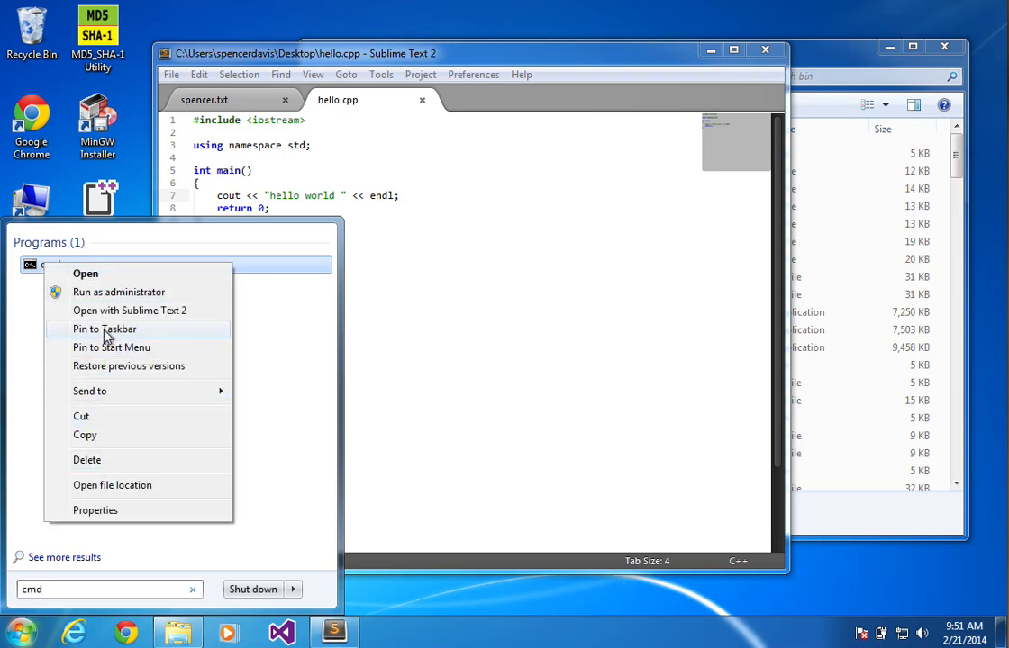
left_click(84, 274)
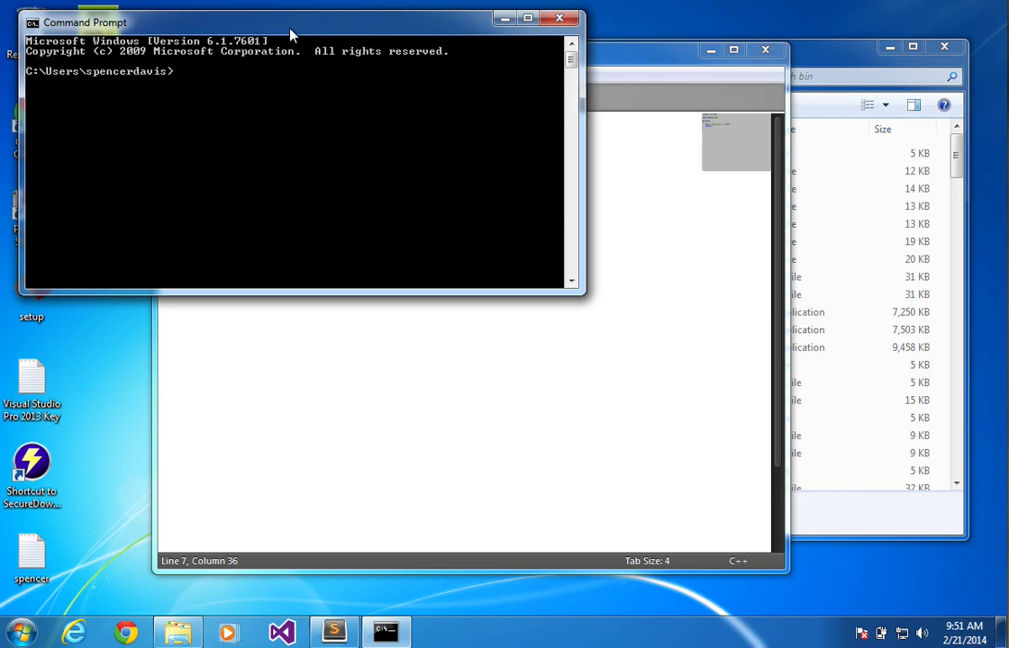
left_click_drag(288, 22, 281, 33)
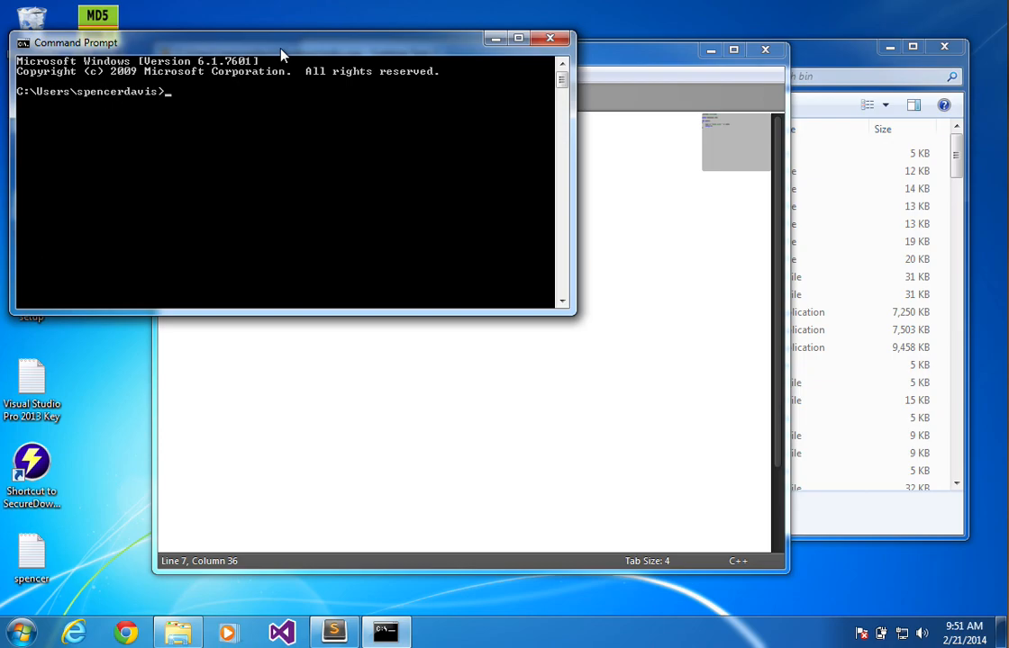
Navigate to C:\MinGW\bin, listing folders, and begin a g++ -o .\Des... compile command
type("cd /")
type("dir")
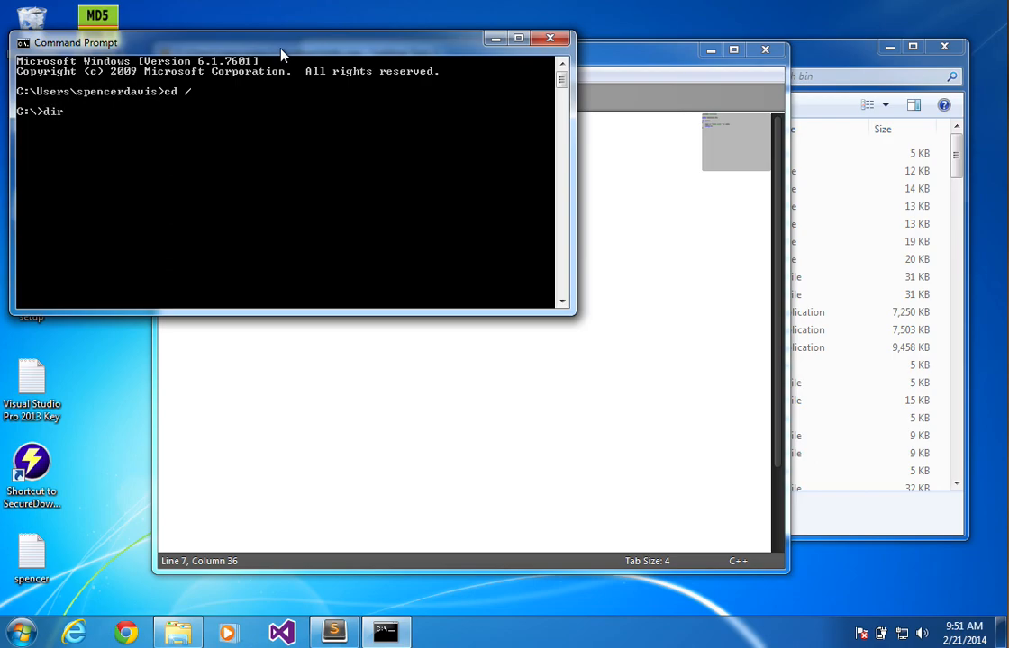
key("Return")
type("cd MinGW")
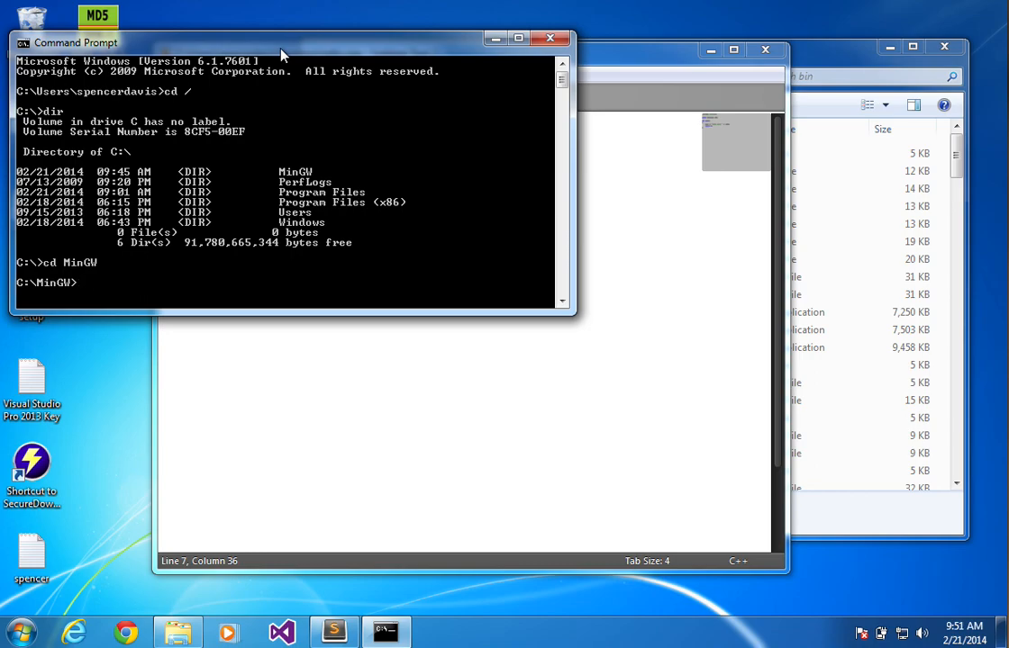
type("dir")
type("cd bin")
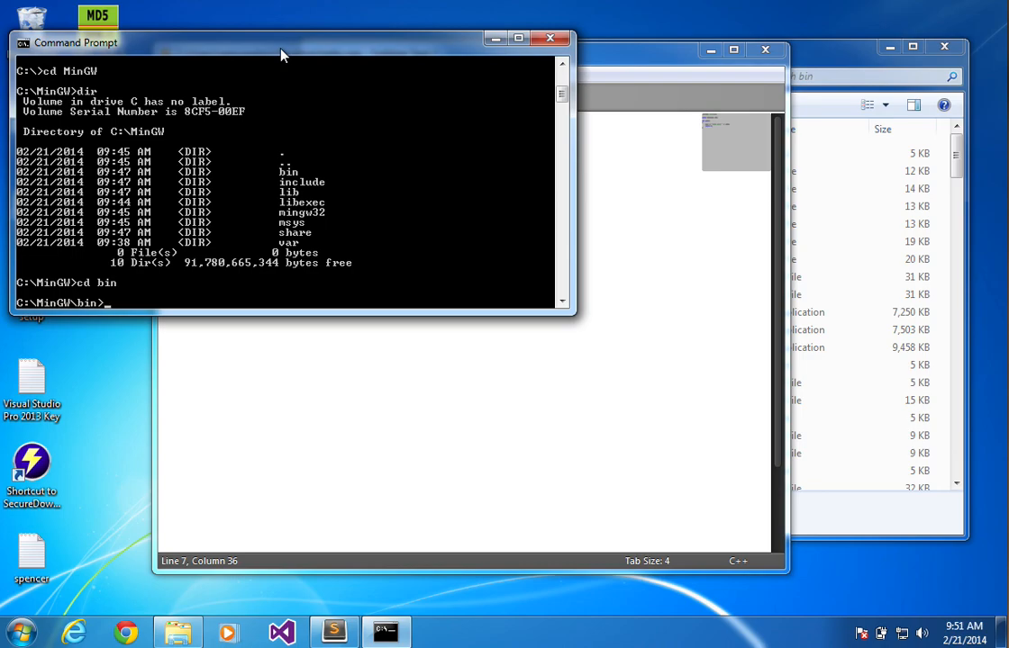
type("g+")
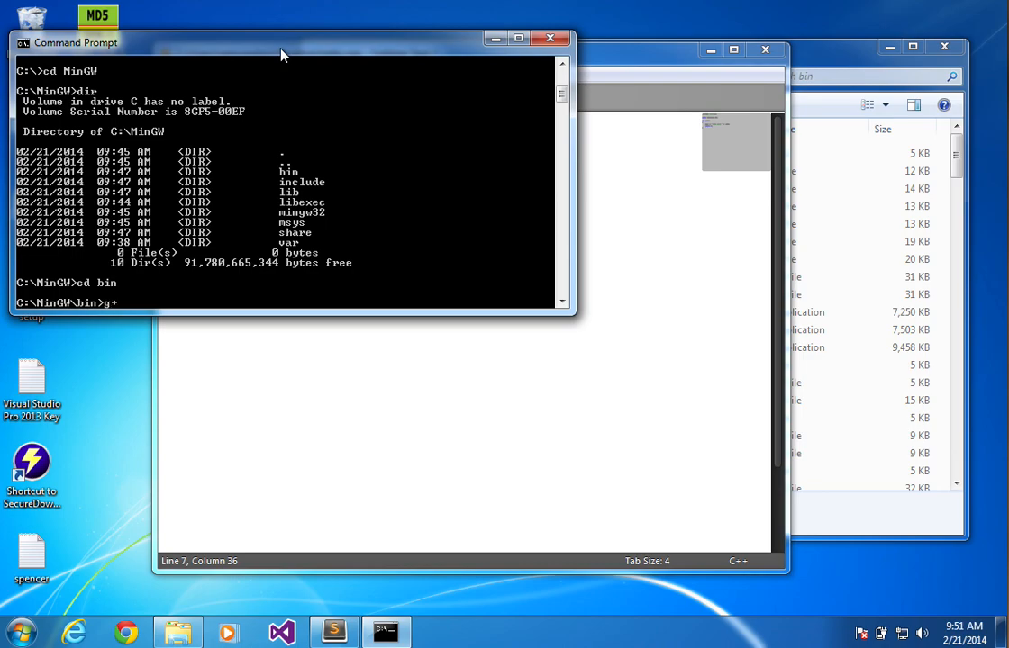
type("+ \\")
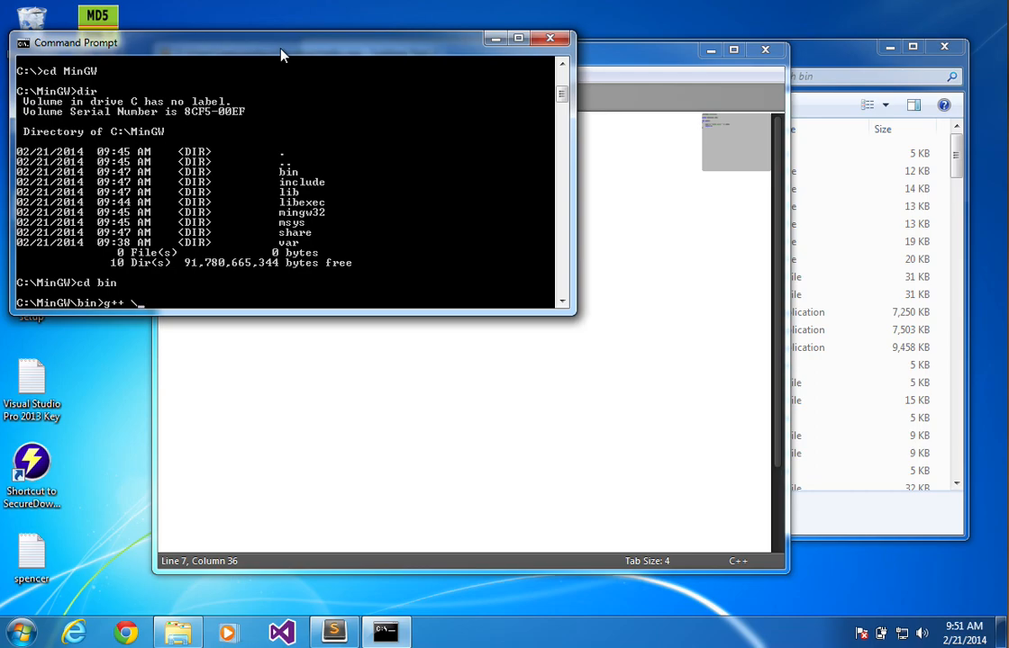
type("-o")
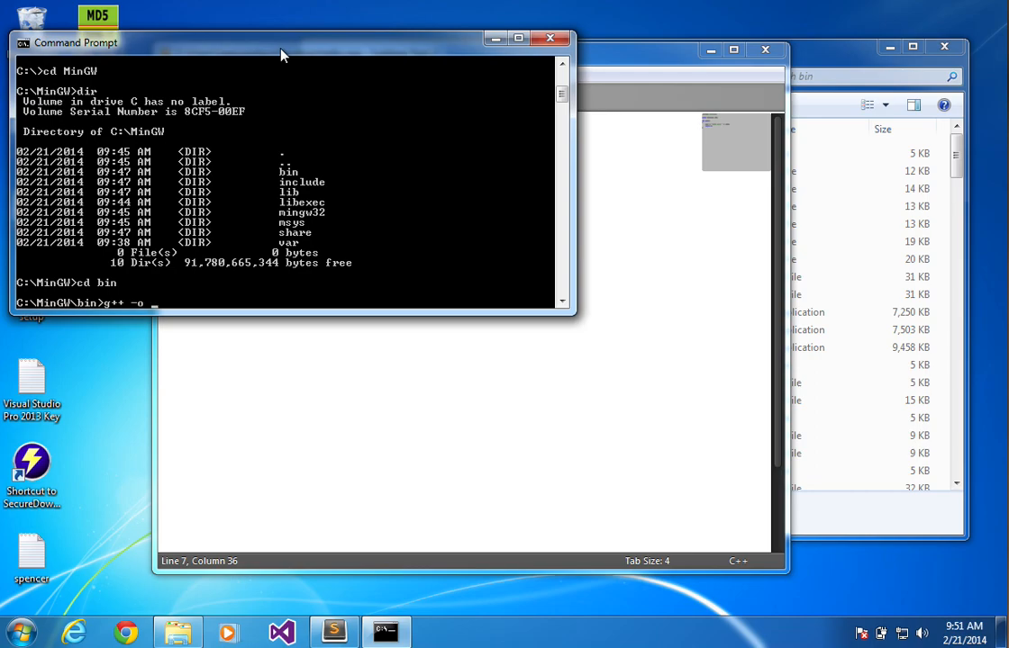
type("\\D")
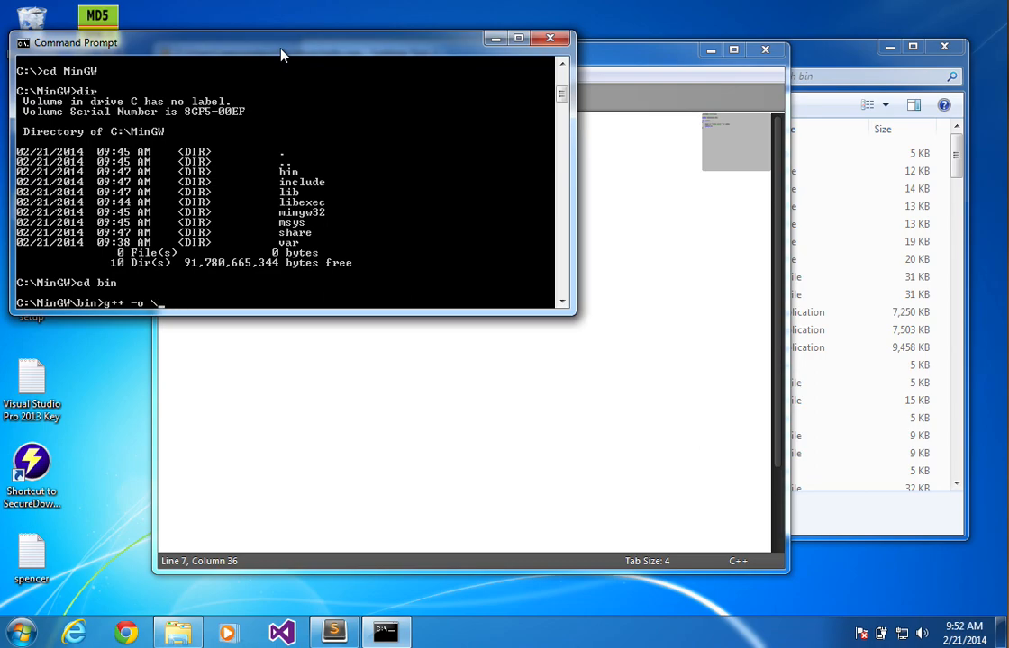
type("Des")
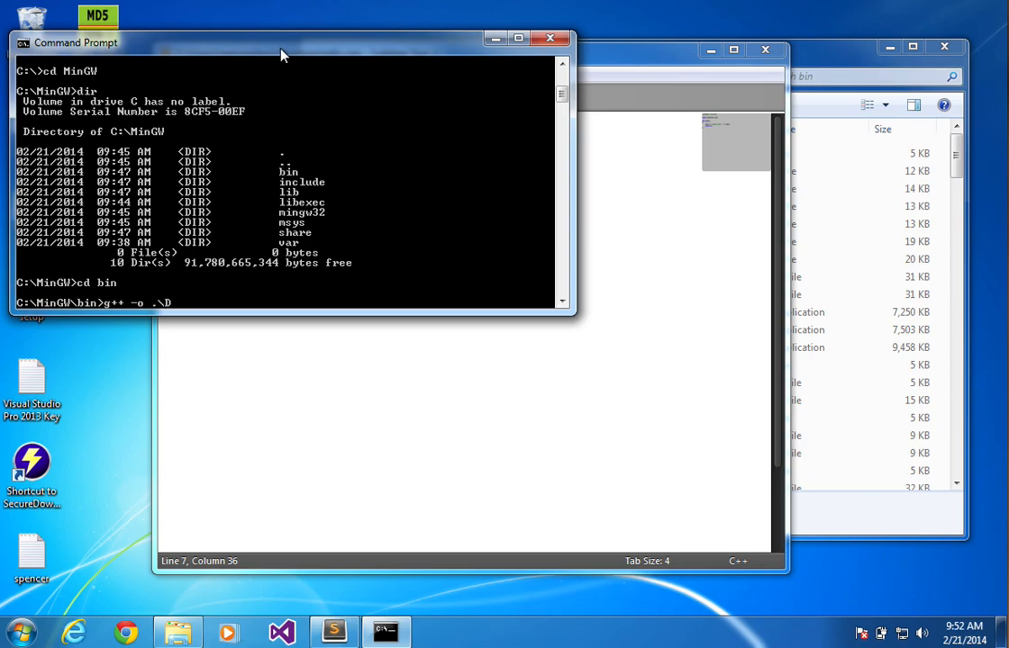
key("Backspace")
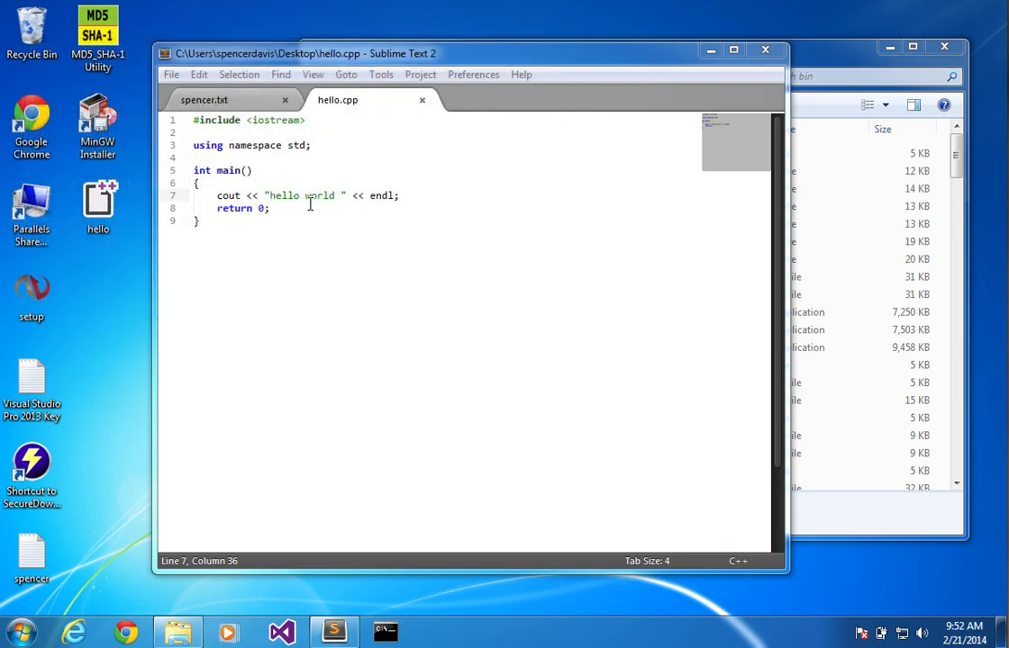
Switch to a command prompt and cd into MinGW to list the bin folder's programs
key("ctrl+a")
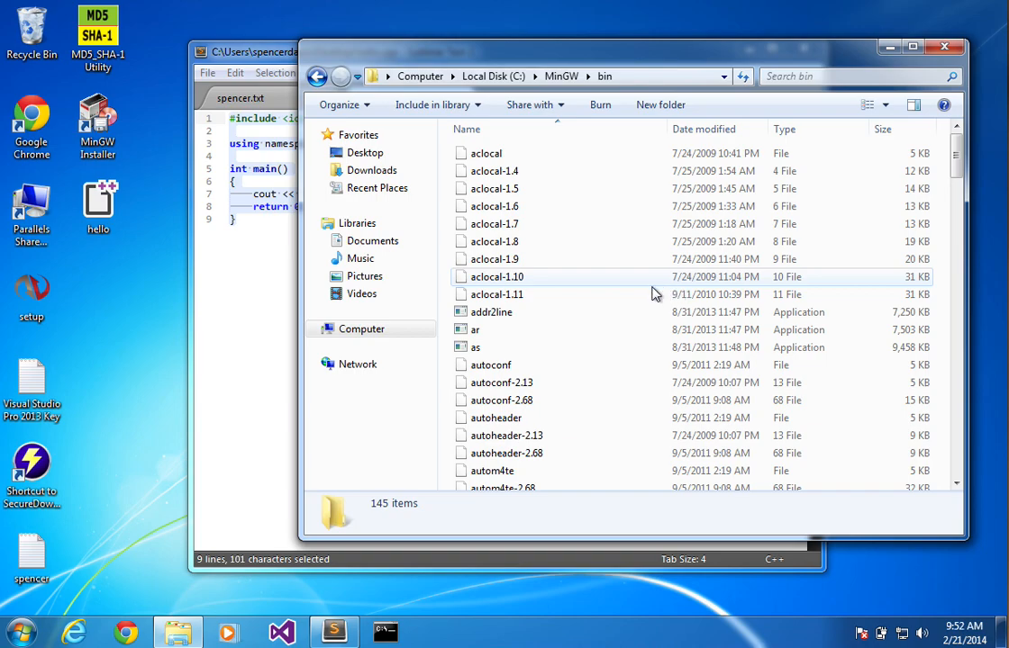
left_click(386, 630)
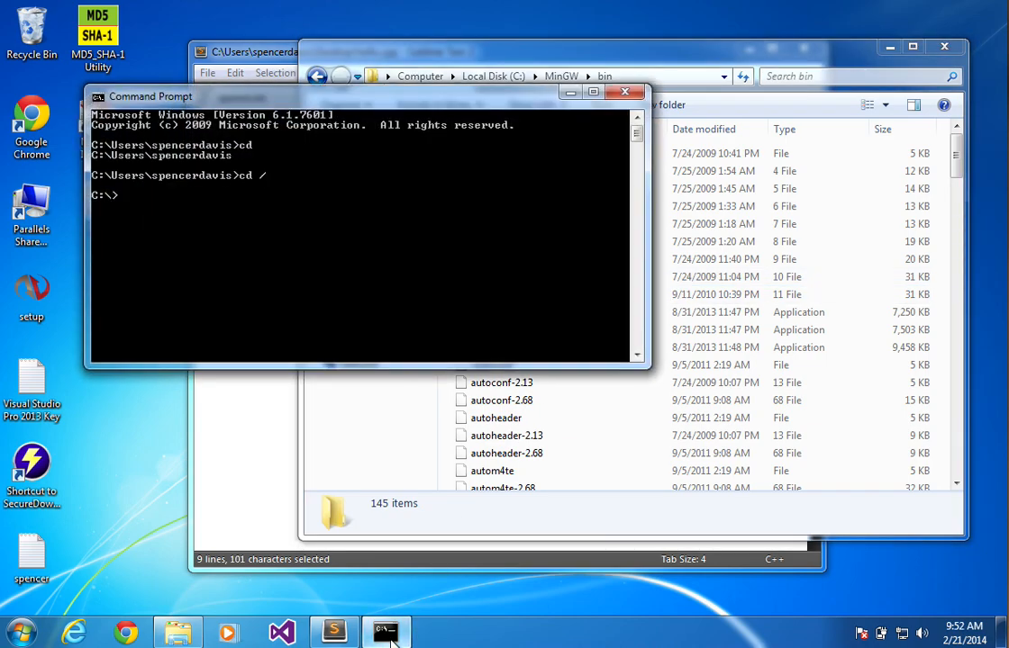
type("cd MinGW")
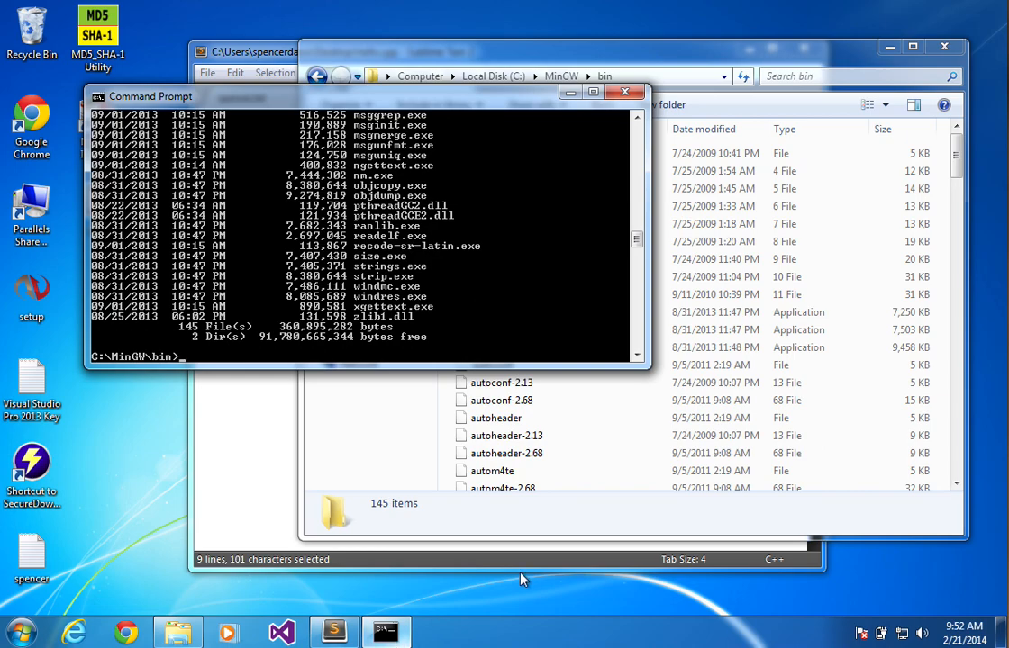
mouse_move(596, 112)
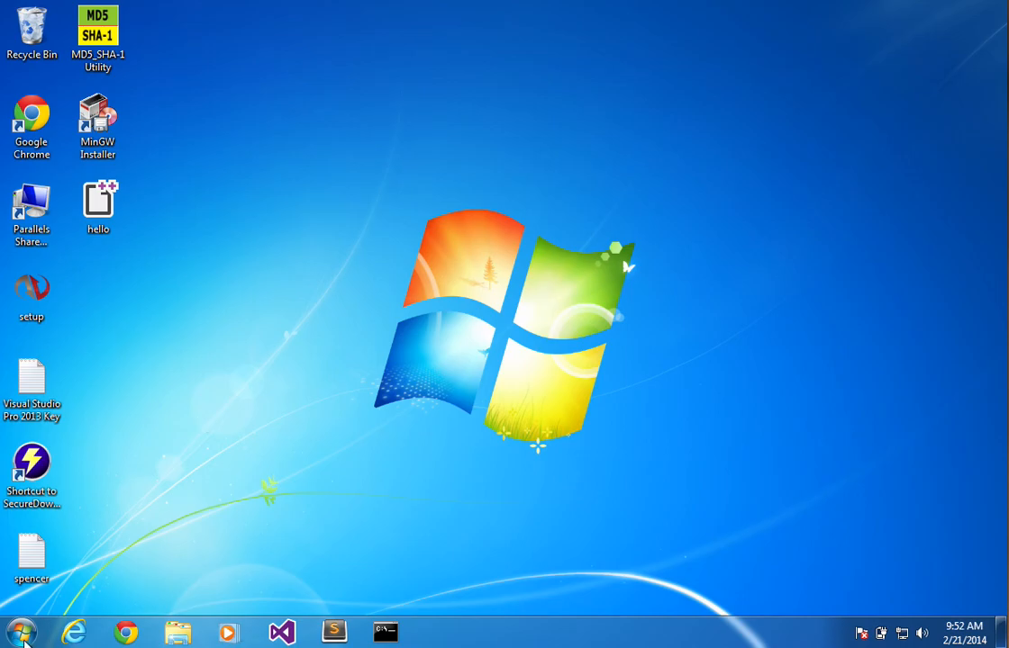
mouse_move(292, 389)
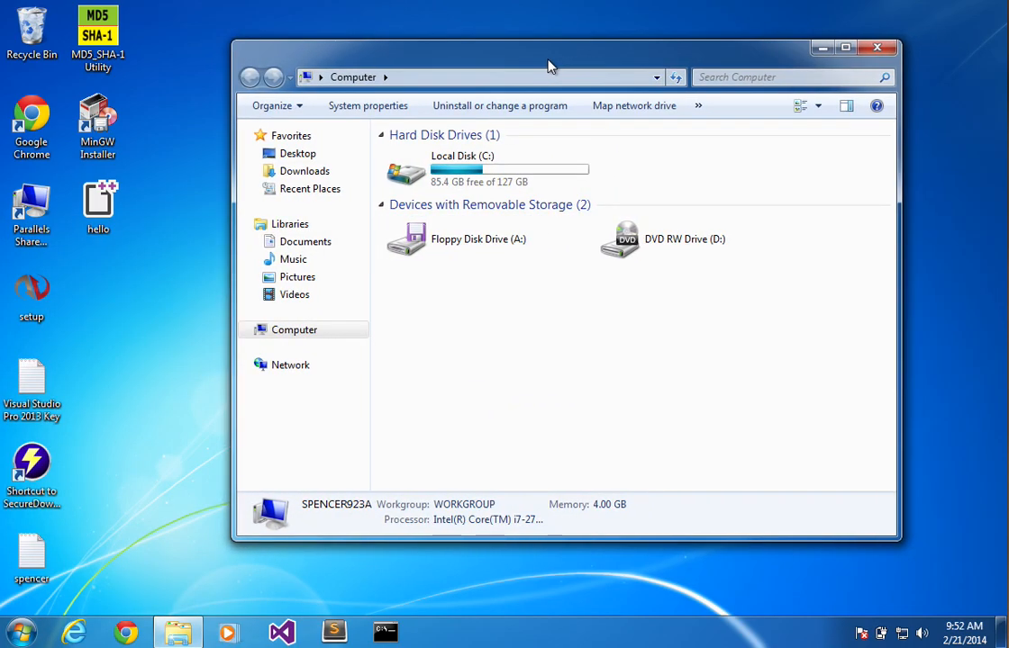
Browse to C:\MinGW\bin in Explorer and select its full path as text
double_click(461, 171)
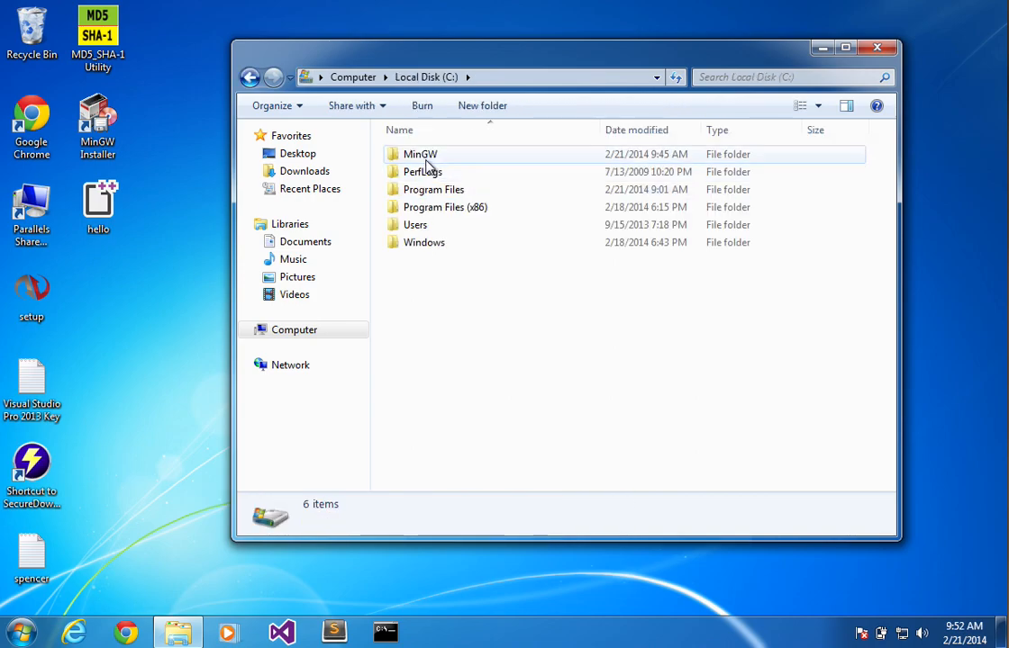
double_click(419, 155)
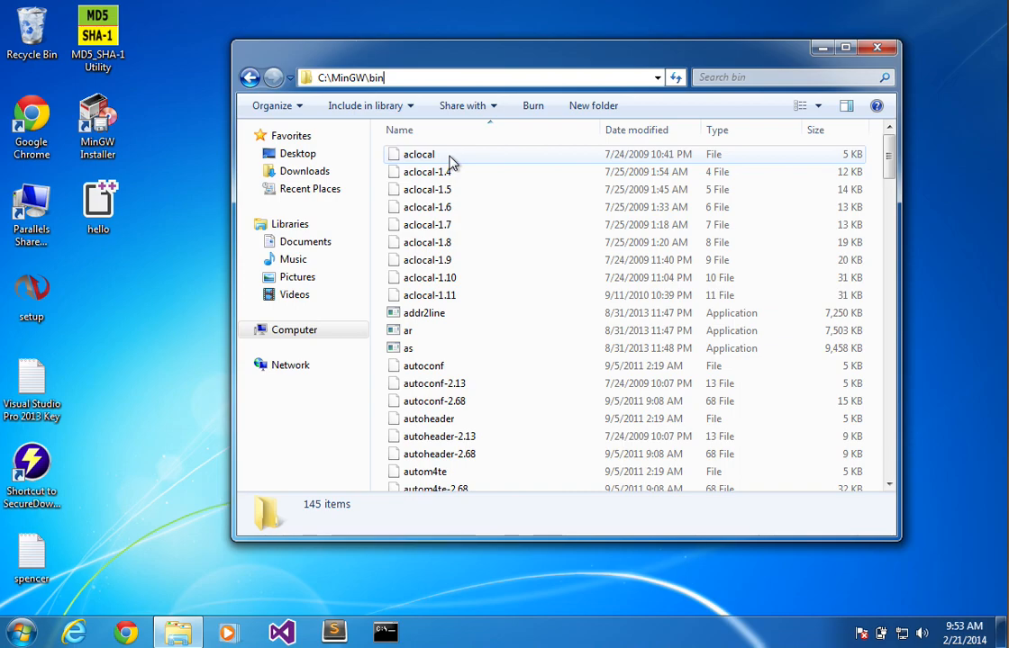
left_click(405, 77)
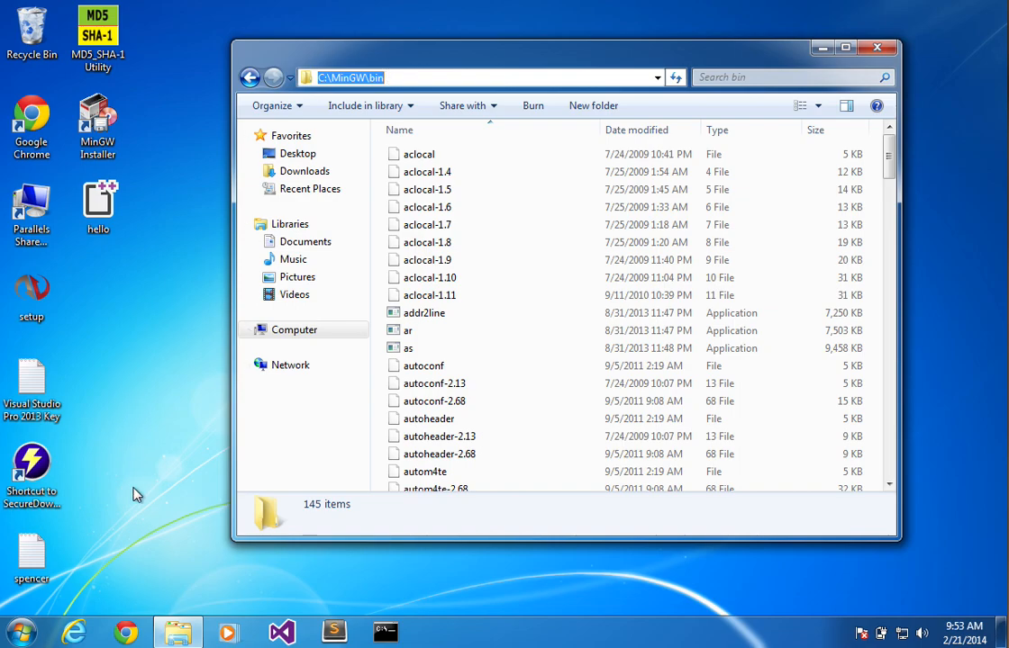
mouse_move(74, 569)
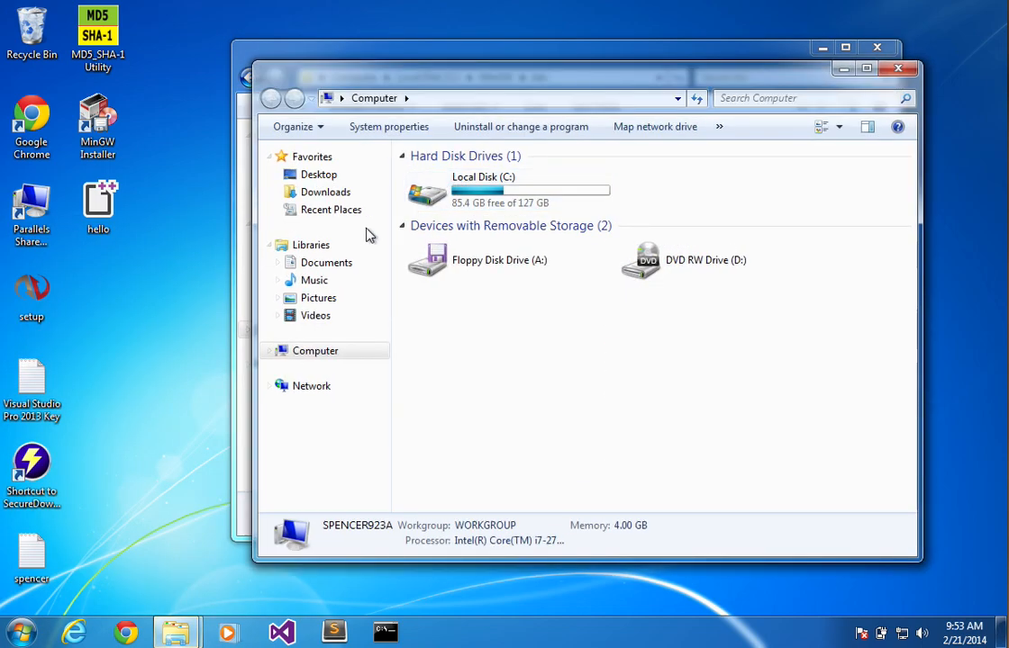
Reach the Environment Variables dialog through System properties and Advanced system settings
left_click(389, 126)
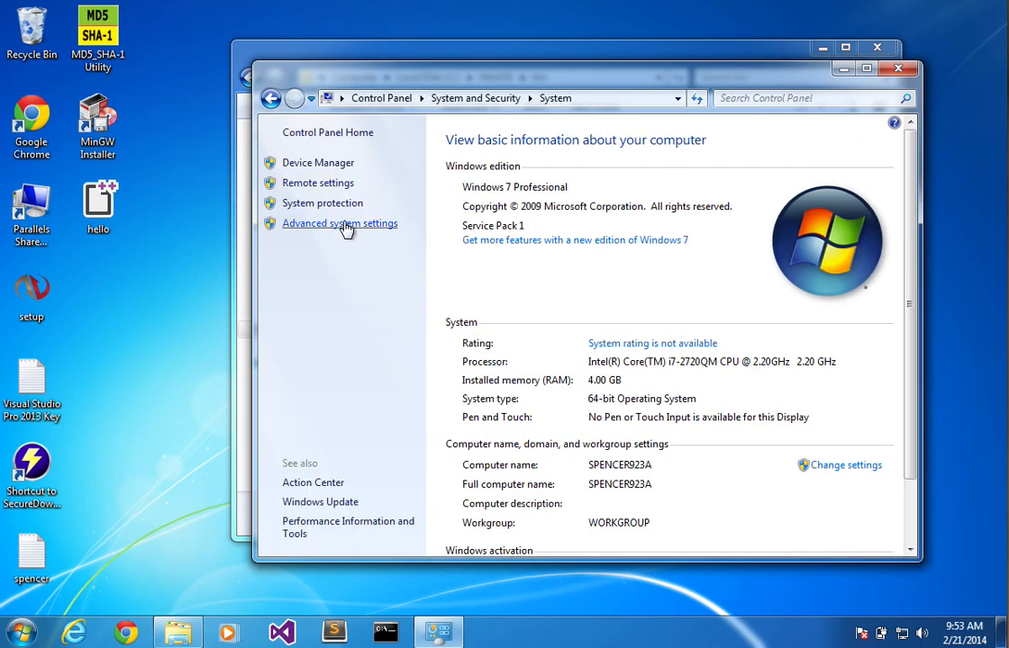
left_click(339, 223)
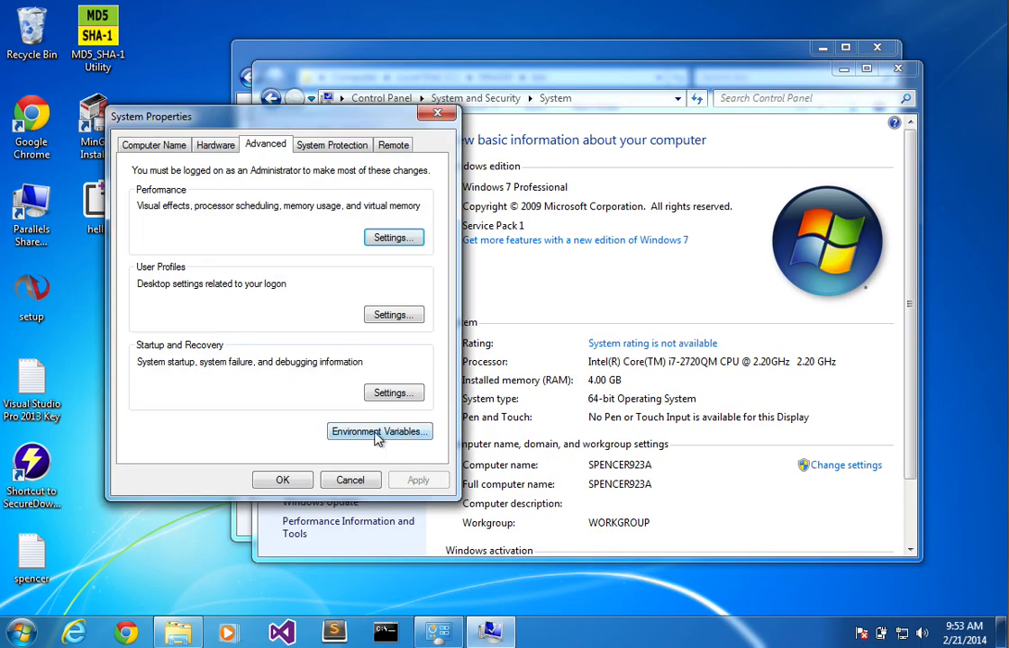
left_click(378, 432)
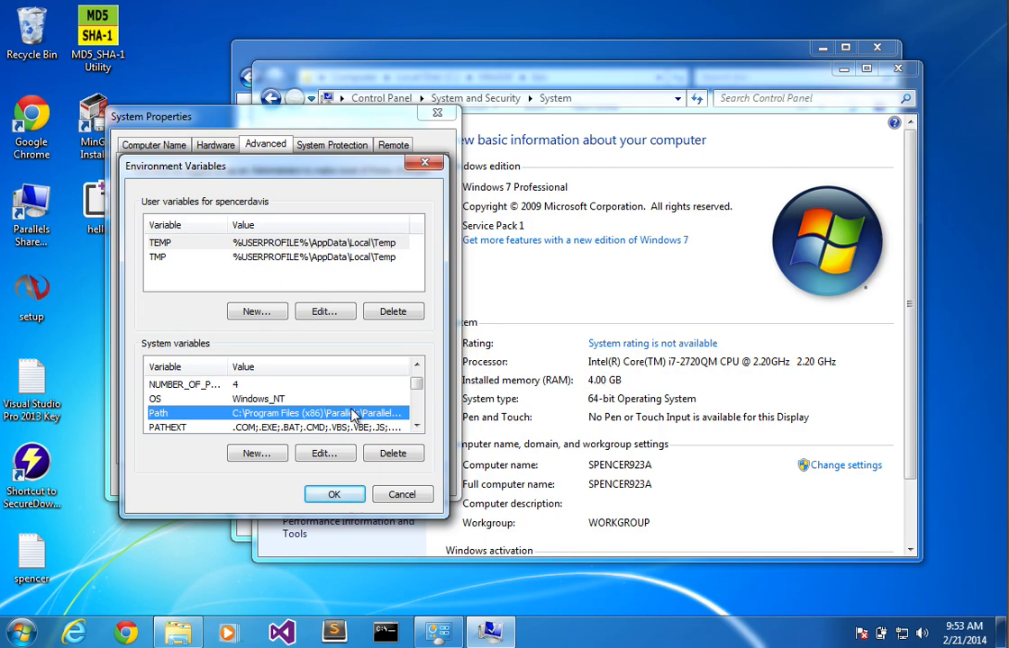
mouse_move(324, 454)
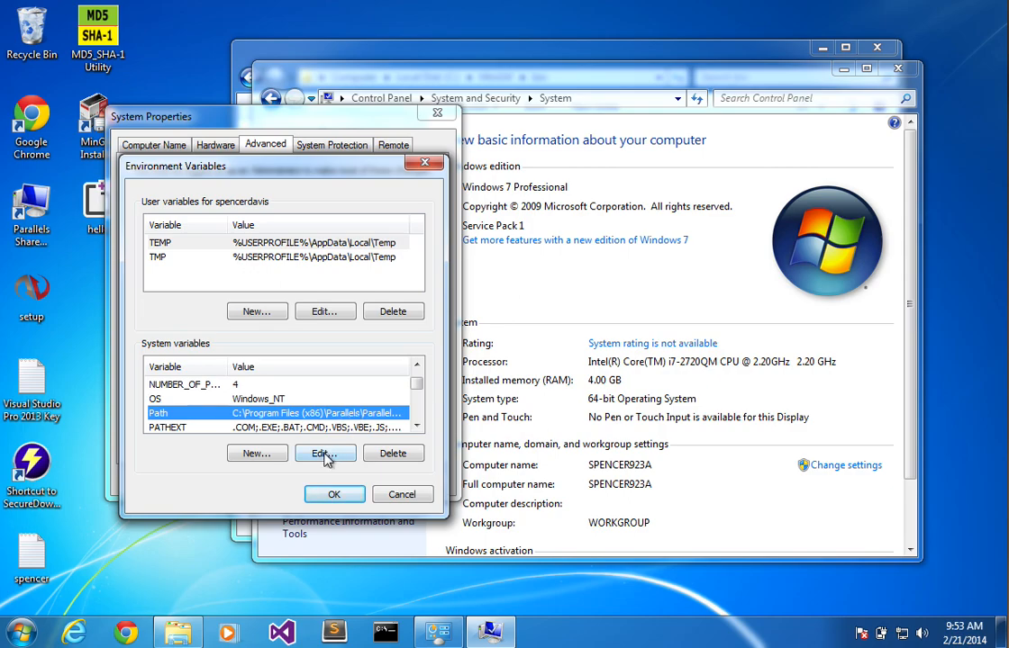
Inspect the system Path variable in its editor and cancel without changing it
left_click(324, 454)
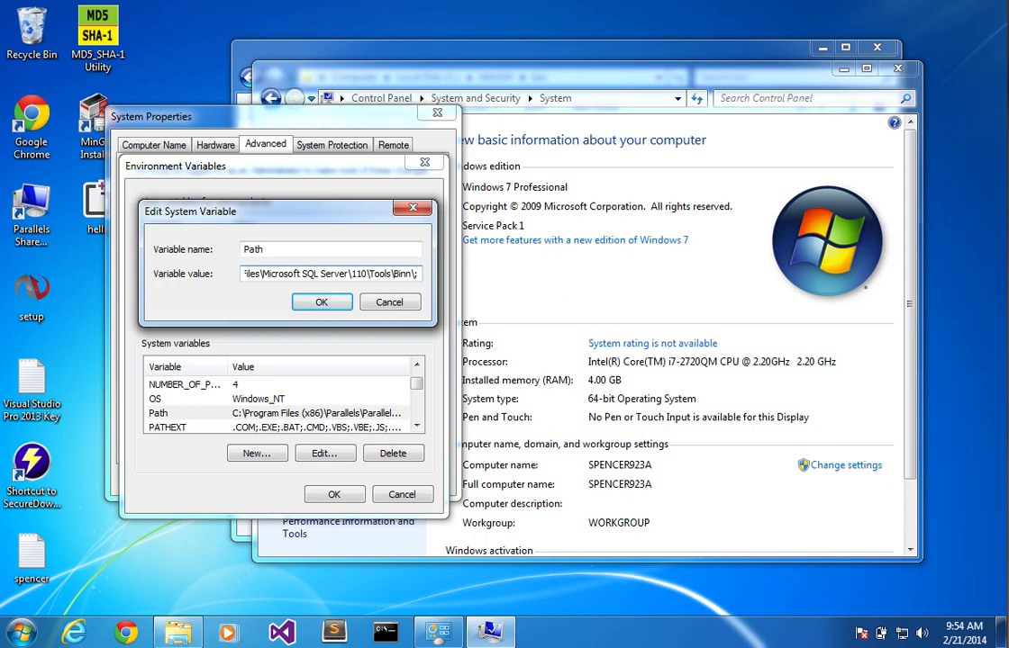
mouse_move(436, 295)
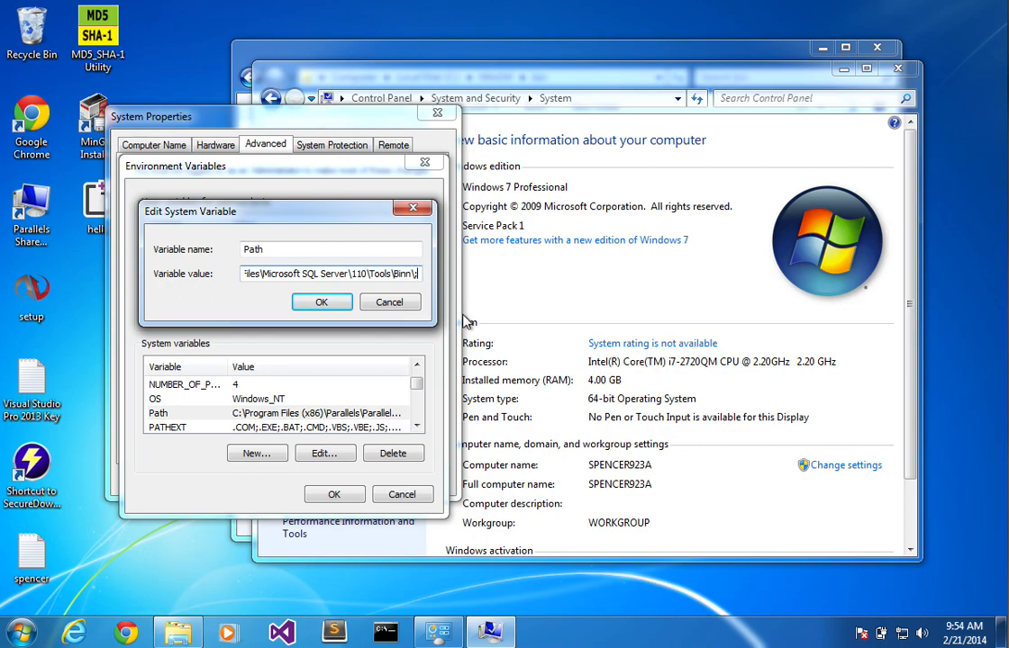
mouse_move(436, 351)
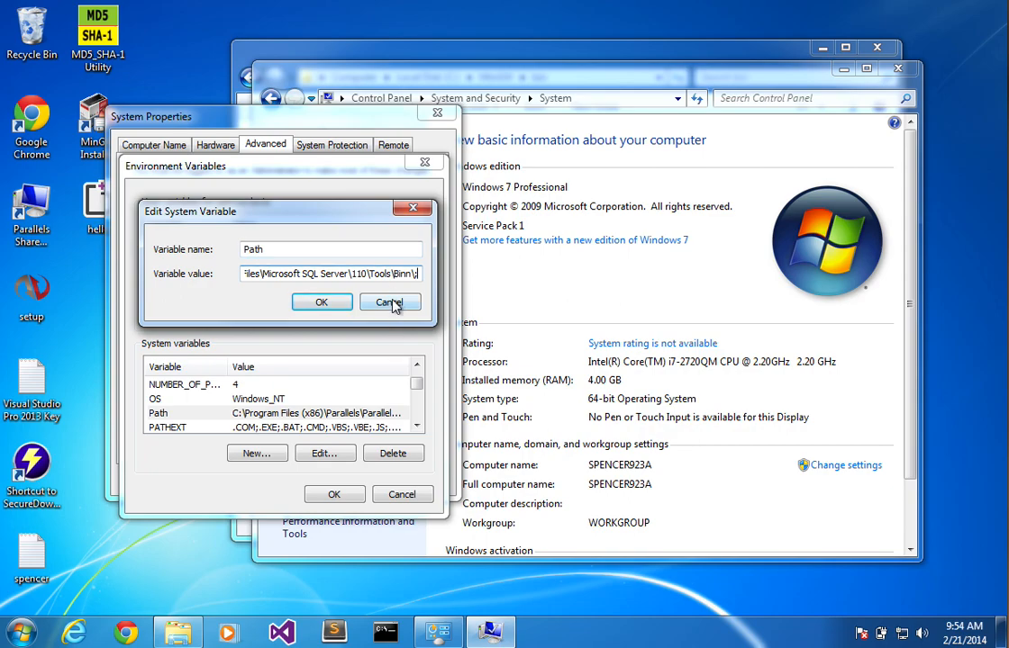
left_click(389, 302)
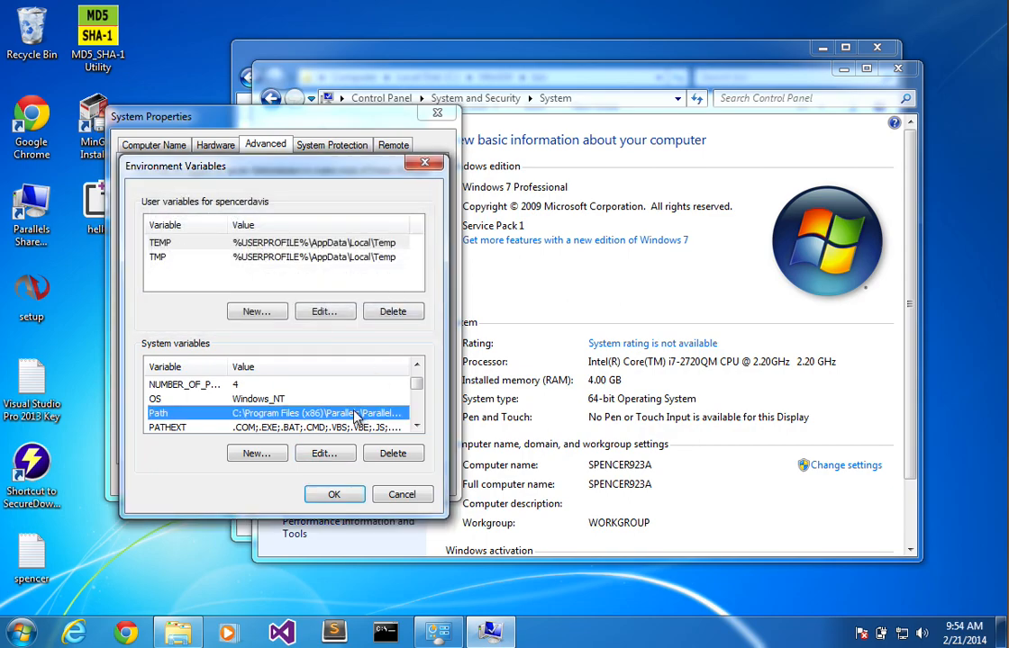
mouse_move(324, 454)
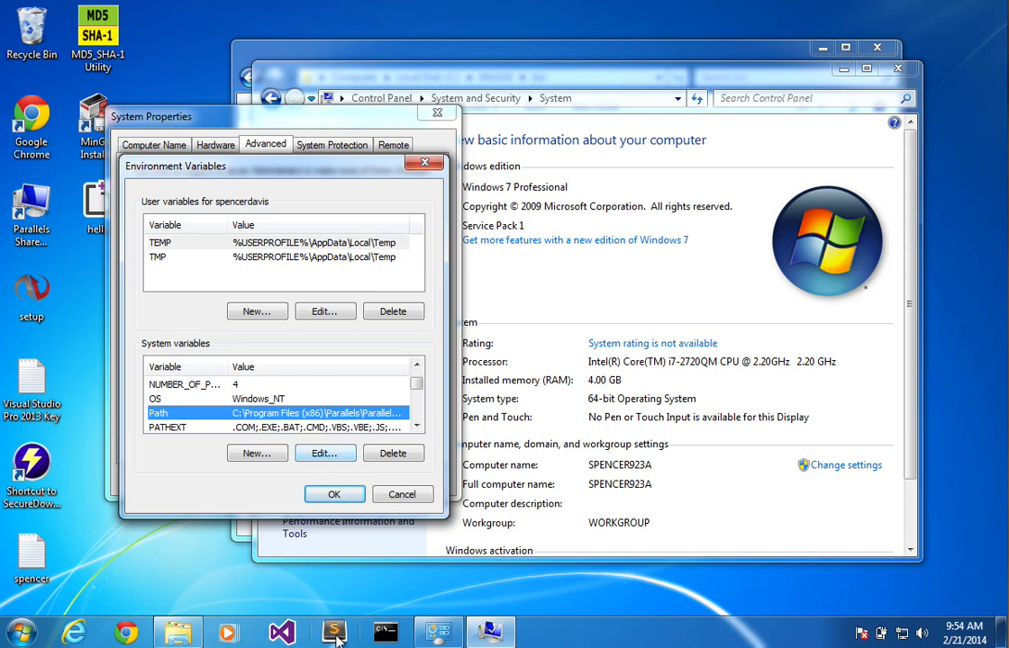
left_click(334, 630)
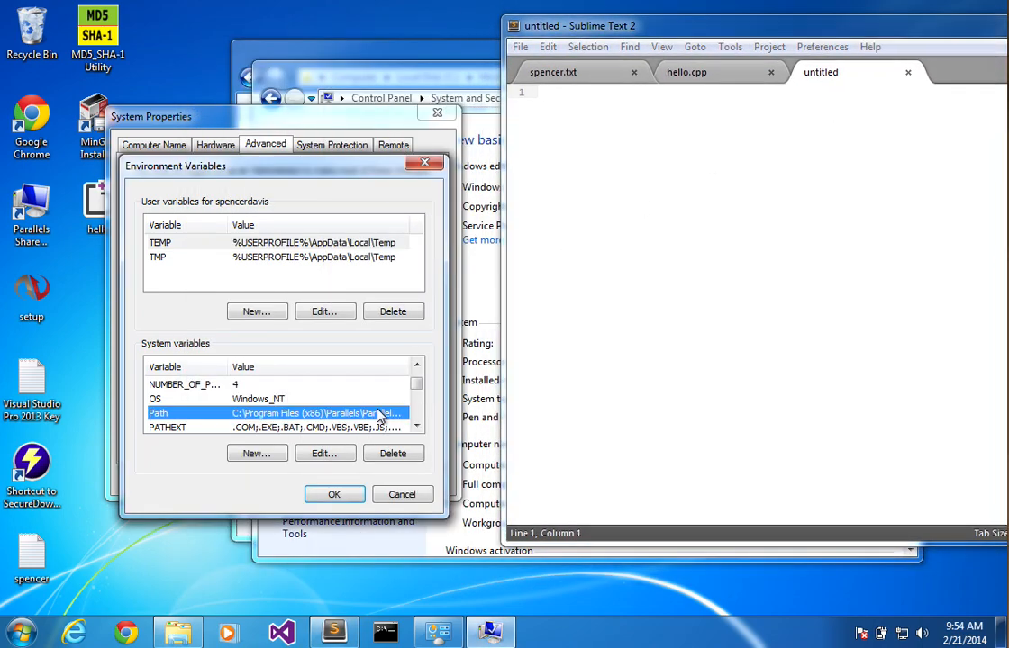
Back up the current Path value to 'system path.txt' on the Desktop in Sublime Text
left_click(324, 454)
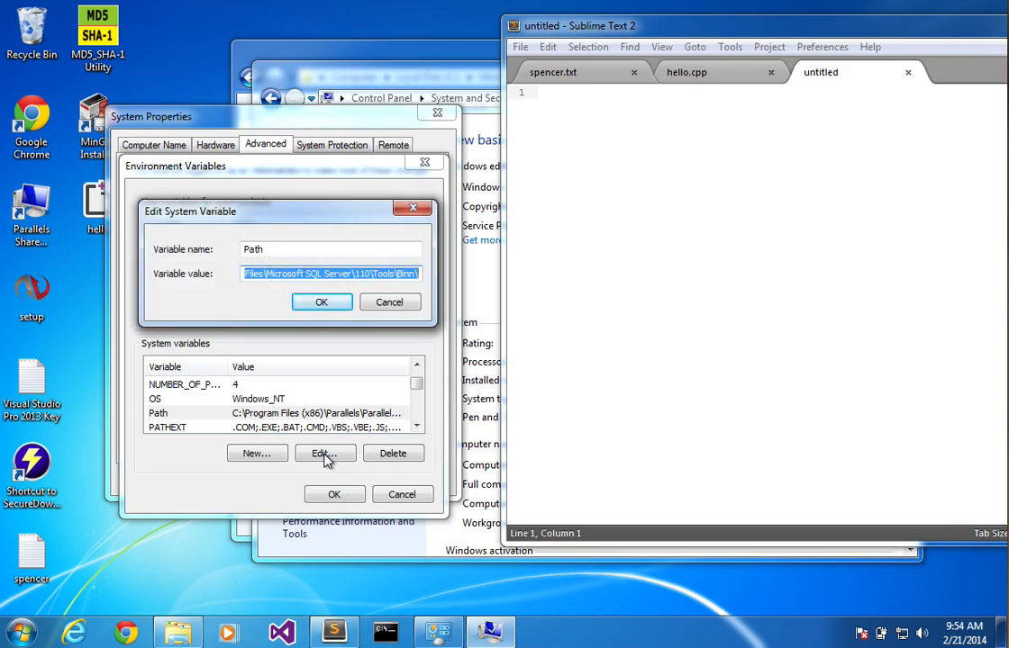
mouse_move(713, 123)
type("sys")
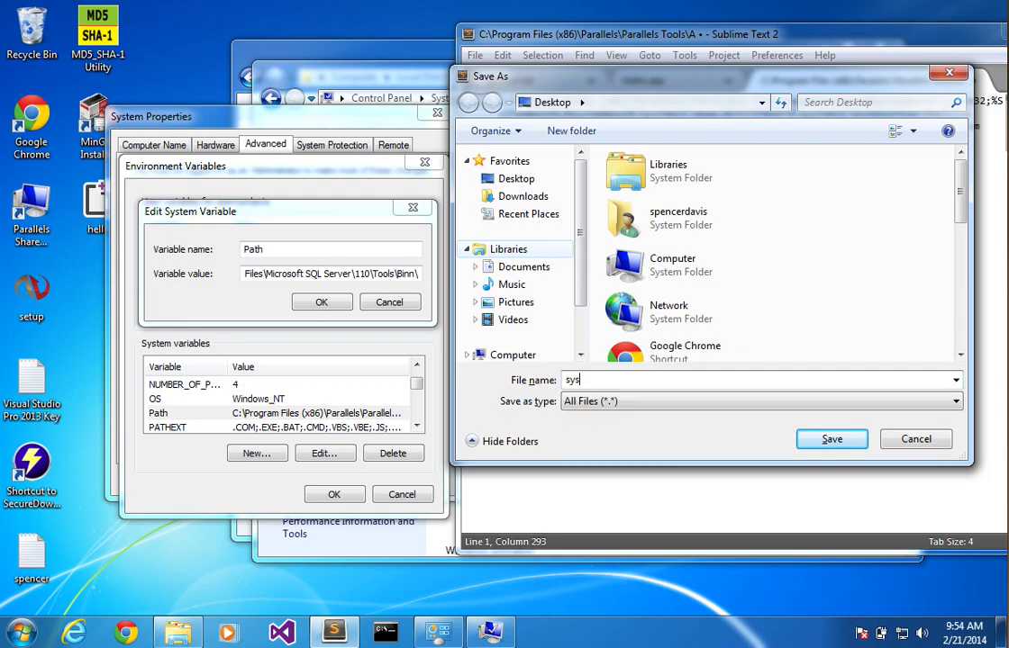
type("tem path")
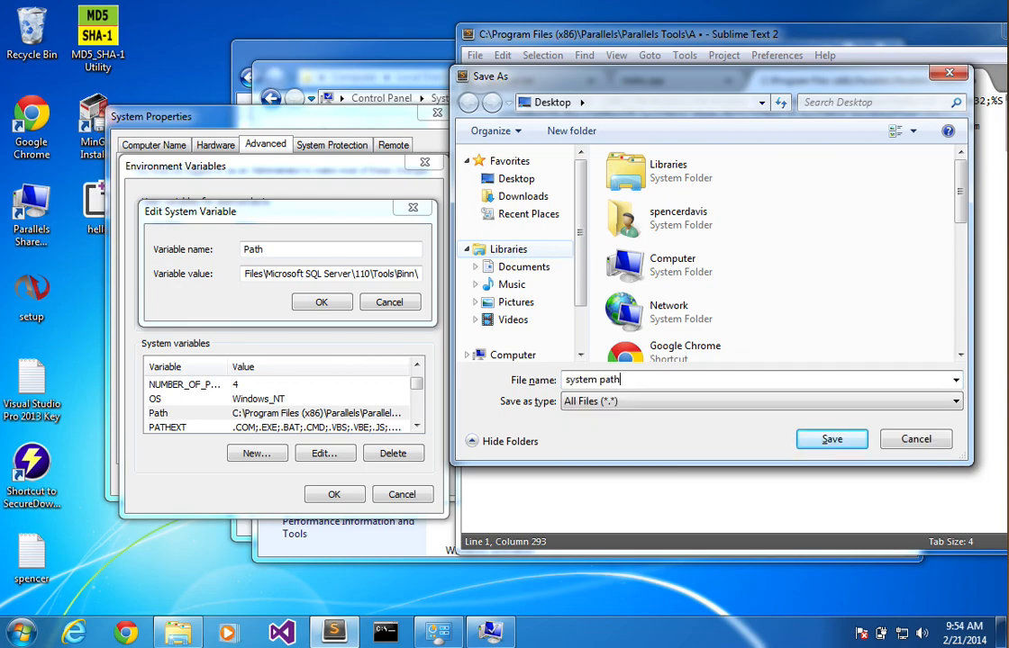
left_click(830, 440)
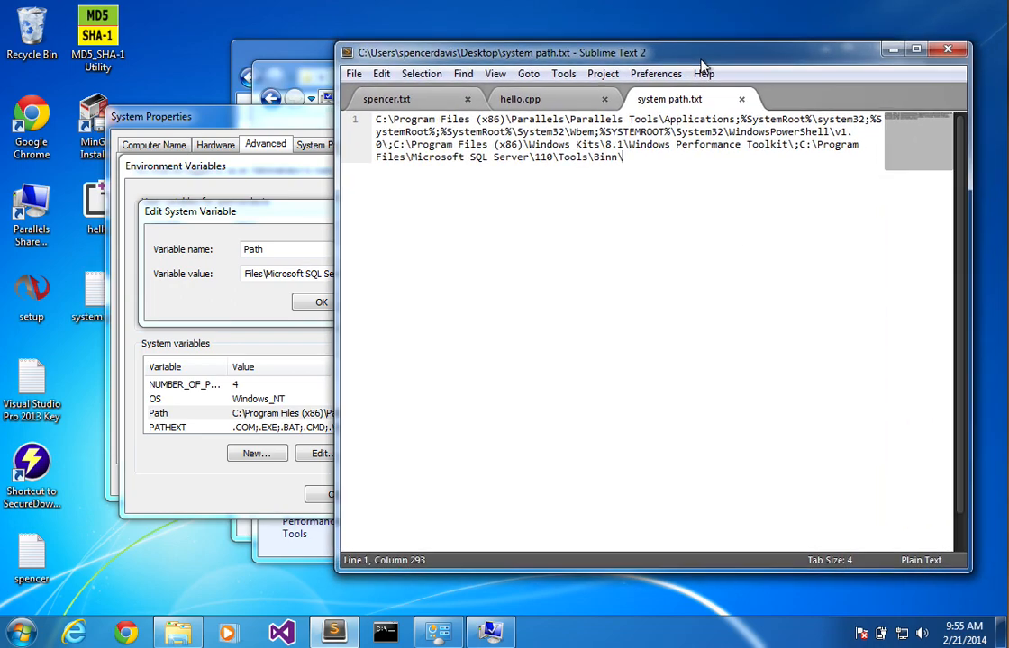
mouse_move(850, 75)
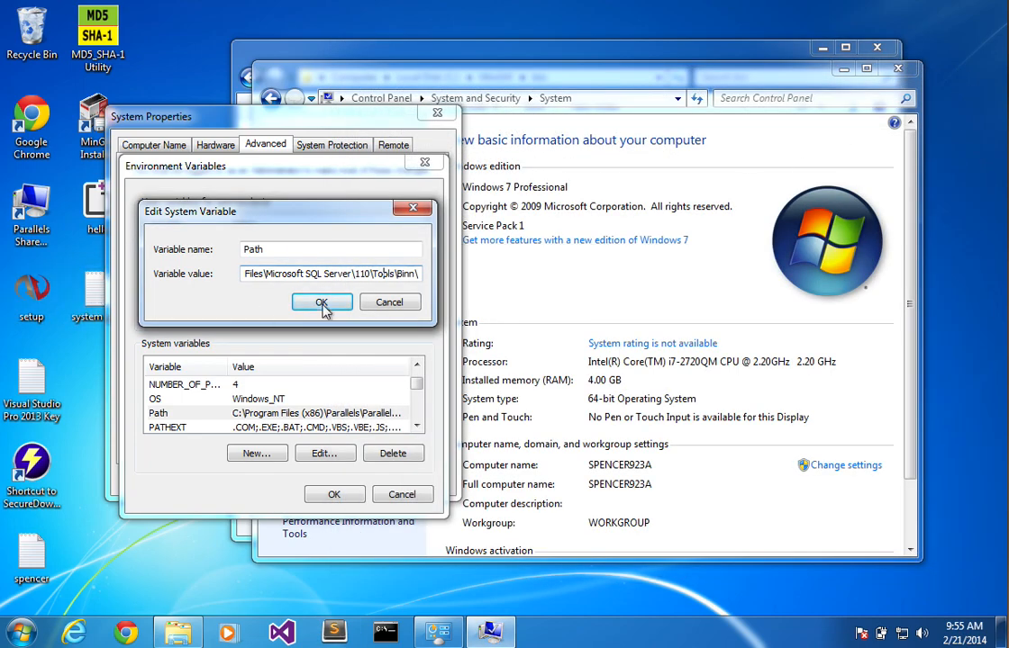
Append ;C:\MinGW\bin to the end of the system Path variable's value
left_click(321, 302)
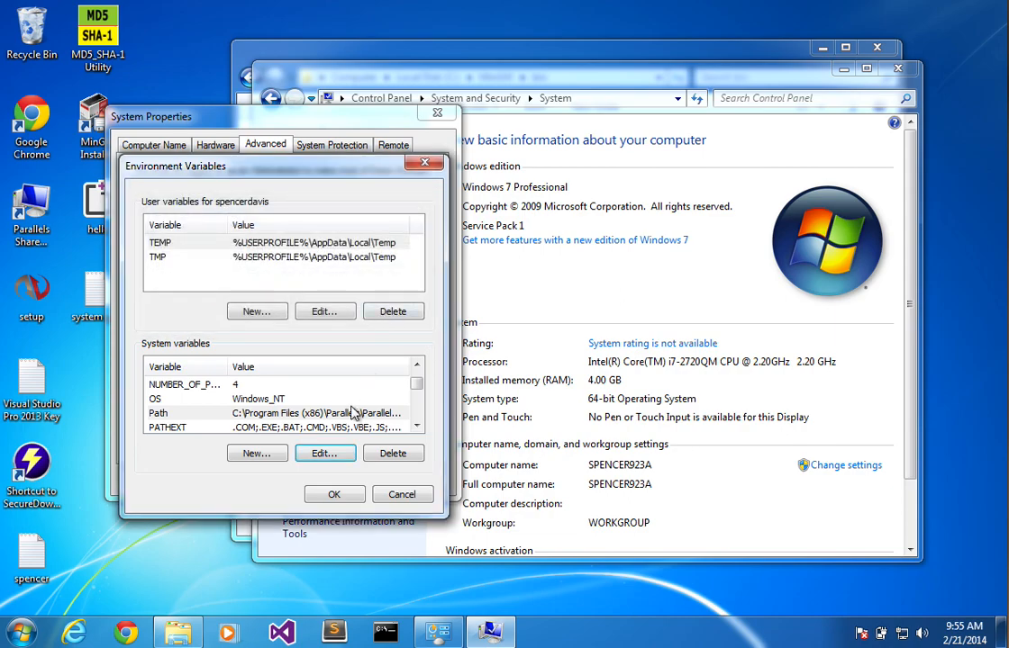
left_click(270, 413)
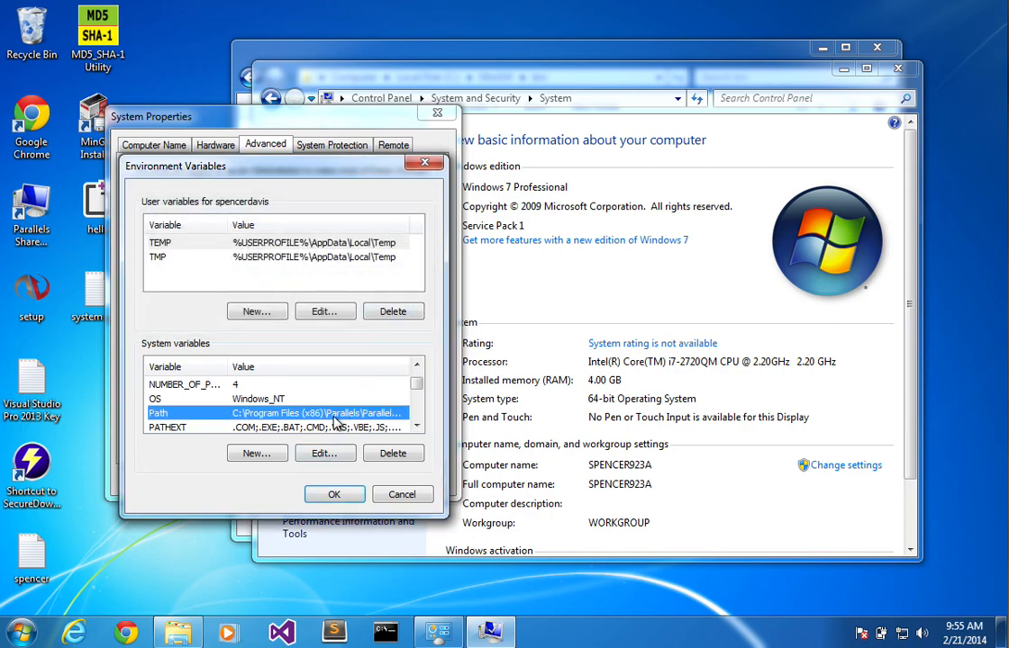
left_click(324, 453)
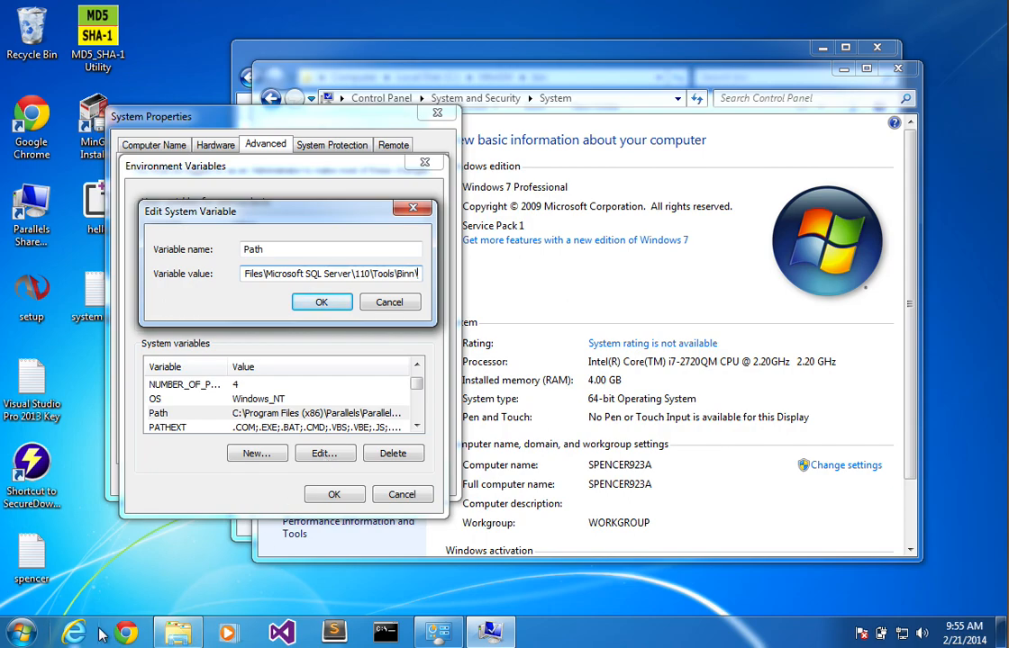
mouse_move(144, 454)
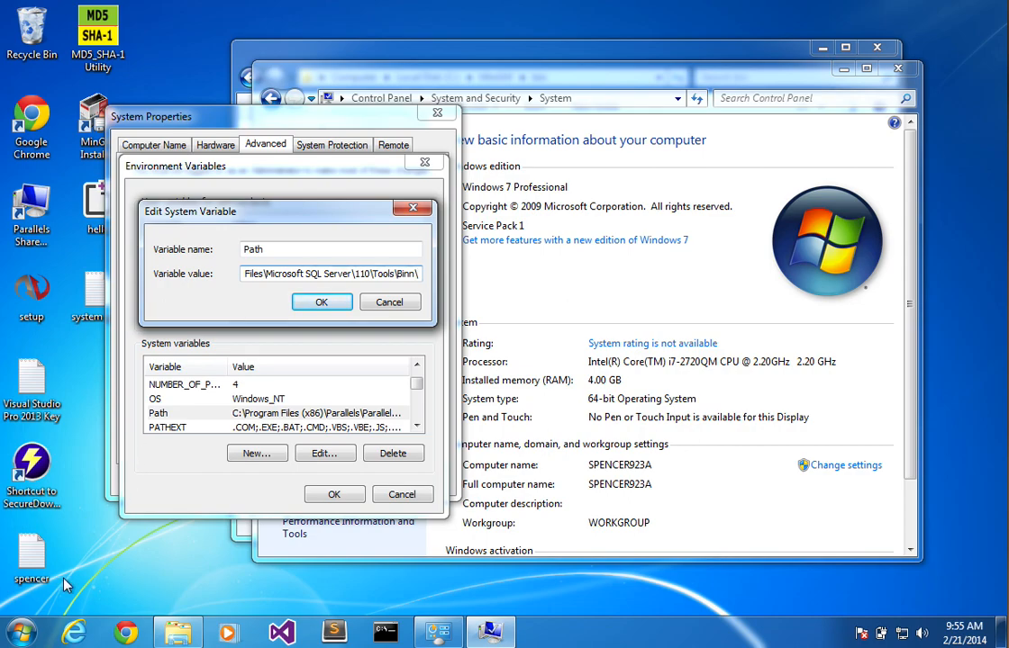
left_click(16, 634)
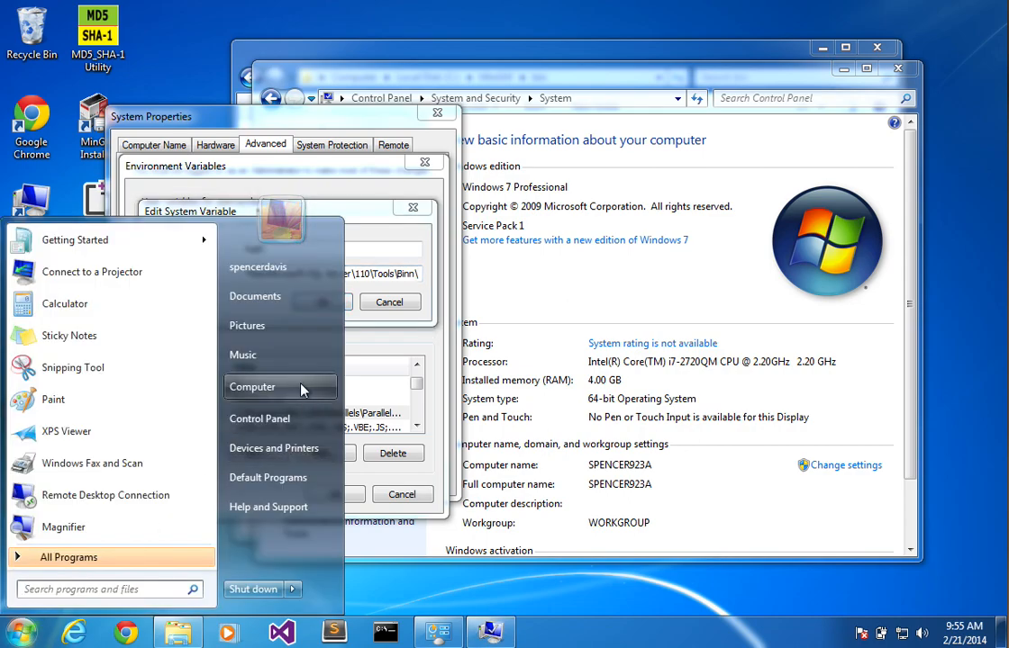
left_click(252, 386)
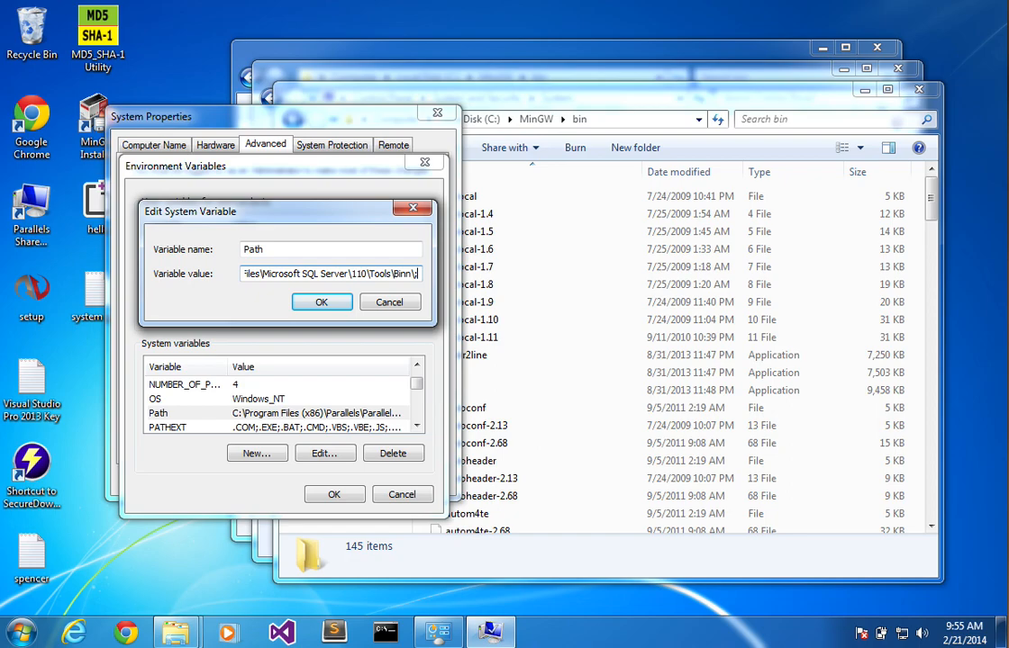
type(";C:\\MinGW\\bin")
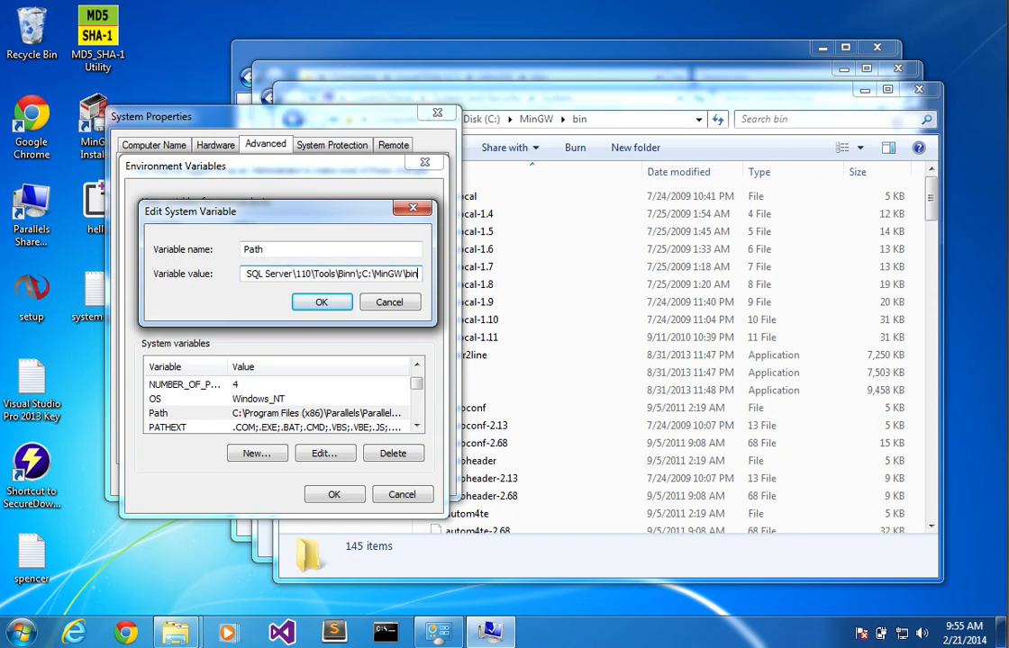
mouse_move(368, 293)
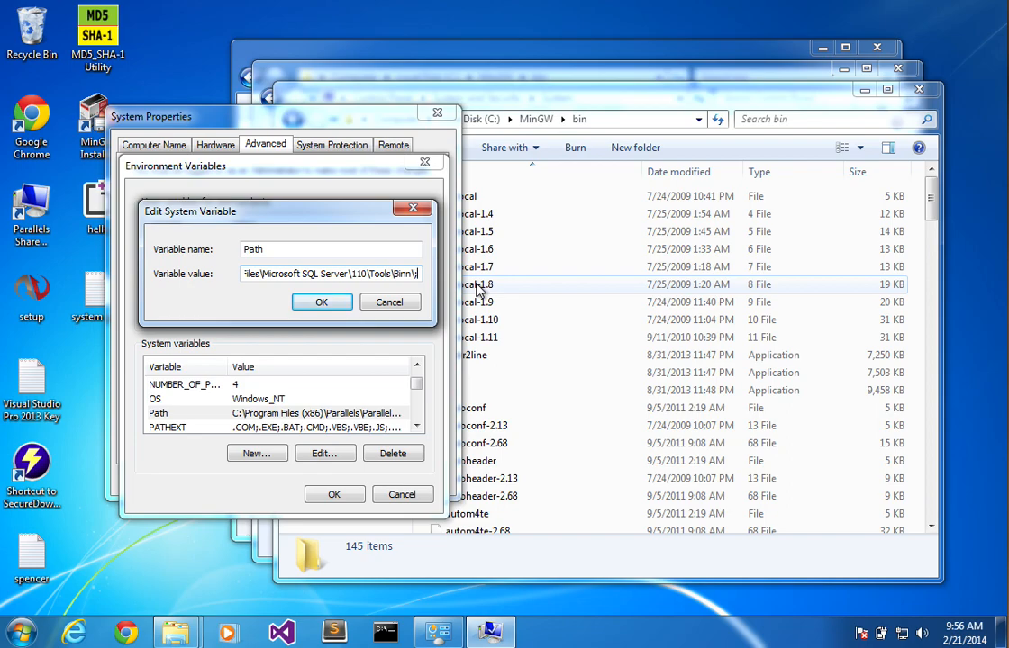
type("C:\\MinGW\\bin")
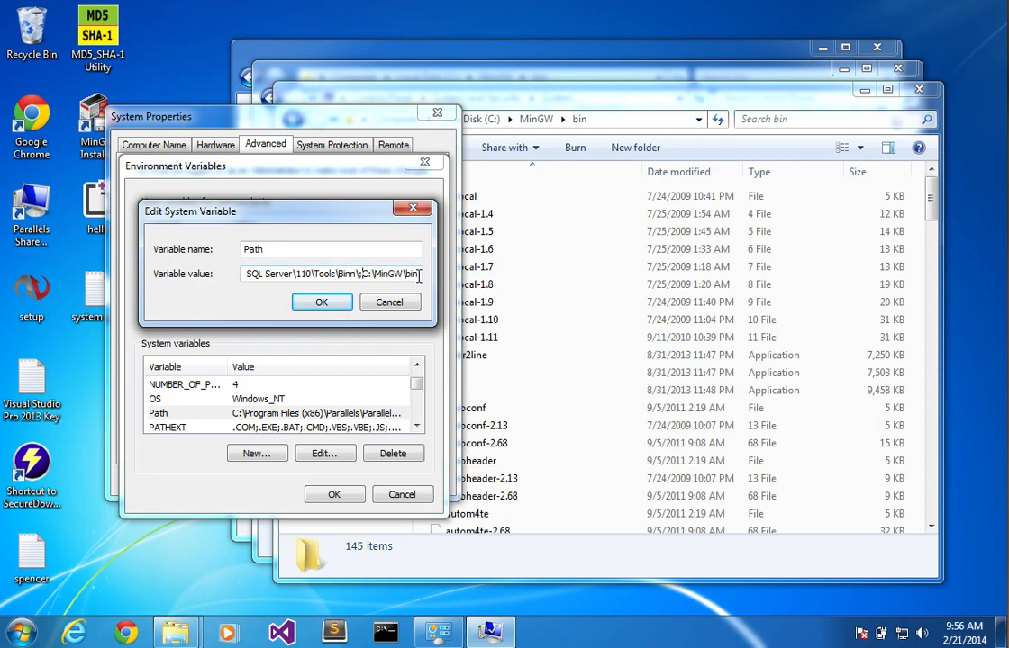
Check the appended MinGW bin entry, then save the Path and apply System Properties
double_click(387, 274)
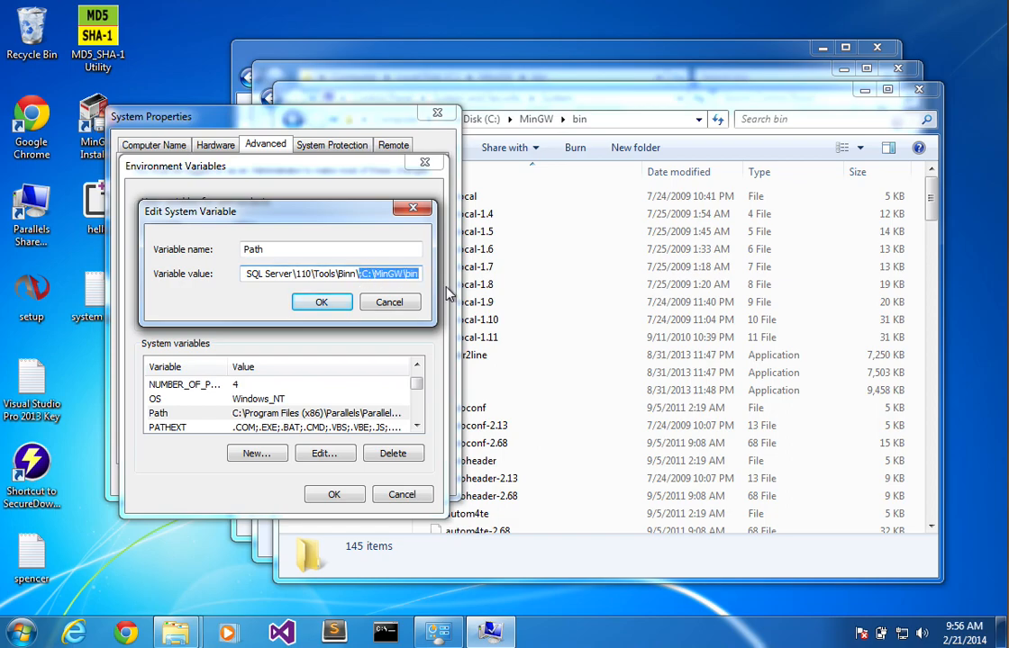
left_click(586, 101)
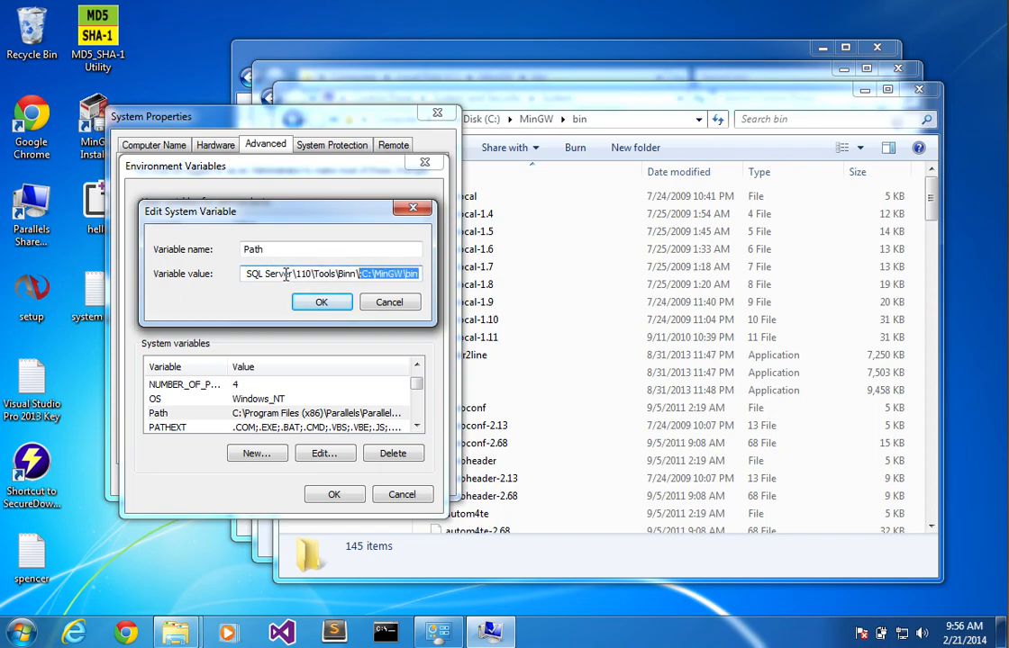
left_click(367, 273)
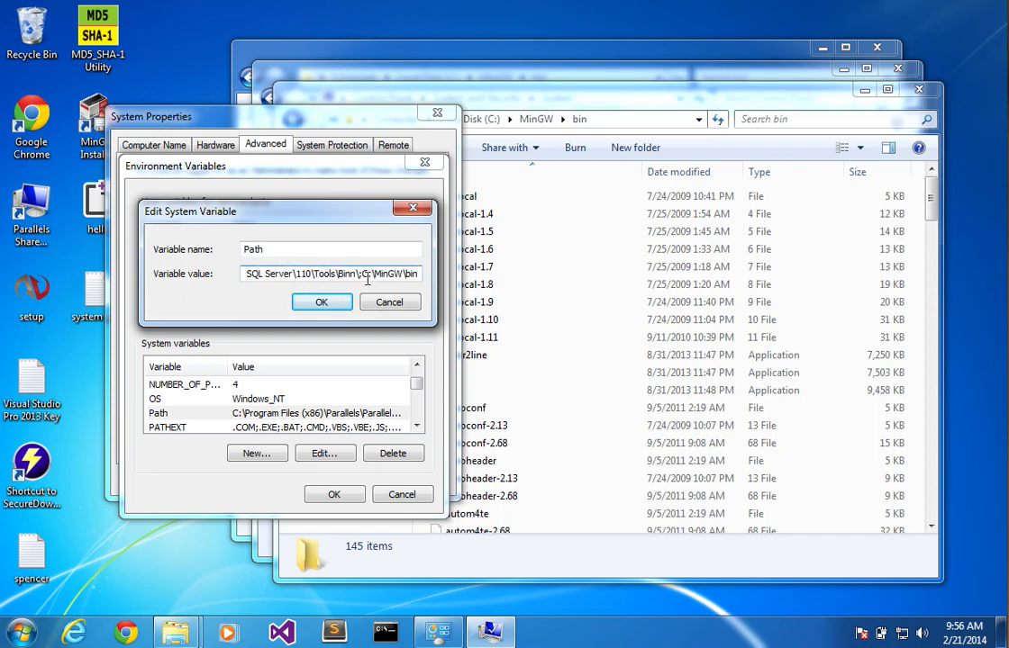
double_click(387, 273)
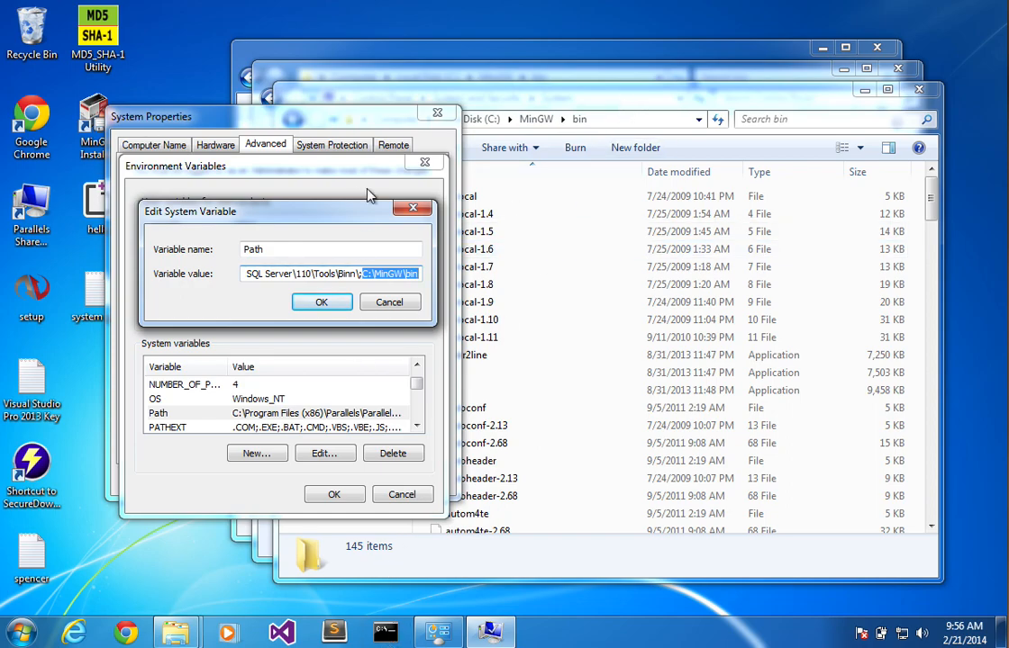
left_click(320, 303)
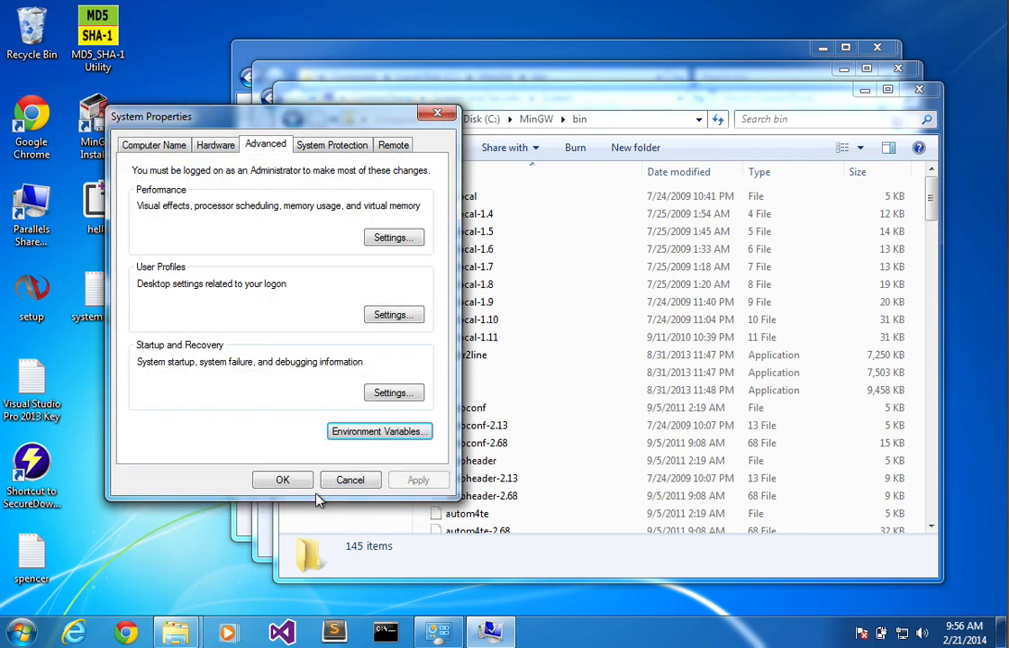
left_click(281, 479)
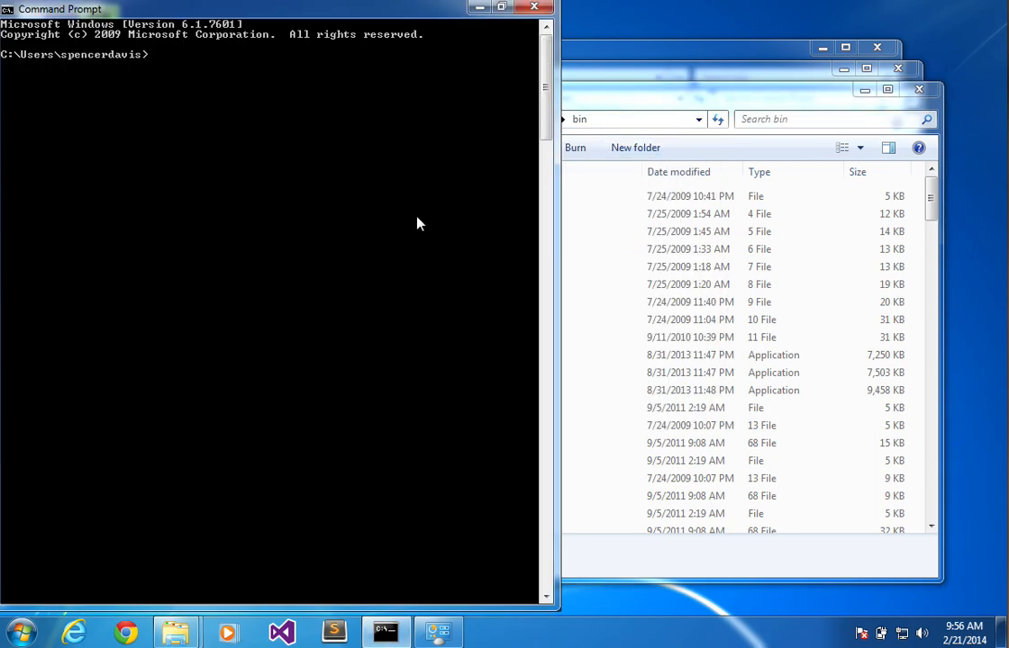
Run gcc -v and g++ -v, both reporting version 4.8.1 for mingw32
type("gc")
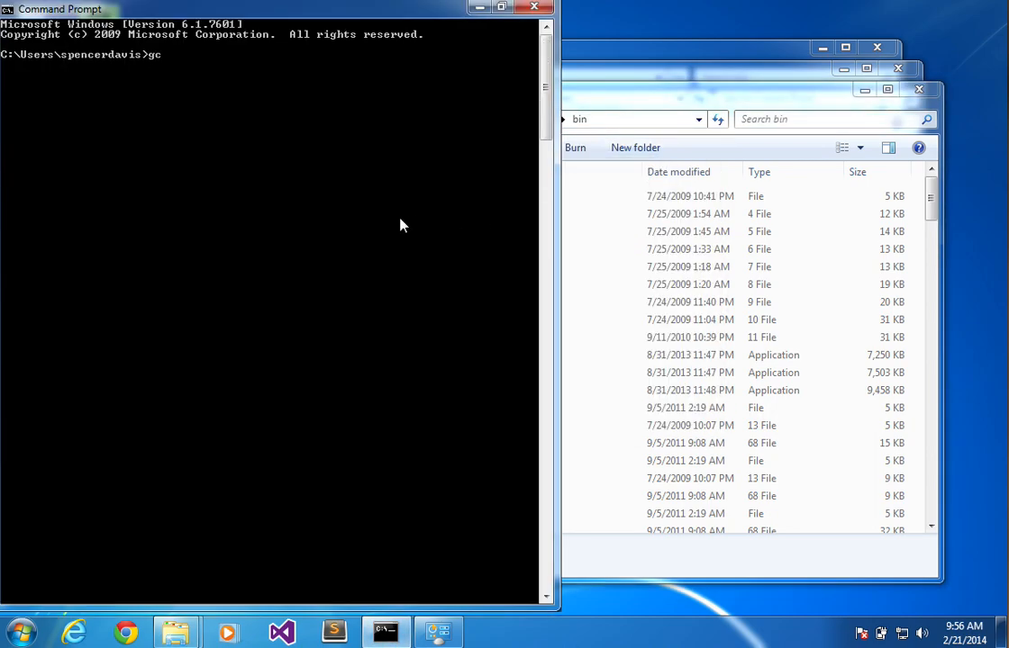
type("c -")
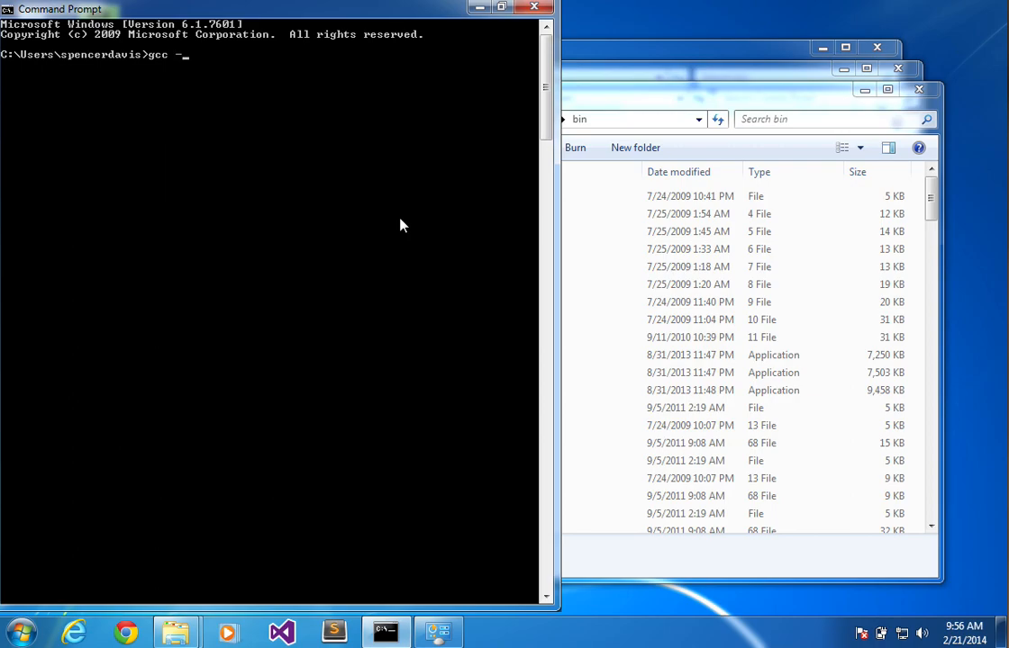
type("v")
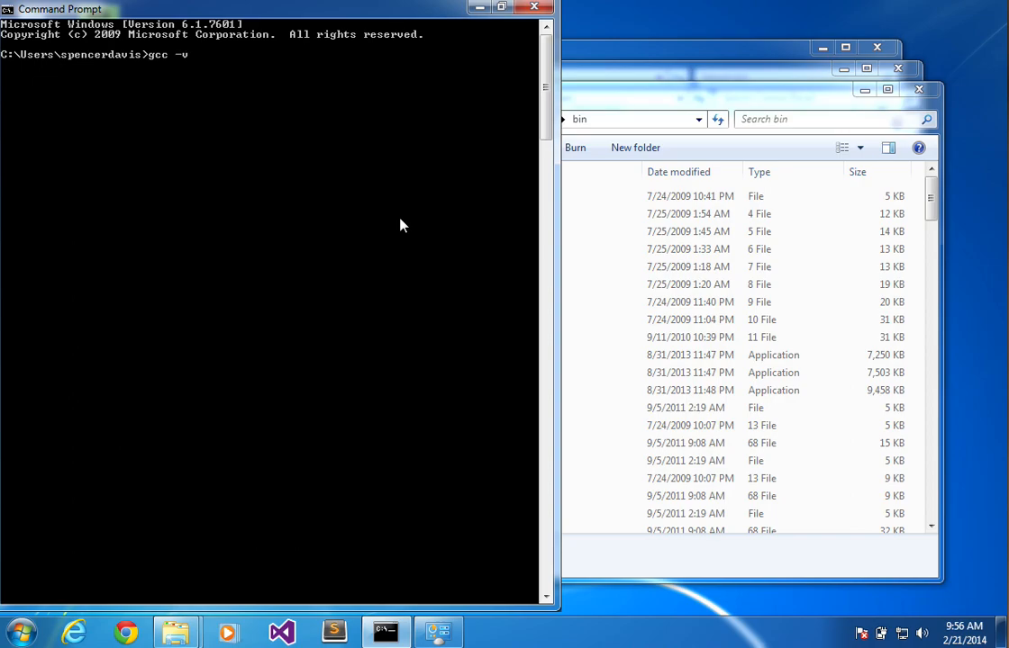
key("Return")
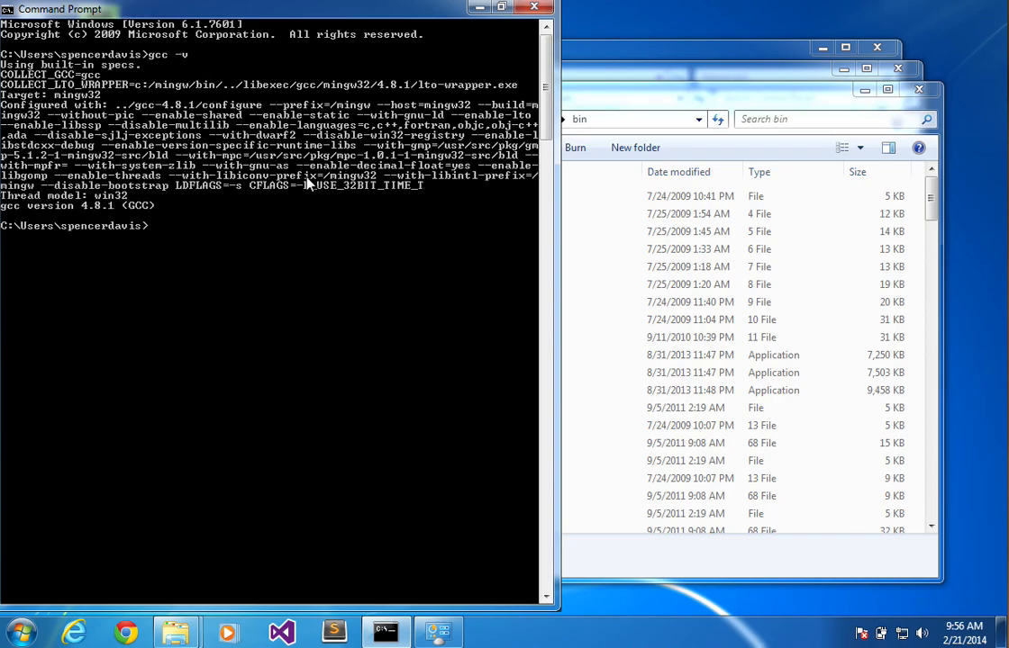
type("g++")
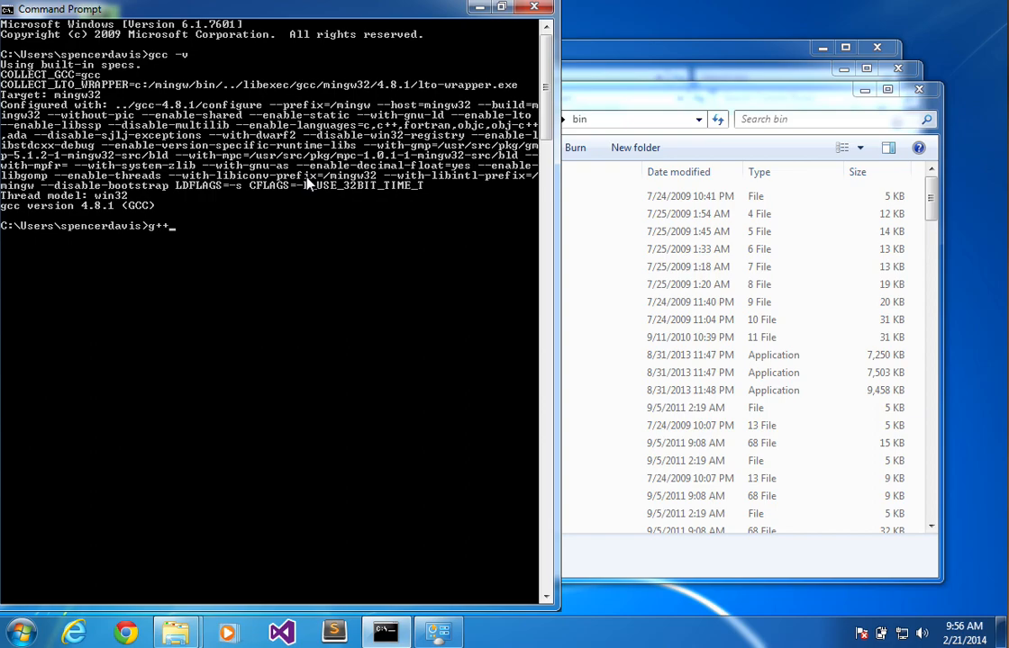
key("Return")
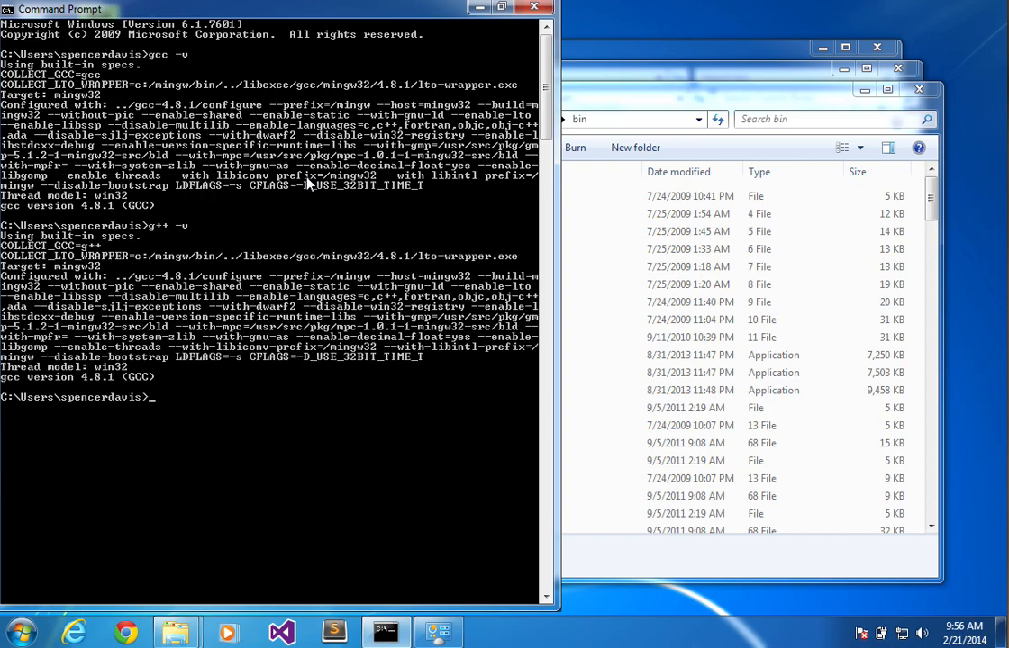
mouse_move(249, 252)
type("c")
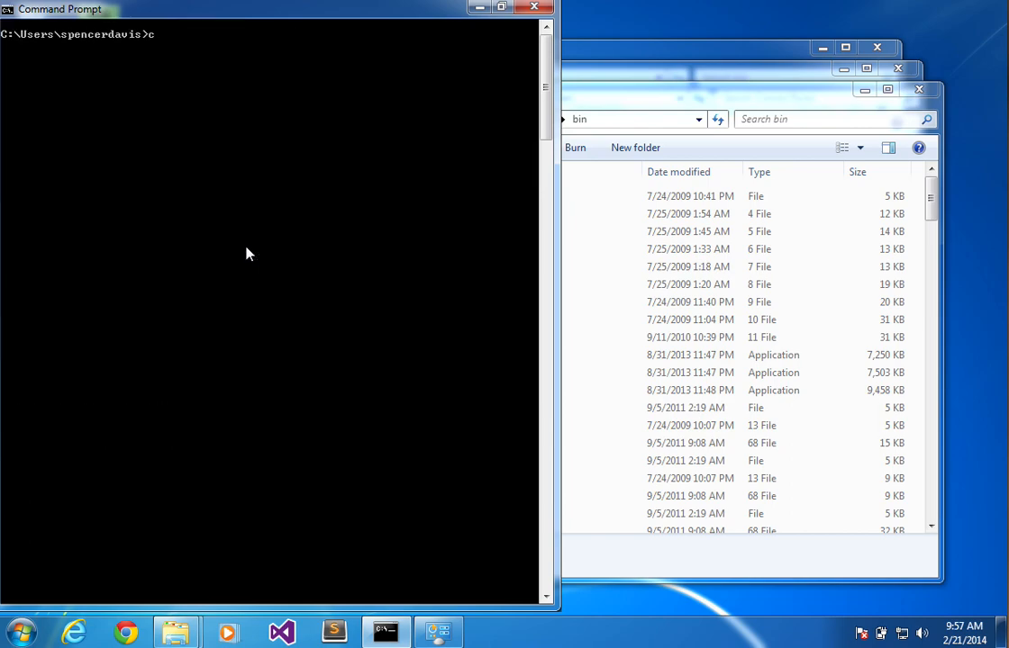
Compile with g++ -o hello hello.cpp and list the Desktop to confirm hello.exe exists
type("d Desktop")
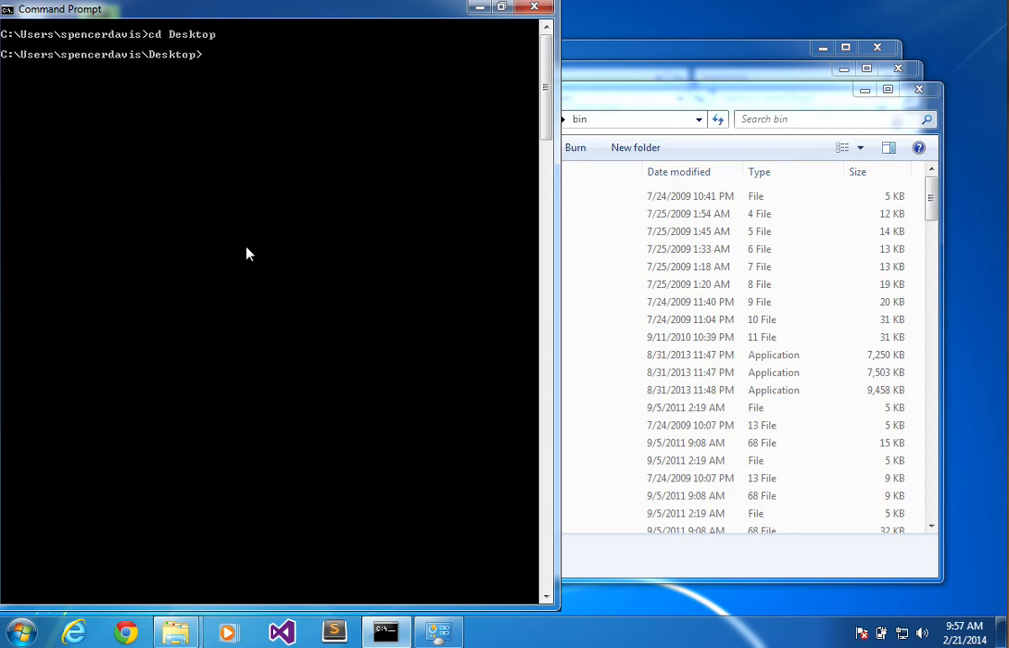
type("dir")
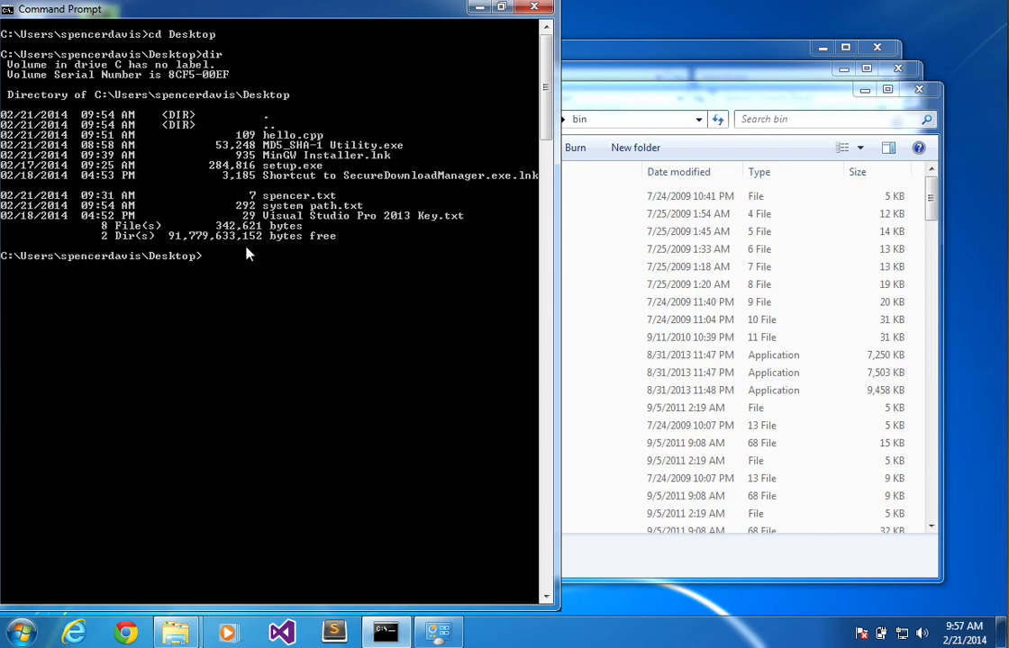
mouse_move(321, 147)
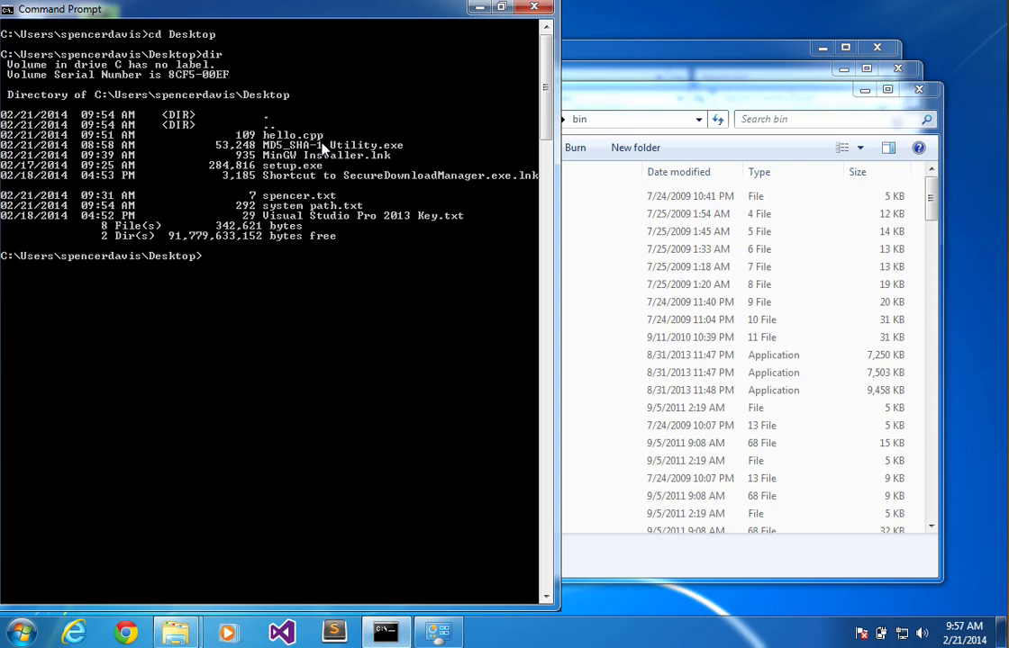
mouse_move(256, 267)
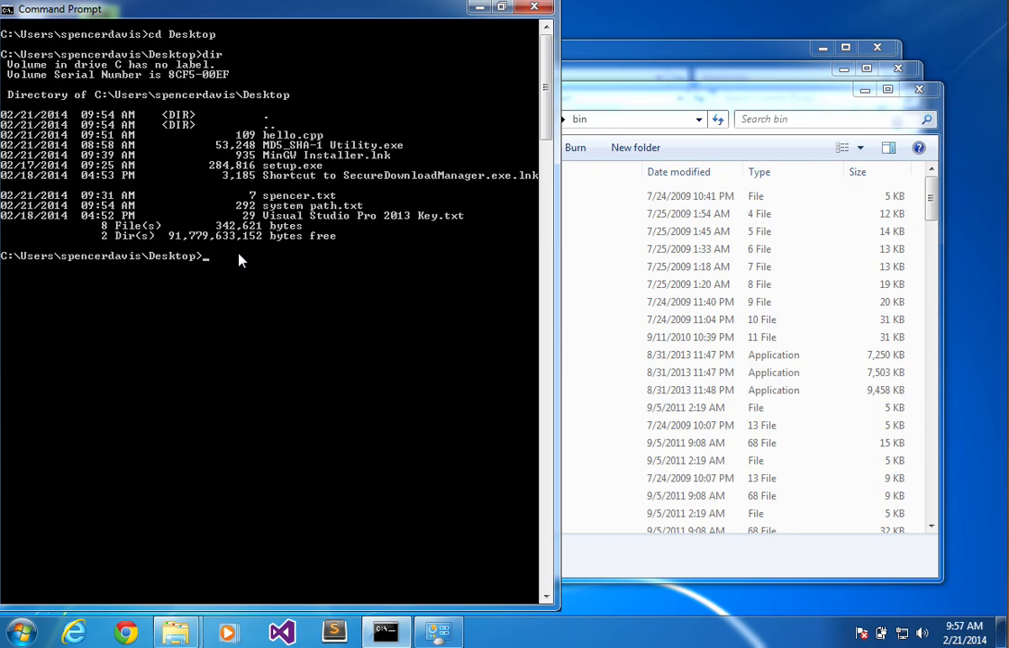
type("g++")
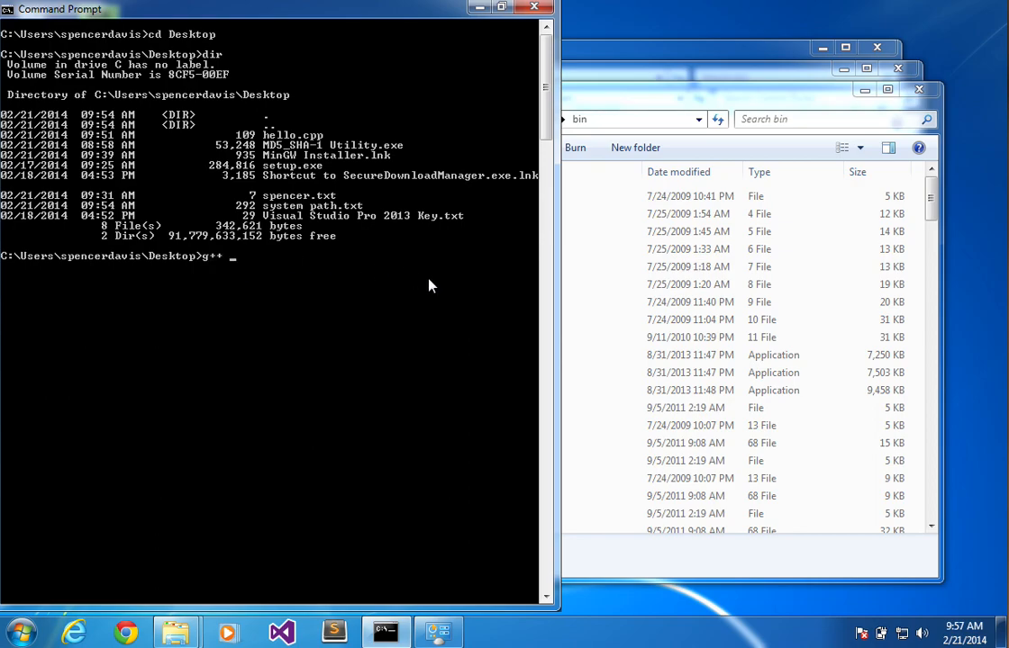
type("-o")
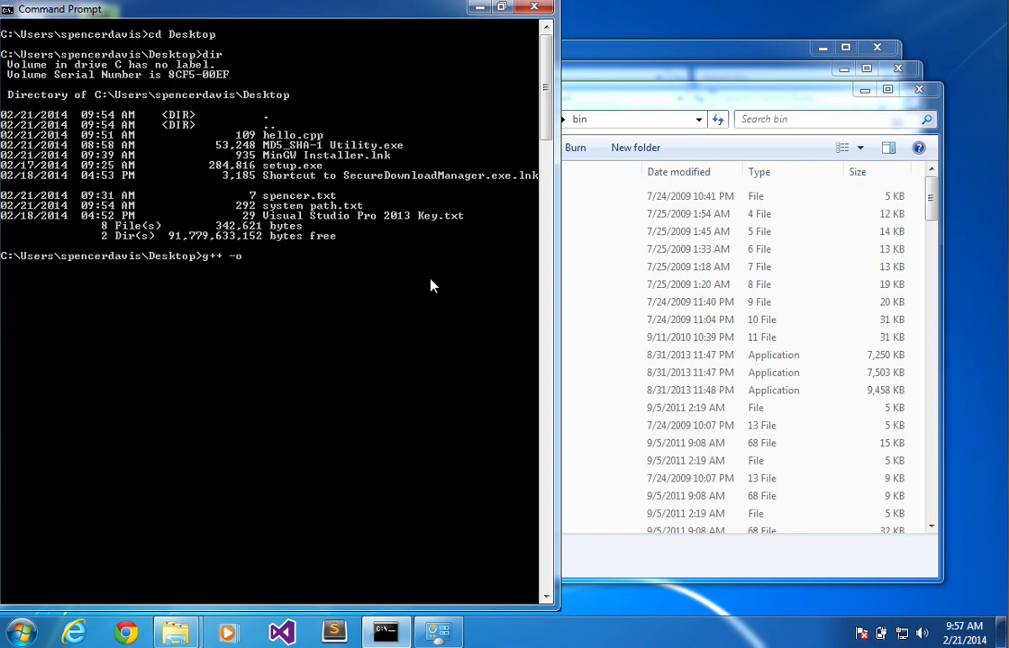
type("hello.ex")
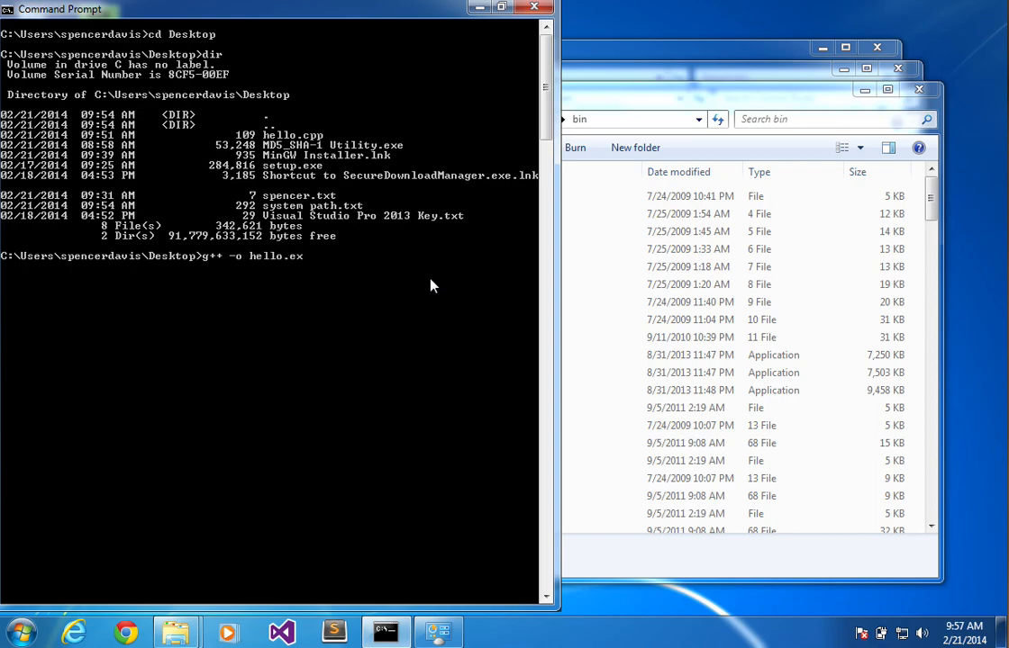
key("Backspace")
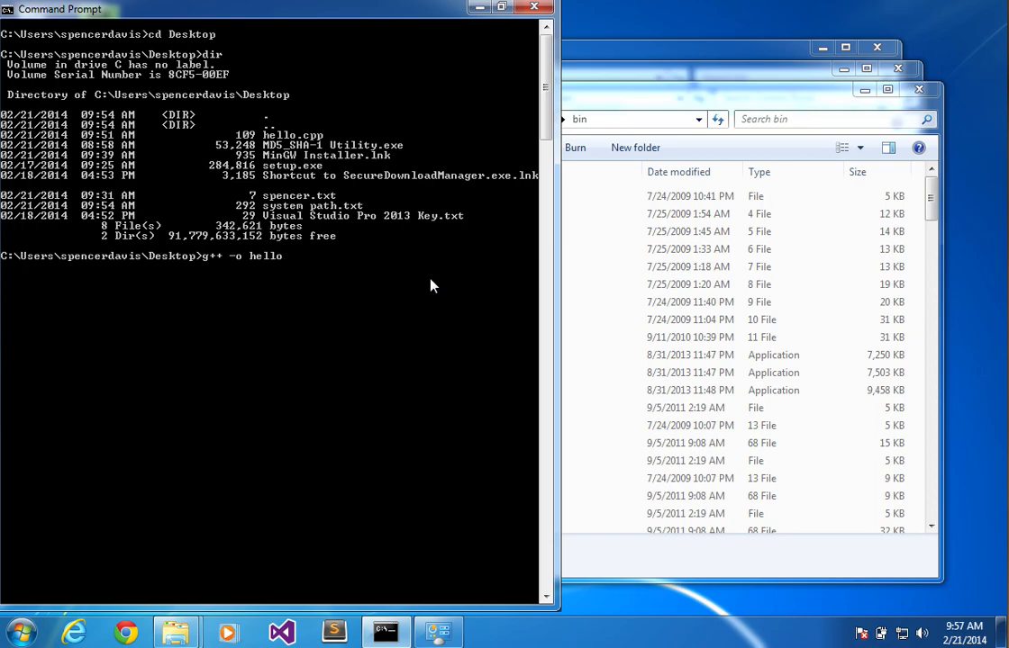
type("hello")
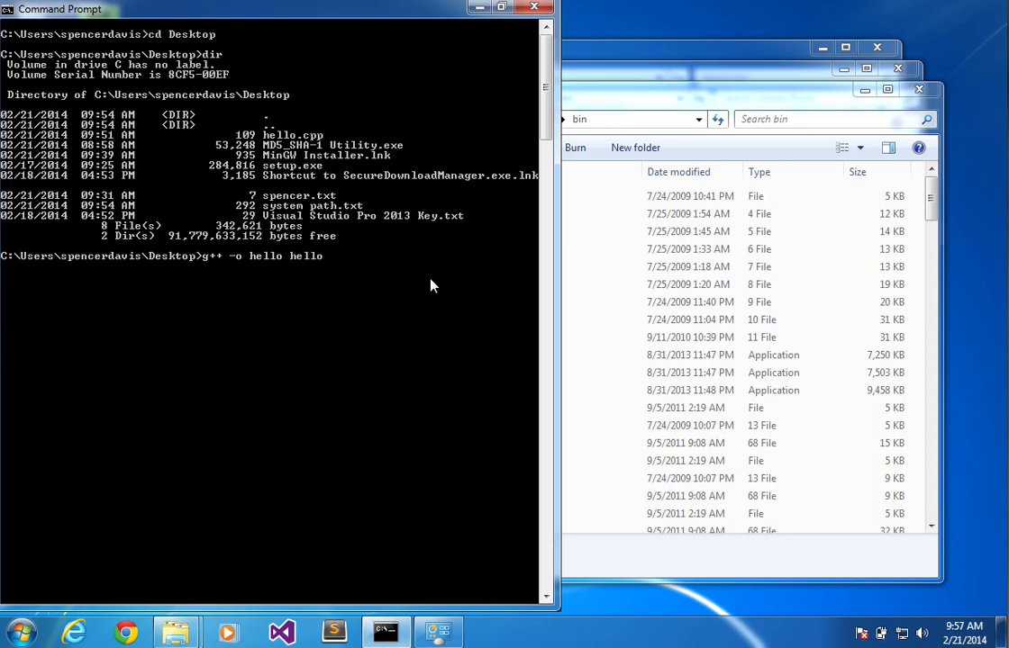
type(".cpp")
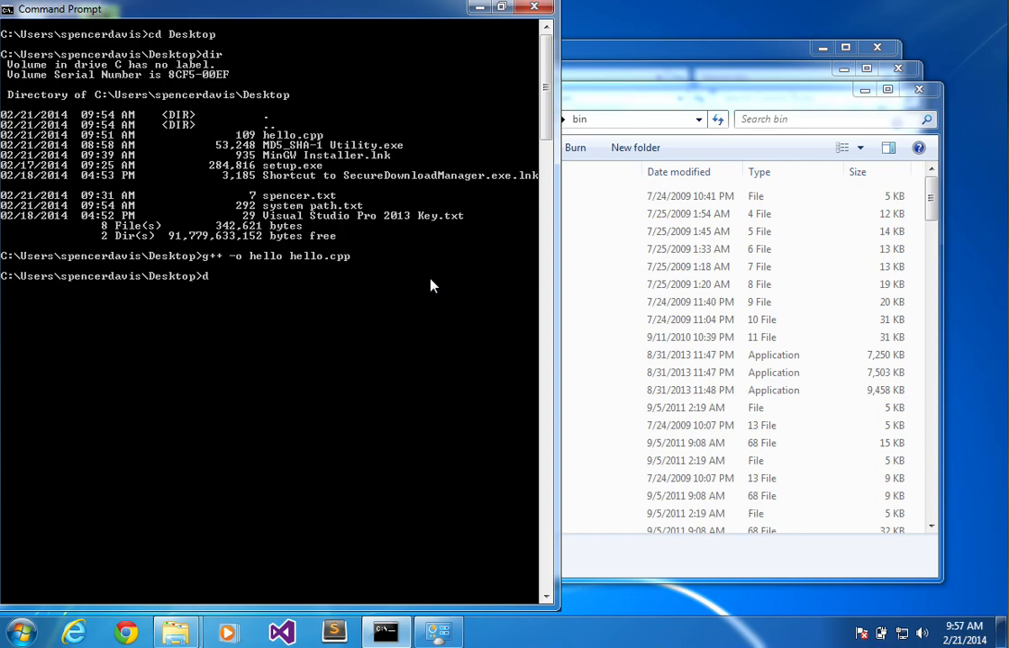
type("dir")
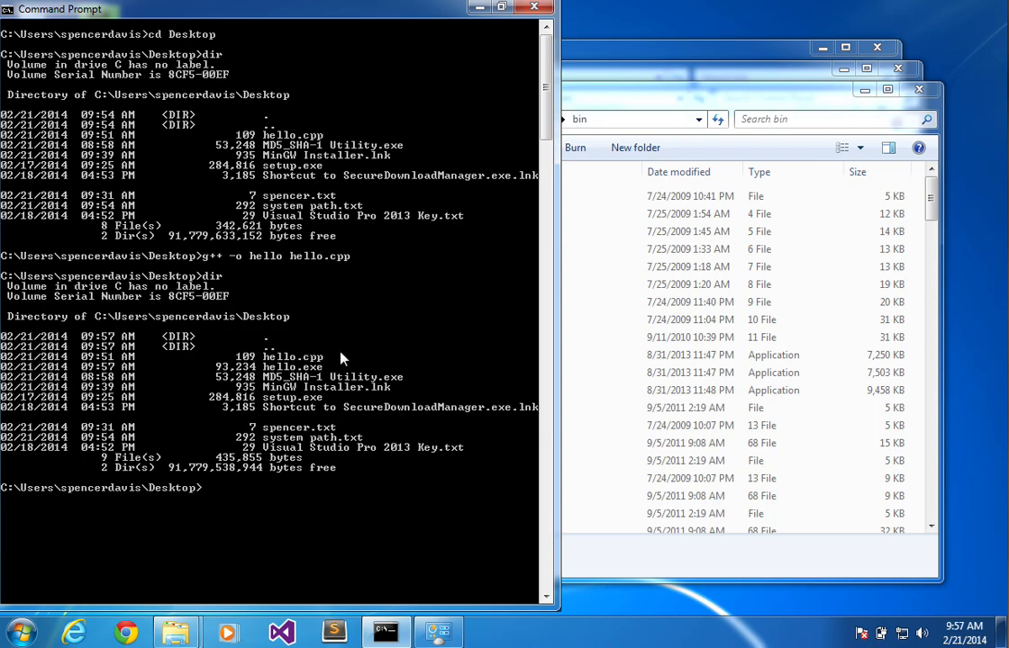
mouse_move(261, 371)
type("hello.exe")
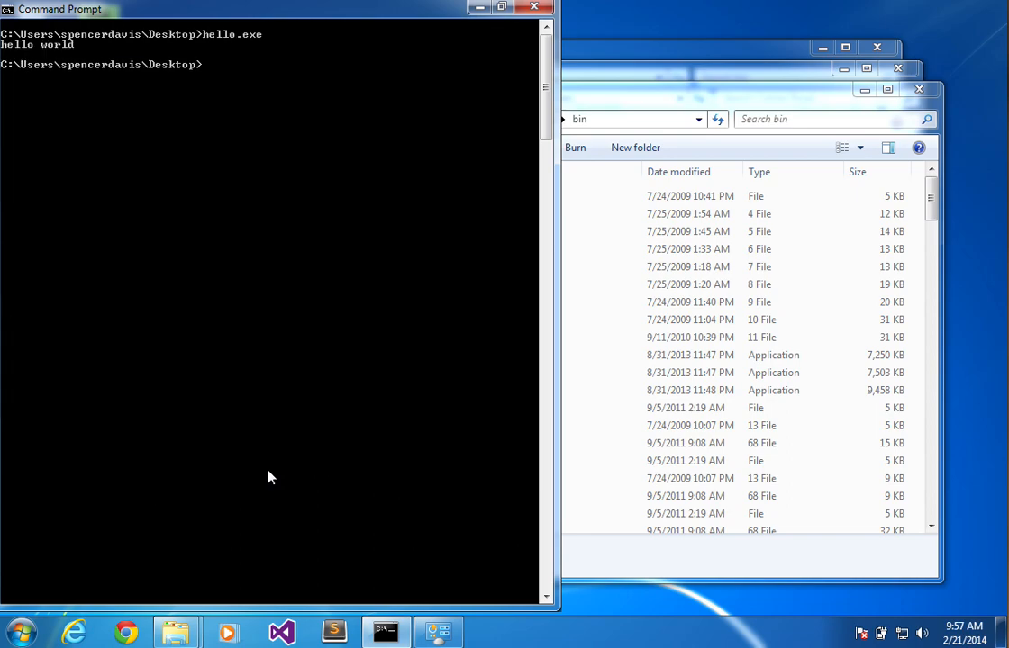
mouse_move(356, 627)
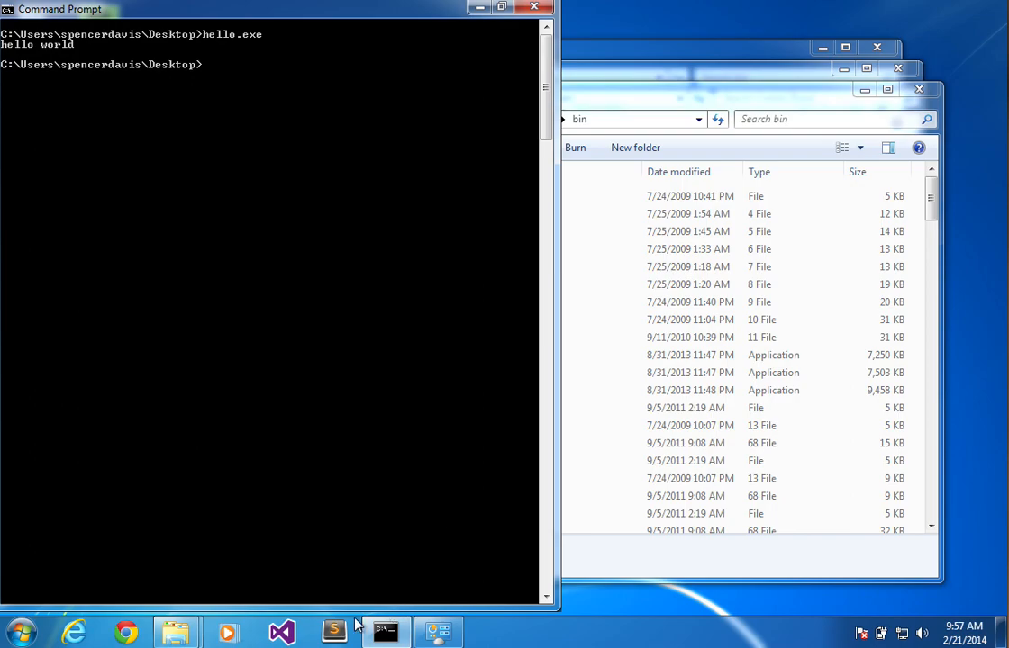
After hello.exe prints hello world, bring the hello.cpp source in Sublime Text forward
left_click(331, 631)
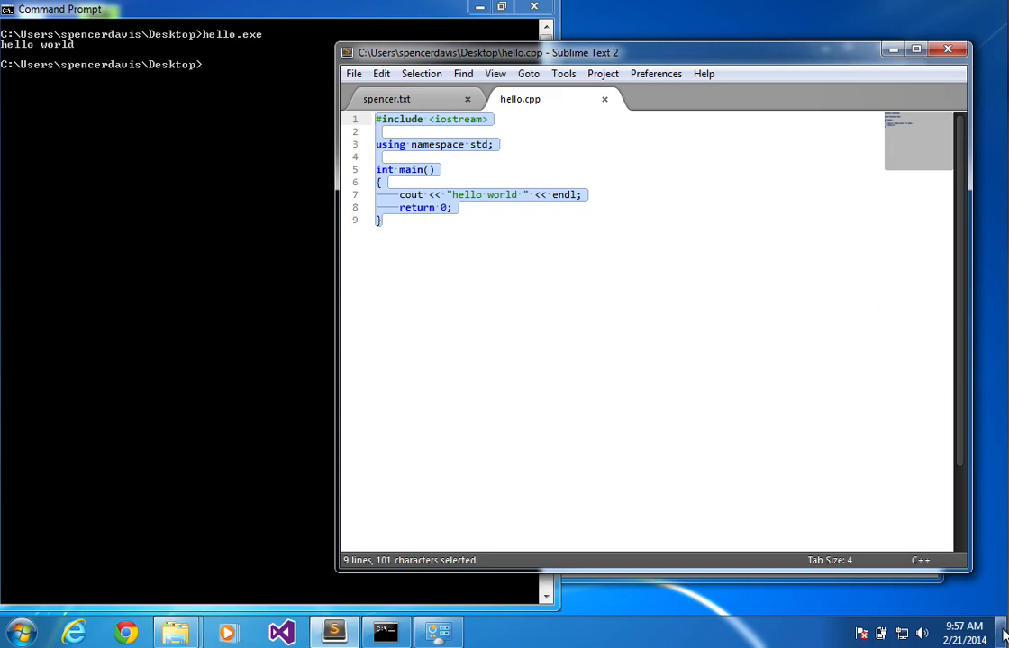
Delete the system path.txt backup from the desktop to the Recycle Bin
right_click(97, 292)
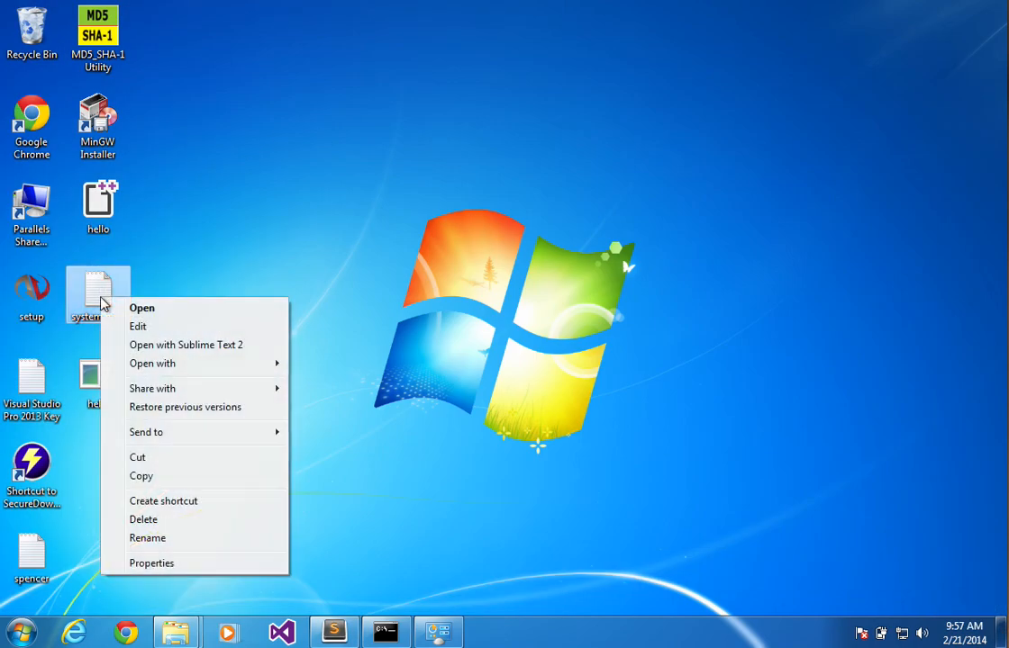
left_click(144, 519)
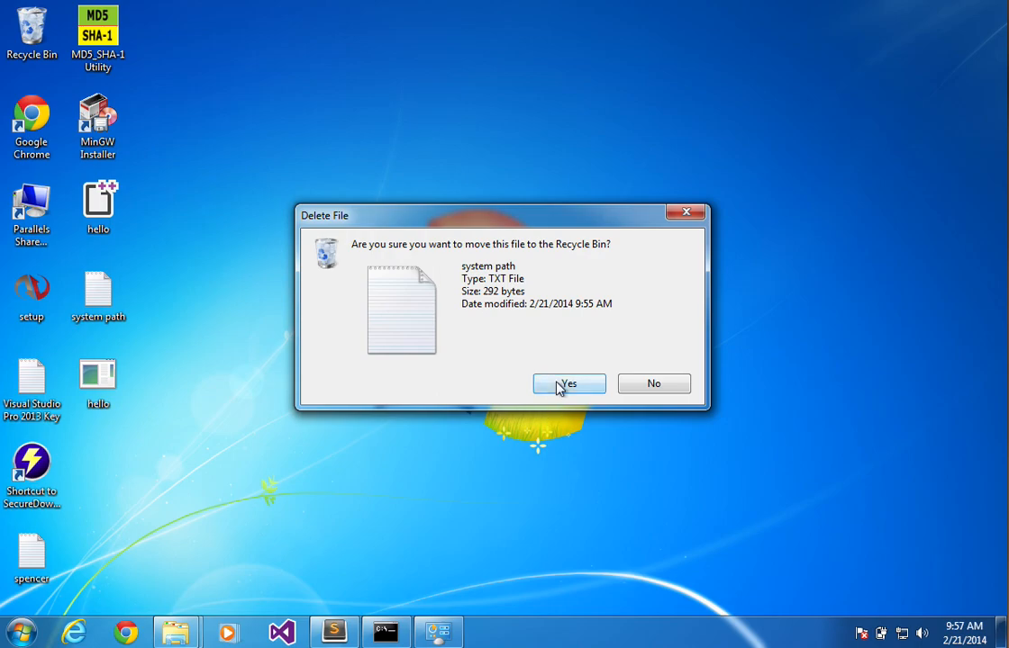
left_click(569, 384)
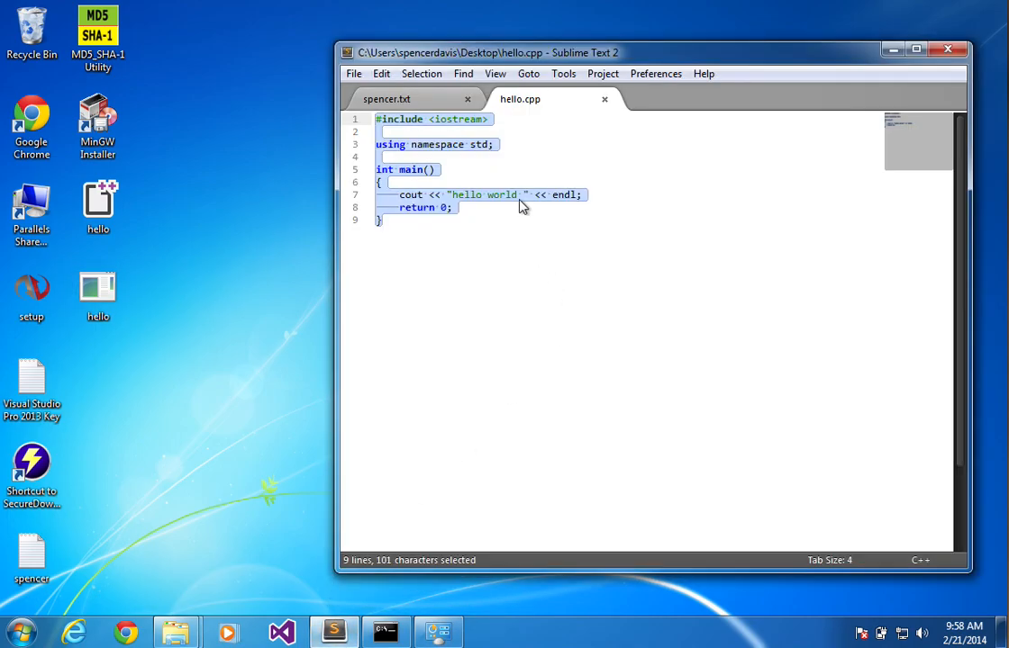
Add cin.get(); before return 0 in hello.cpp, remove the trial cin.clear/cin.ignore lines, and save
left_click(611, 195)
type("cin.")
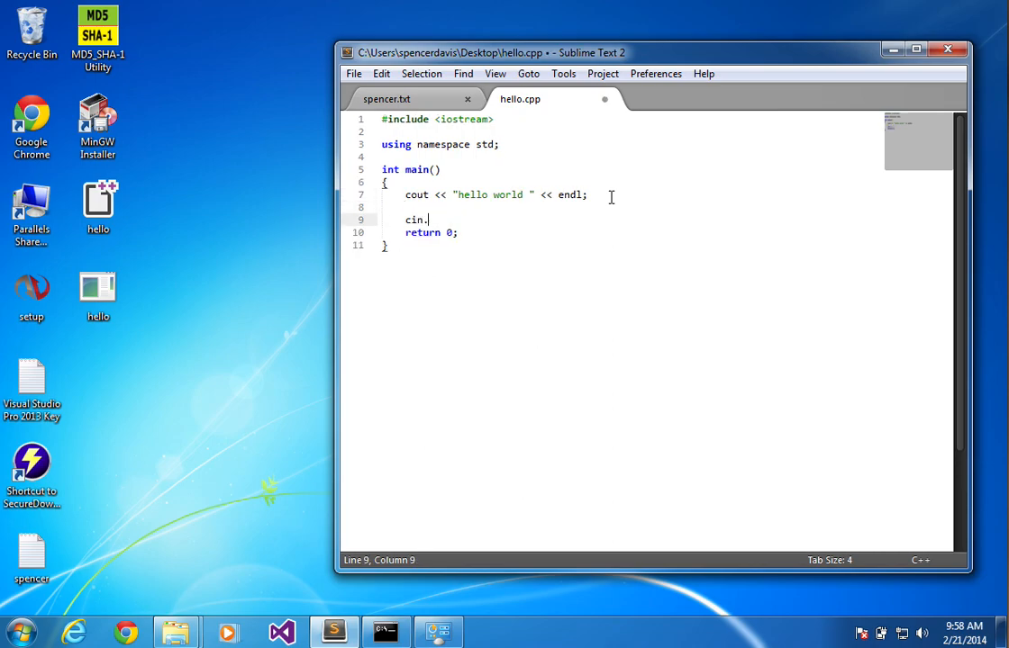
type("clear)")
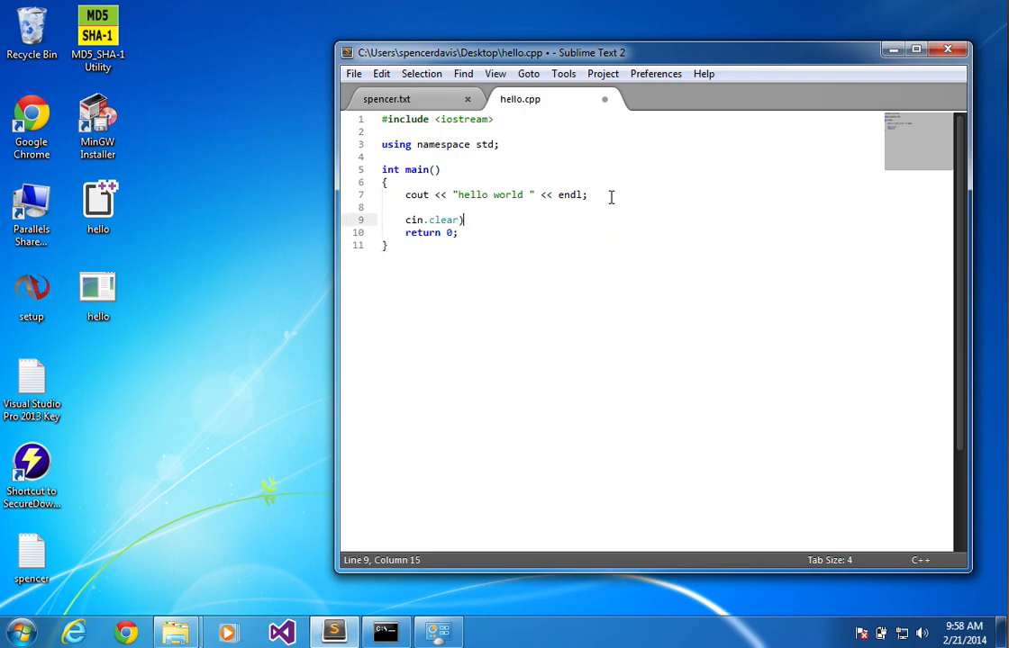
key("Return")
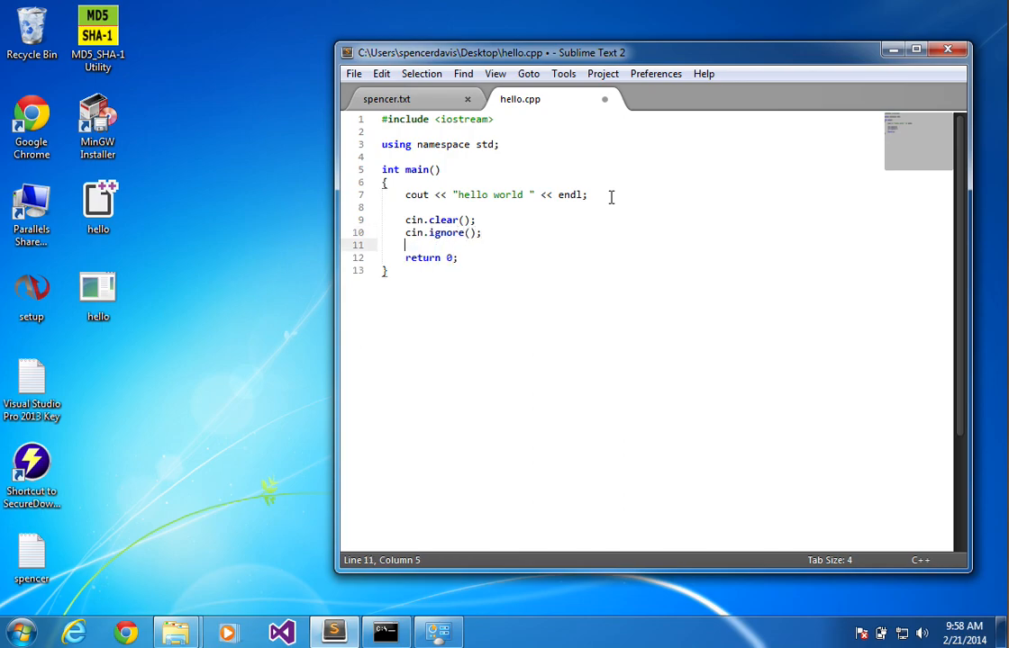
type("cin.get();")
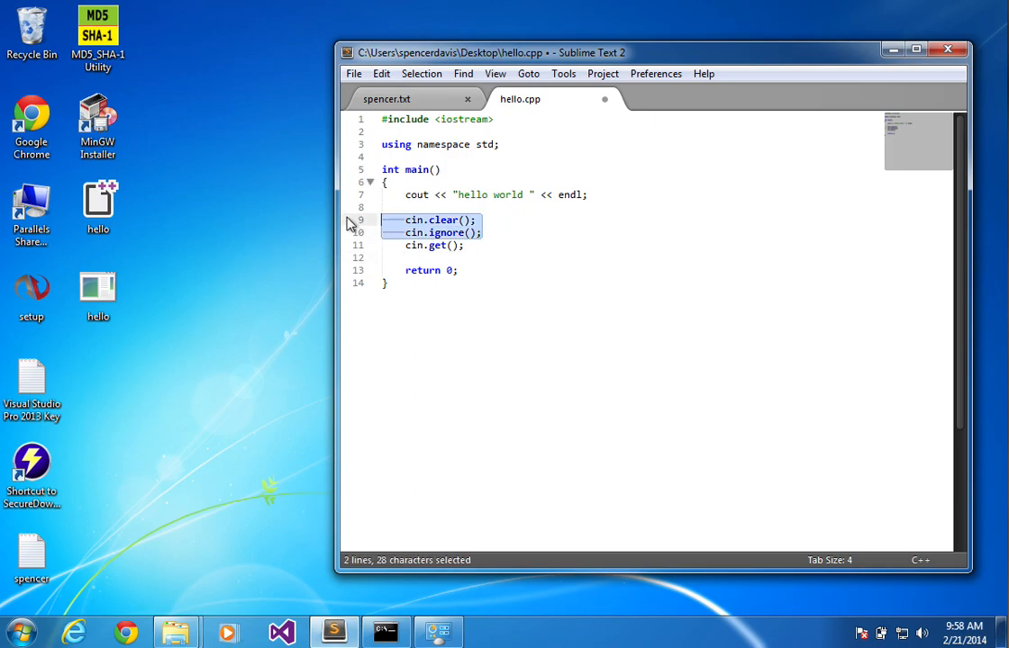
key("Delete")
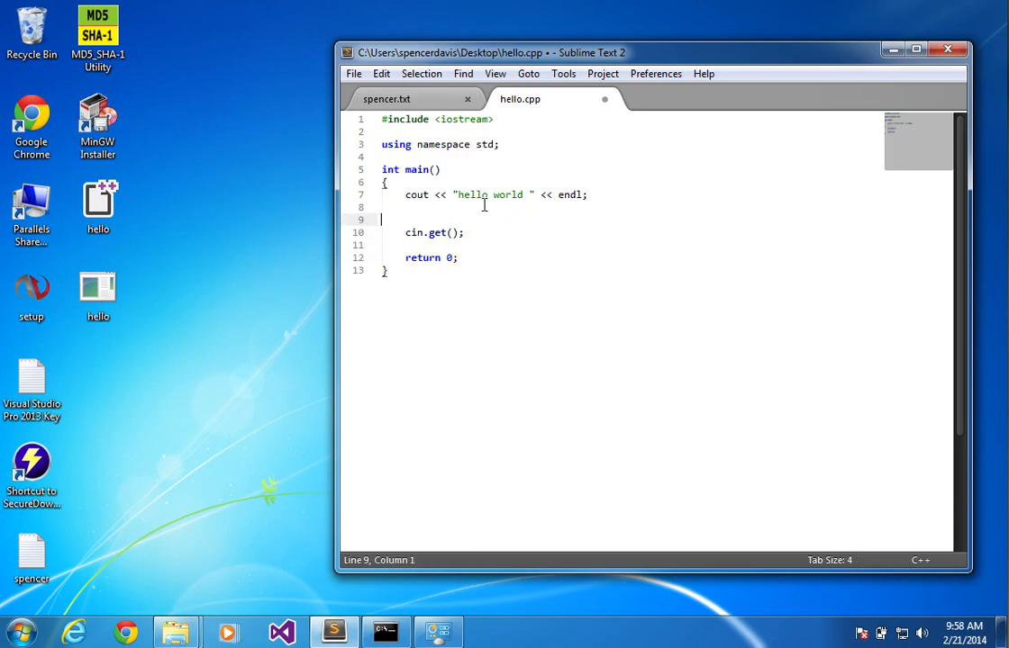
key("ctrl+s")
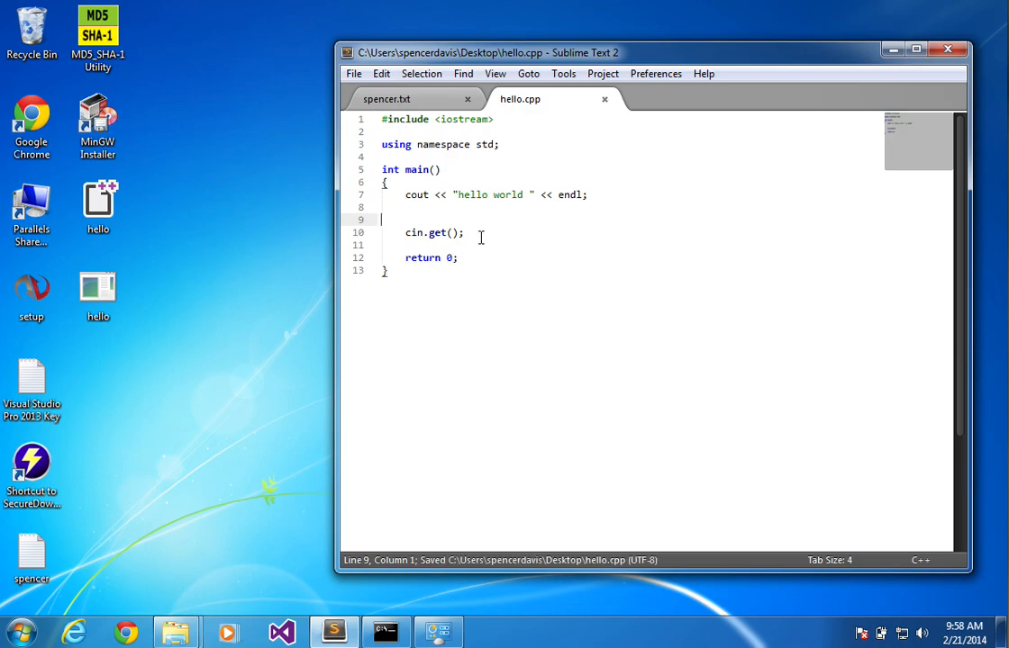
mouse_move(490, 220)
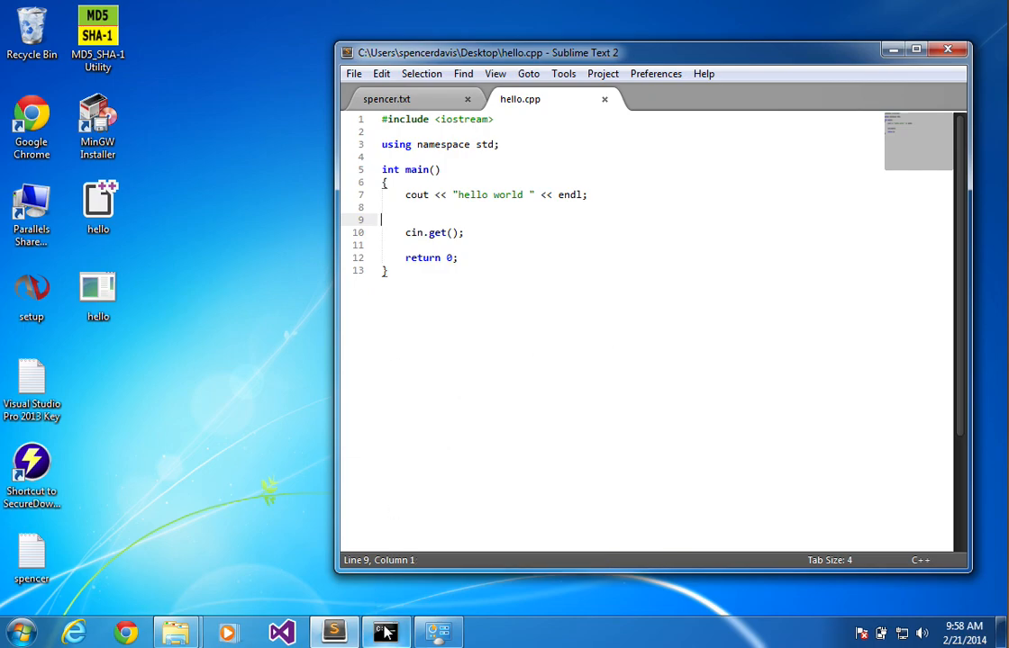
Recompile with g++ -o hello hello.cpp from the Desktop and launch hello.exe in its own window
left_click(386, 630)
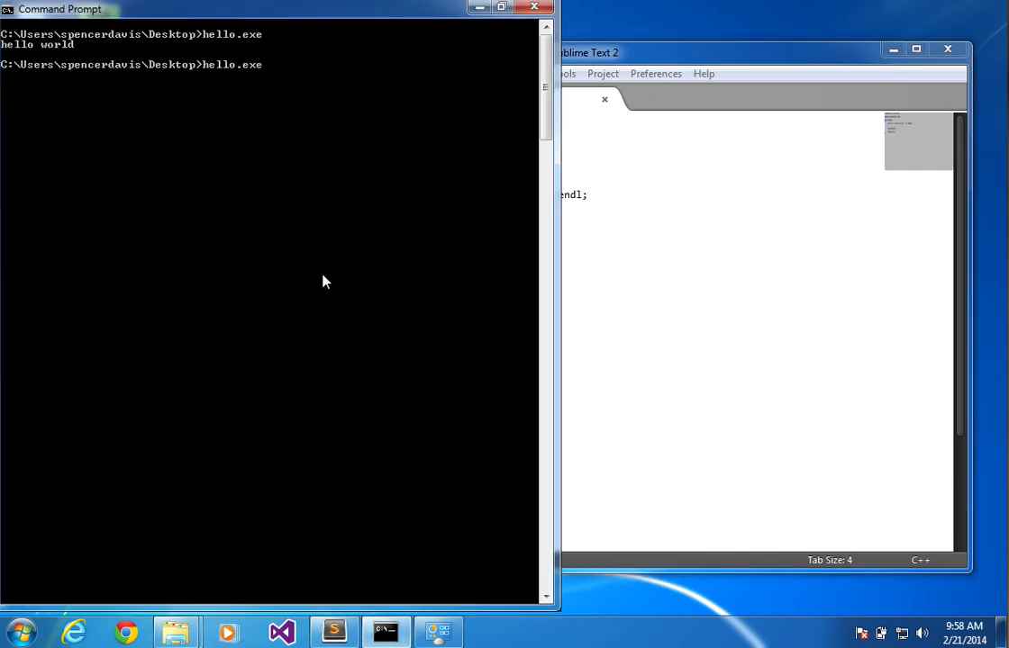
type("g++ -o hello hello.cpp")
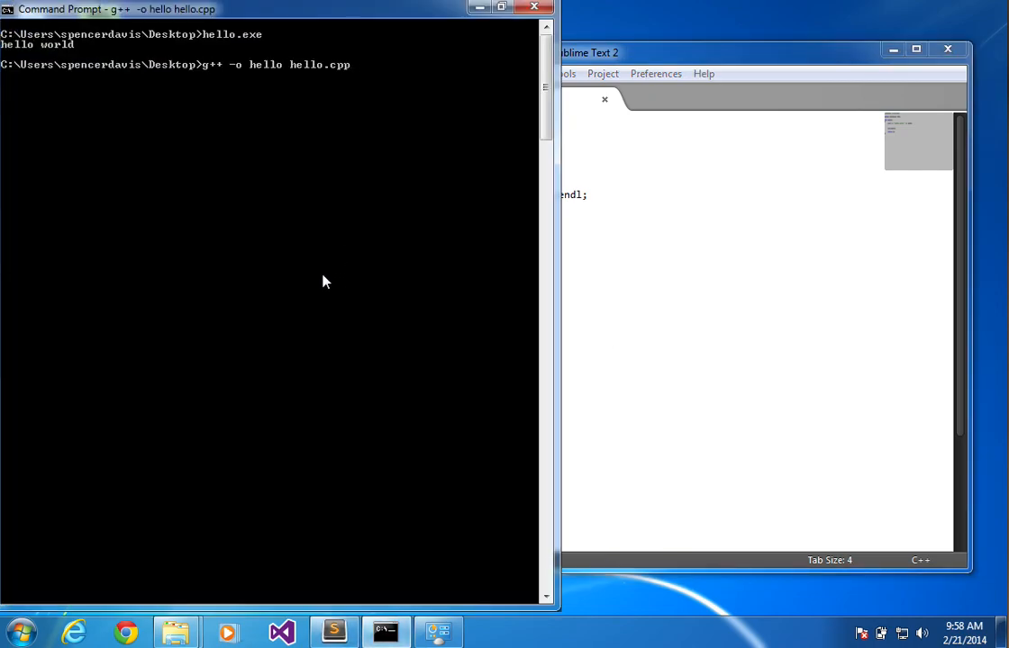
type("cd Desktop")
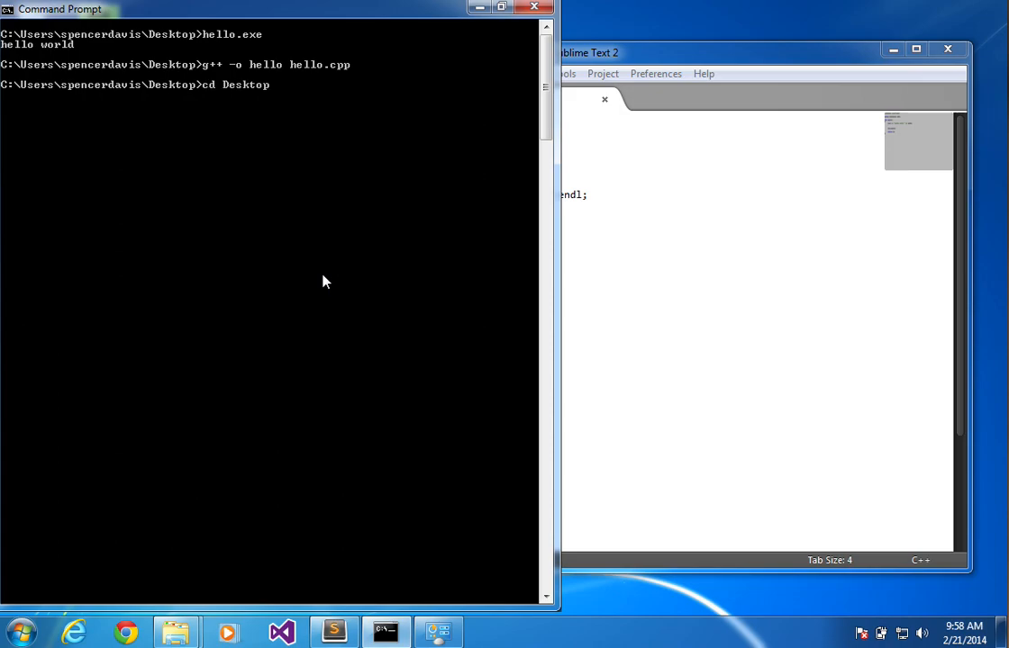
type("cls")
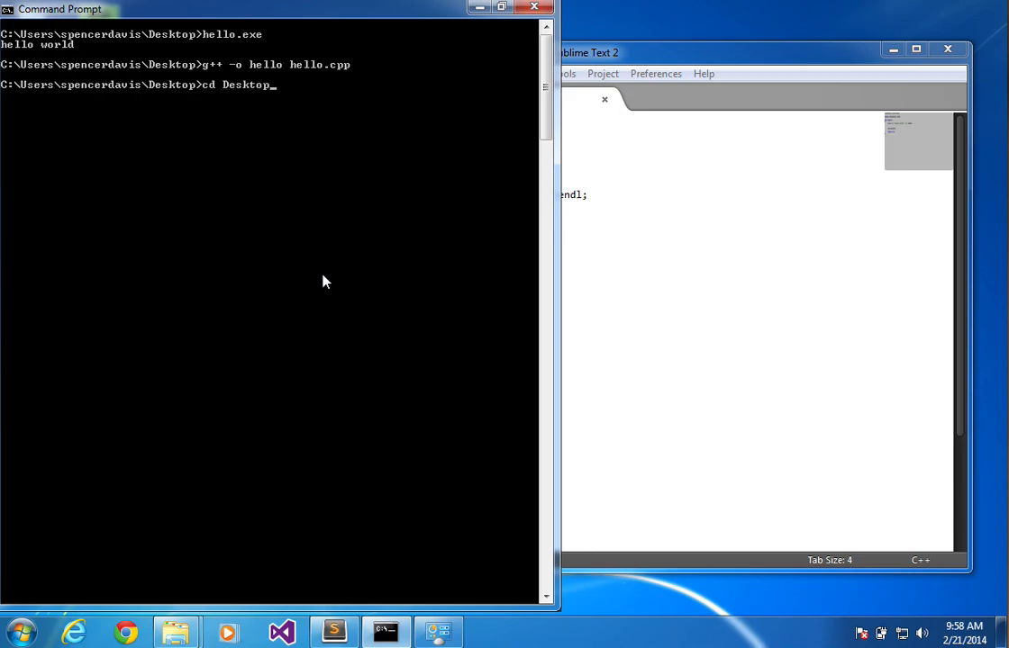
type("cls")
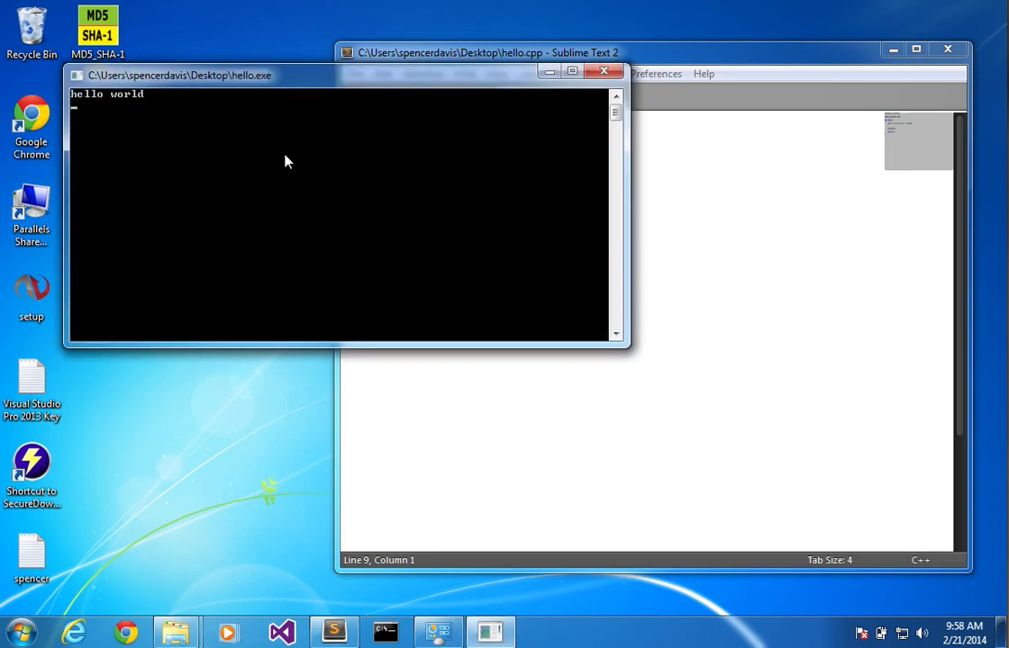
Bring the hello.cpp editor forward and reposition its window toward the screen centre
left_click(605, 72)
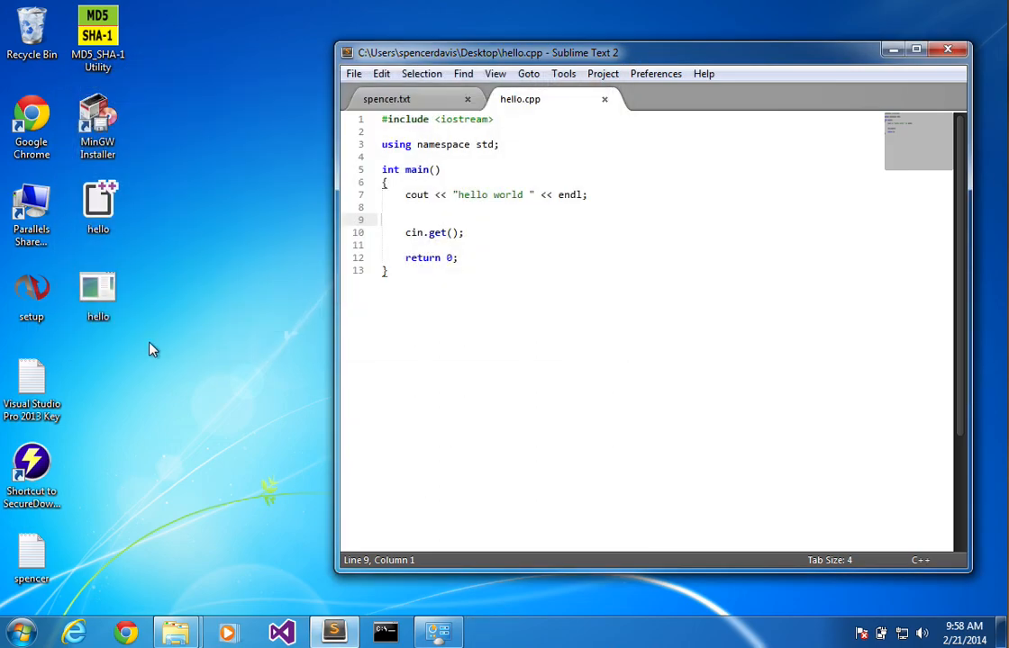
left_click_drag(649, 52, 443, 52)
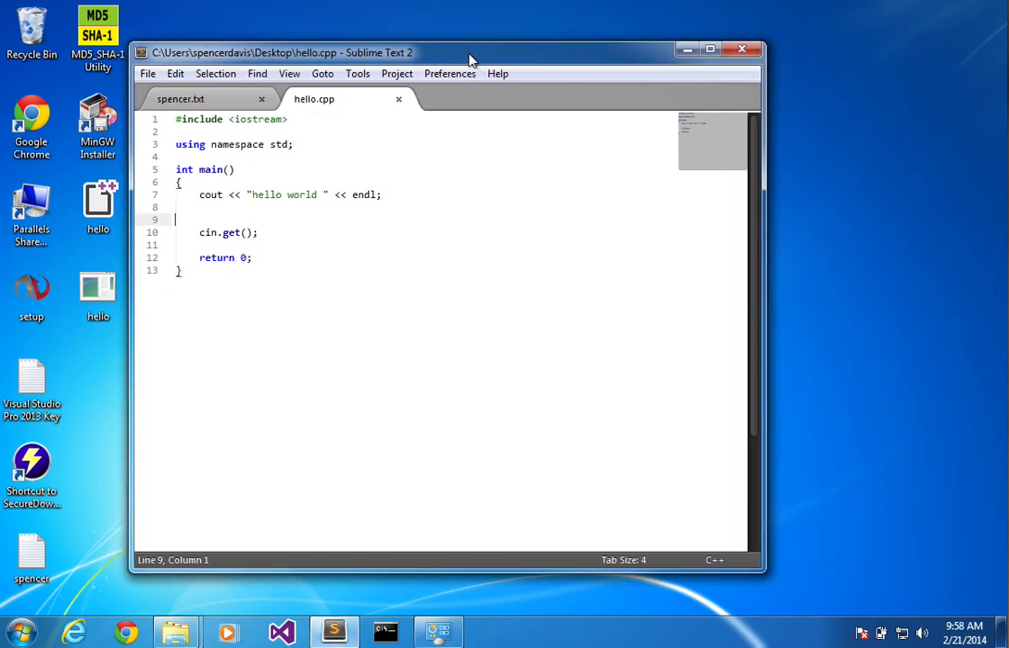
left_click_drag(468, 52, 525, 43)
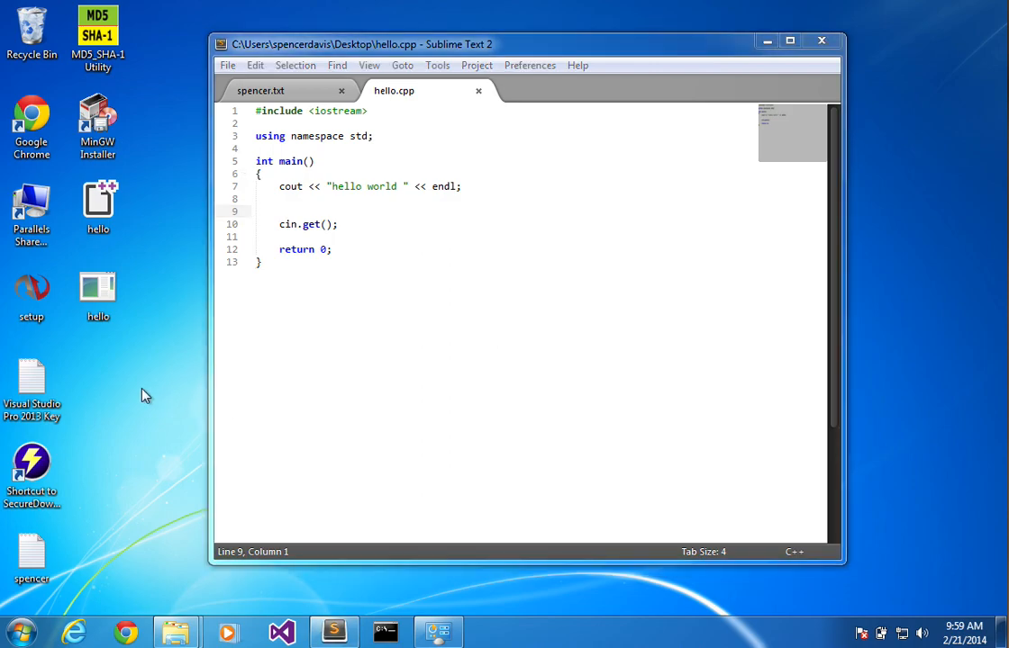
mouse_move(208, 376)
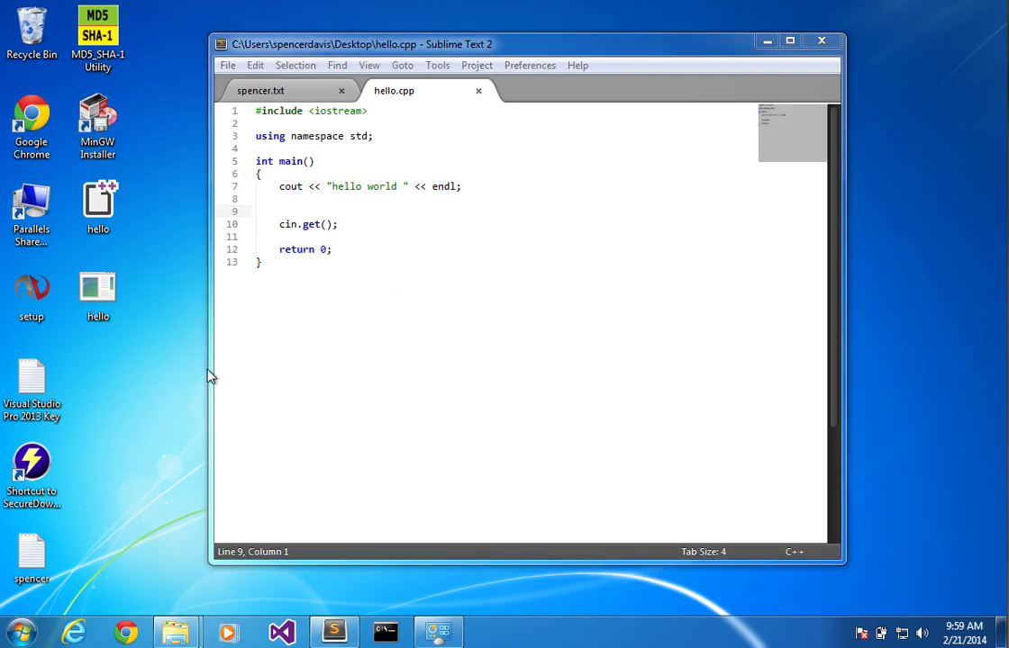
mouse_move(153, 434)
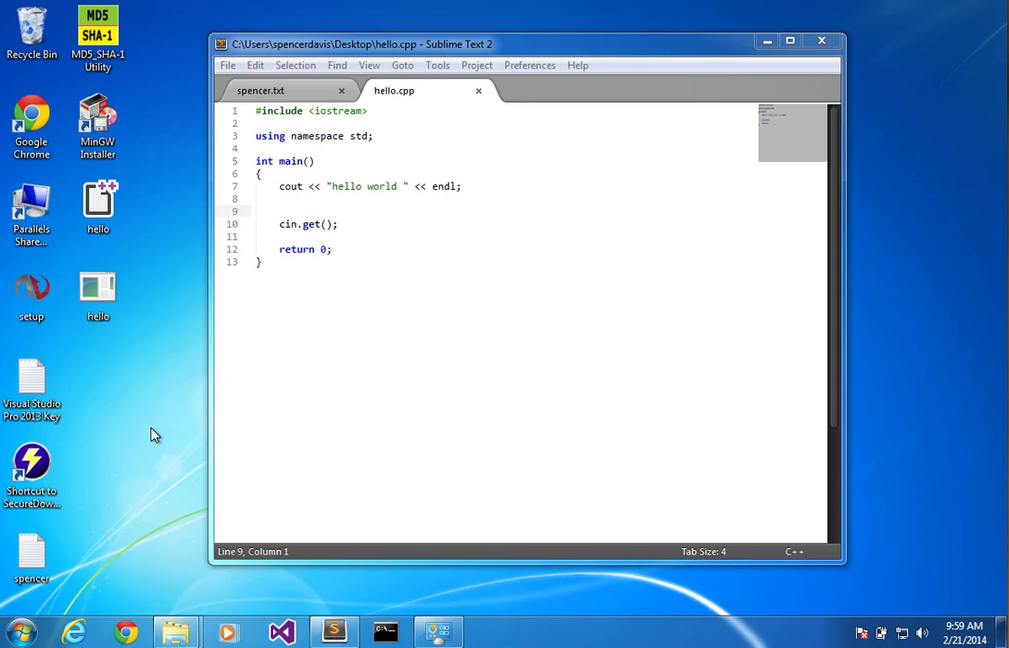